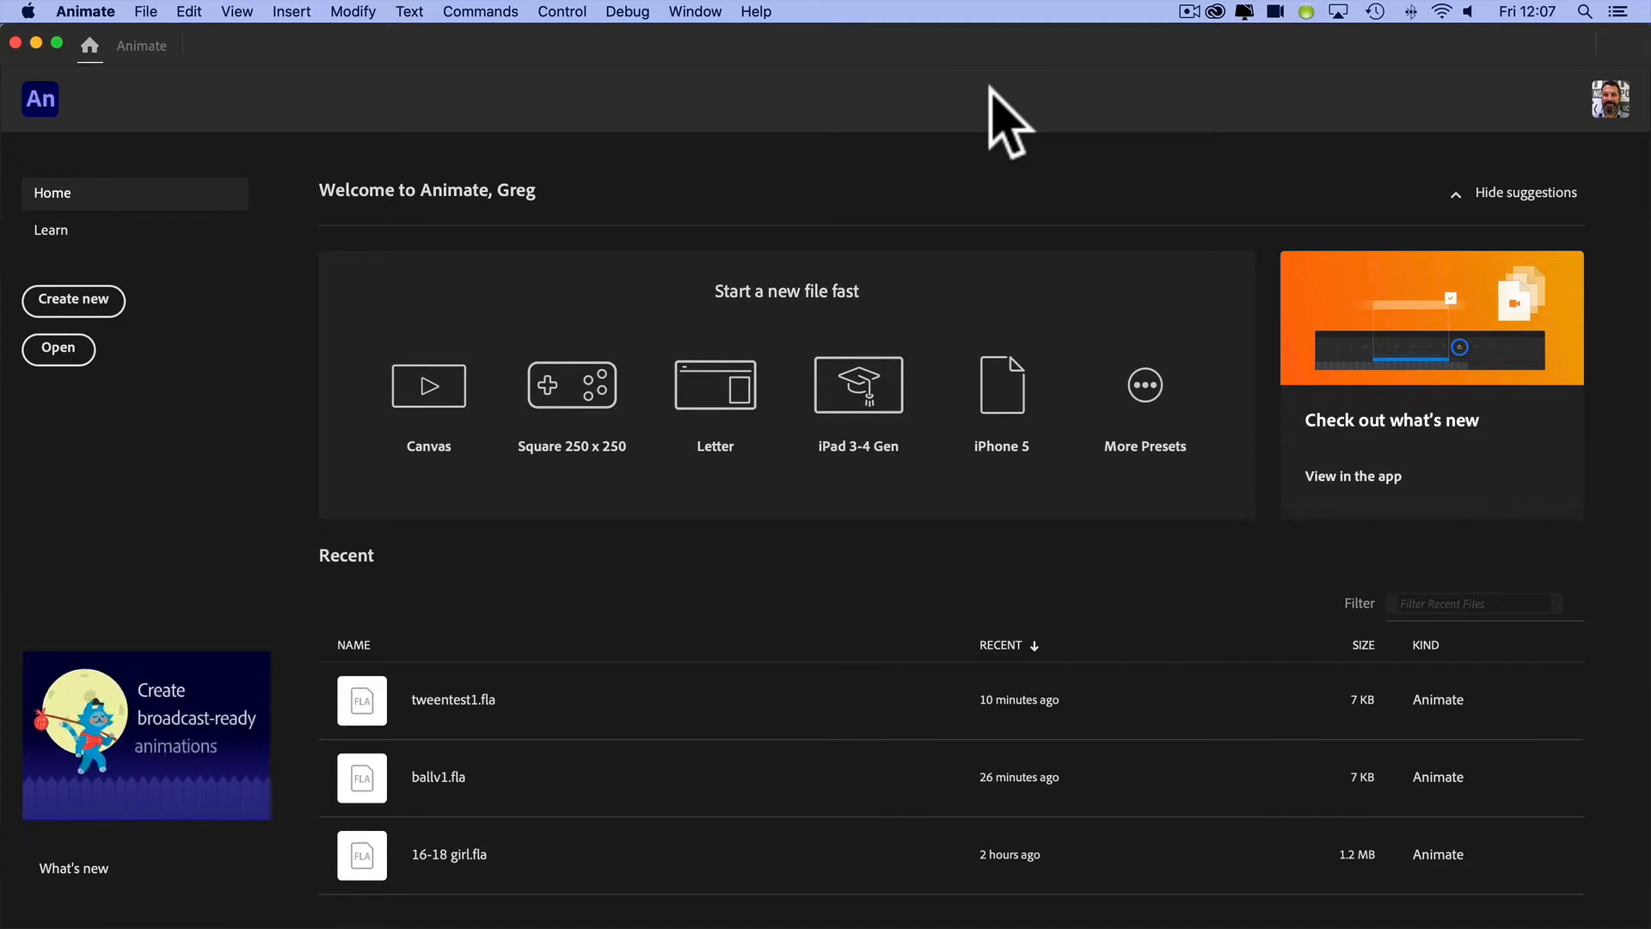
mouse_move(1166, 69)
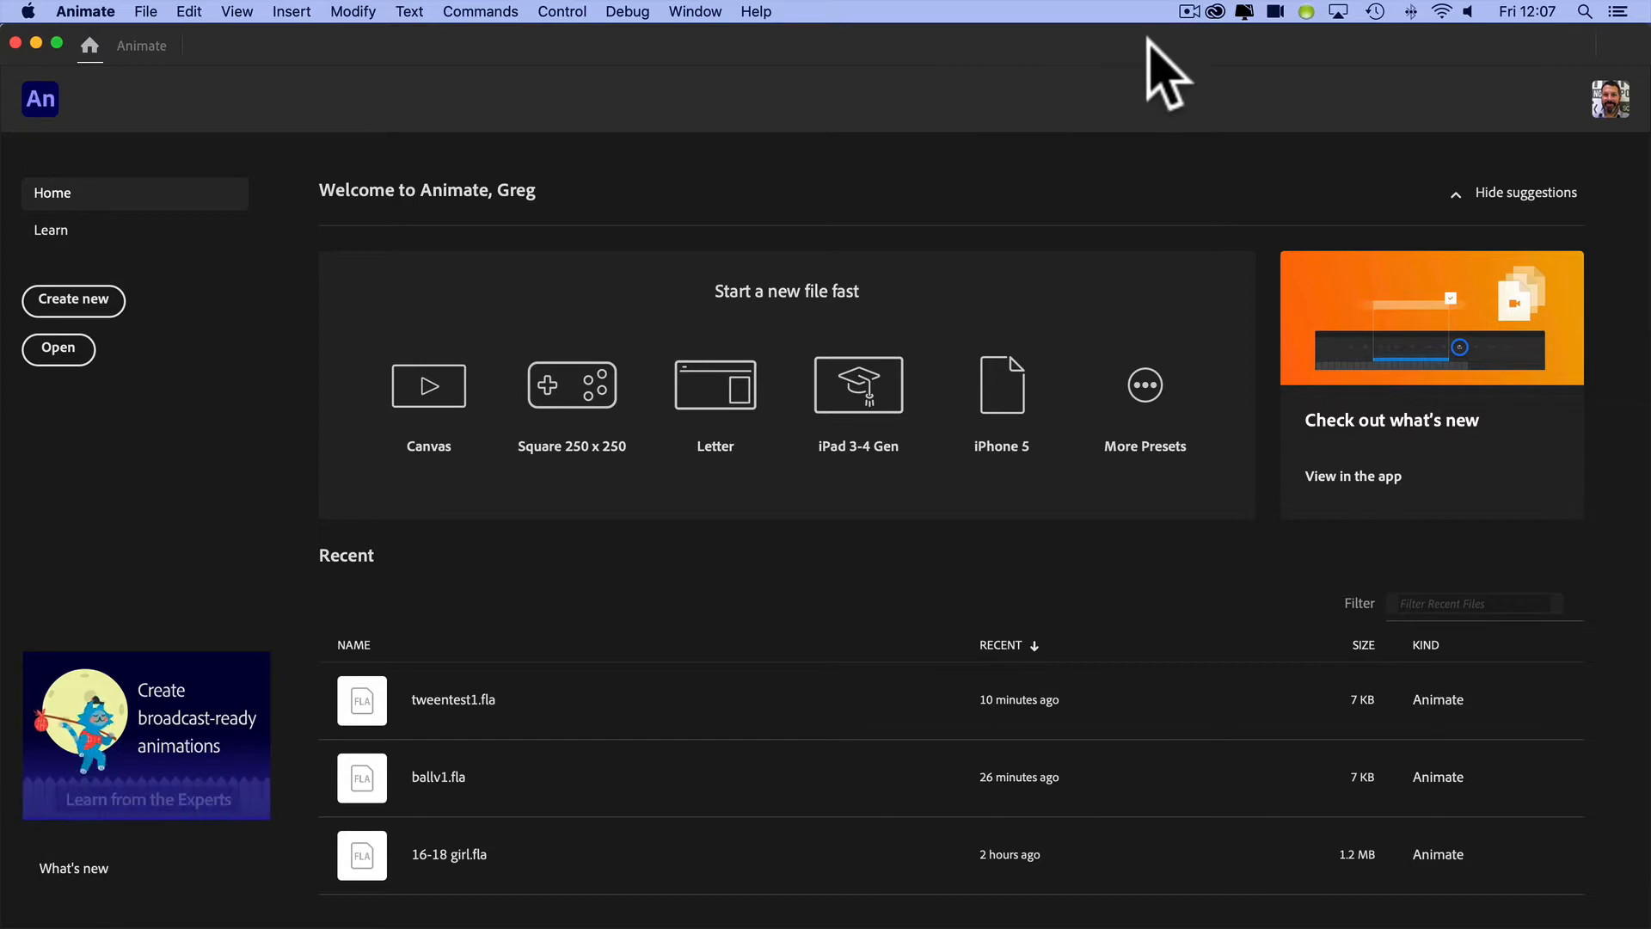
mouse_move(101, 317)
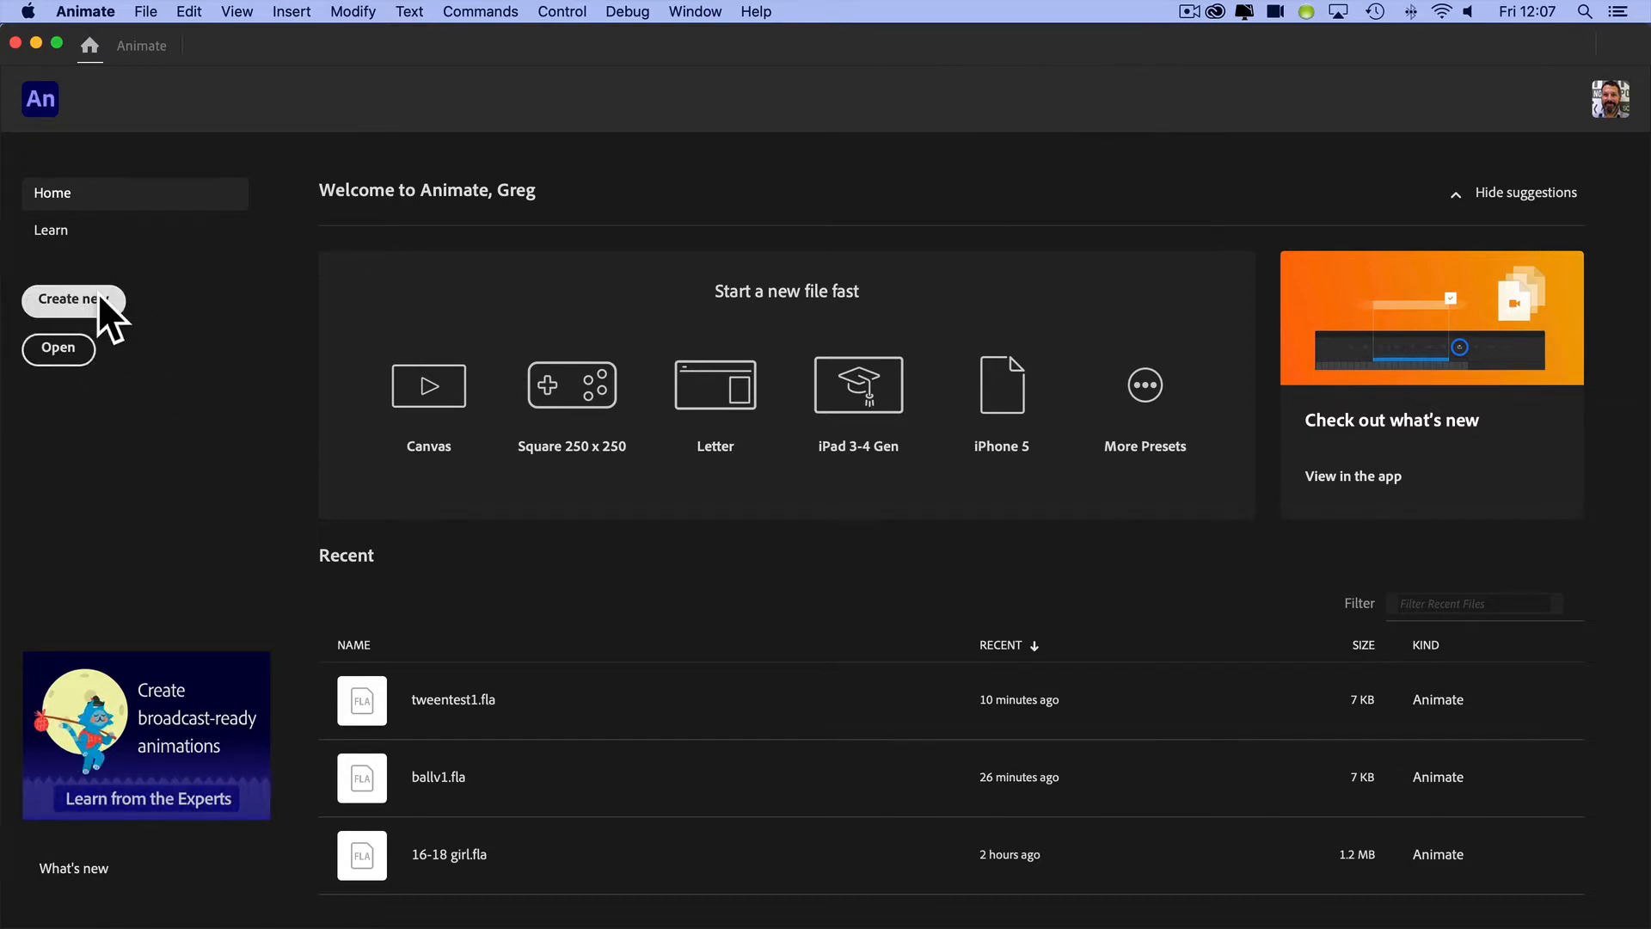
mouse_move(58, 373)
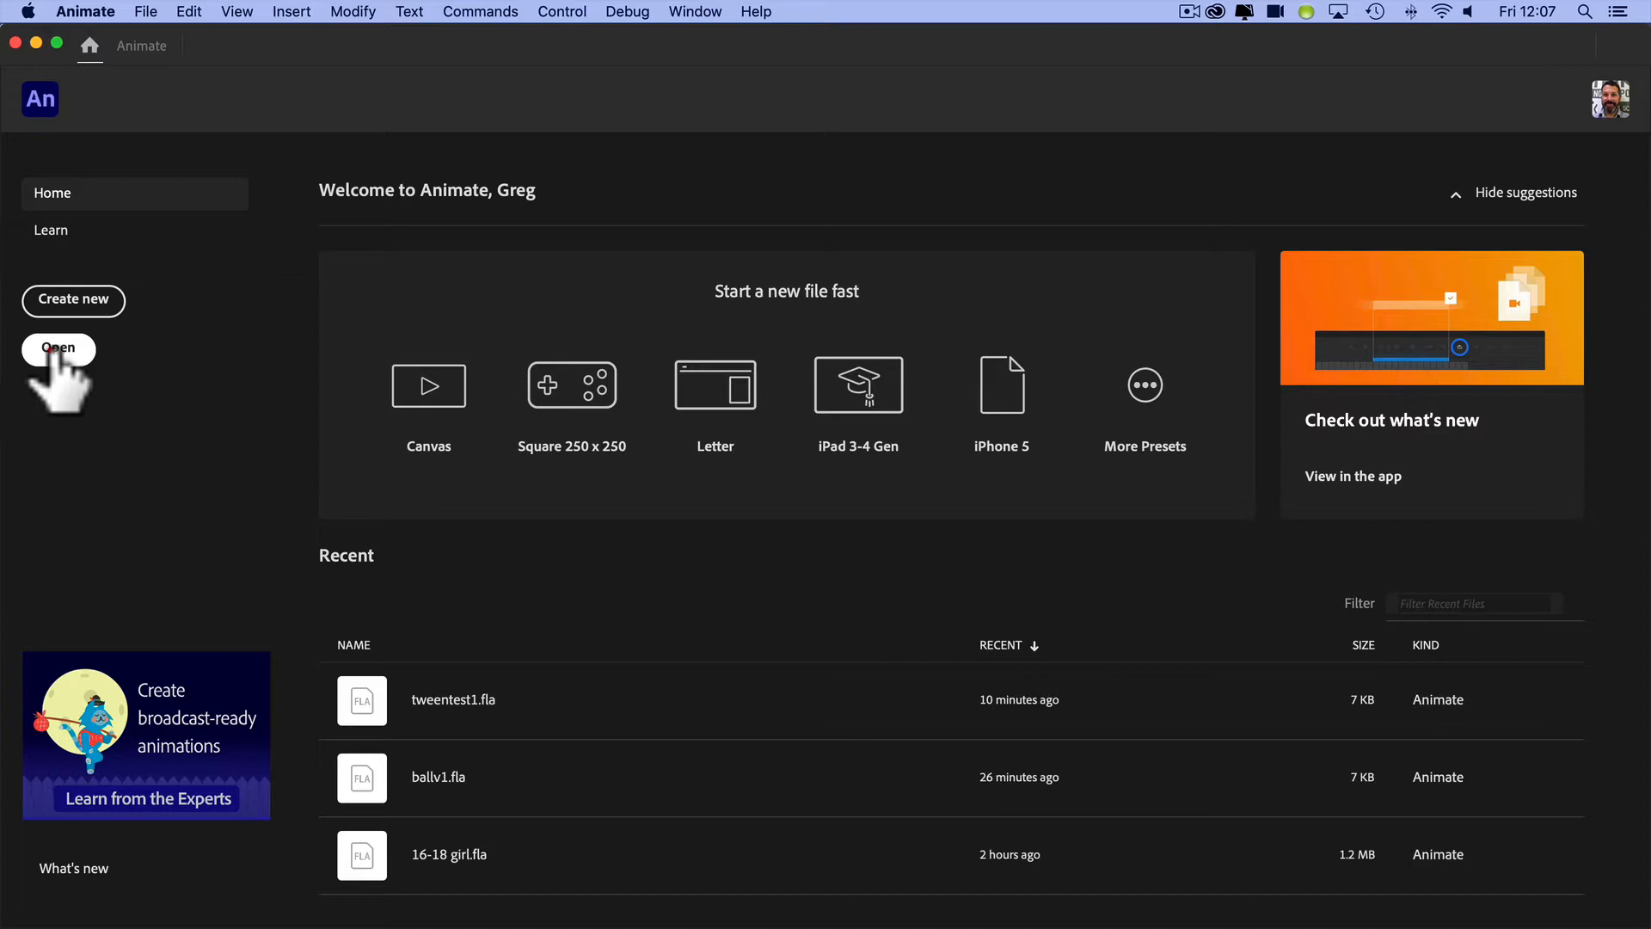
- Browse the Open dialog into the Young people these days_Assets folder under Animate Technocamps 2021
left_click(58, 349)
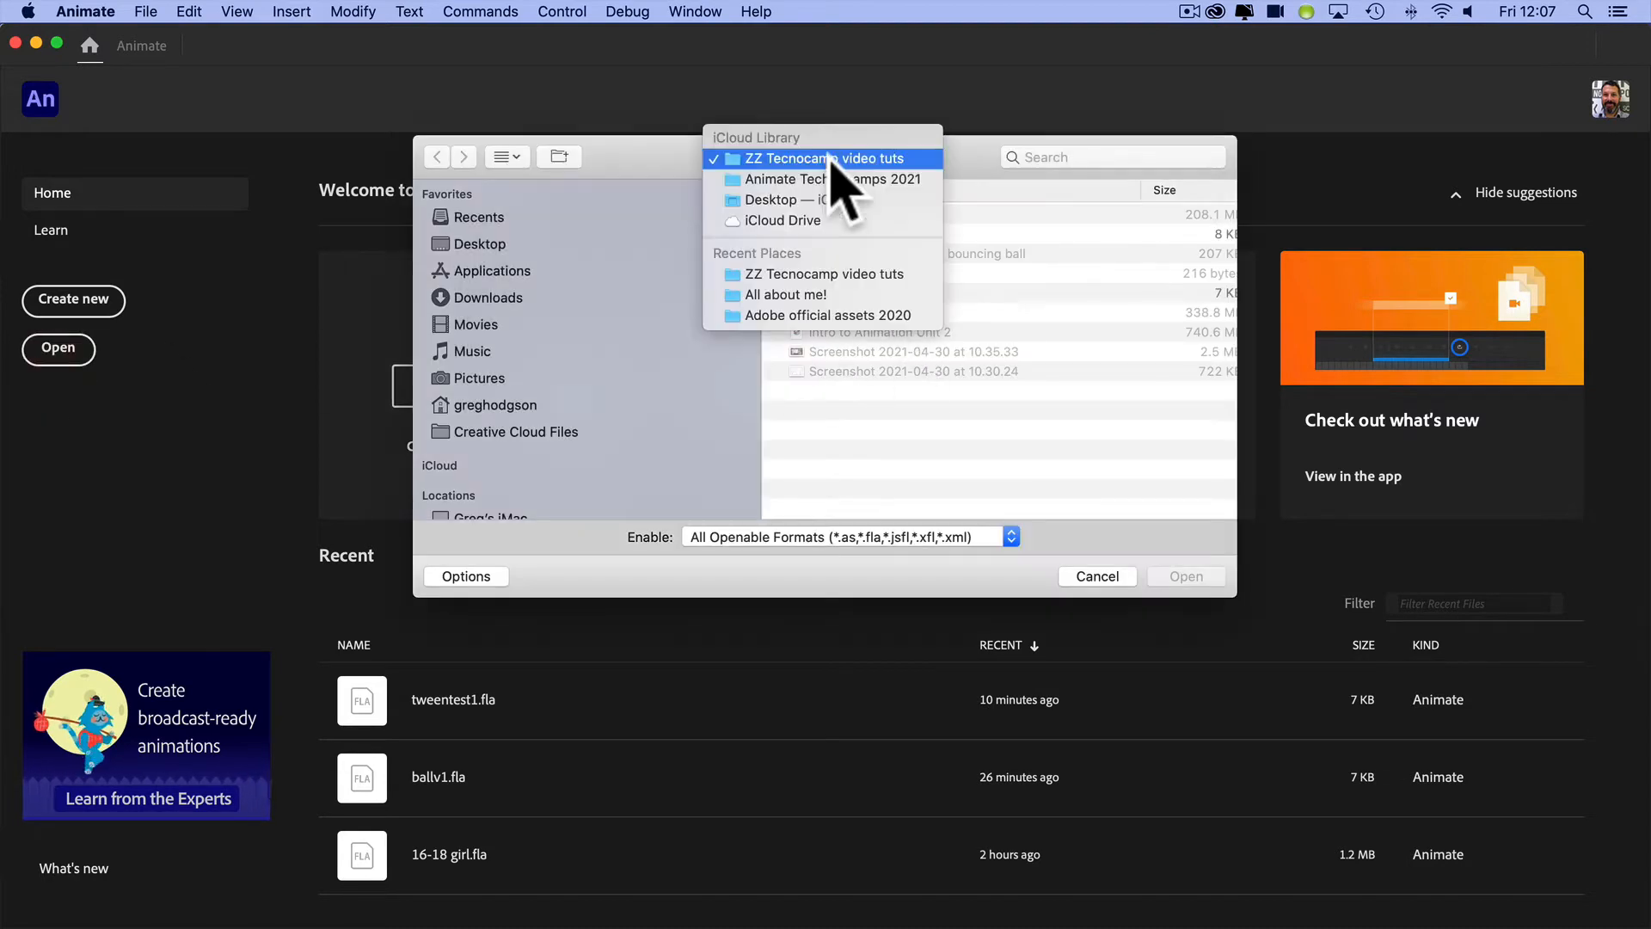
left_click(820, 178)
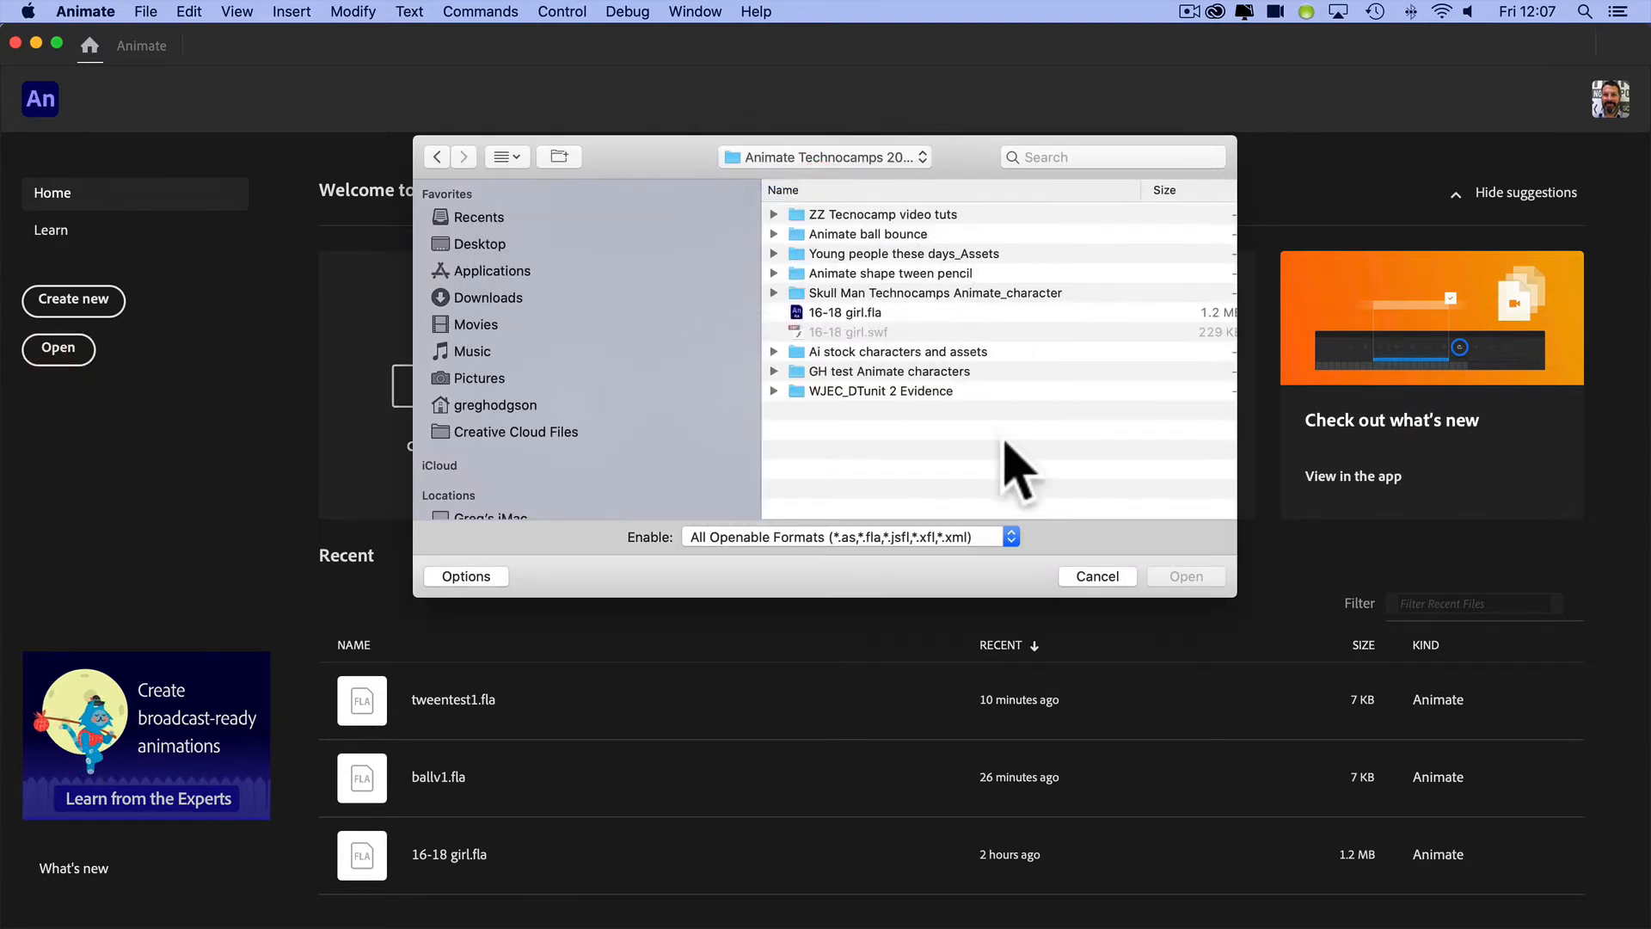
mouse_move(899, 453)
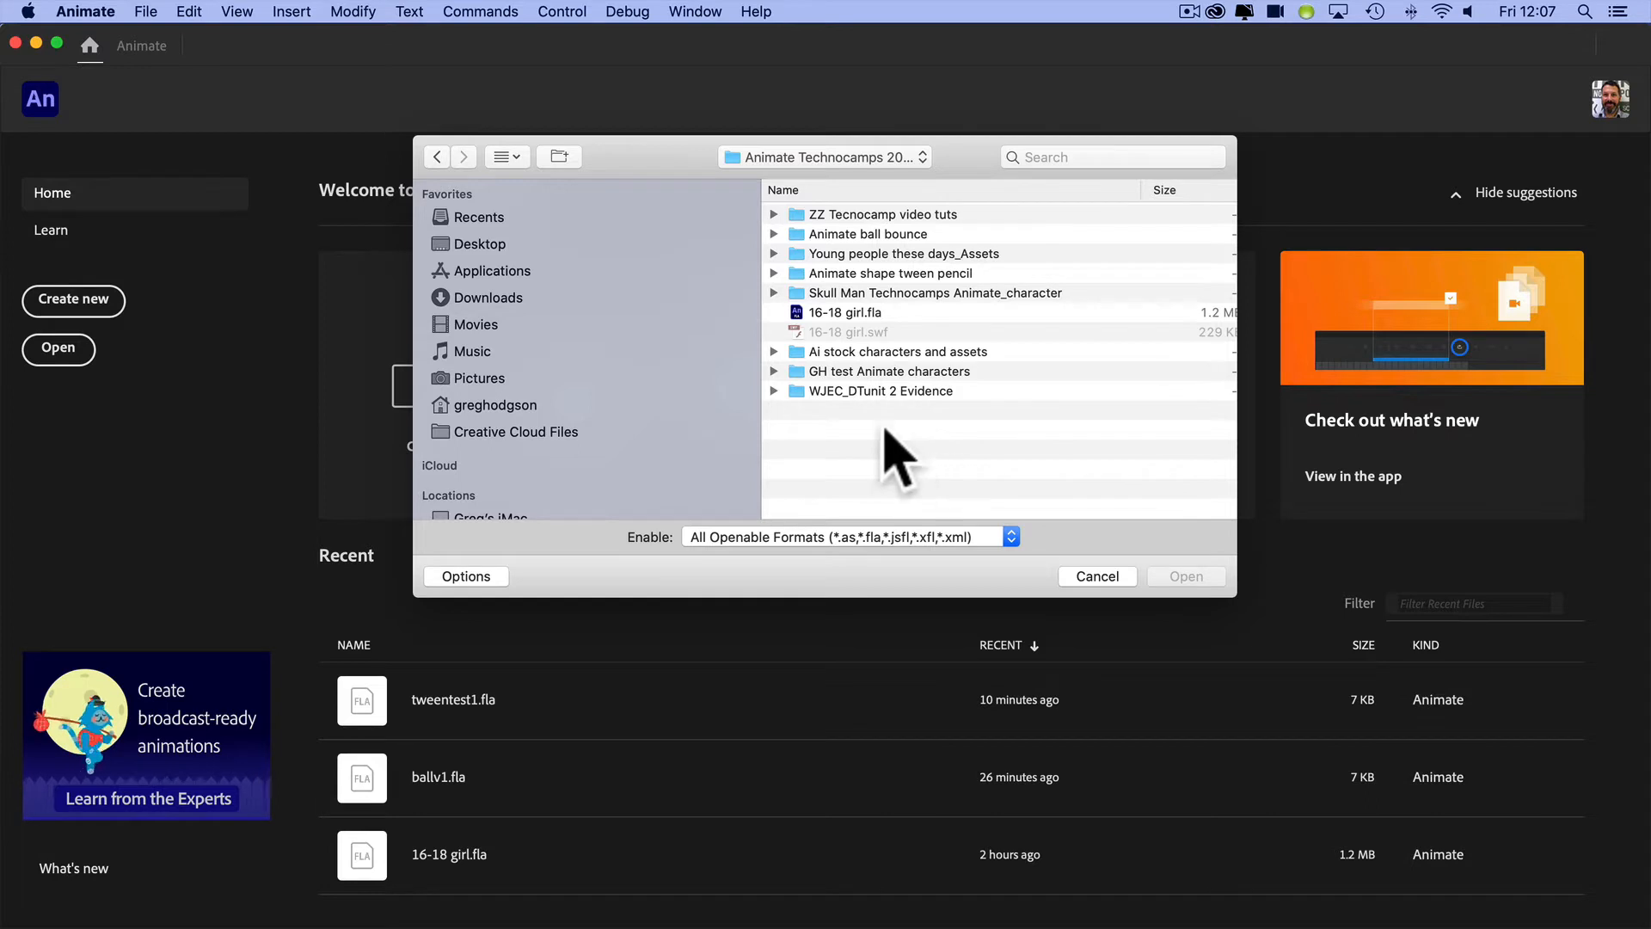
left_click(903, 253)
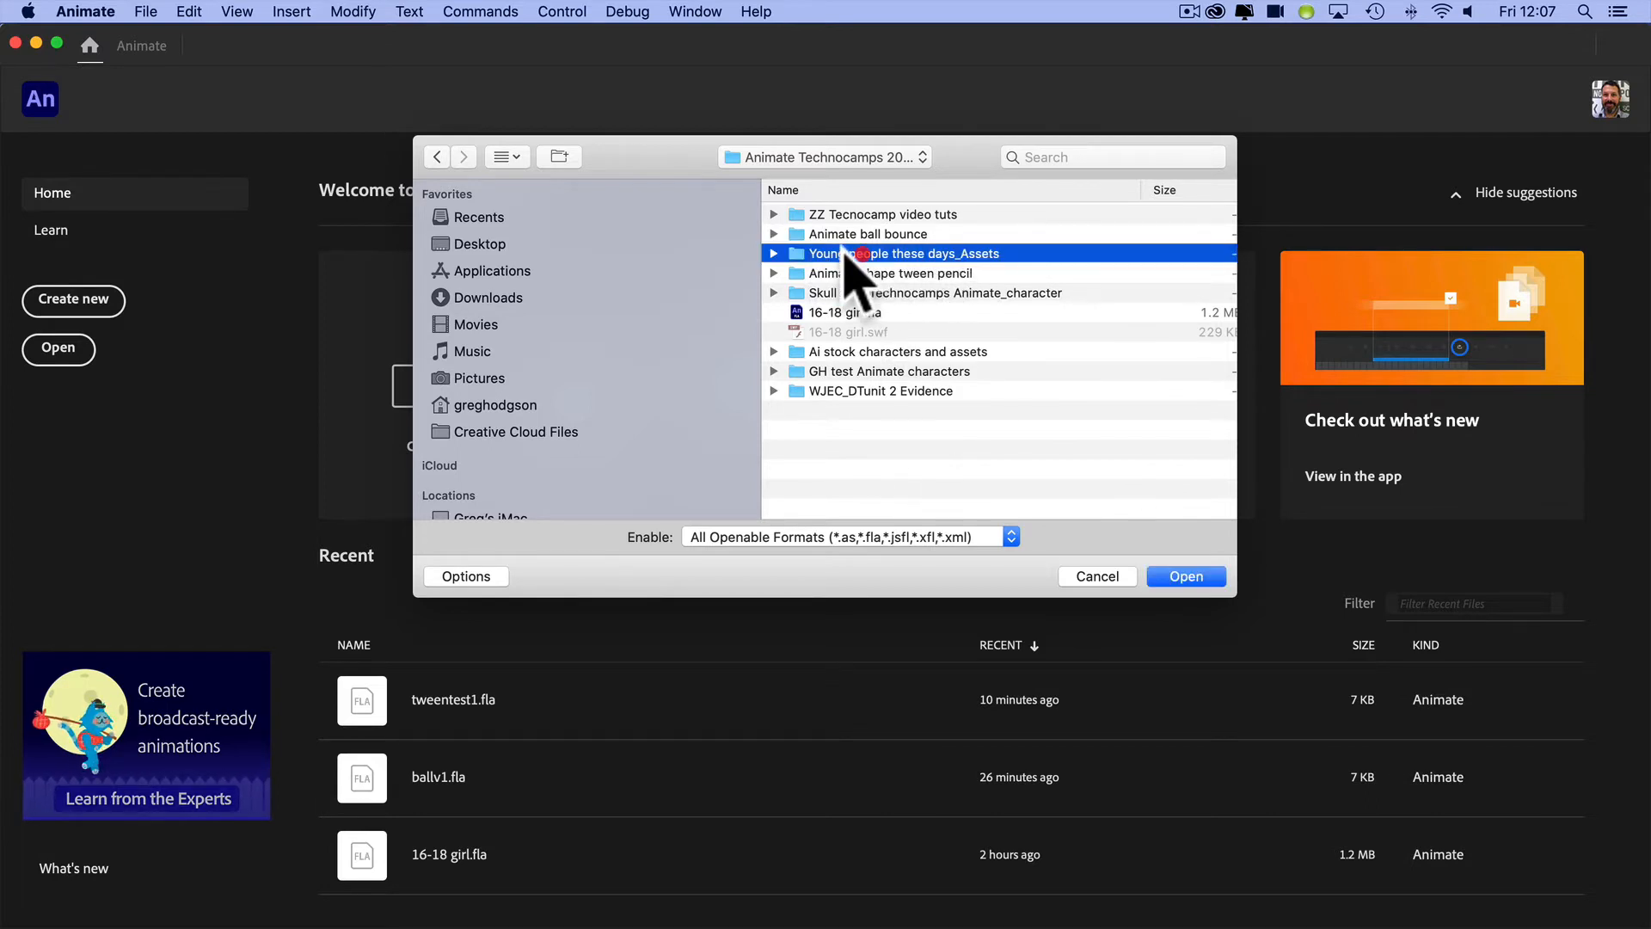
double_click(922, 252)
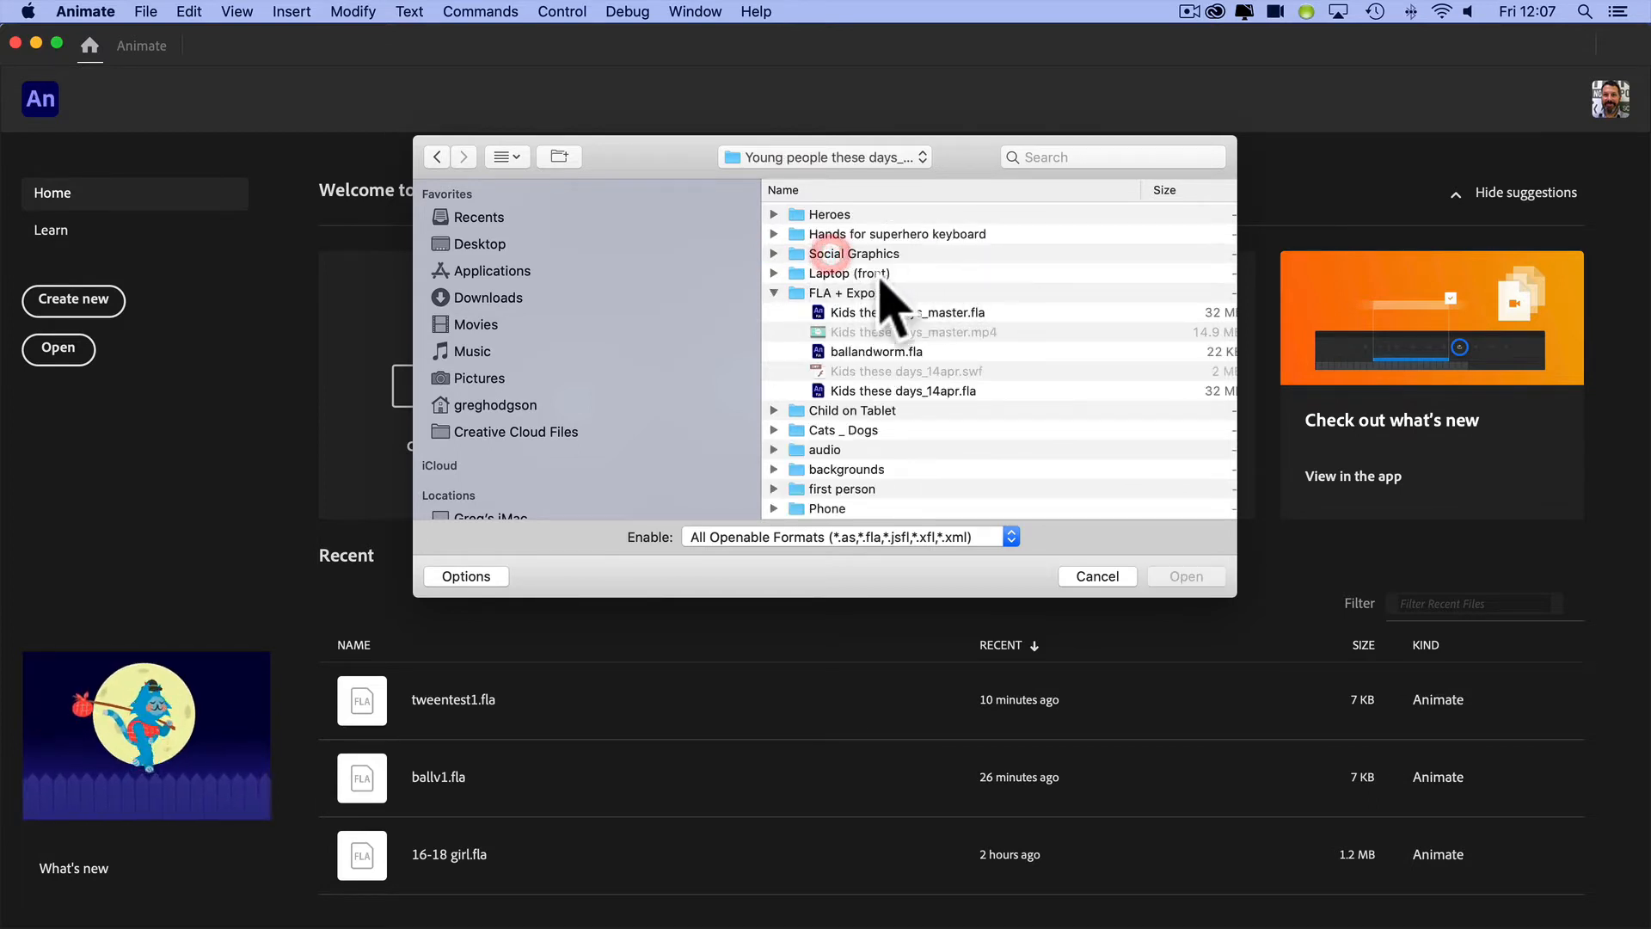
- Look through the Hands, Laptop, audio and backgrounds subfolders, ending on FLA + Exports
left_click(773, 292)
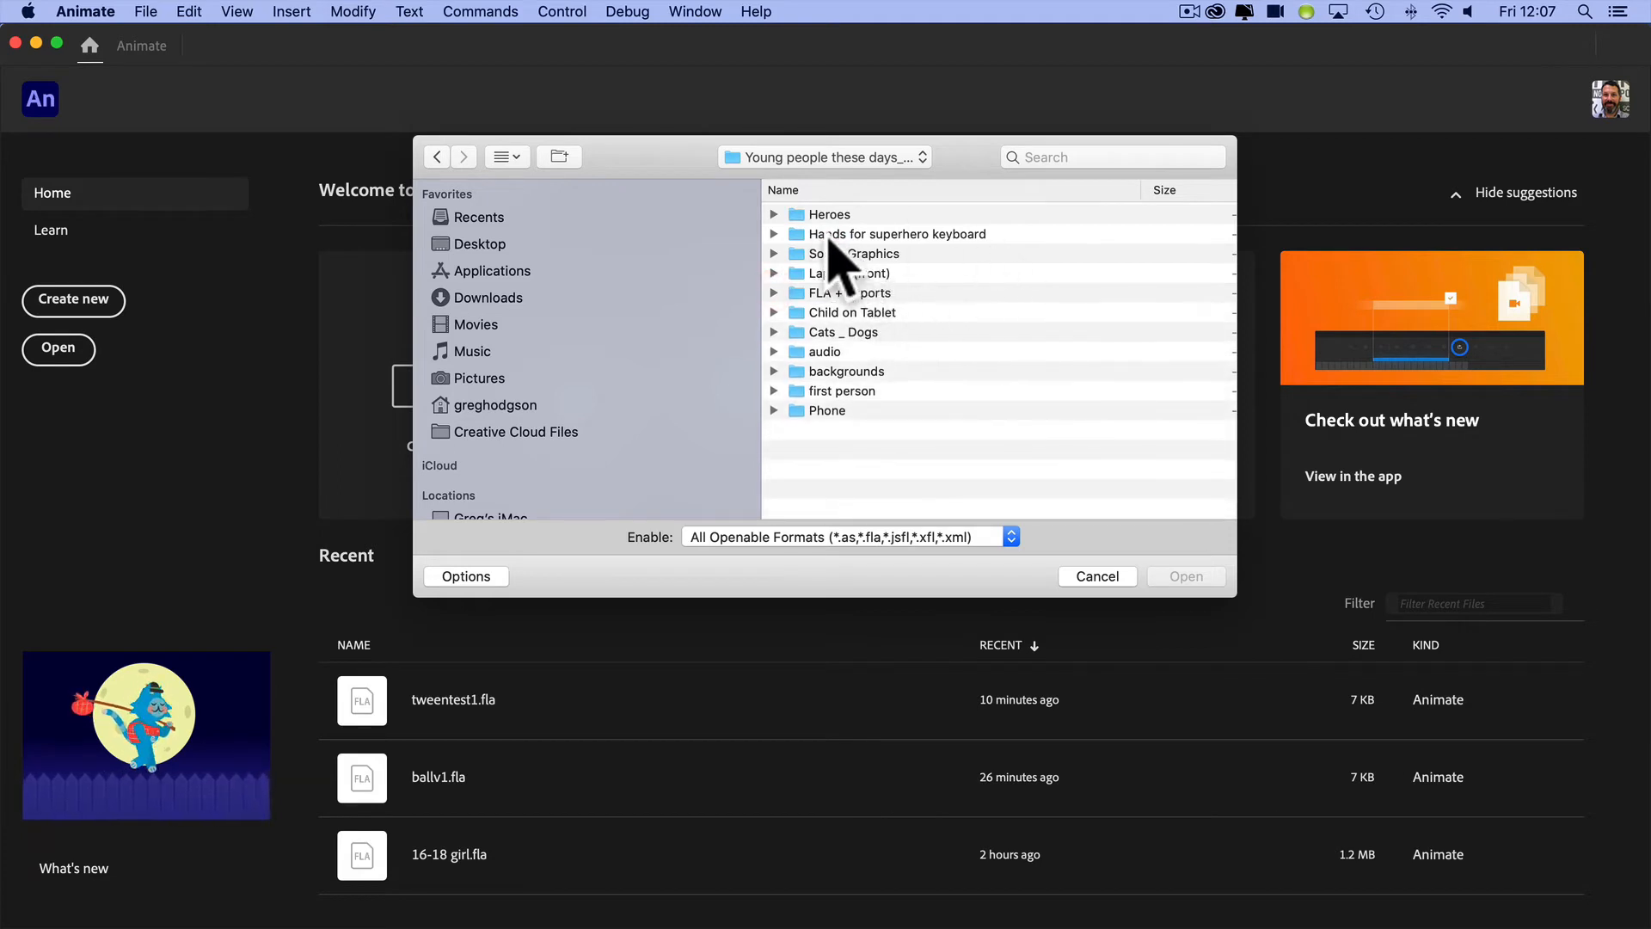
left_click(898, 234)
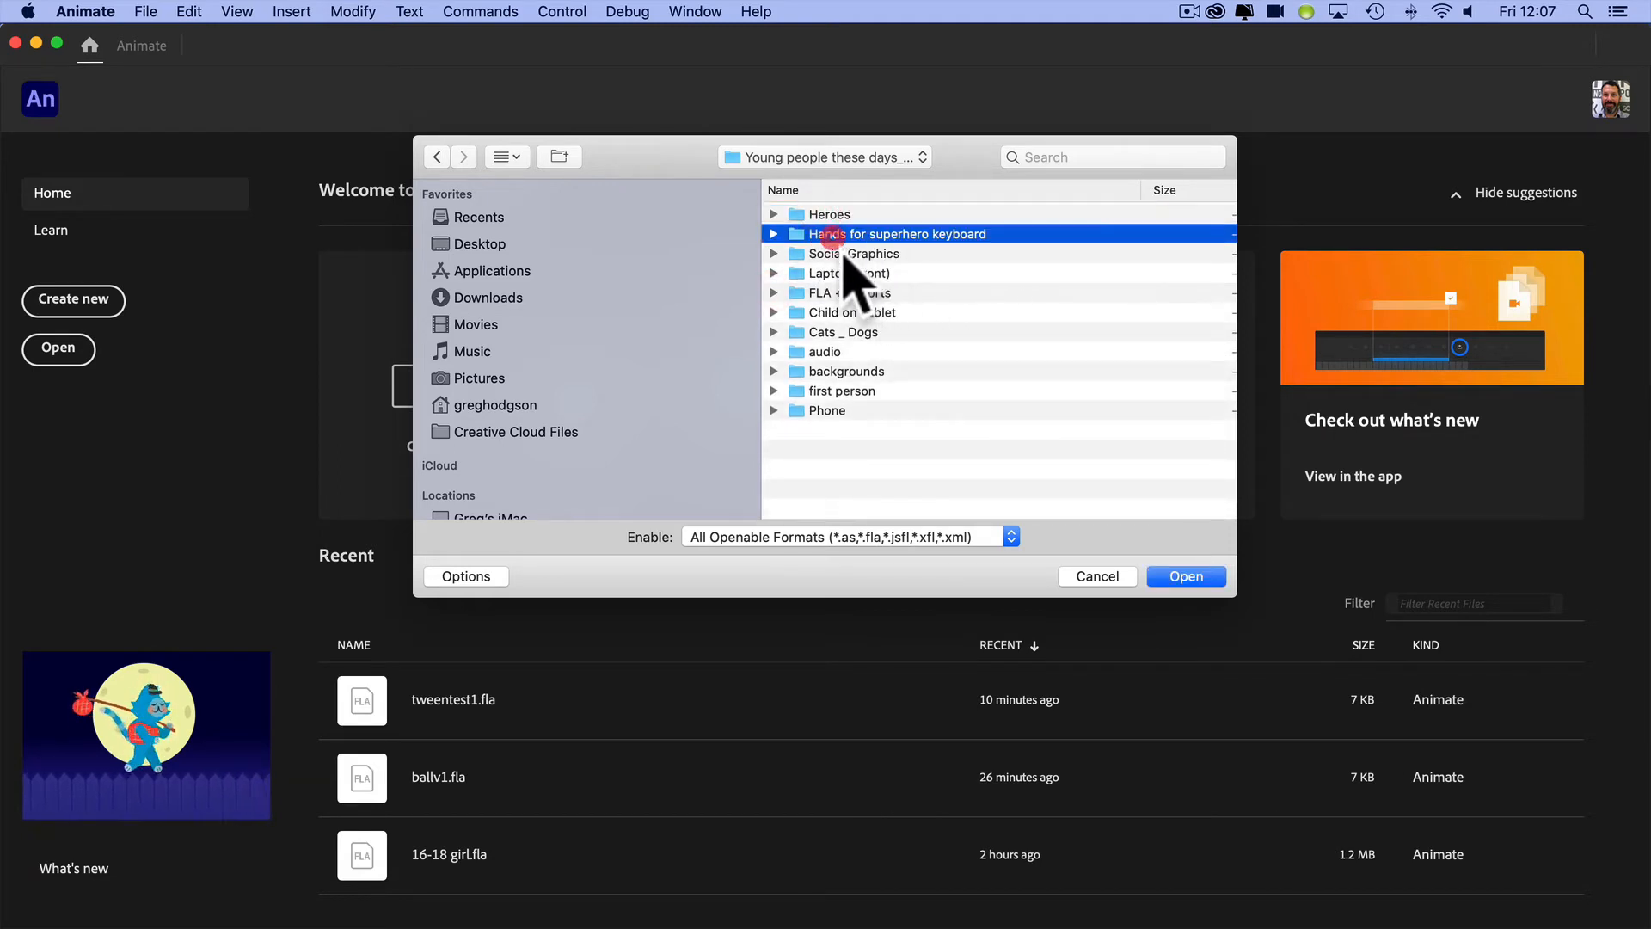
left_click(848, 273)
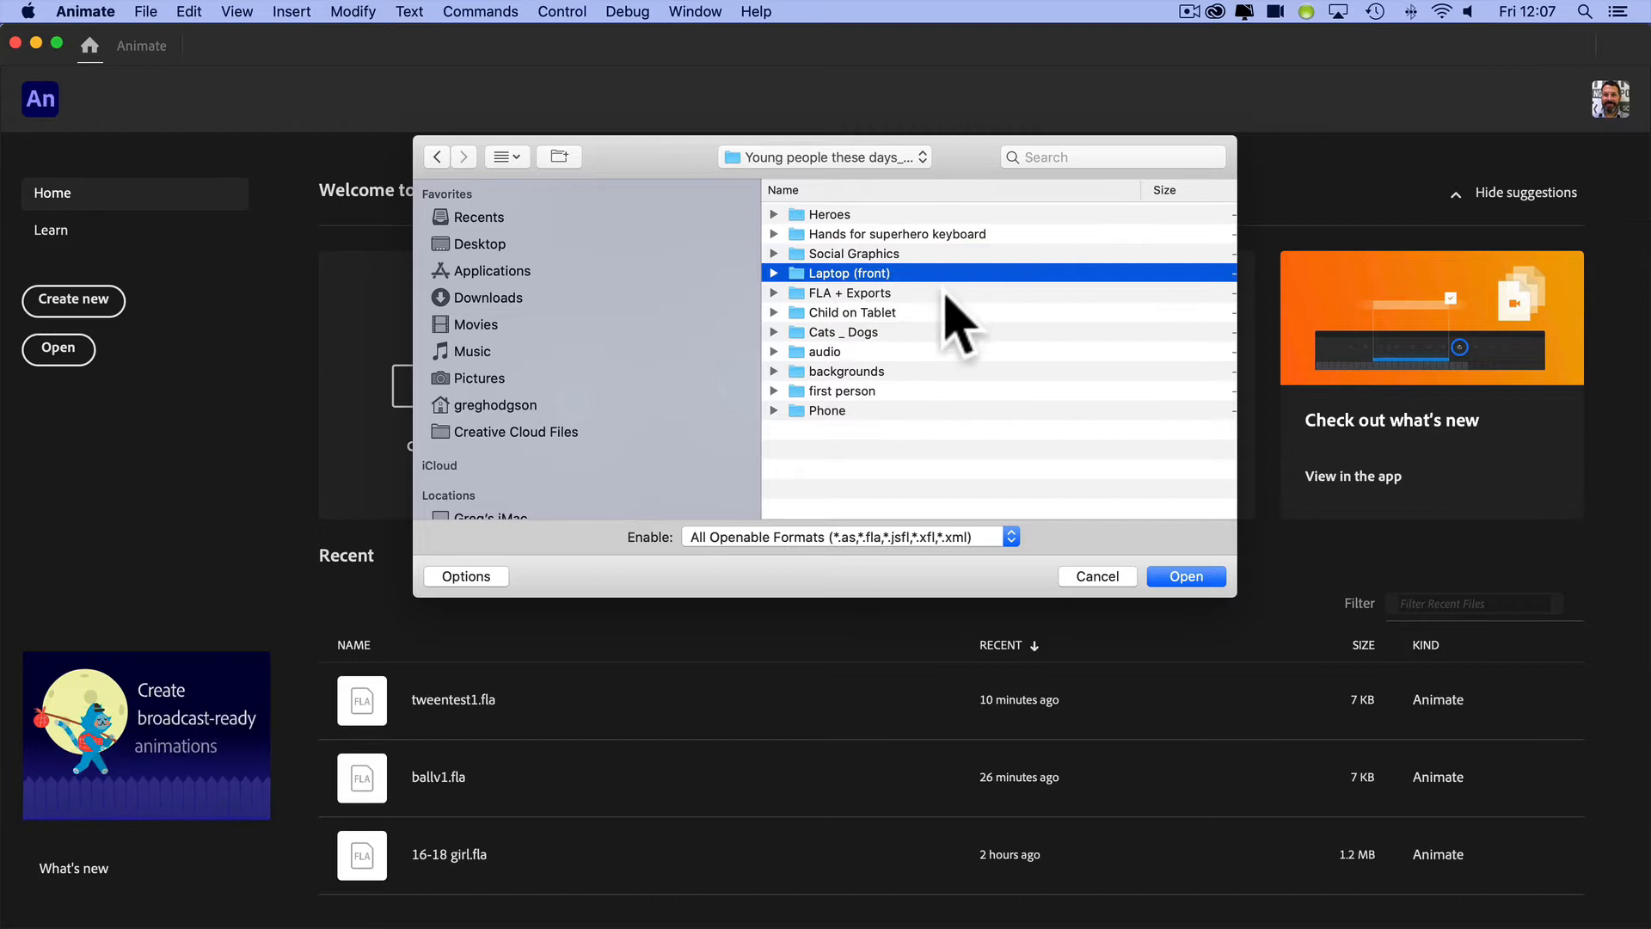
mouse_move(895, 363)
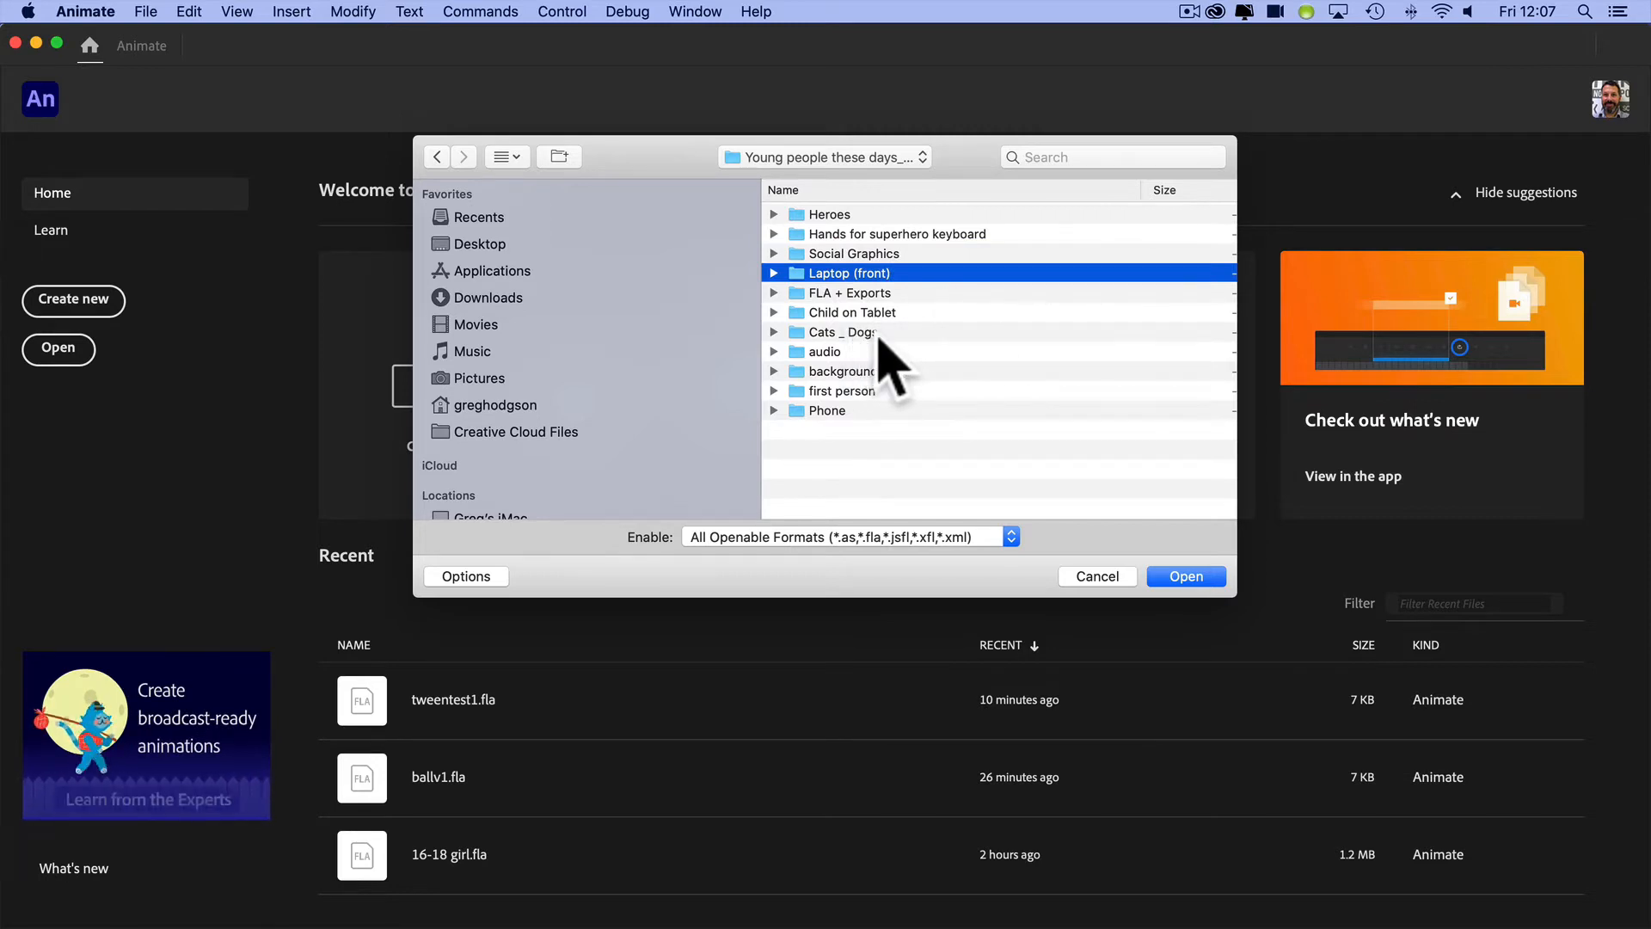
left_click(828, 351)
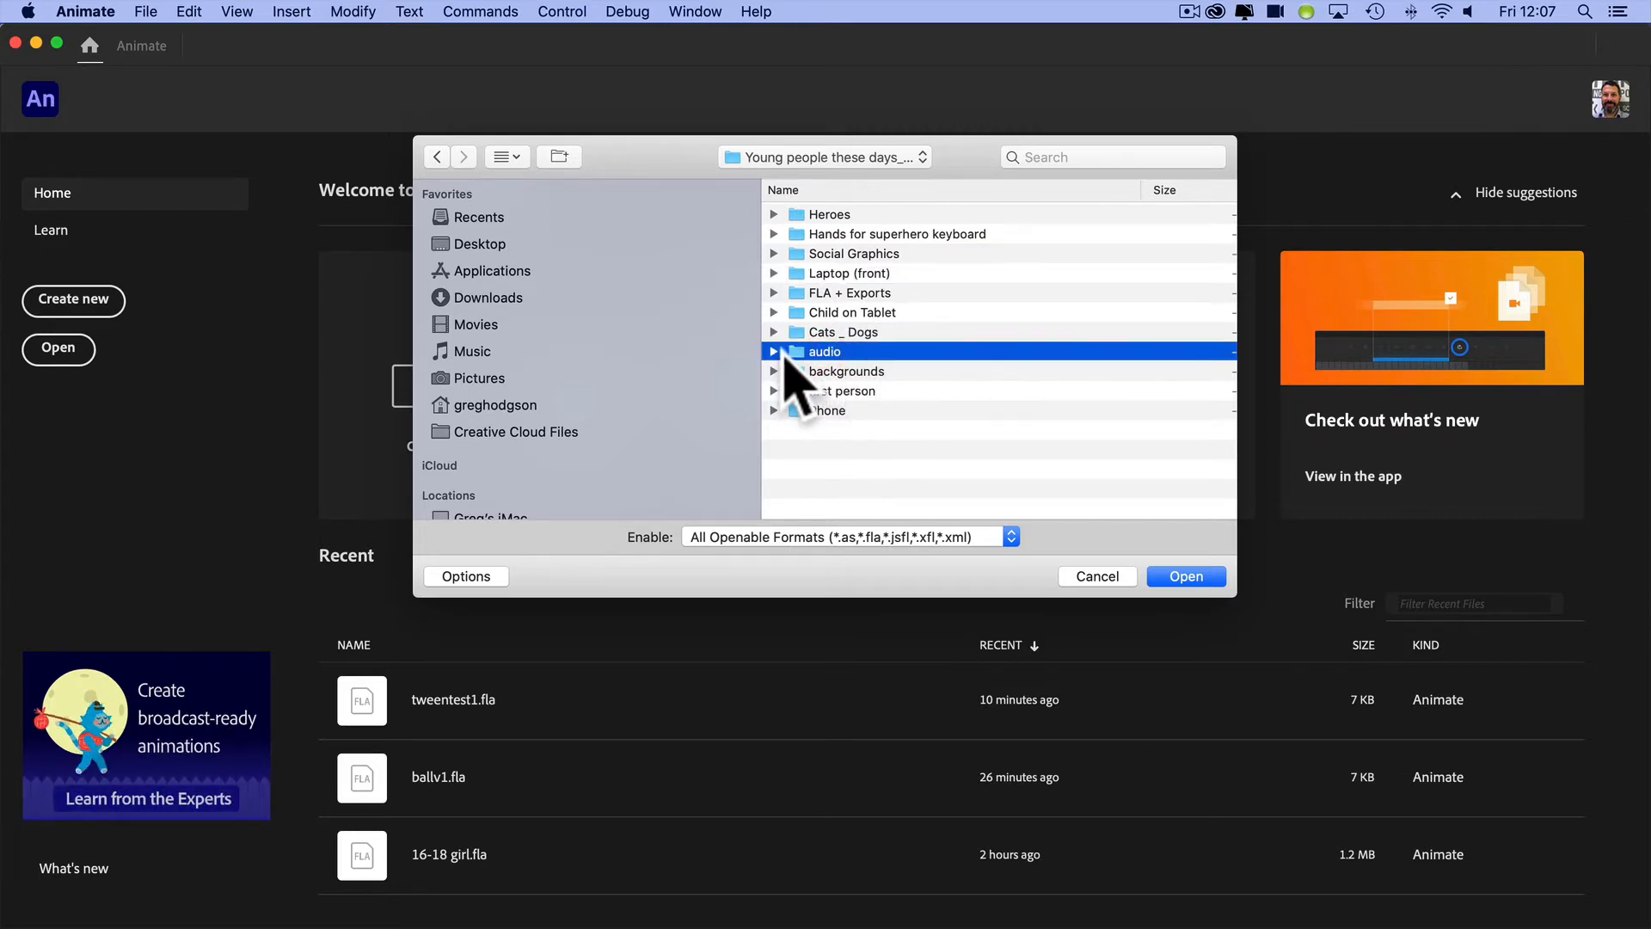
left_click(774, 350)
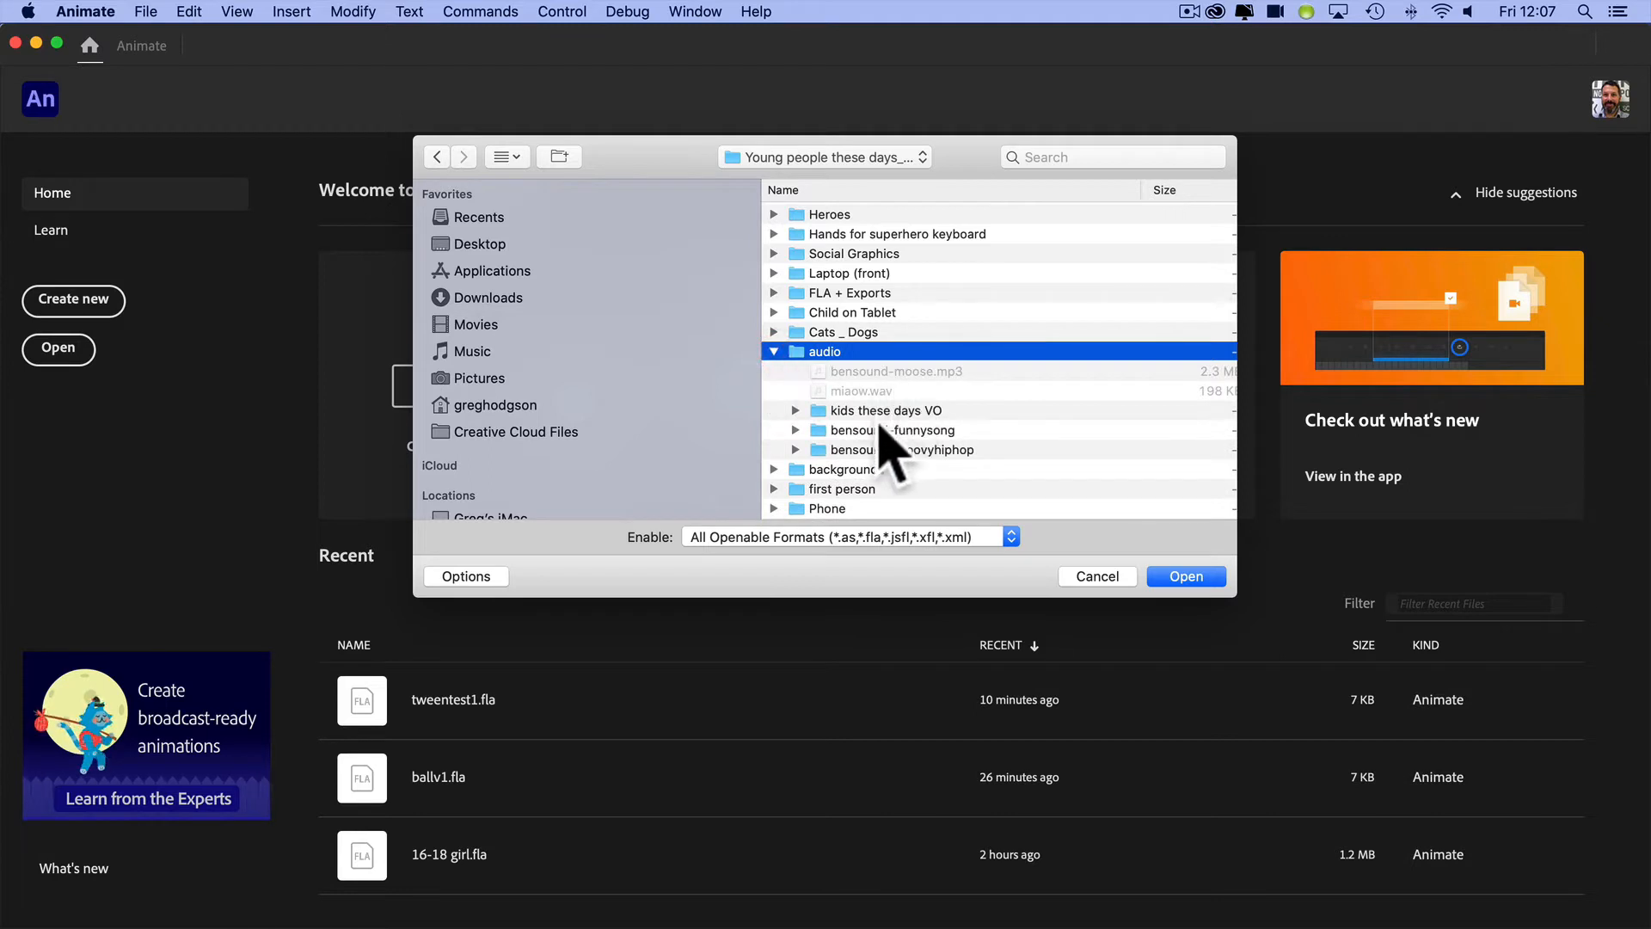
mouse_move(932, 480)
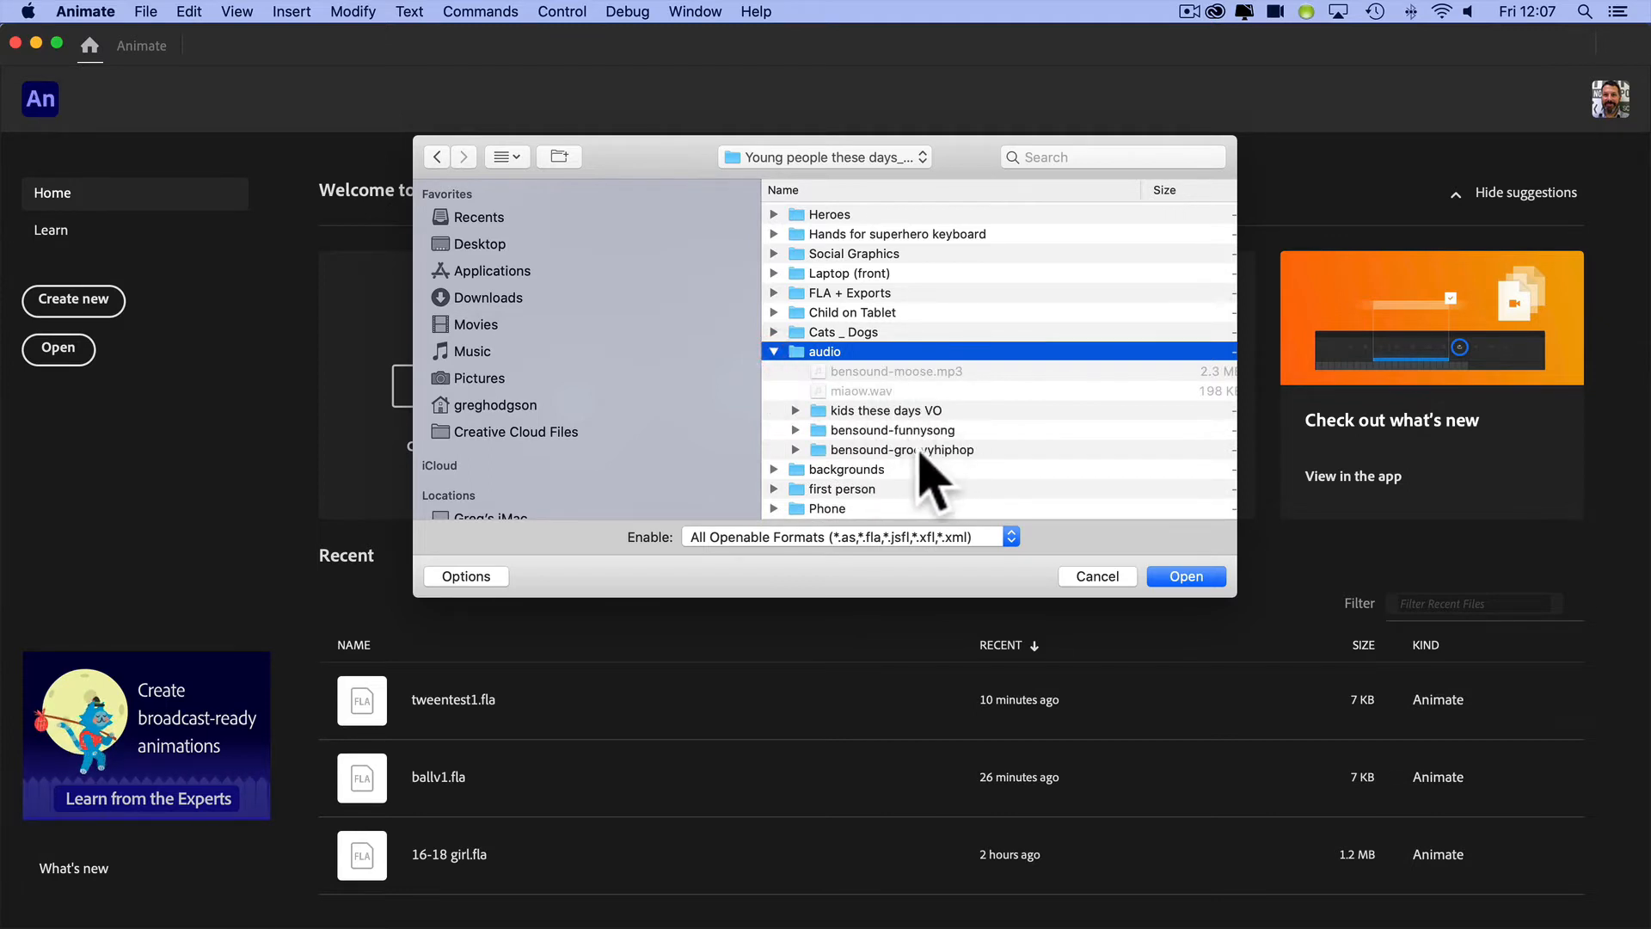
mouse_move(874, 395)
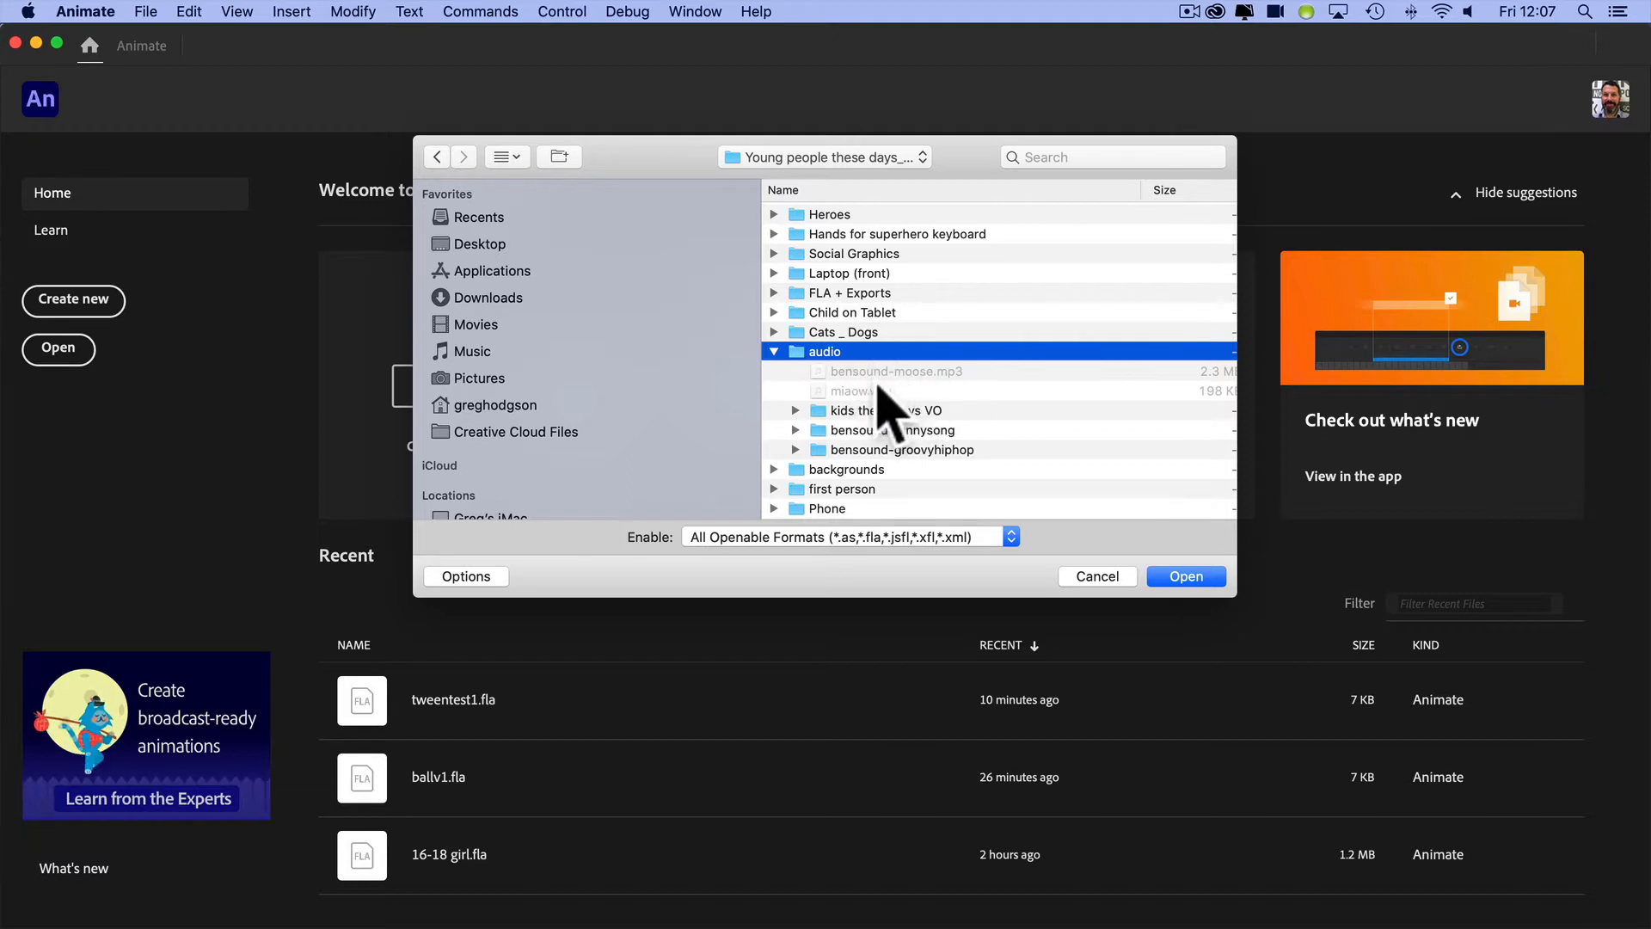
left_click(774, 351)
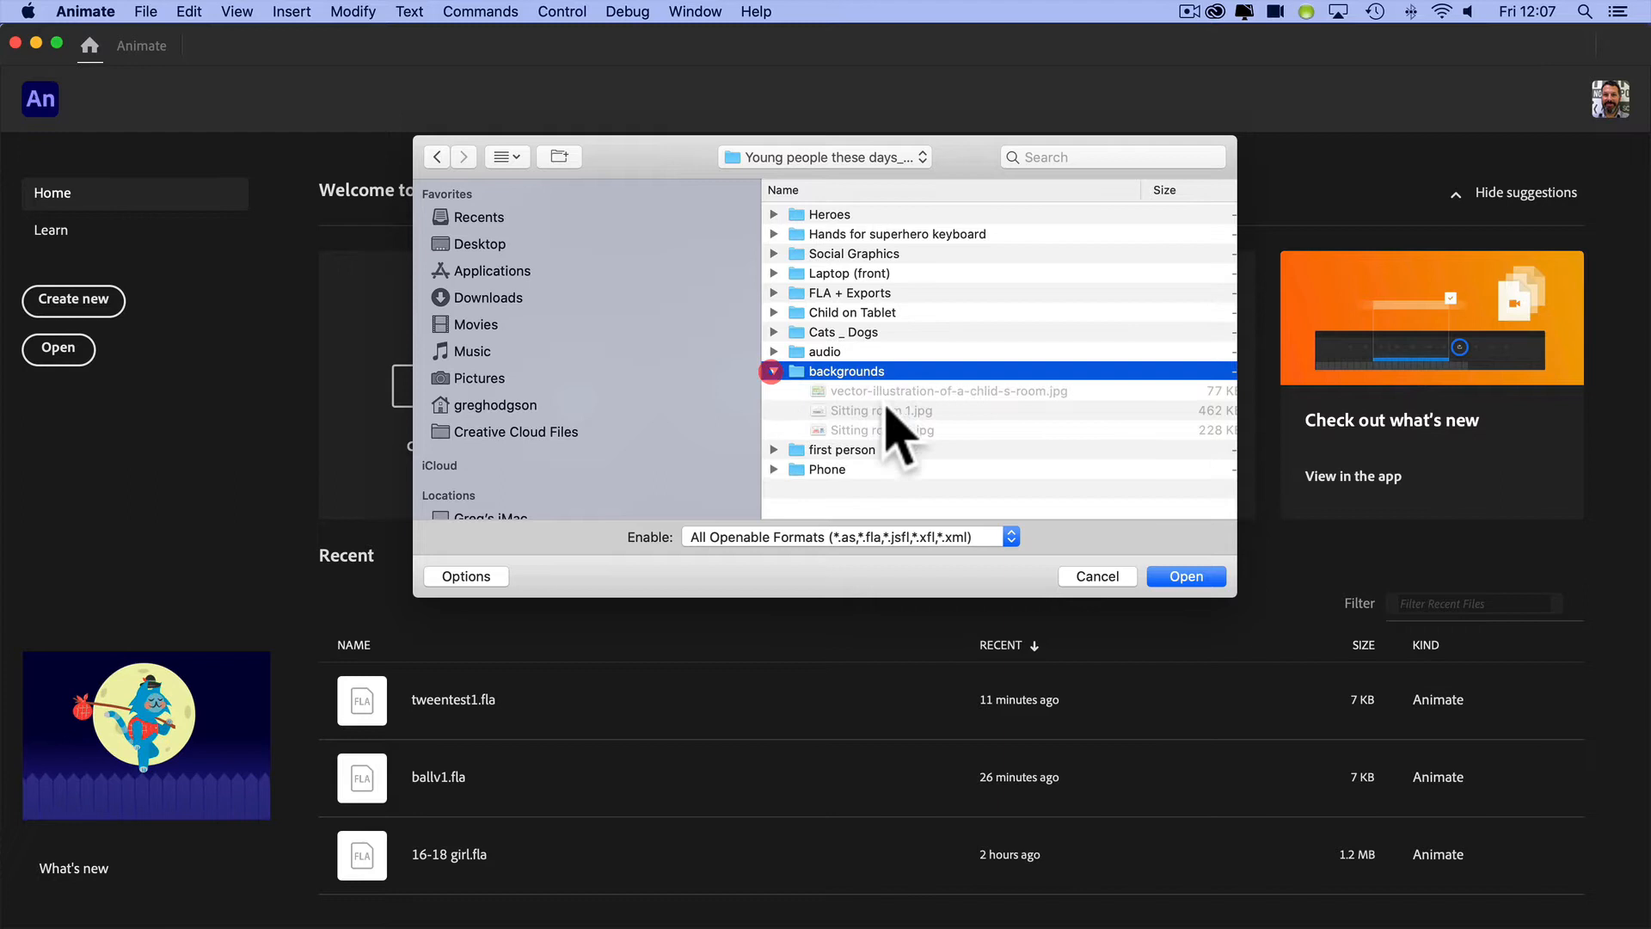
left_click(774, 371)
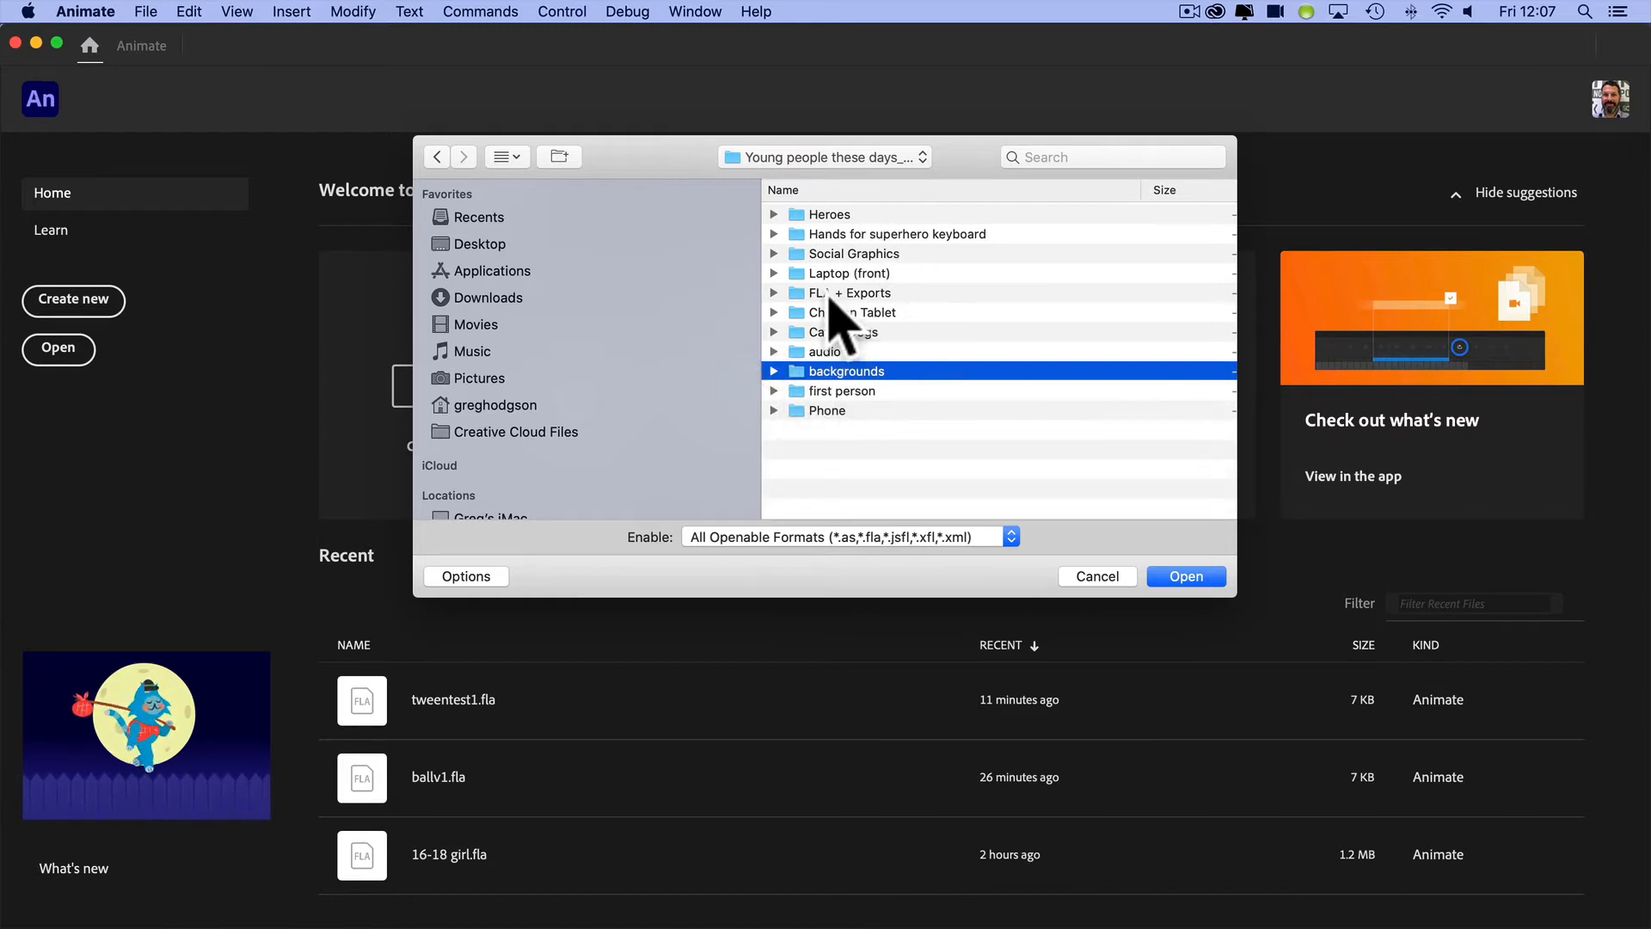
left_click(849, 293)
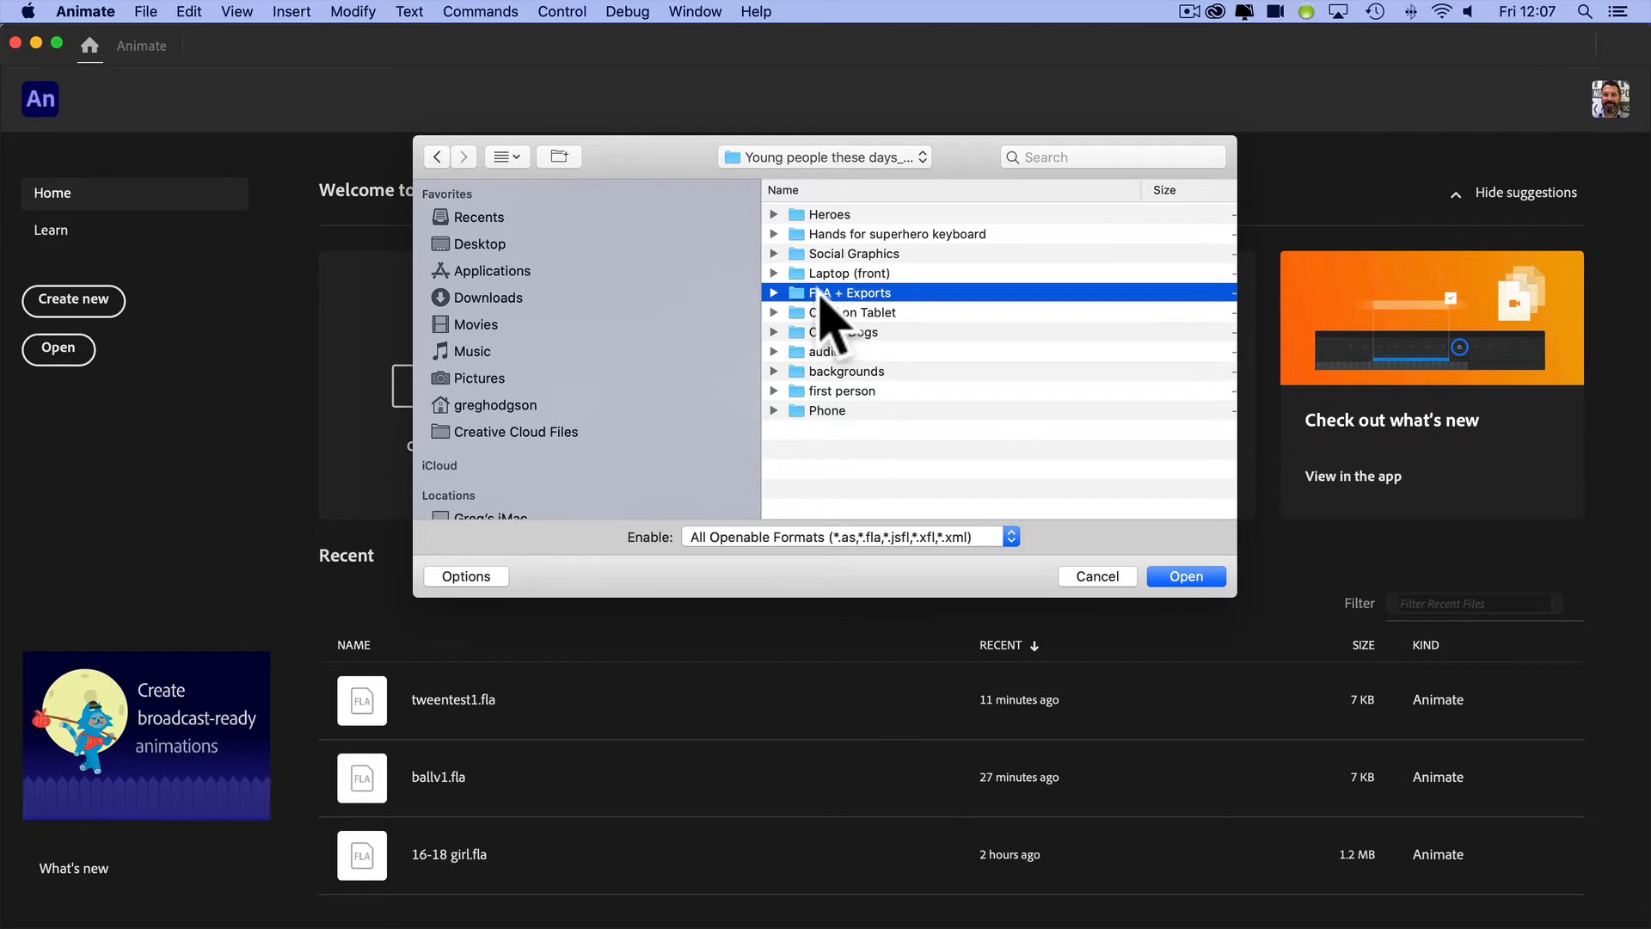
mouse_move(899, 322)
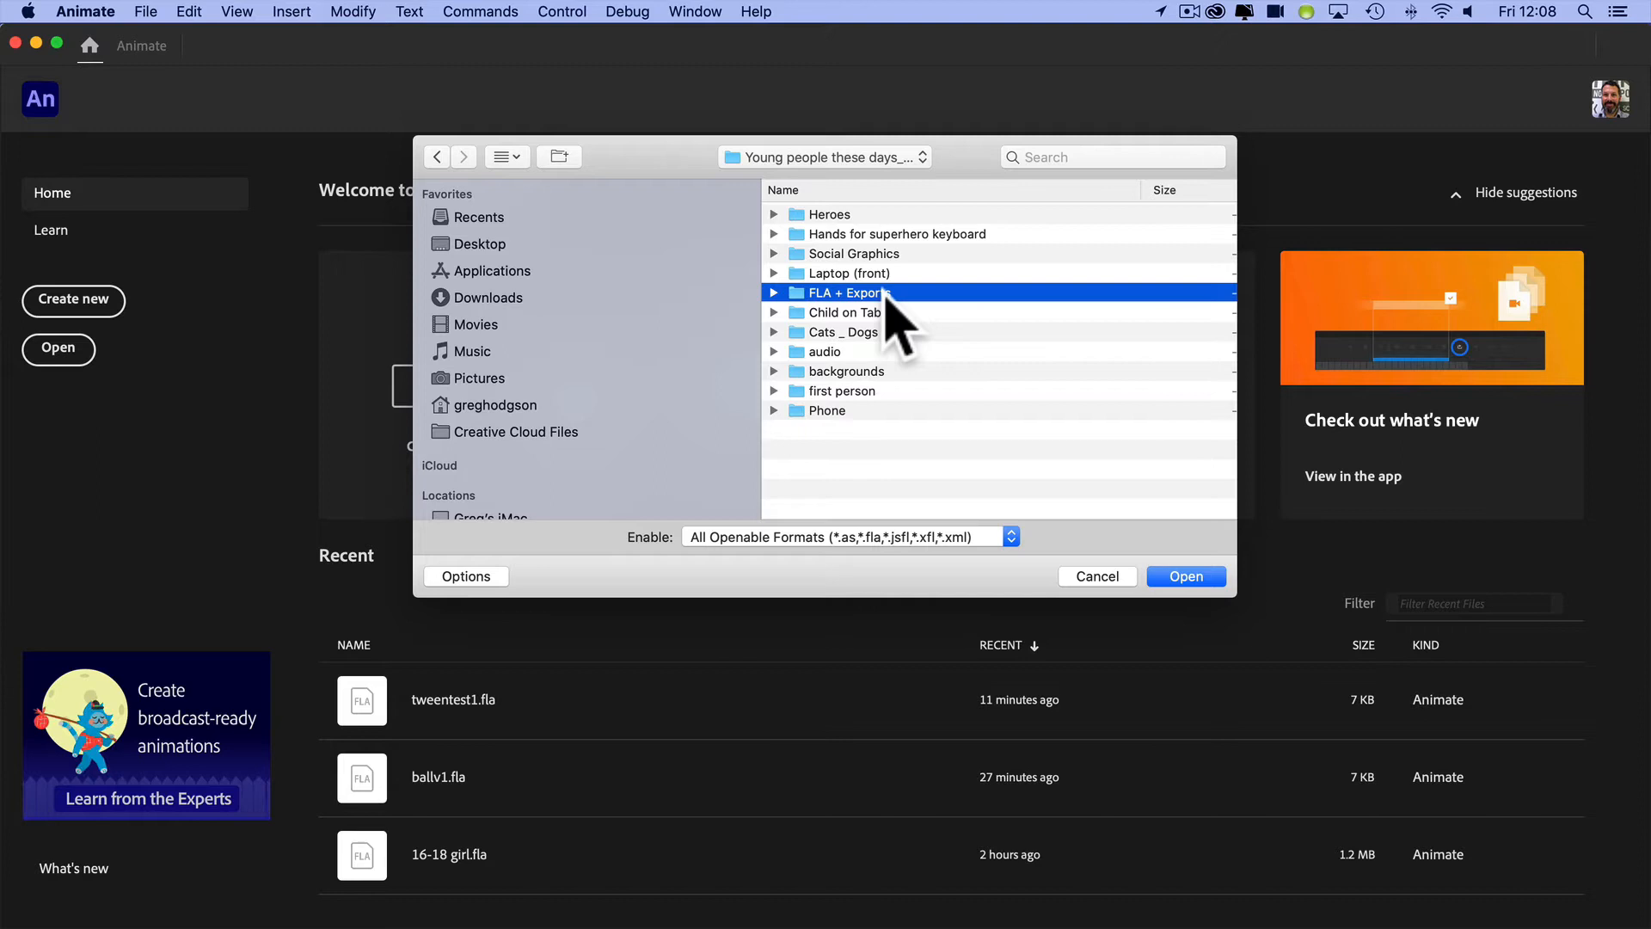
- Expand FLA + Exports and open Kids these days_14apr.fla from among the .fla files
left_click(774, 292)
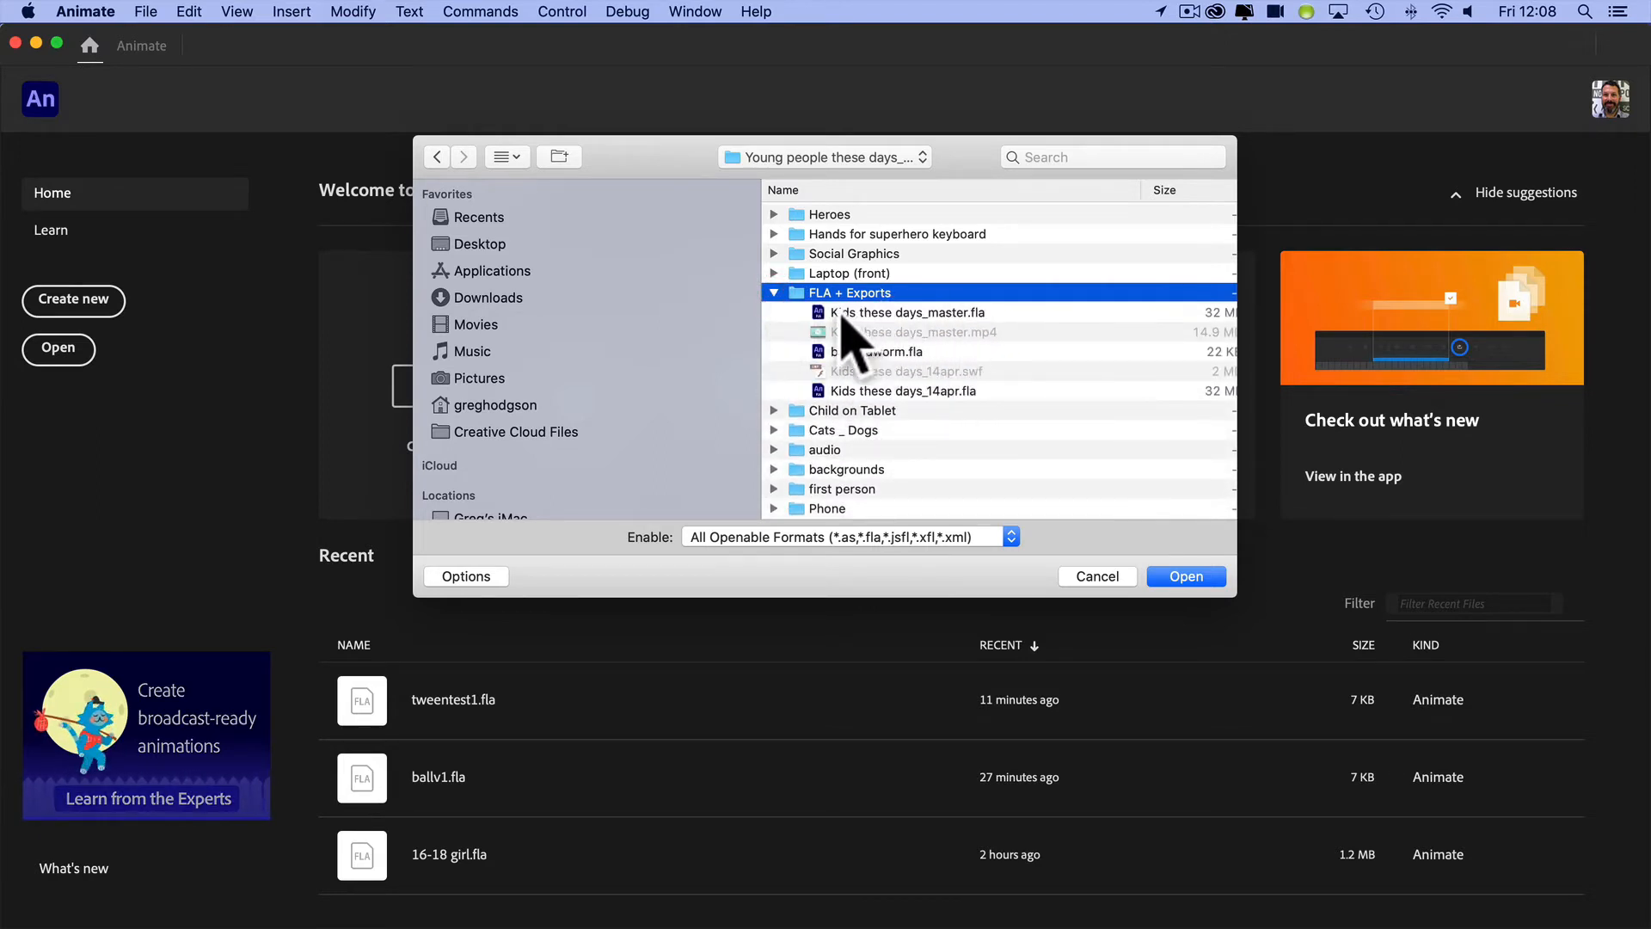
left_click(879, 351)
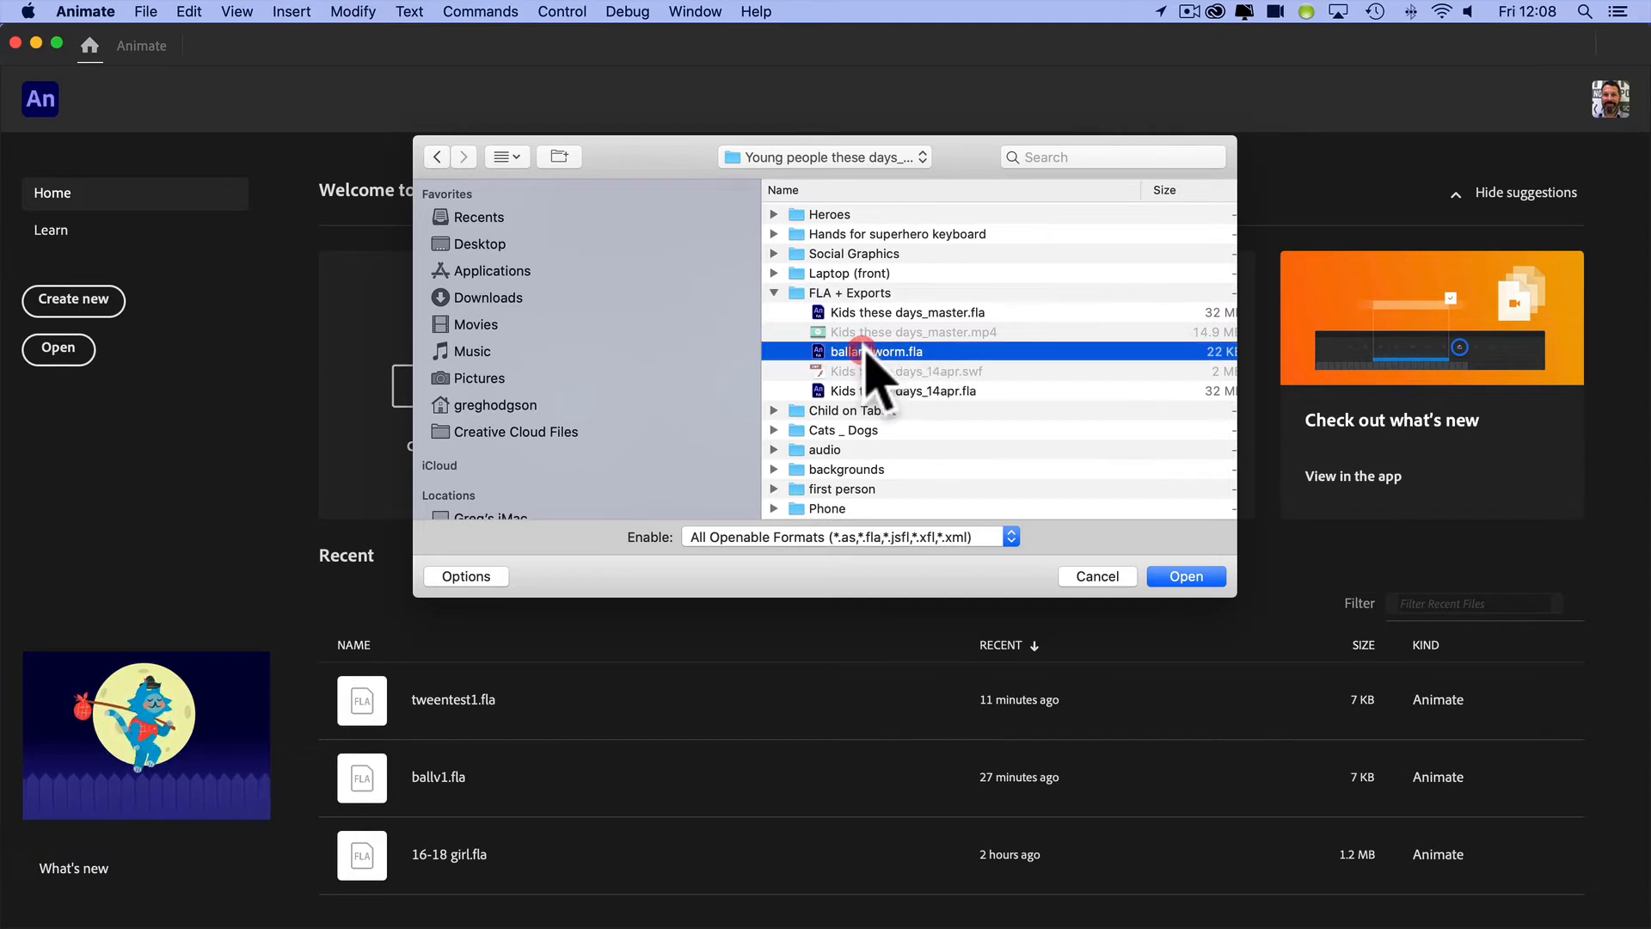
left_click(912, 390)
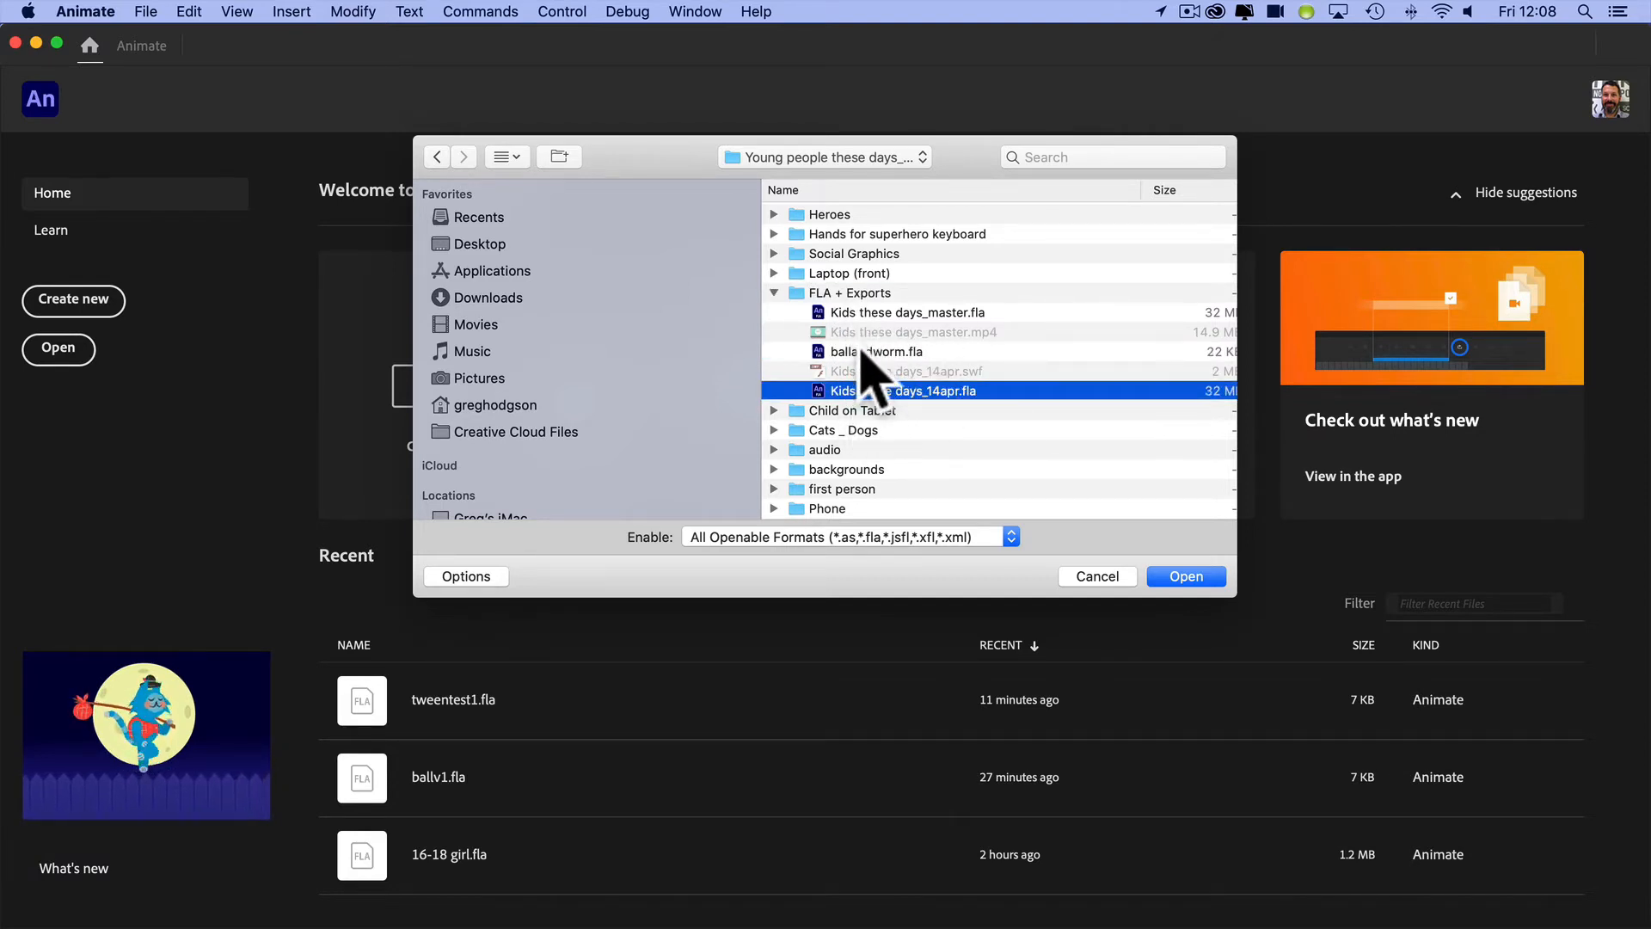
left_click(906, 311)
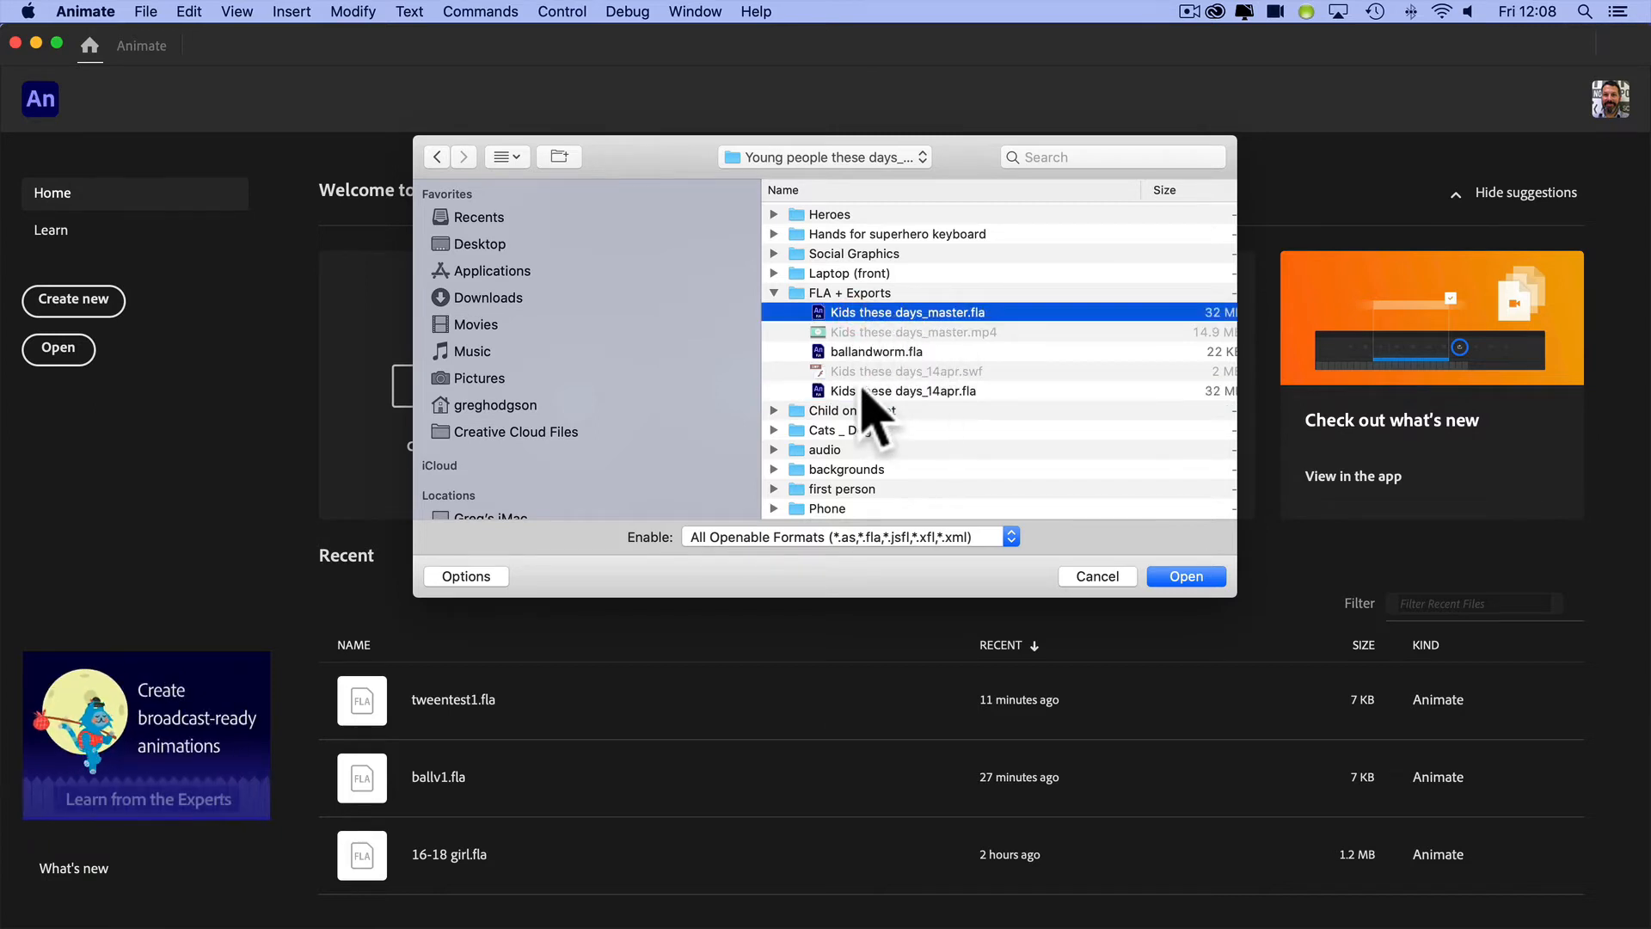
left_click(903, 391)
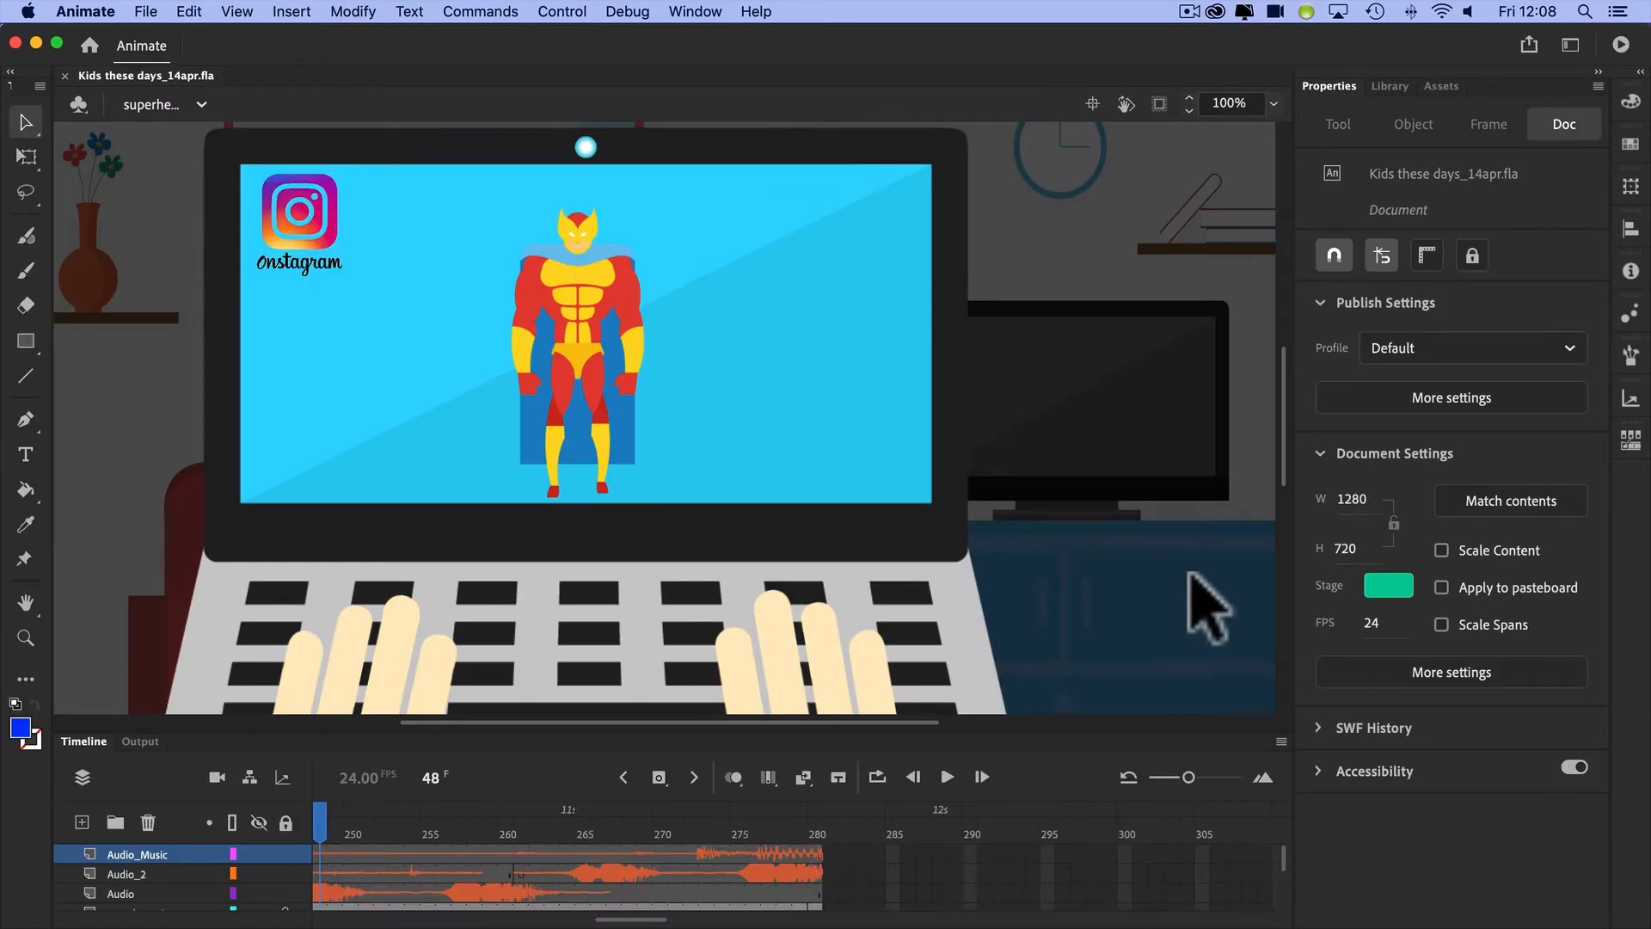
mouse_move(890, 721)
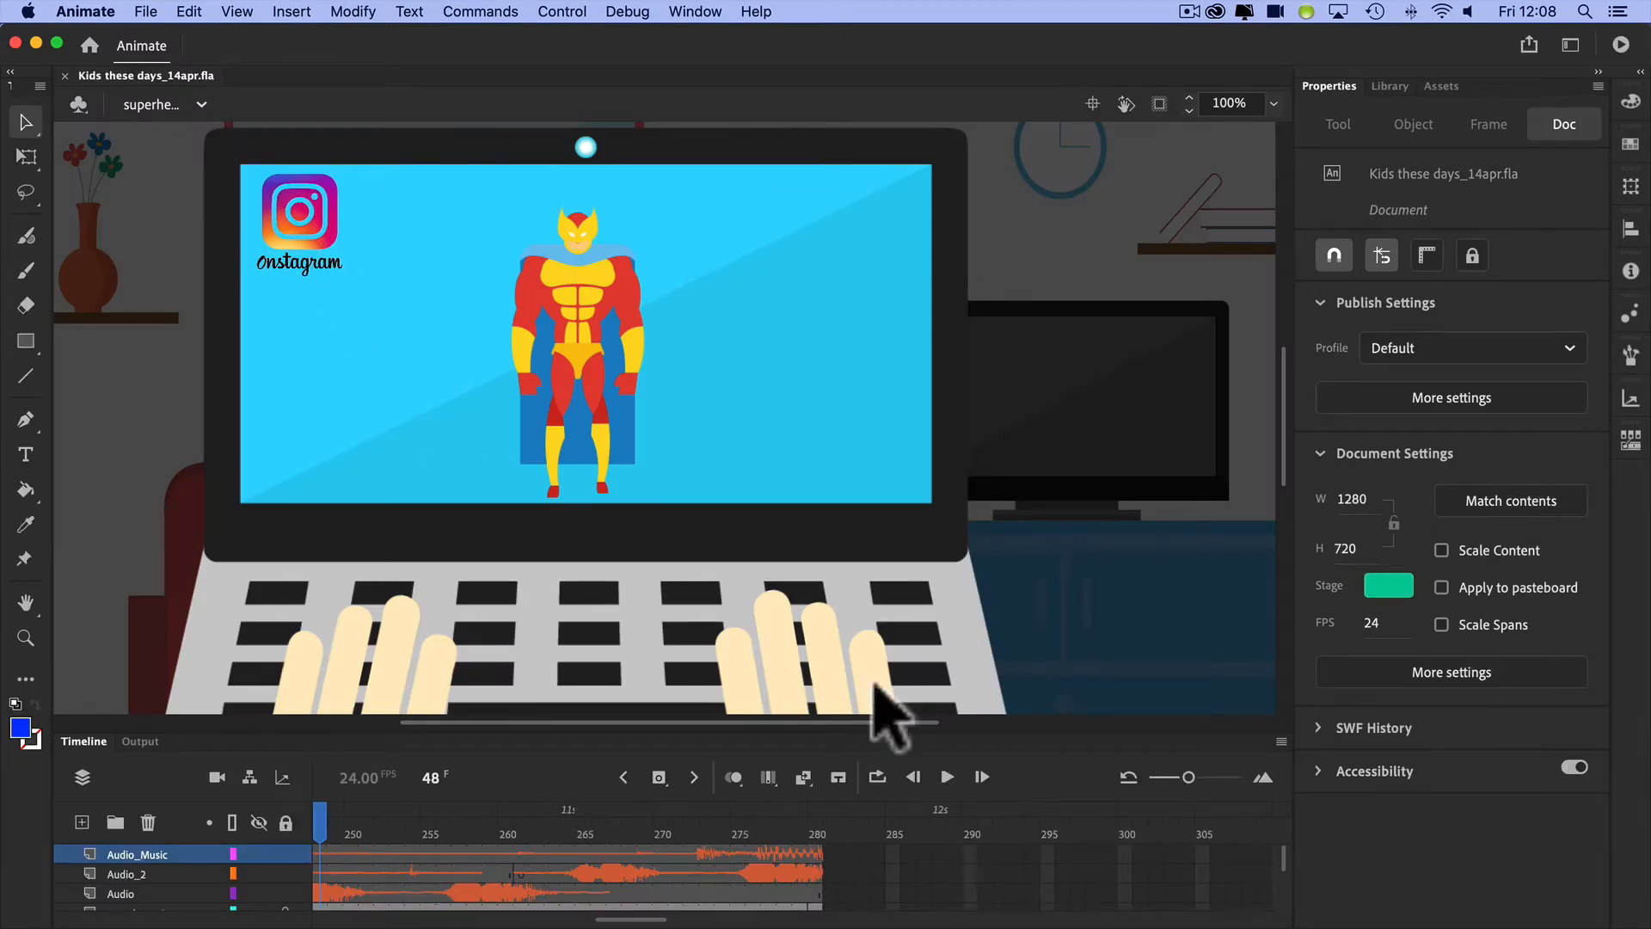
mouse_move(468, 352)
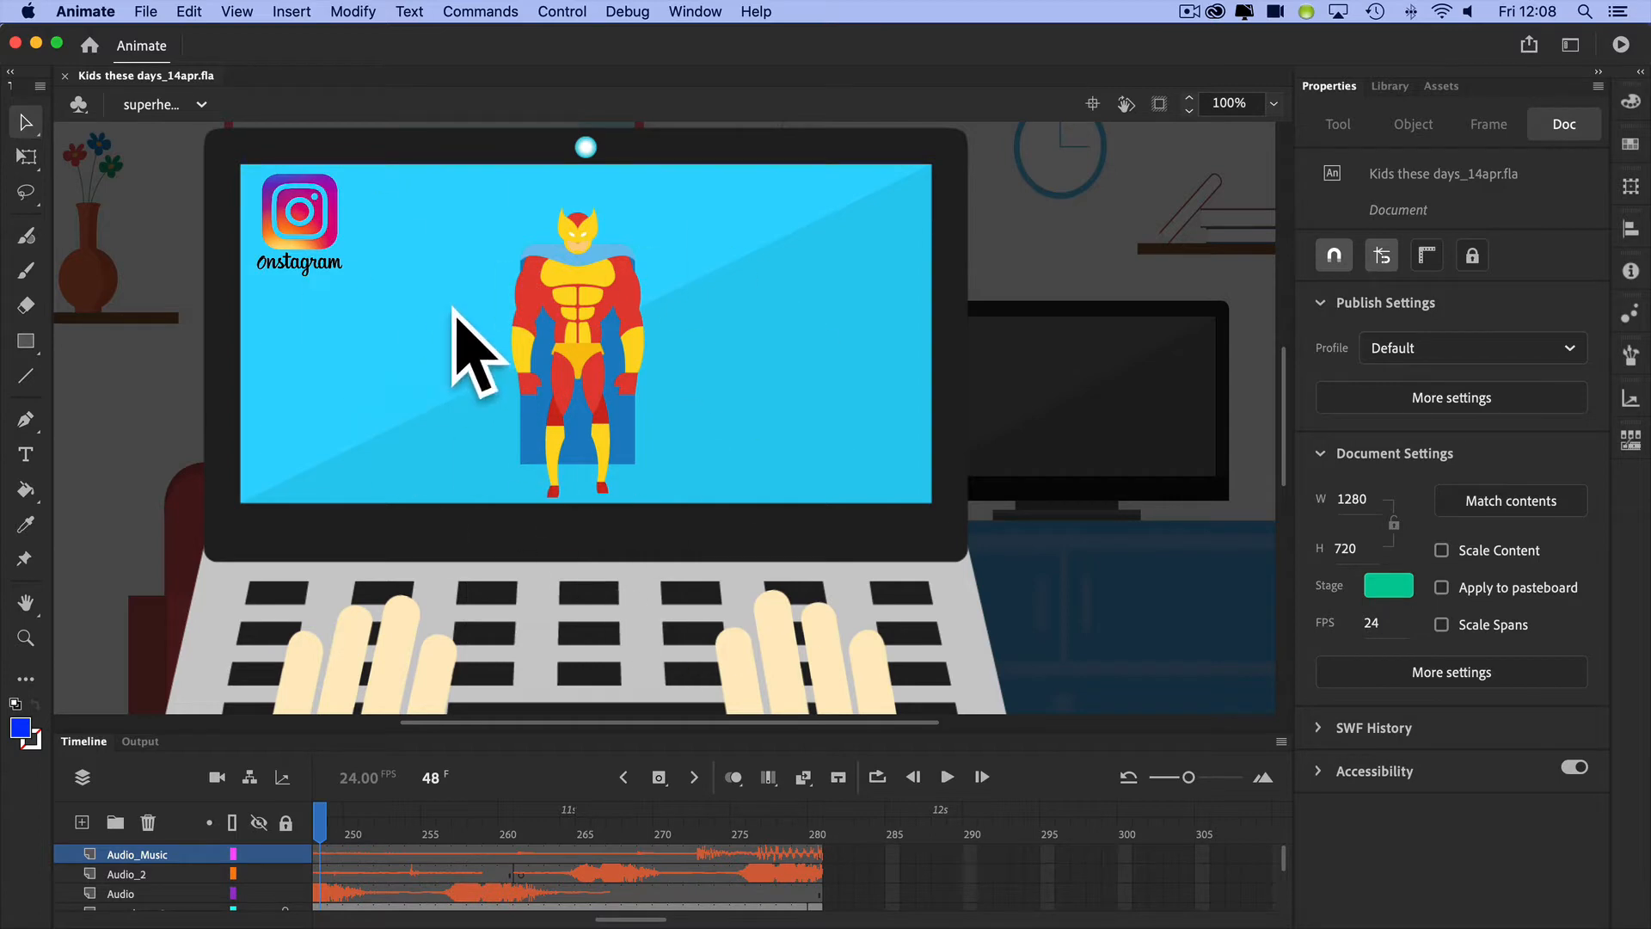
mouse_move(680, 437)
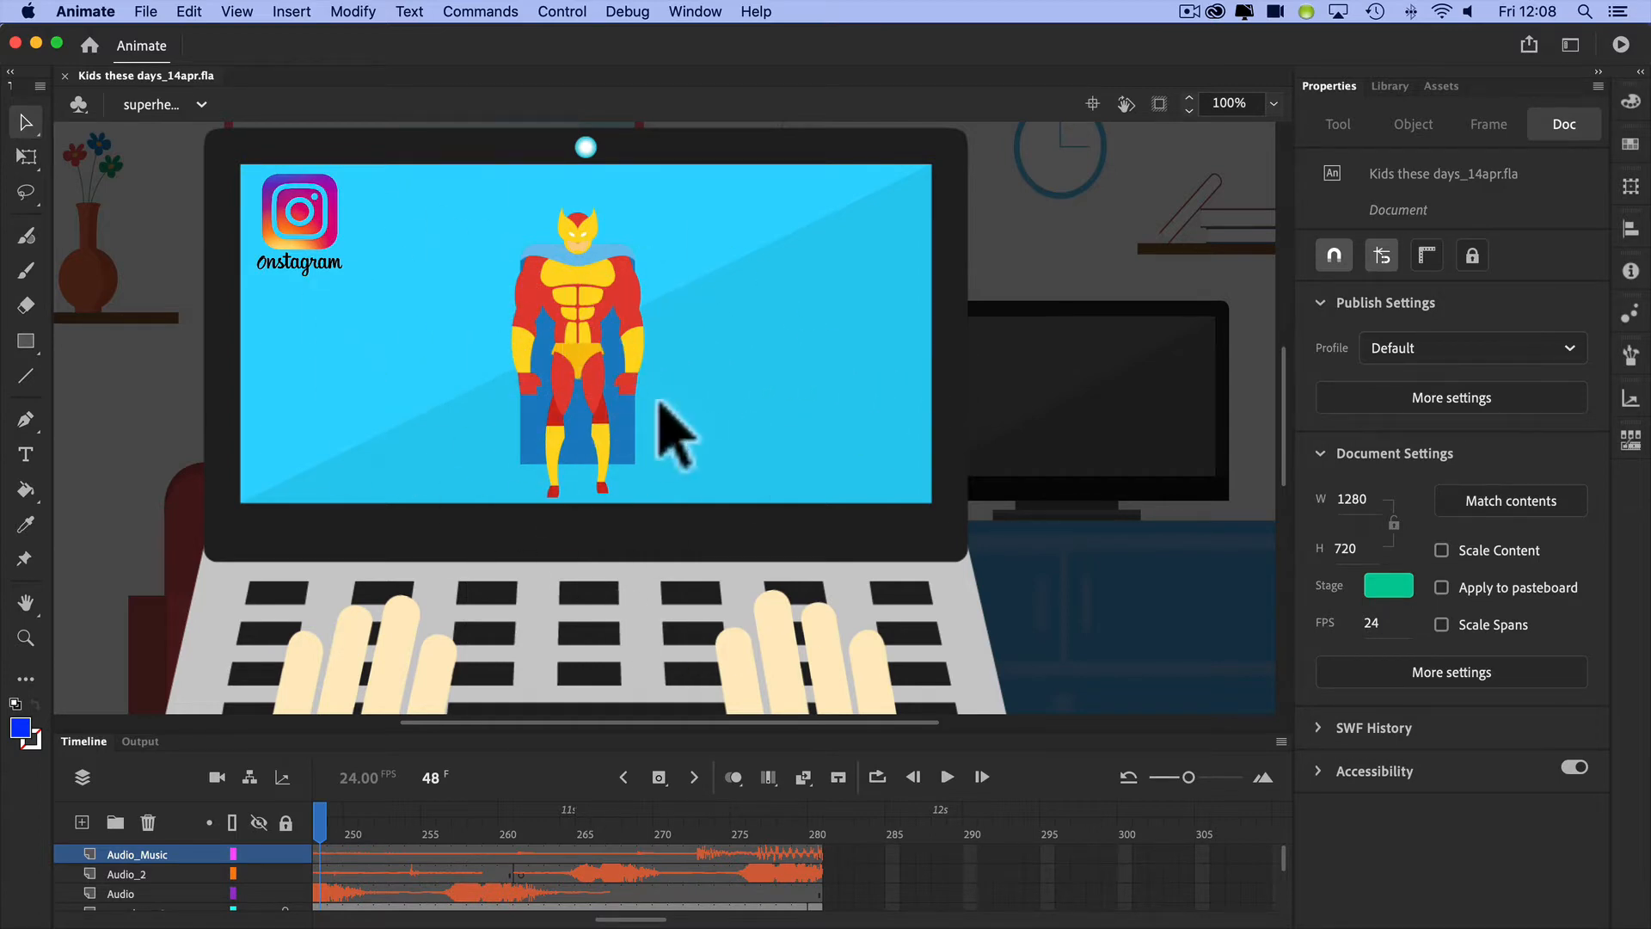
mouse_move(760, 496)
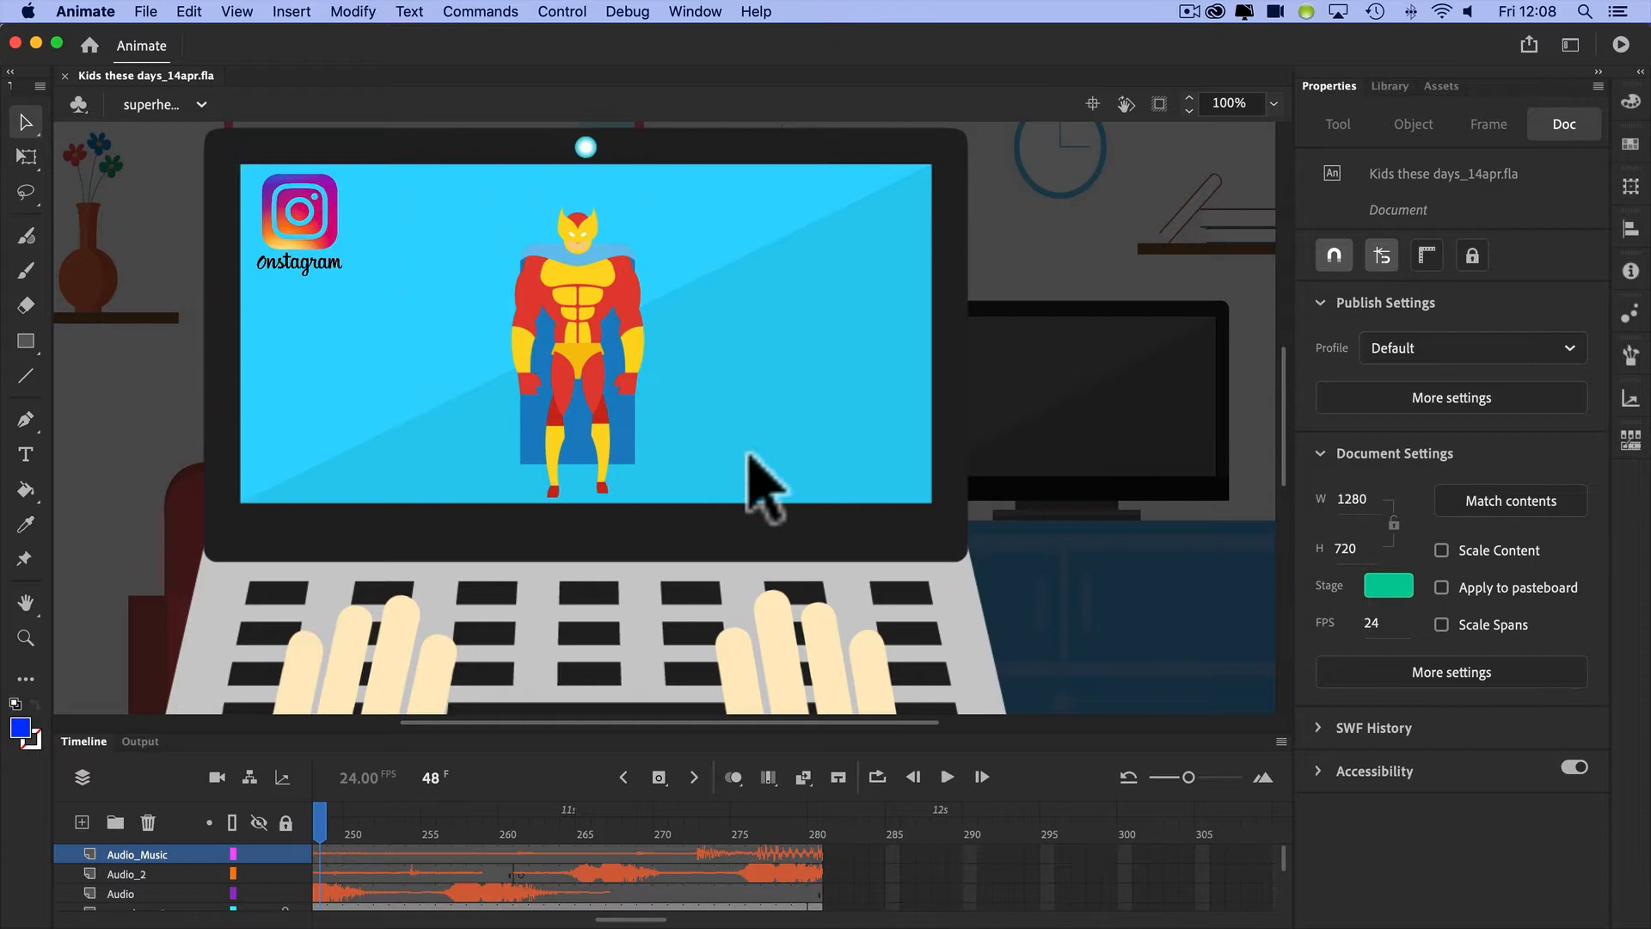
mouse_move(815, 873)
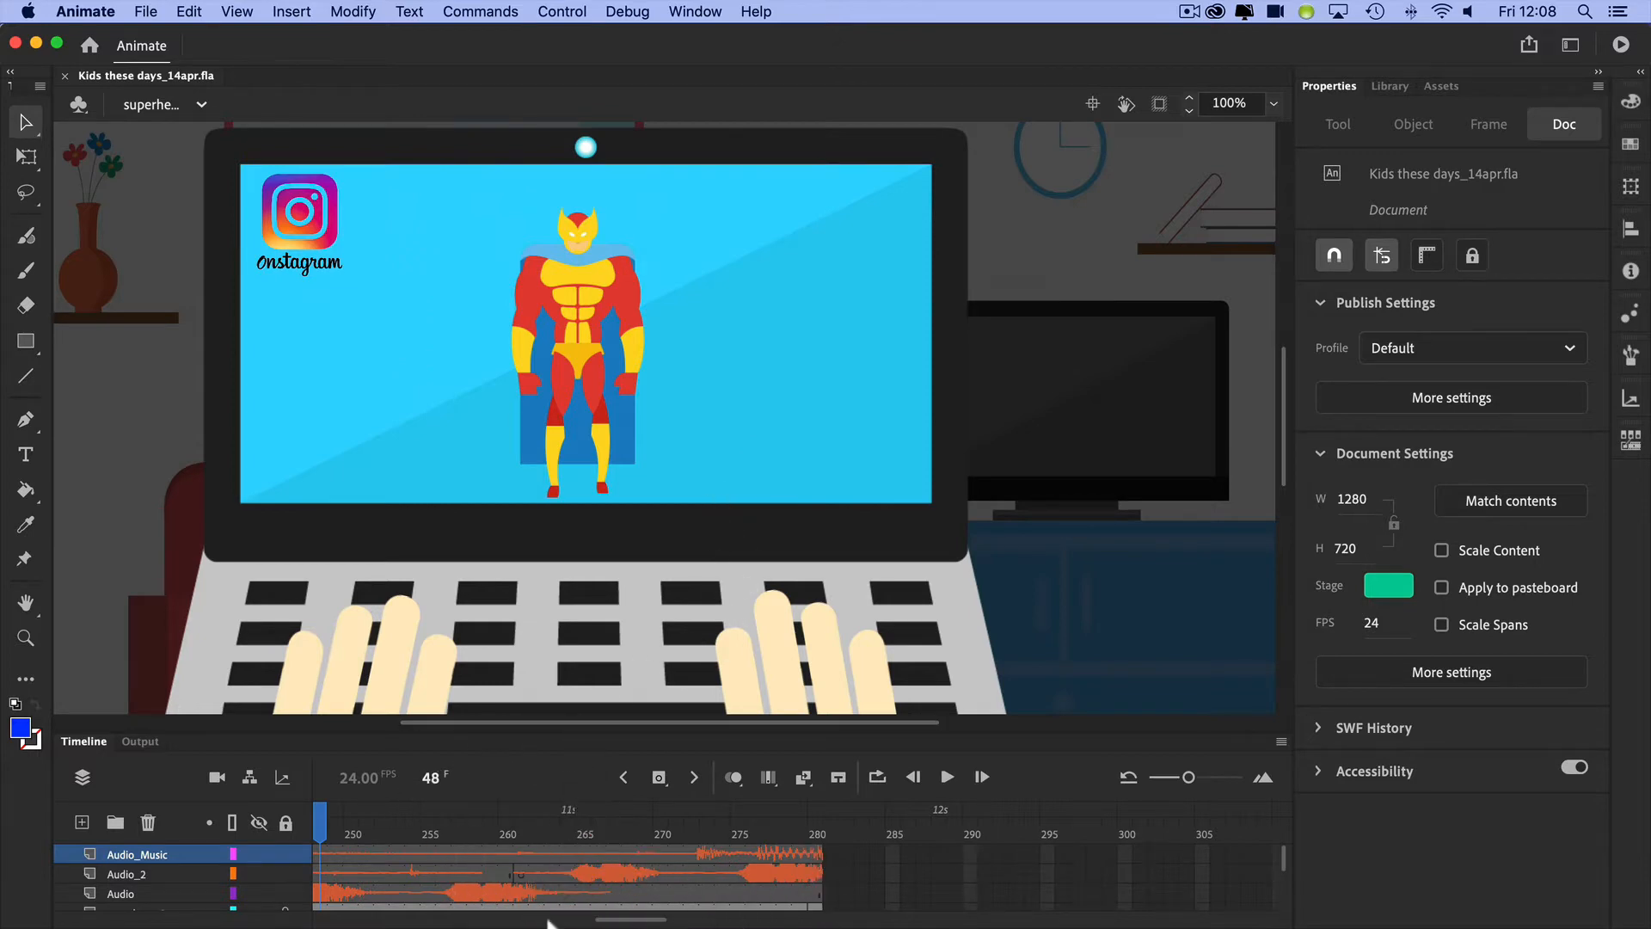
mouse_move(652, 738)
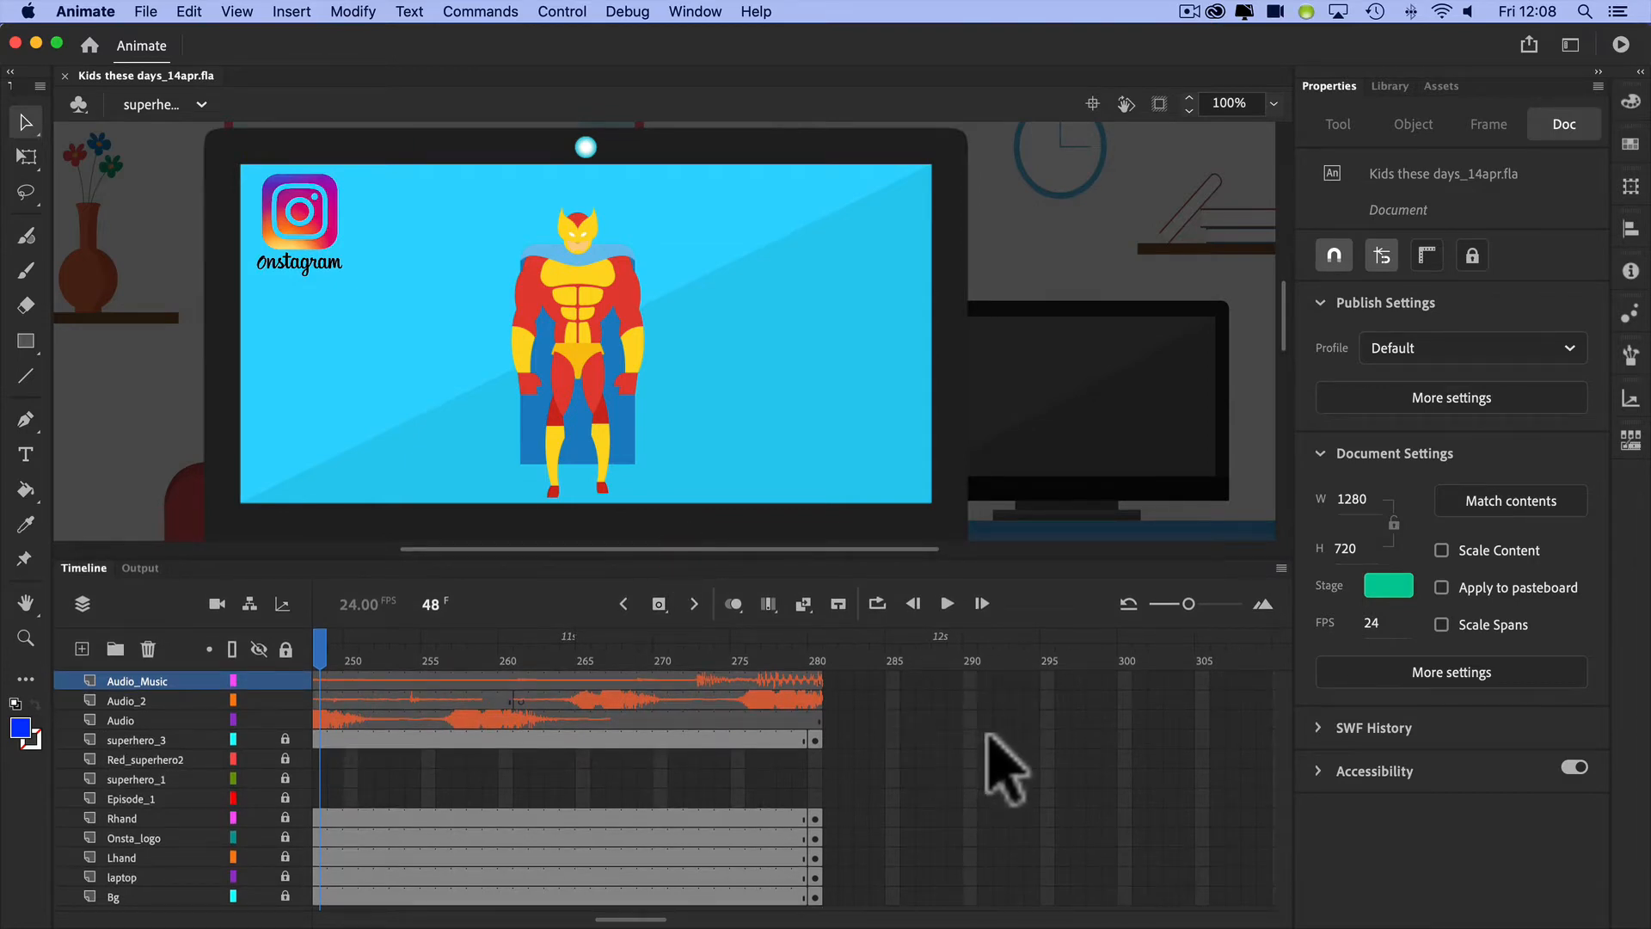
mouse_move(419, 148)
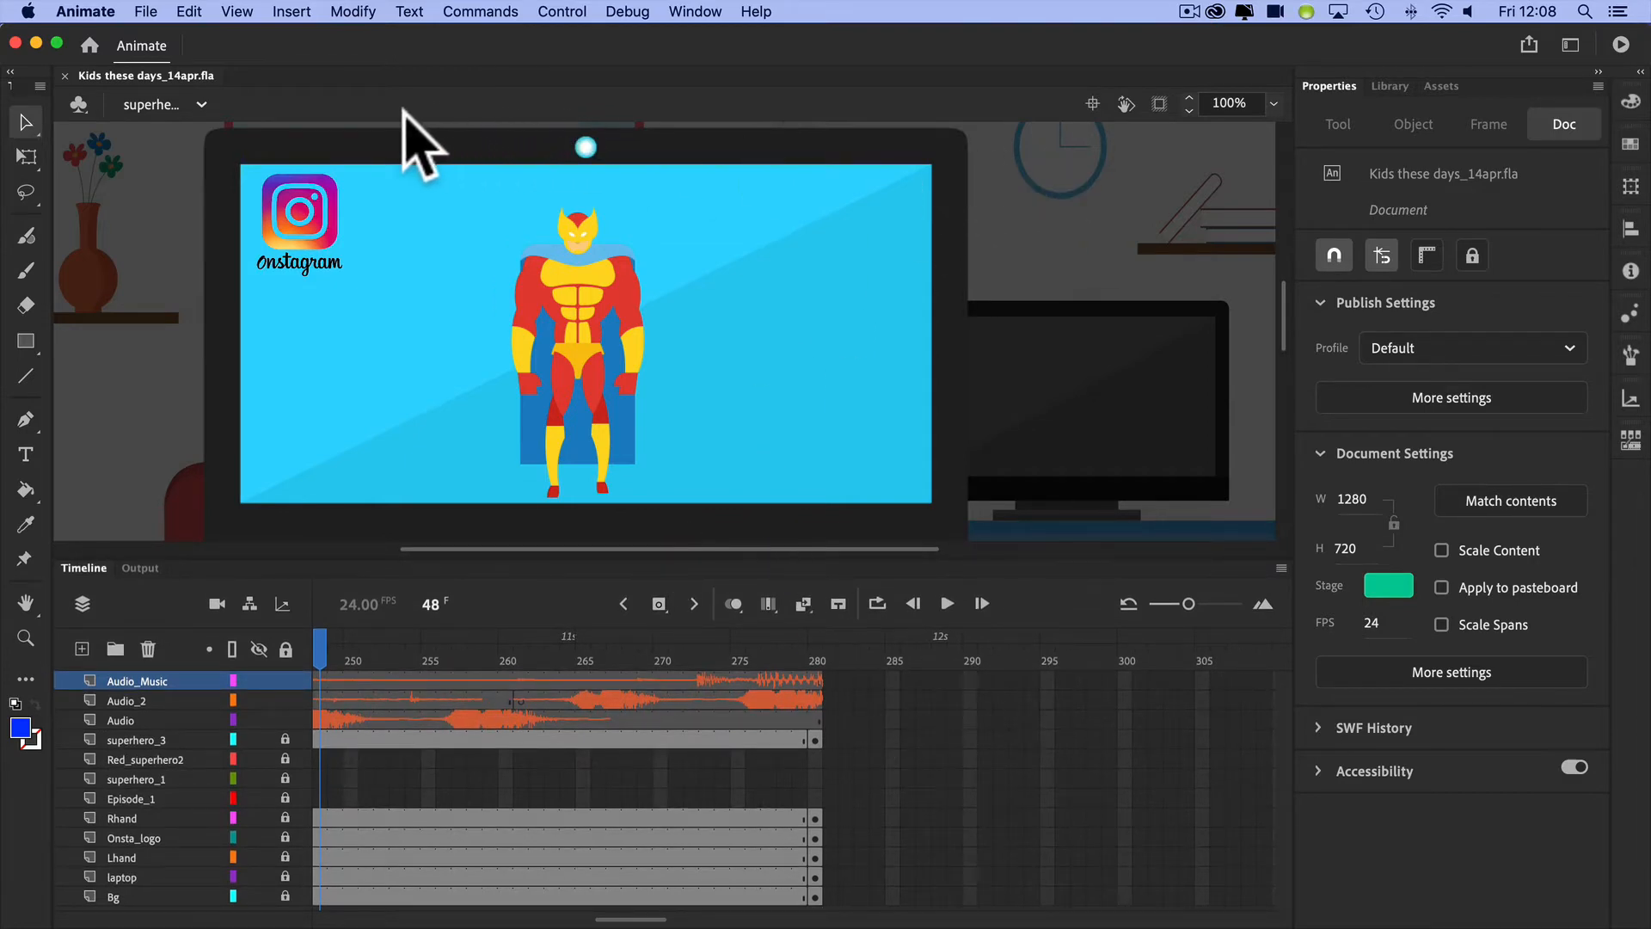
mouse_move(402, 275)
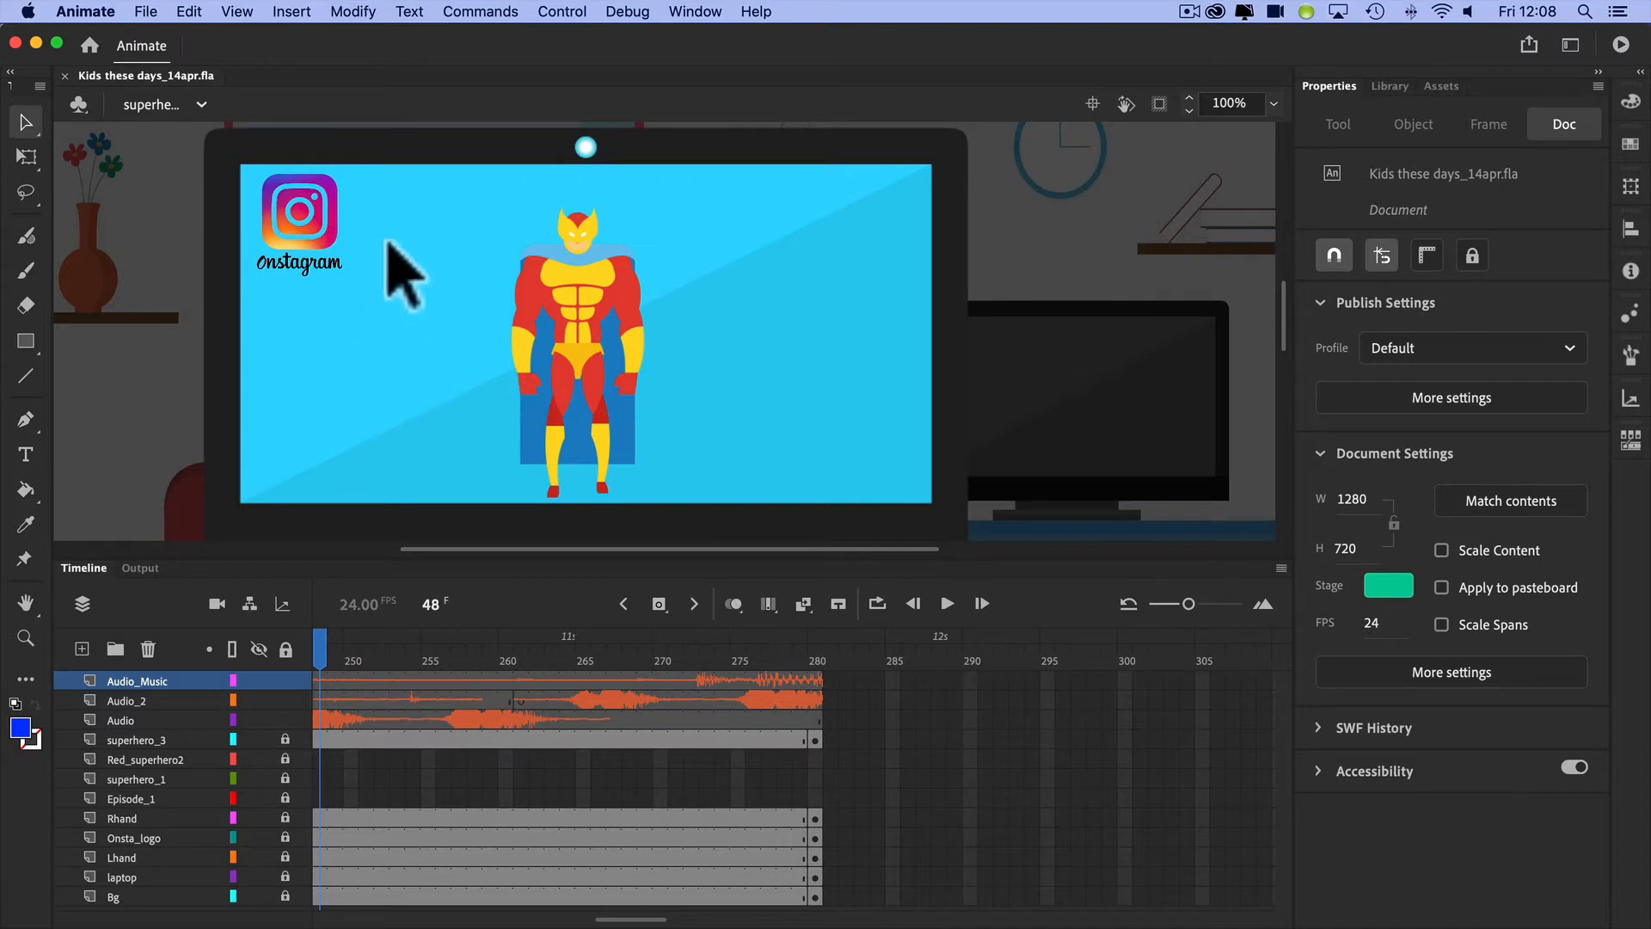
mouse_move(163, 125)
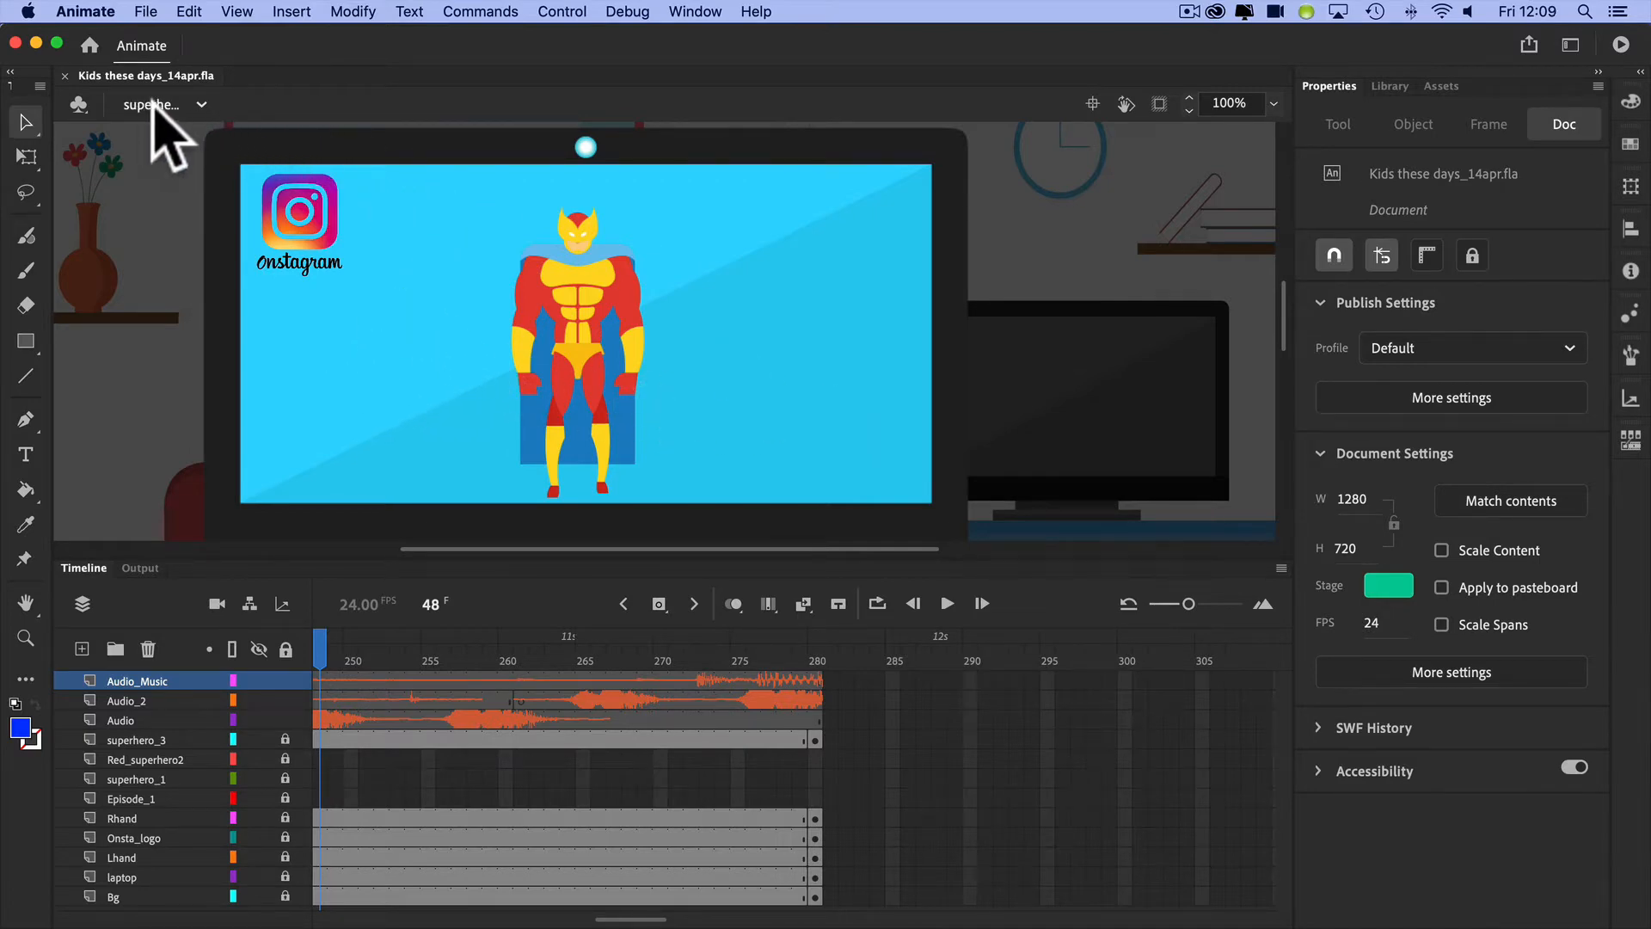
mouse_move(169, 133)
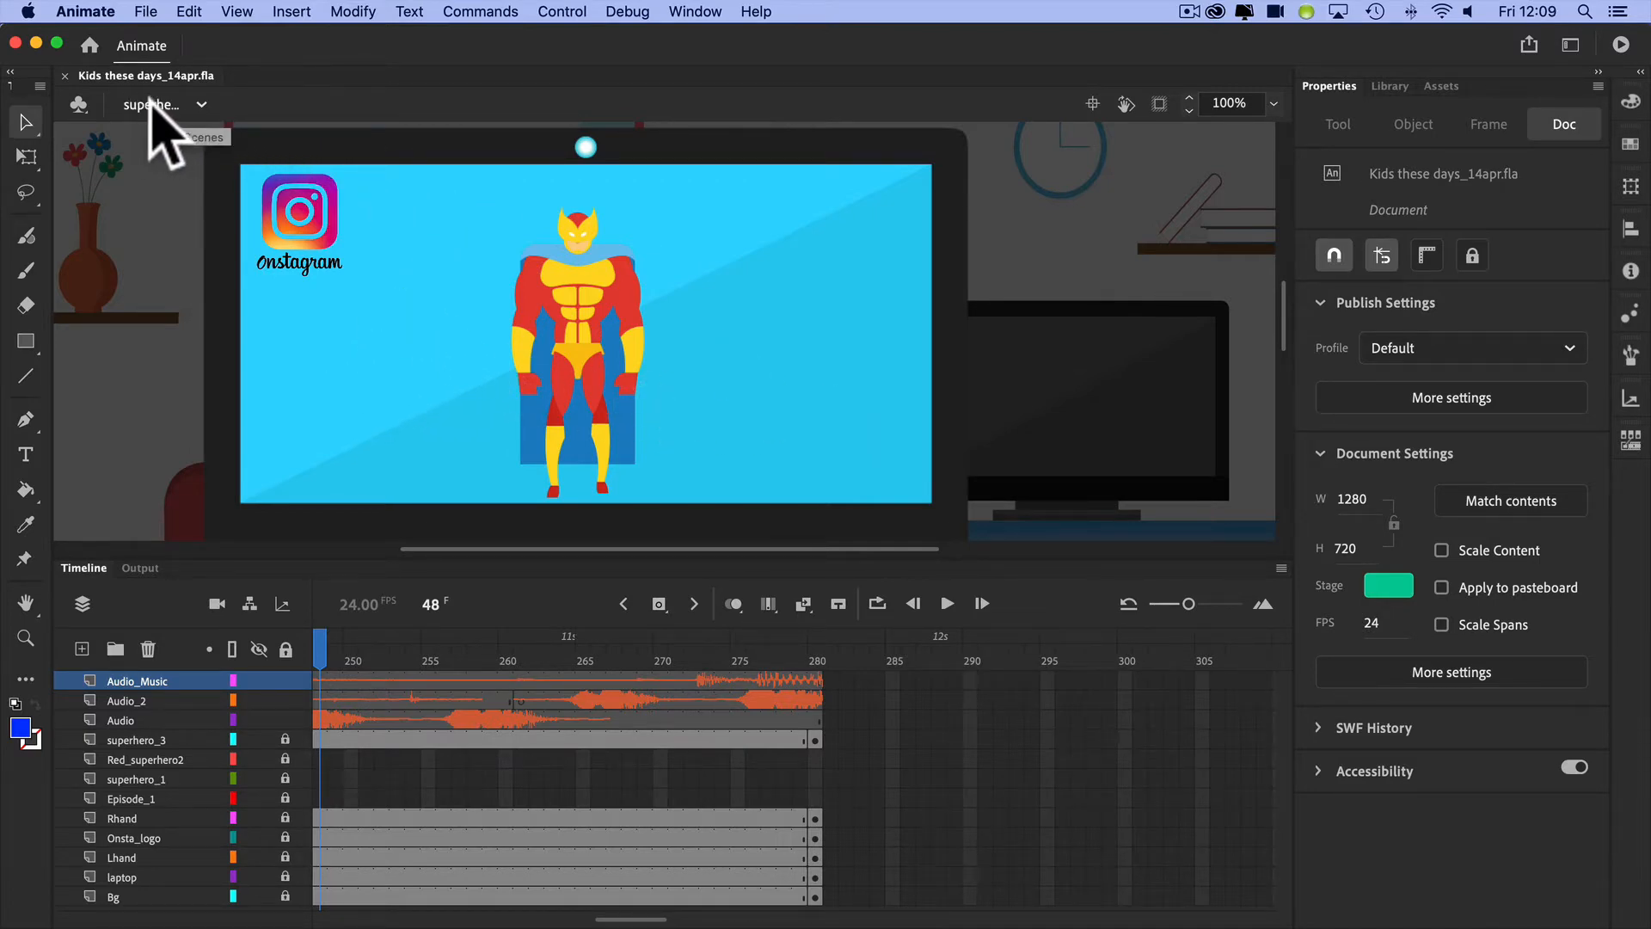
mouse_move(210, 132)
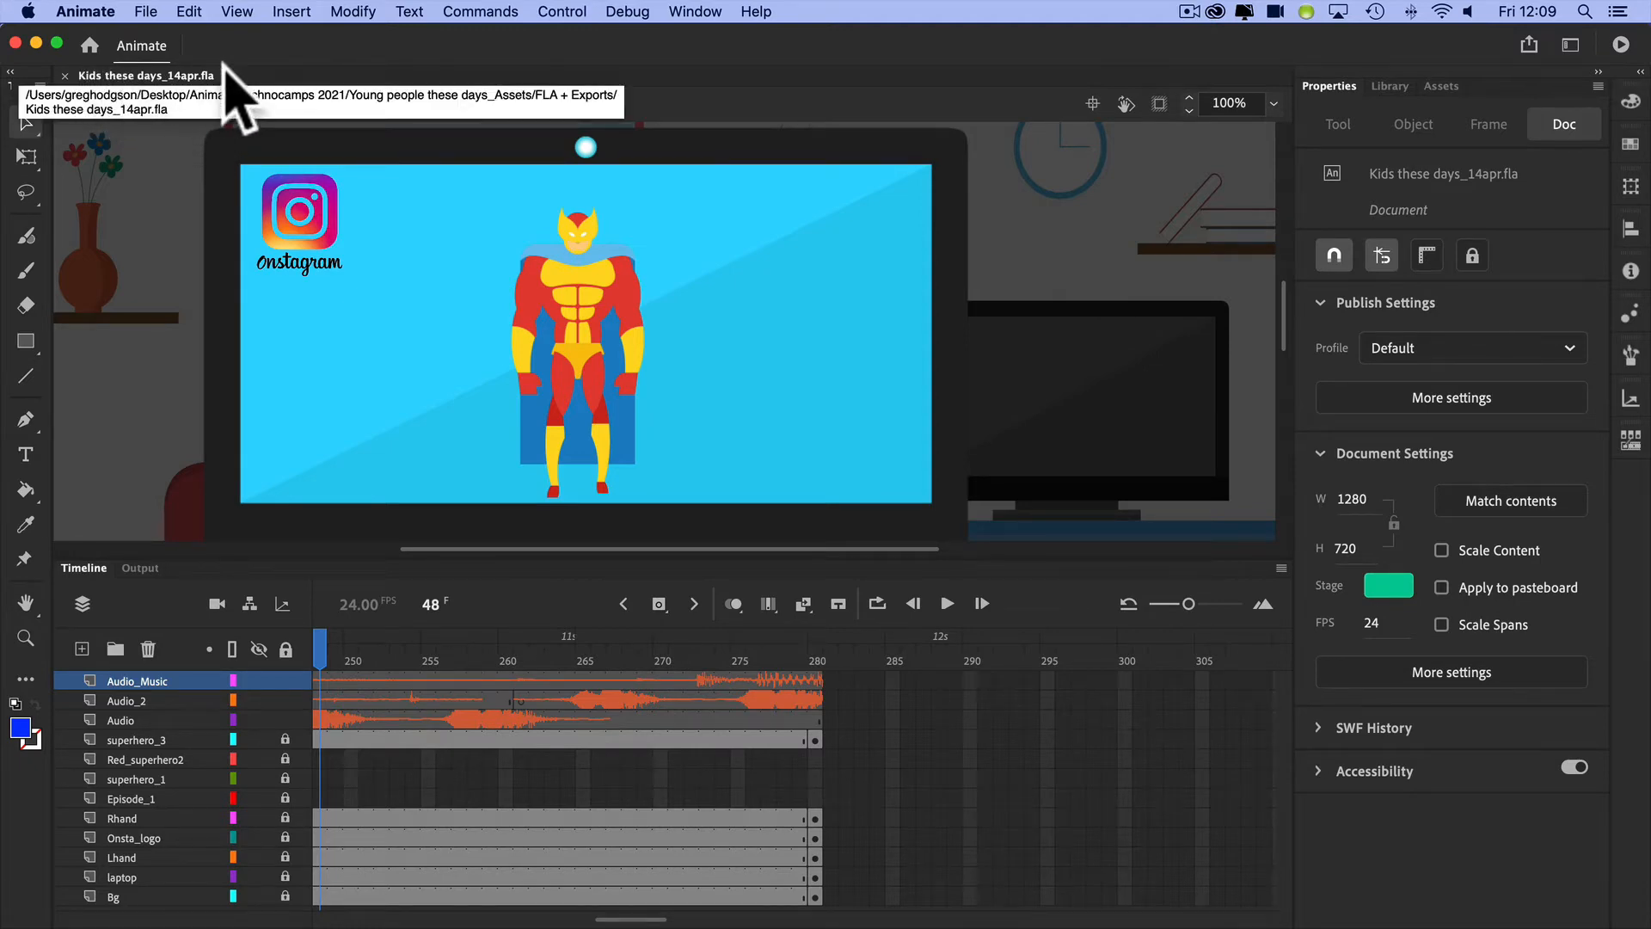
mouse_move(1053, 74)
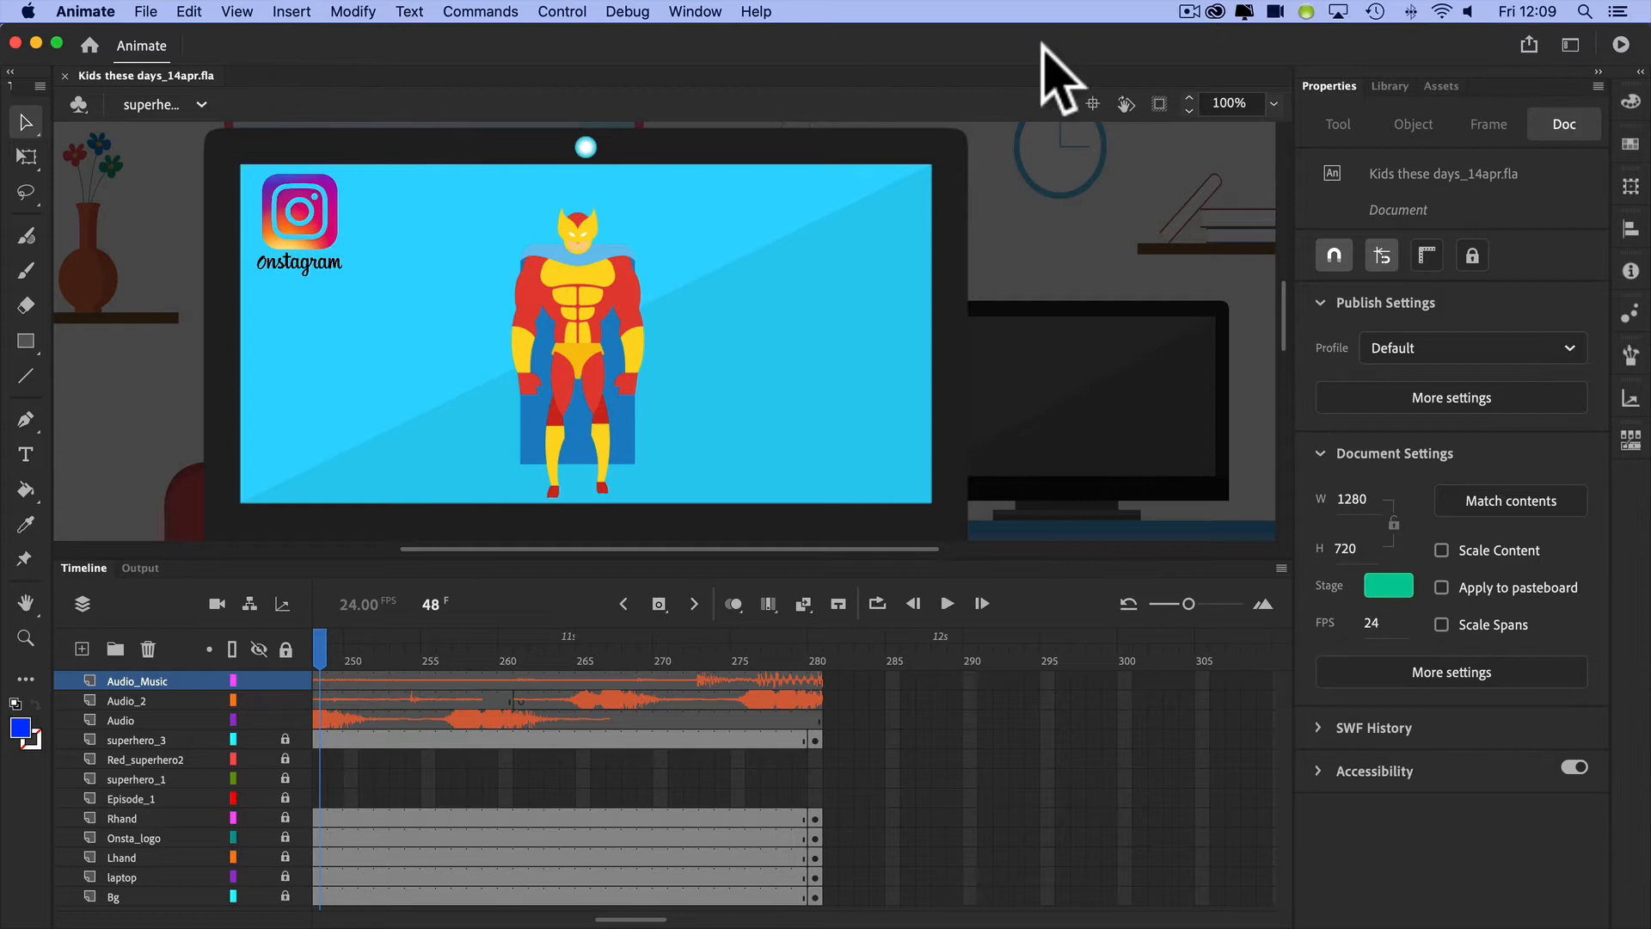
mouse_move(210, 125)
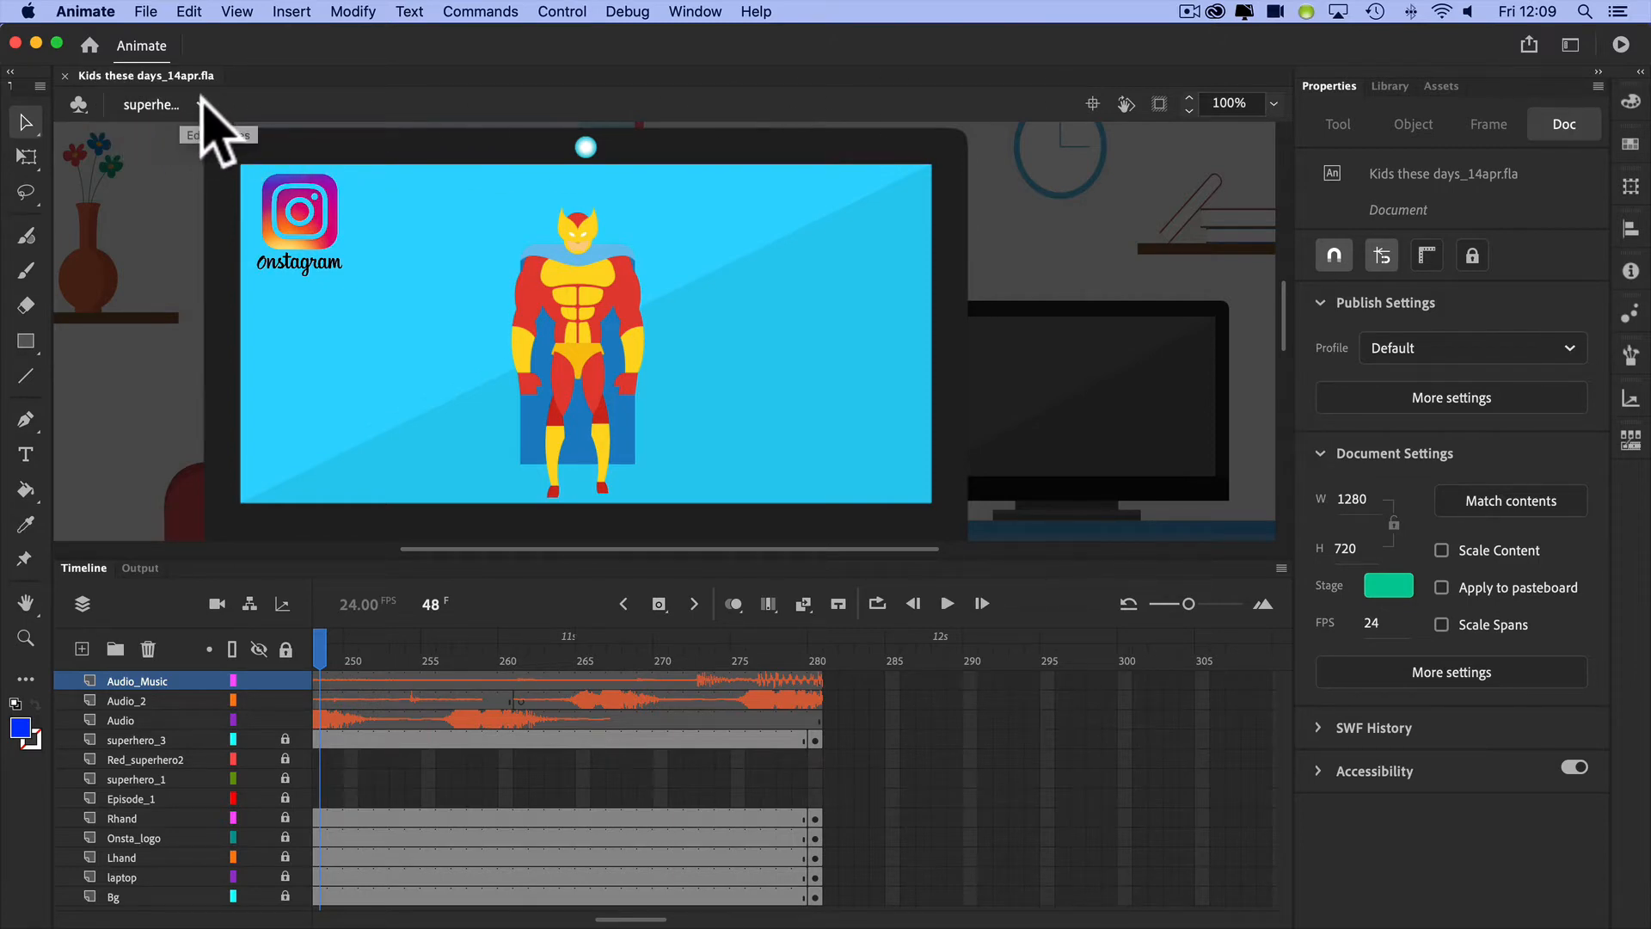
- Switch from the superhero scene to the Titles scene via the Edit Scene list
left_click(200, 105)
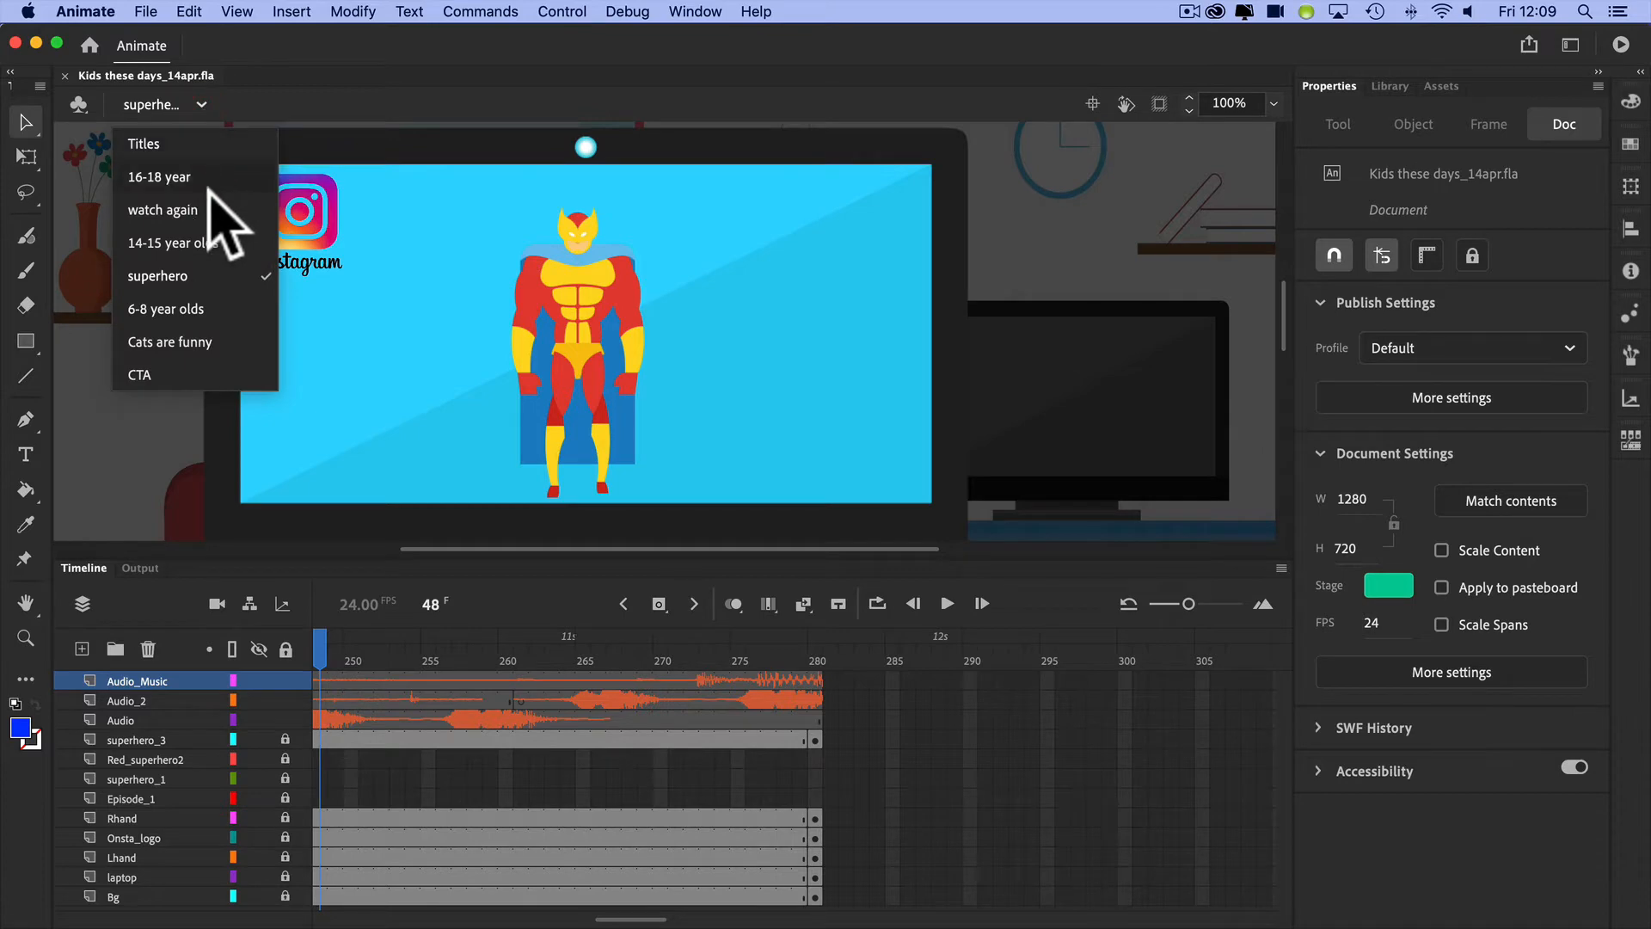
mouse_move(228, 179)
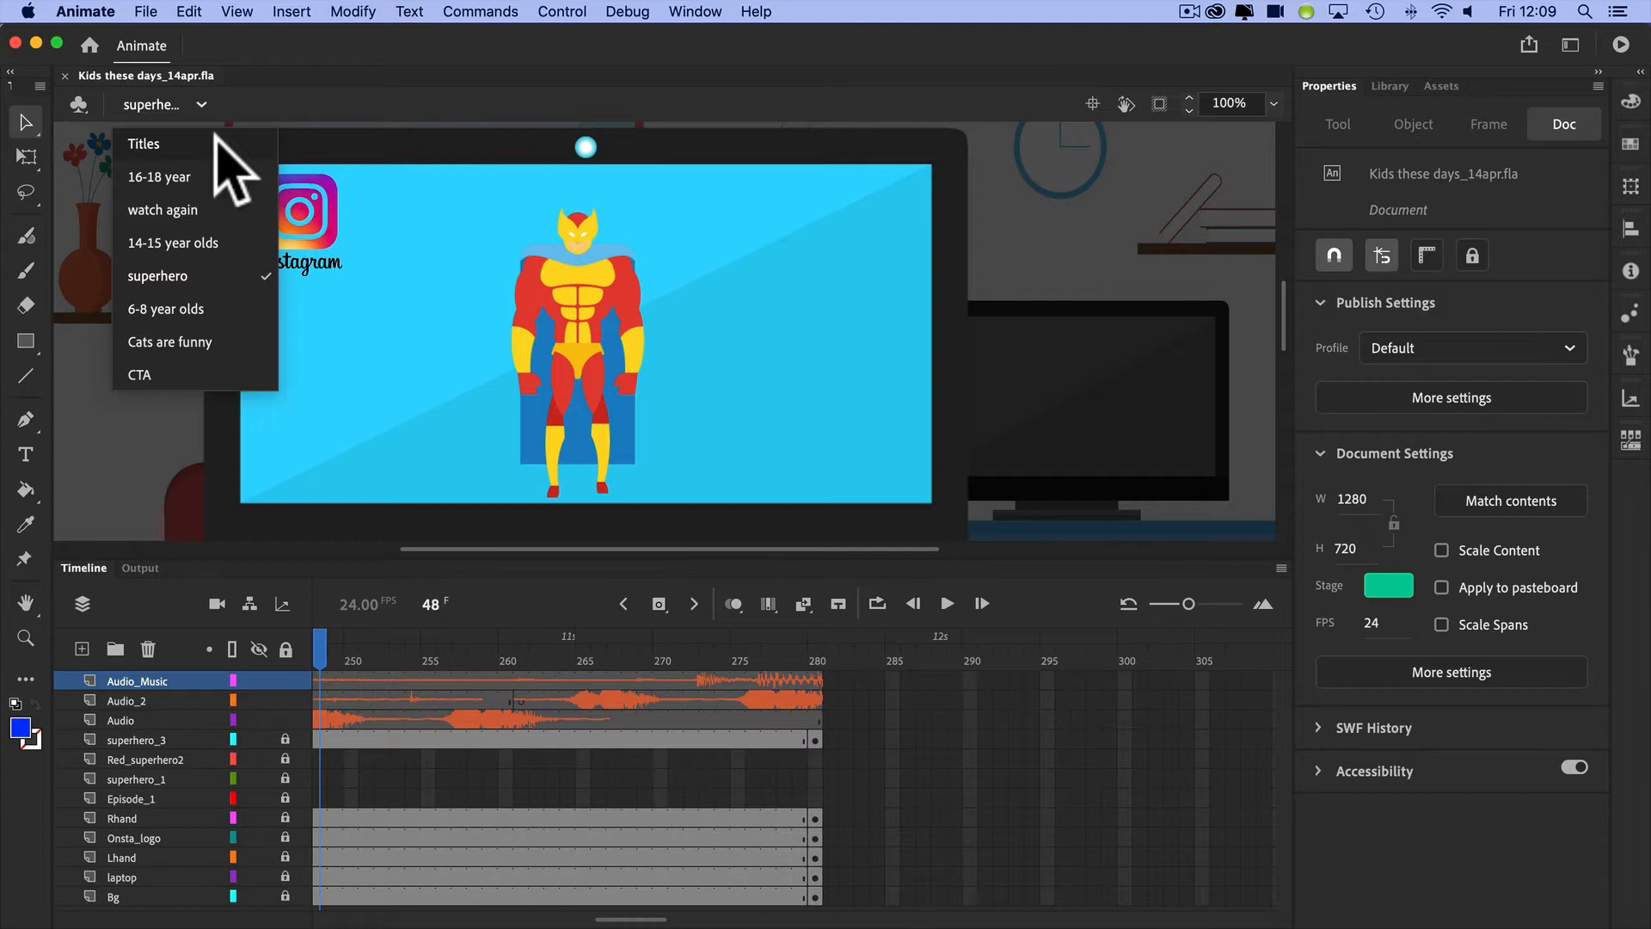
mouse_move(248, 243)
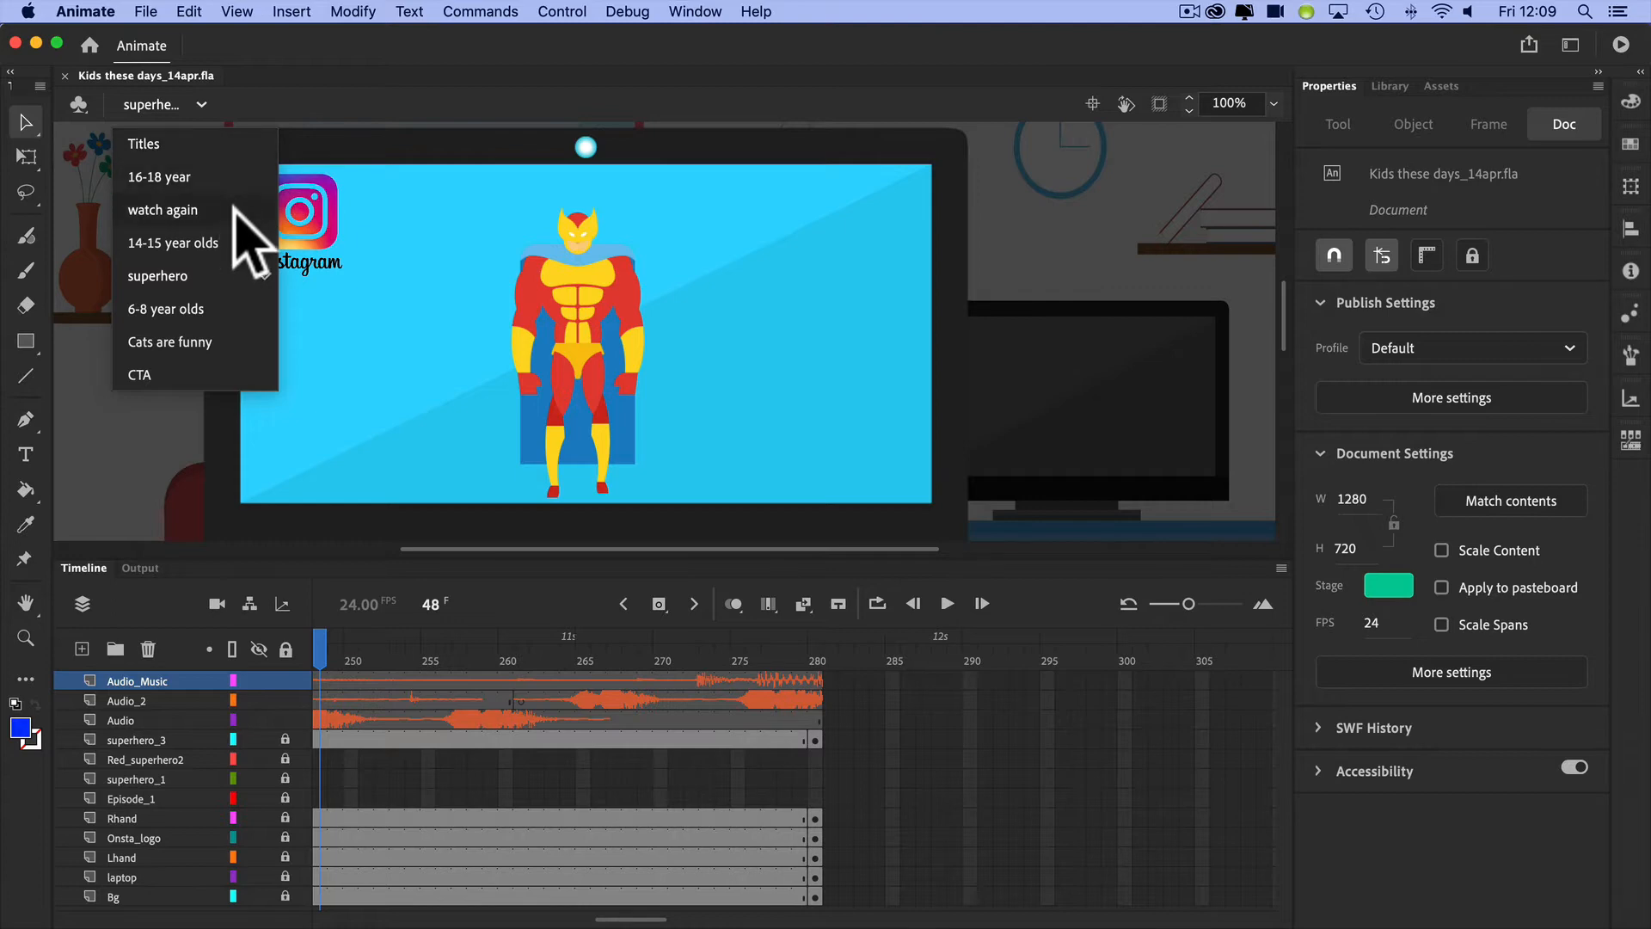
mouse_move(253, 348)
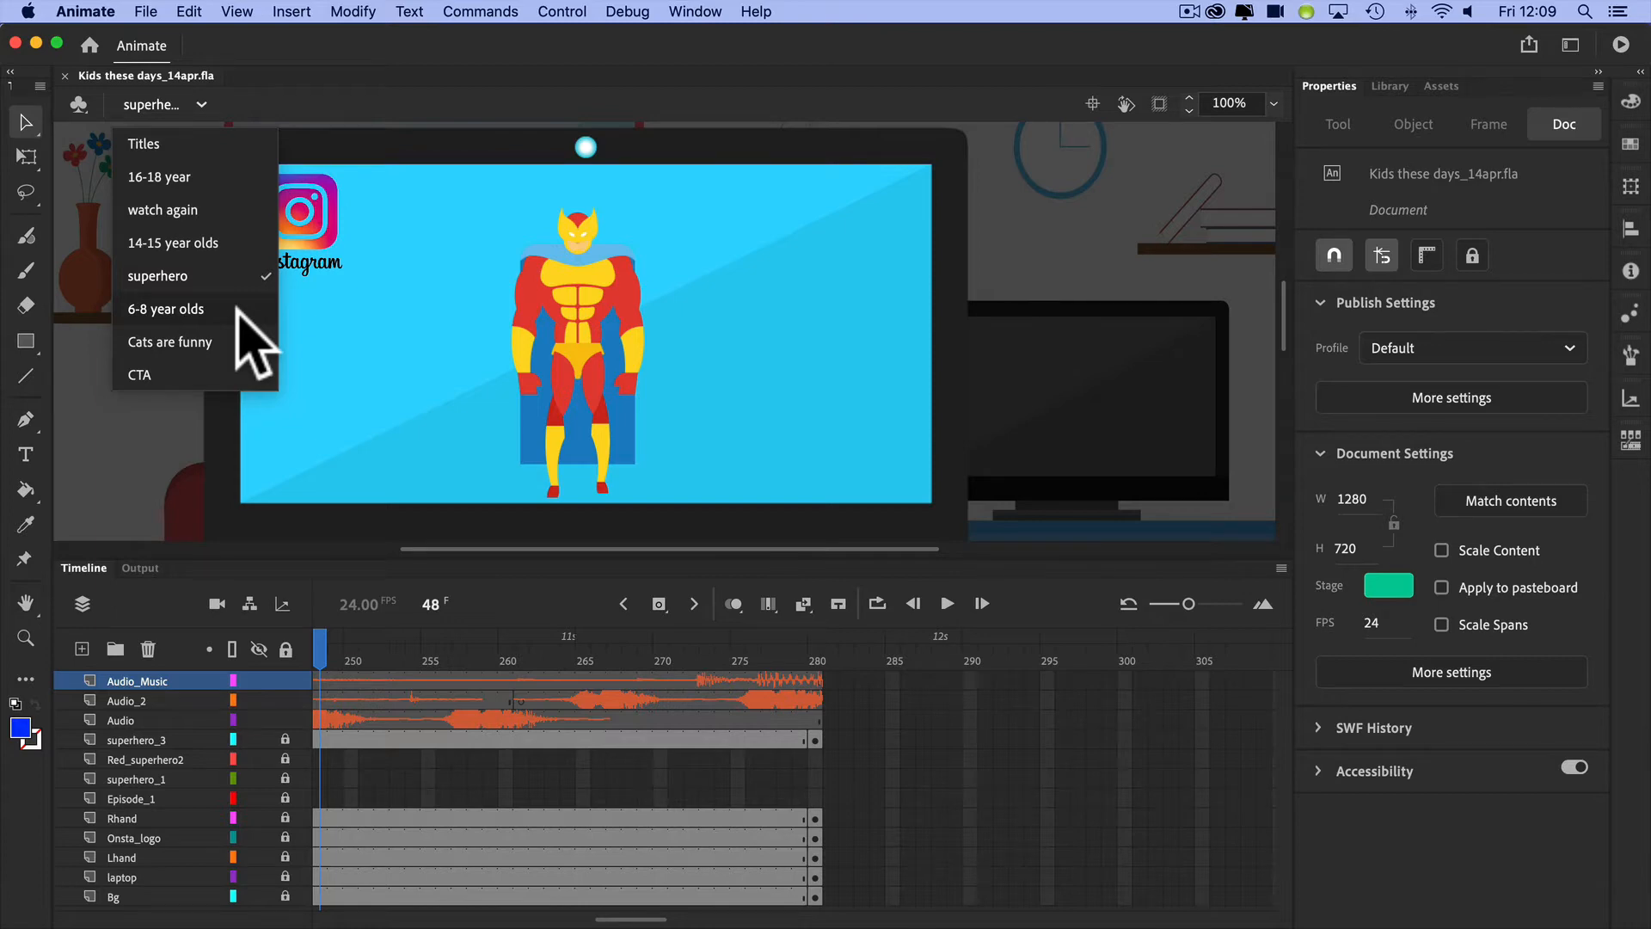
mouse_move(238, 158)
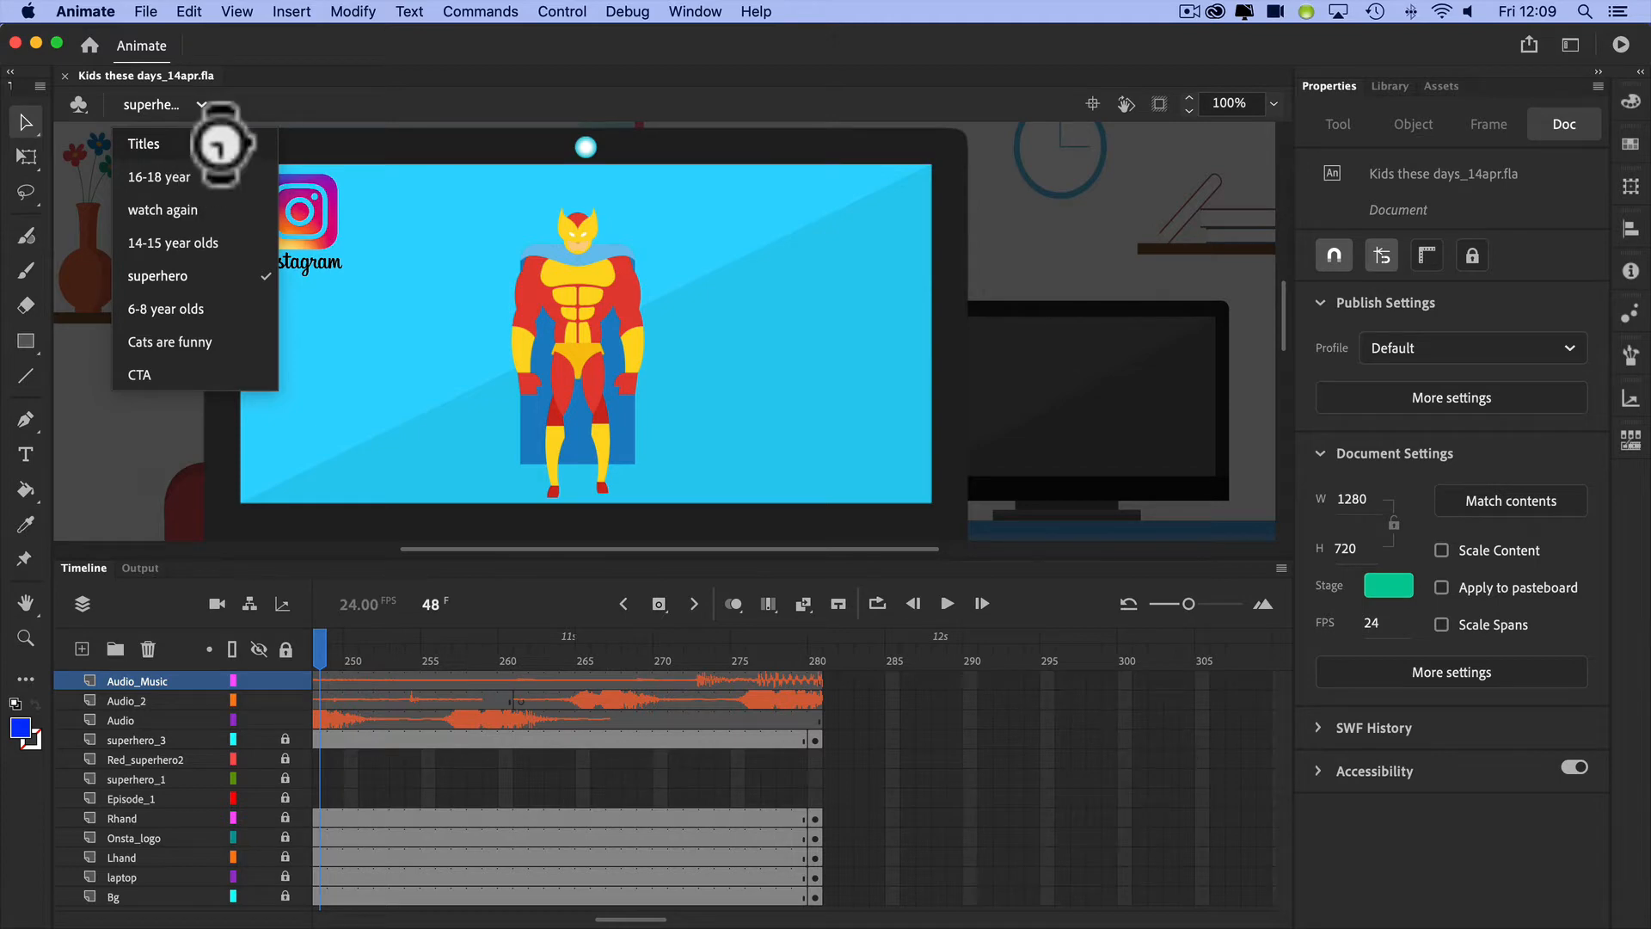
left_click(143, 143)
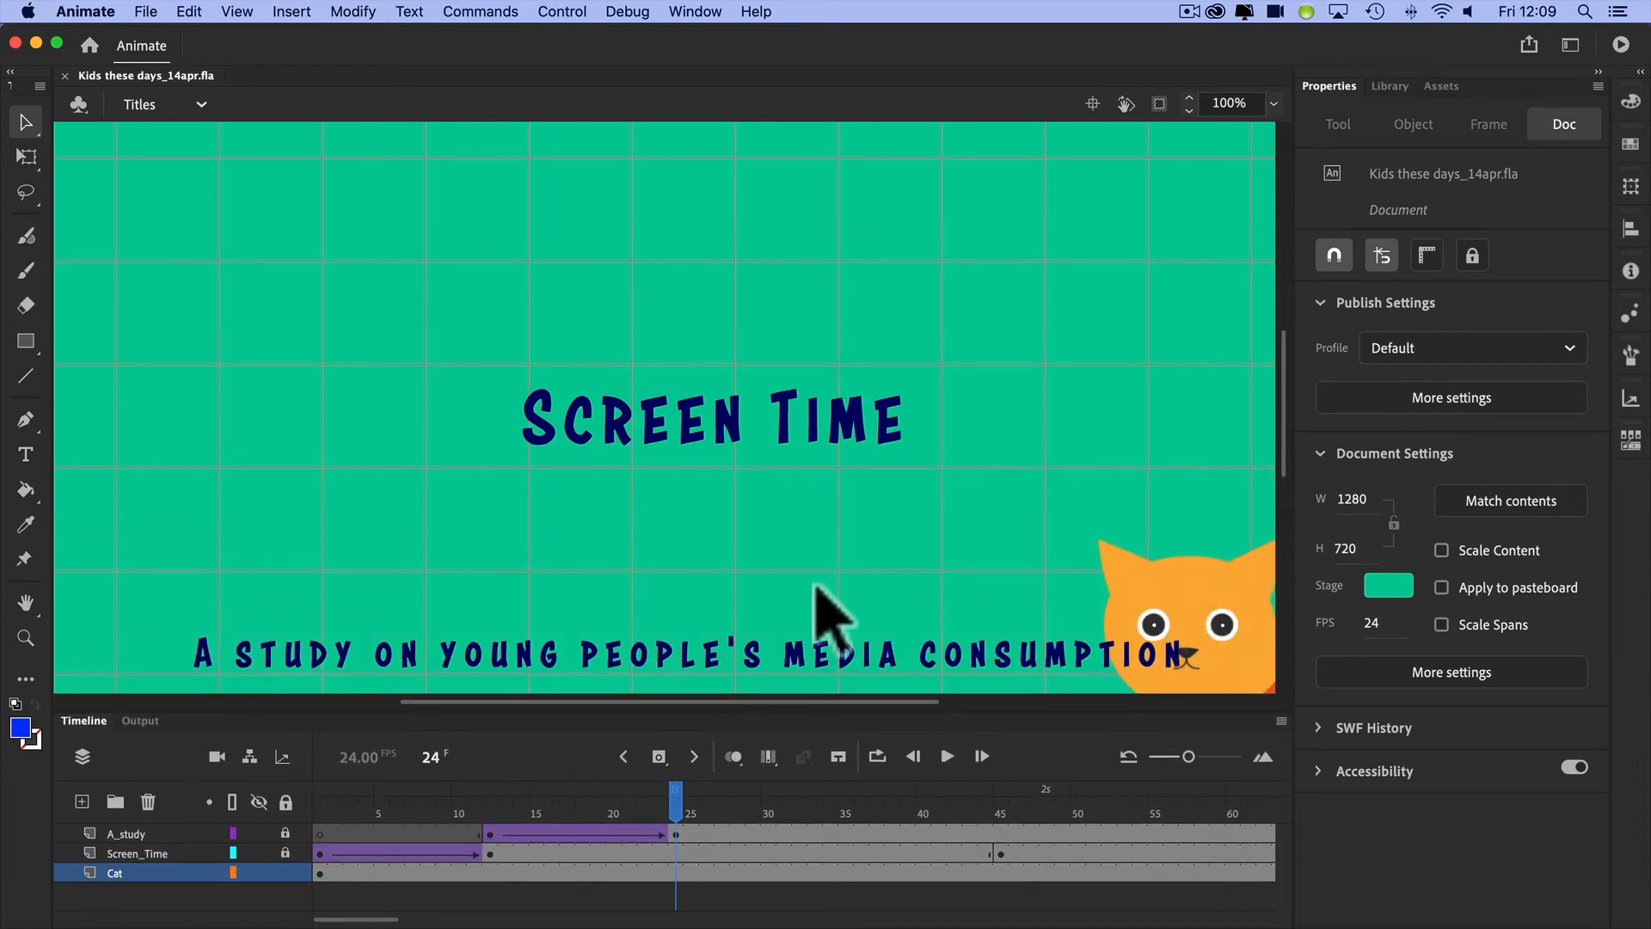
mouse_move(605, 258)
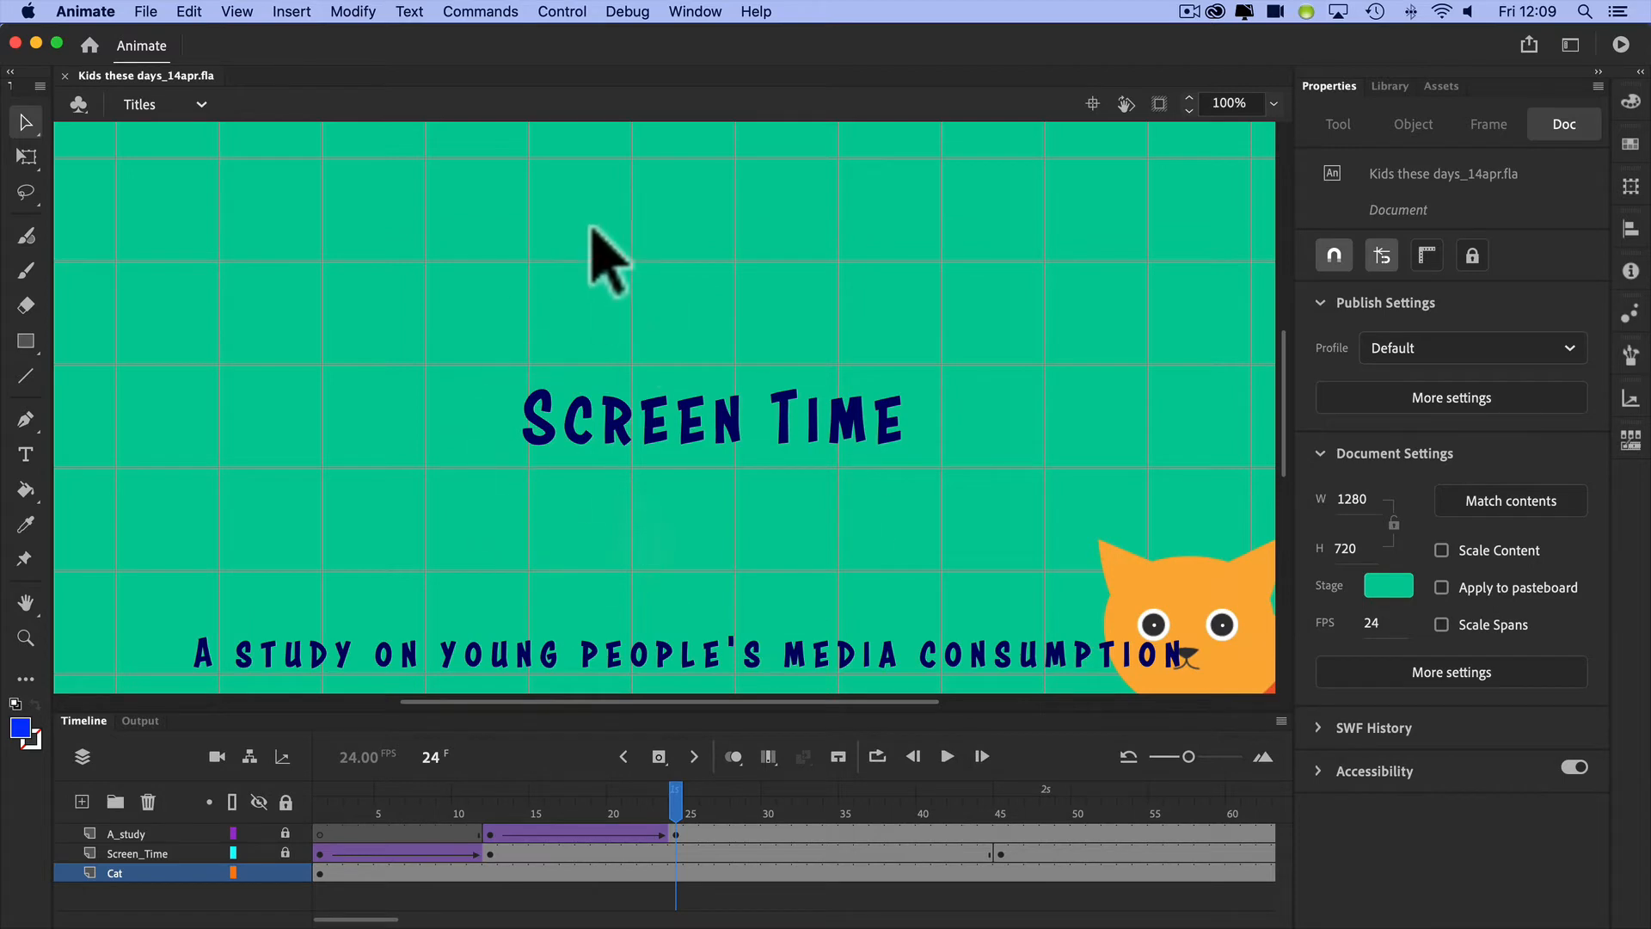
mouse_move(317, 26)
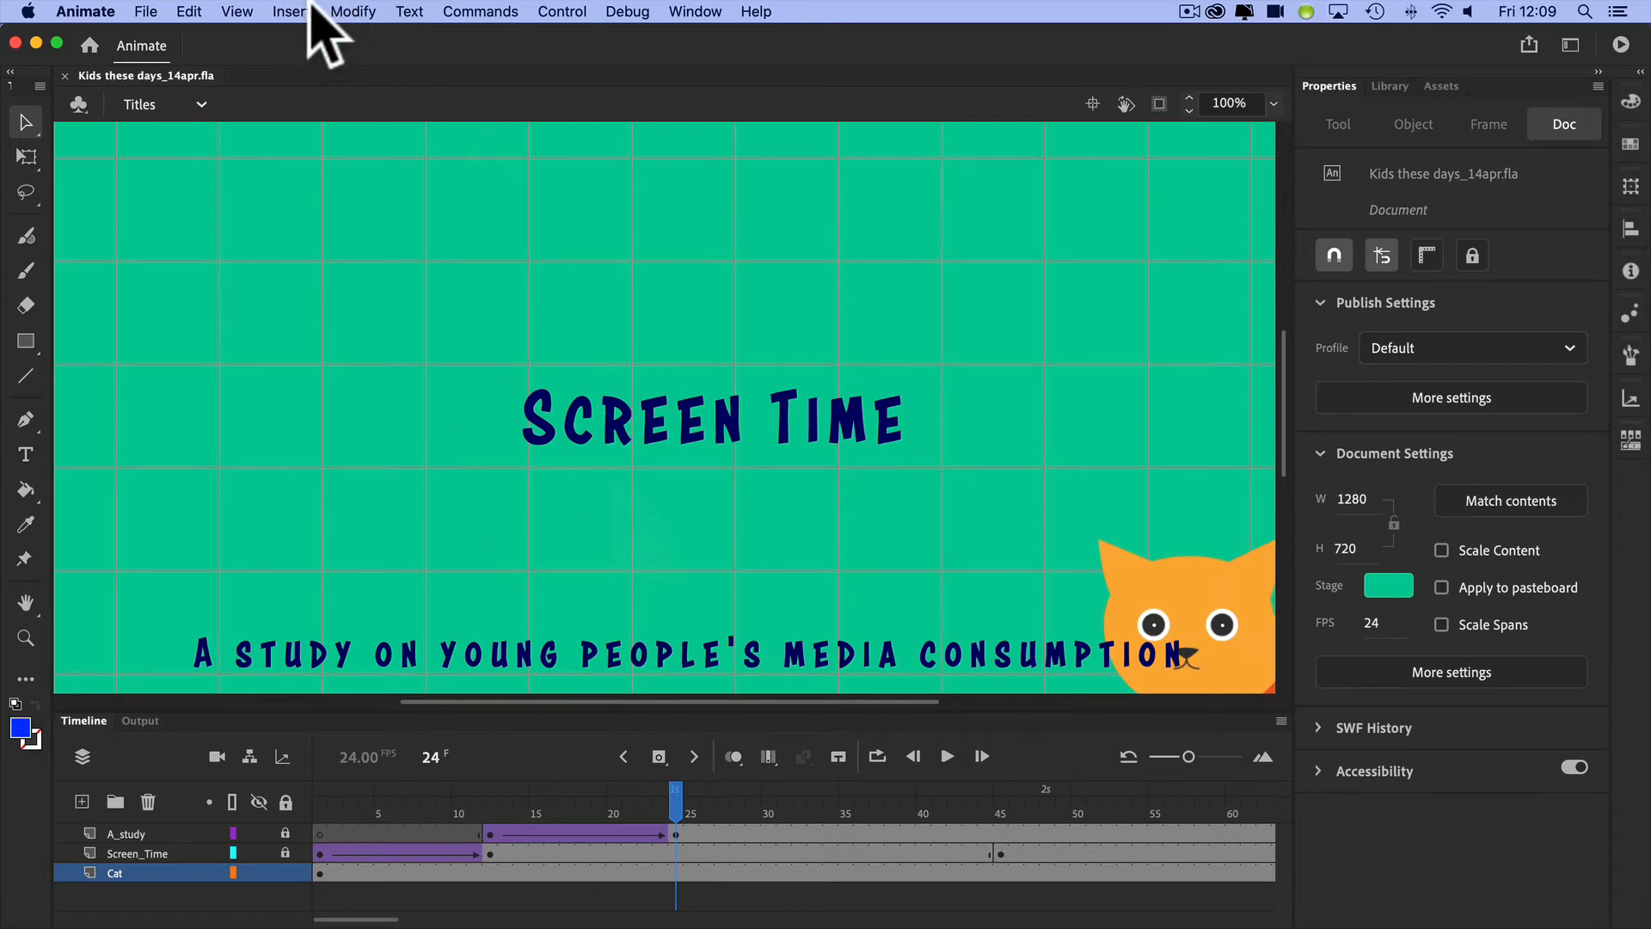
- Turn off Show Grid from the View menu and set the stage zoom to 75%
left_click(236, 12)
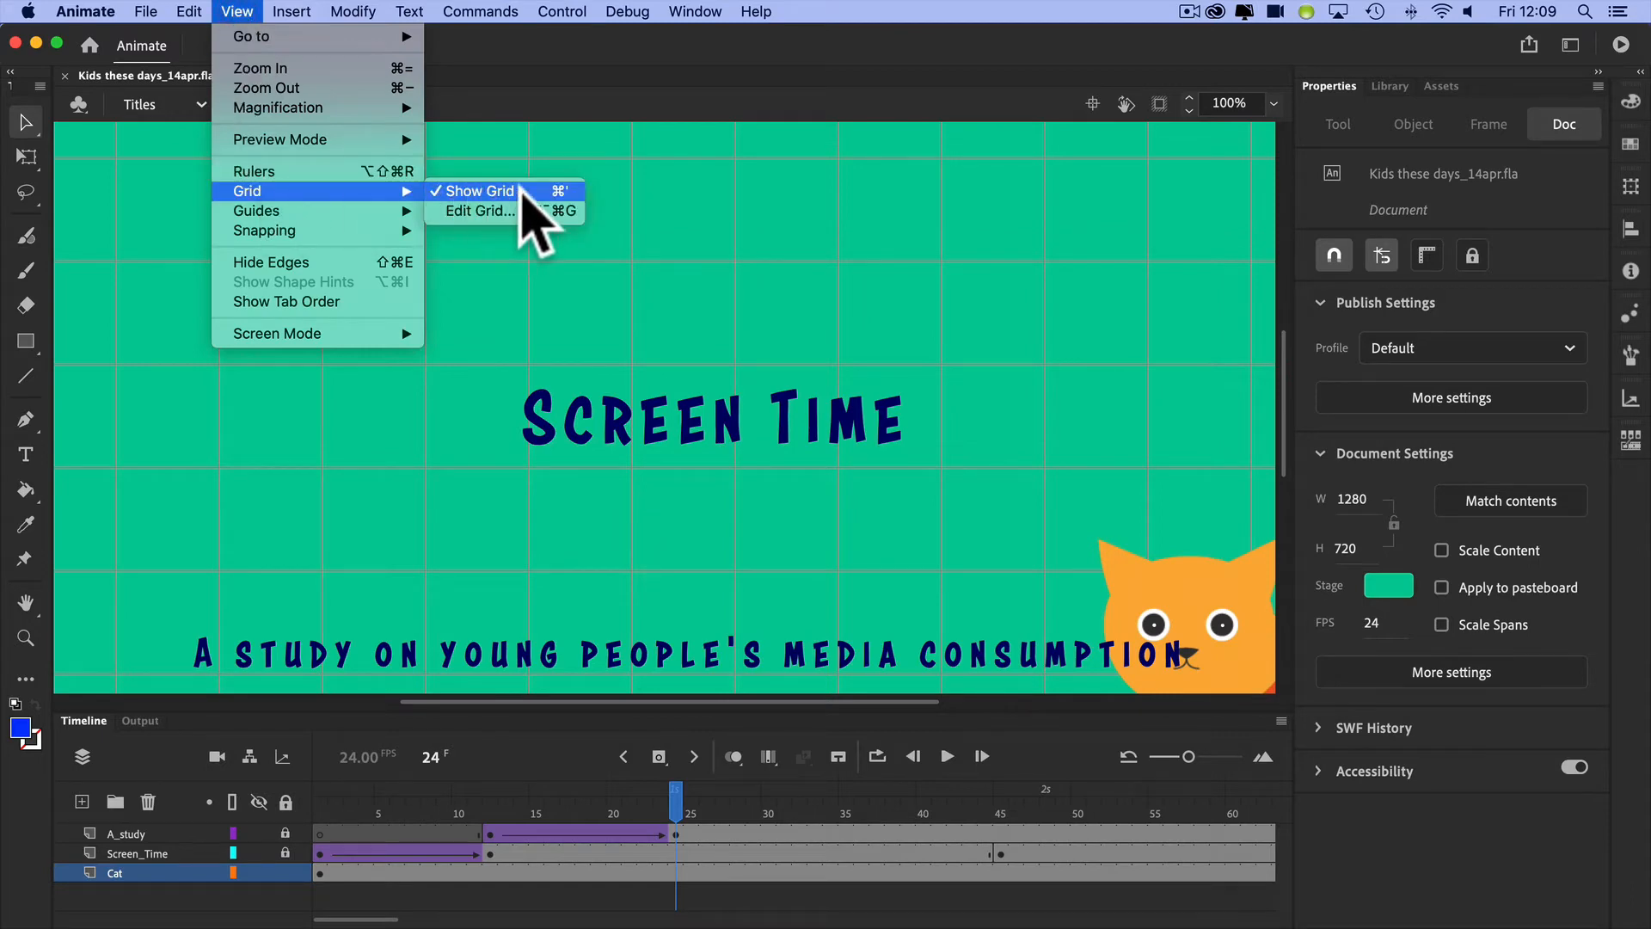
mouse_move(487, 205)
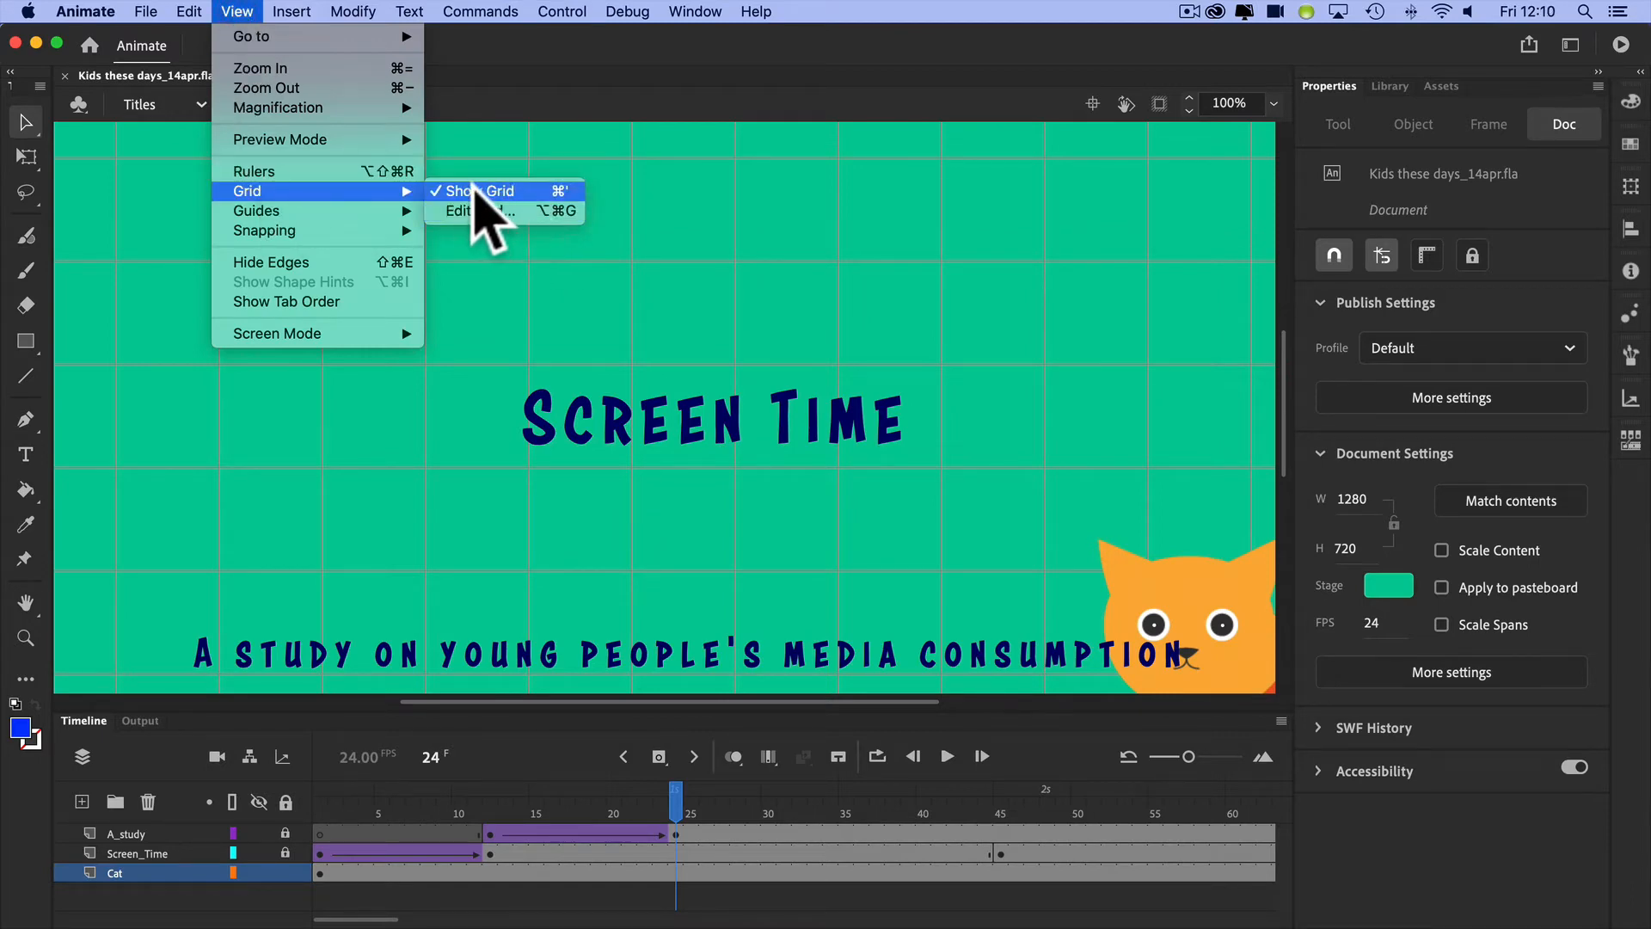
left_click(485, 191)
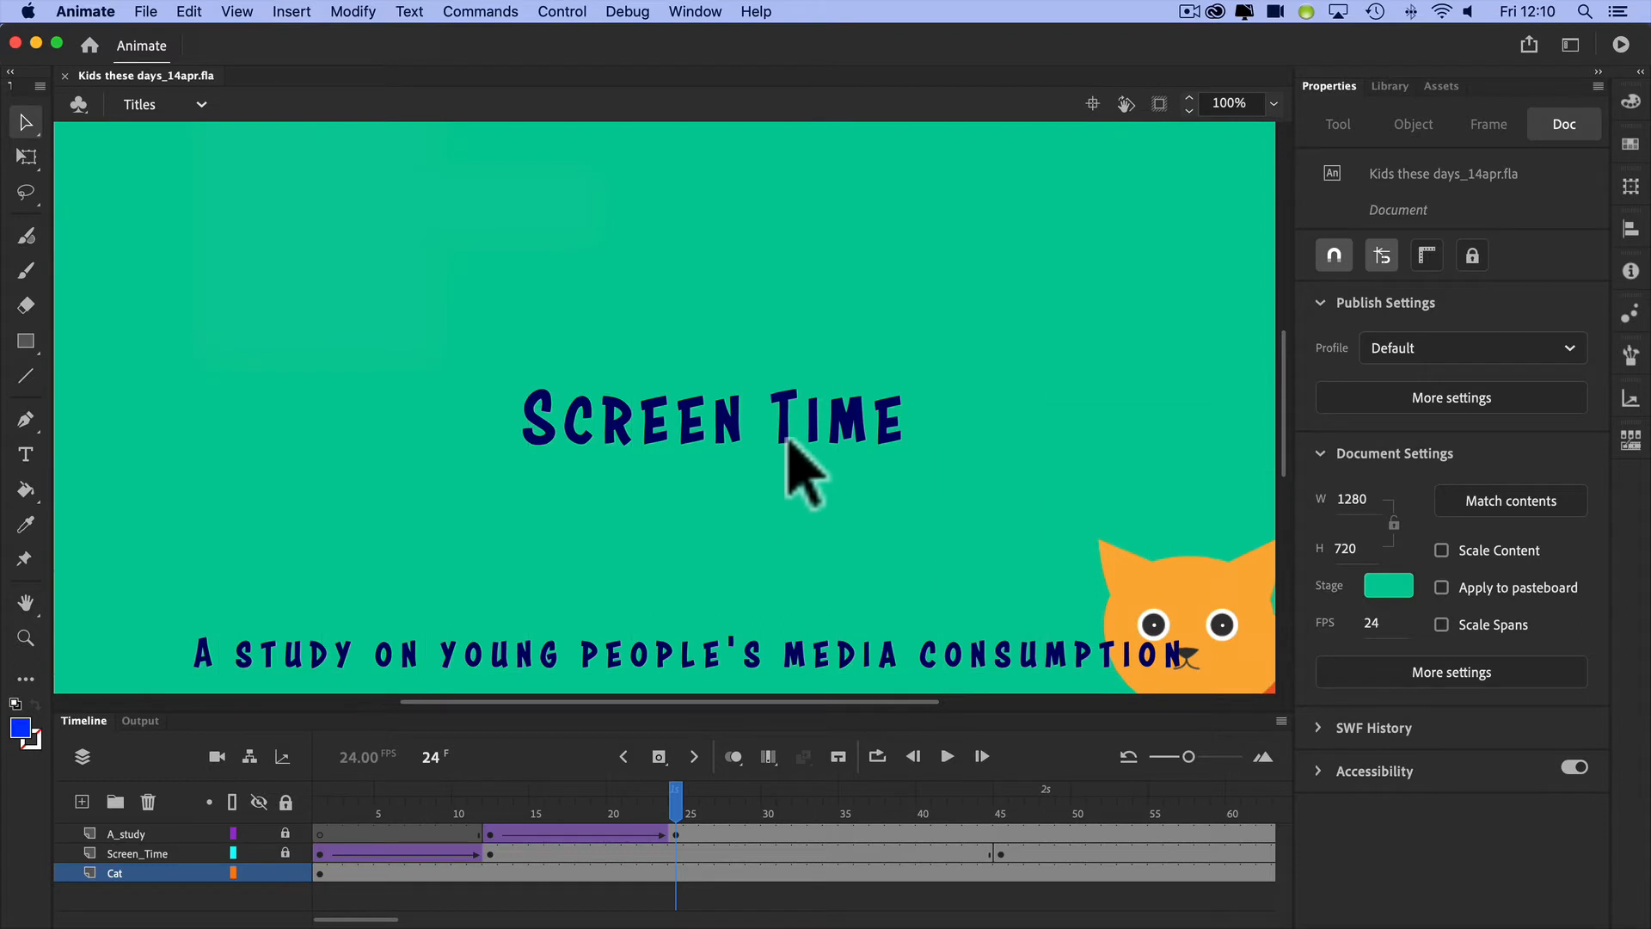
mouse_move(248, 41)
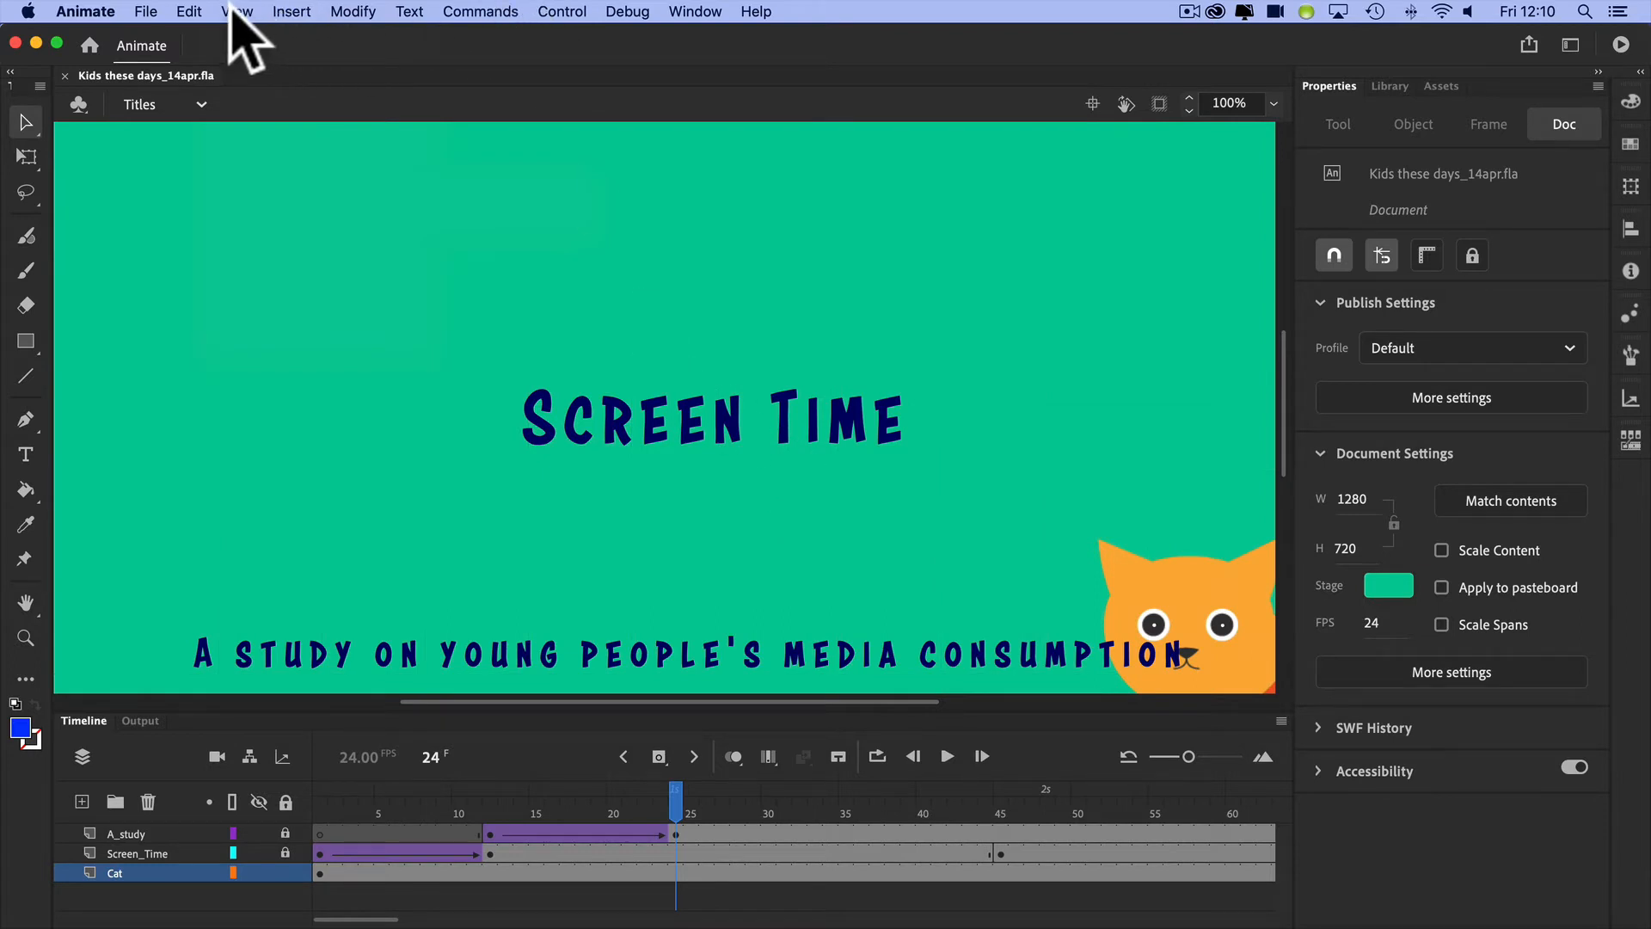
left_click(237, 12)
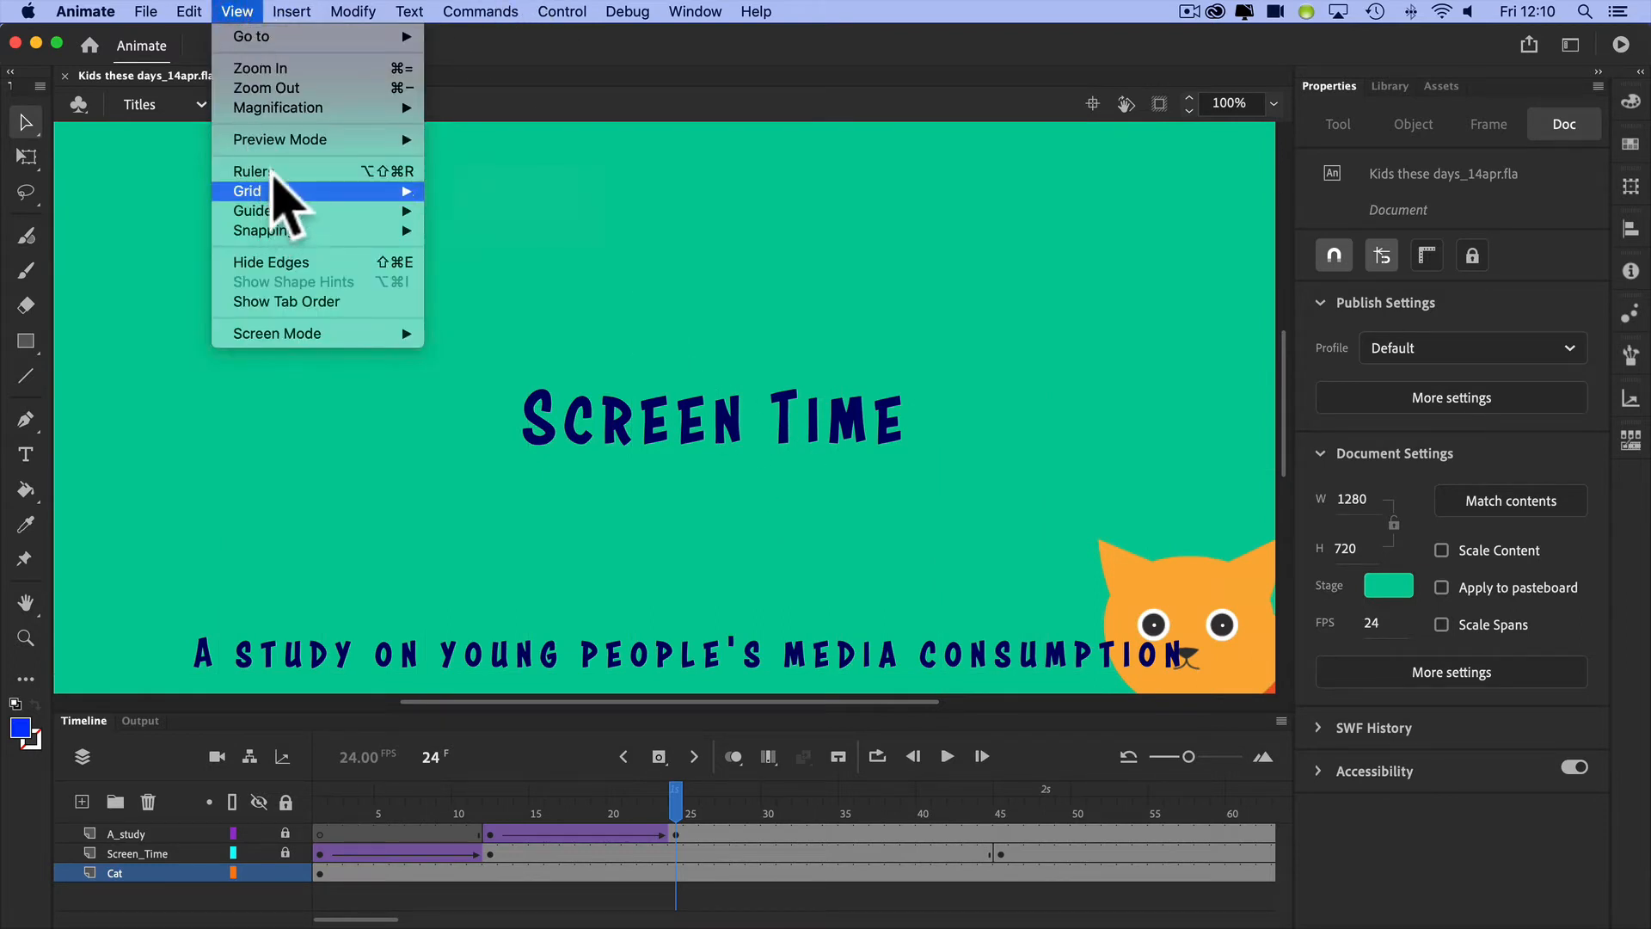
mouse_move(337, 210)
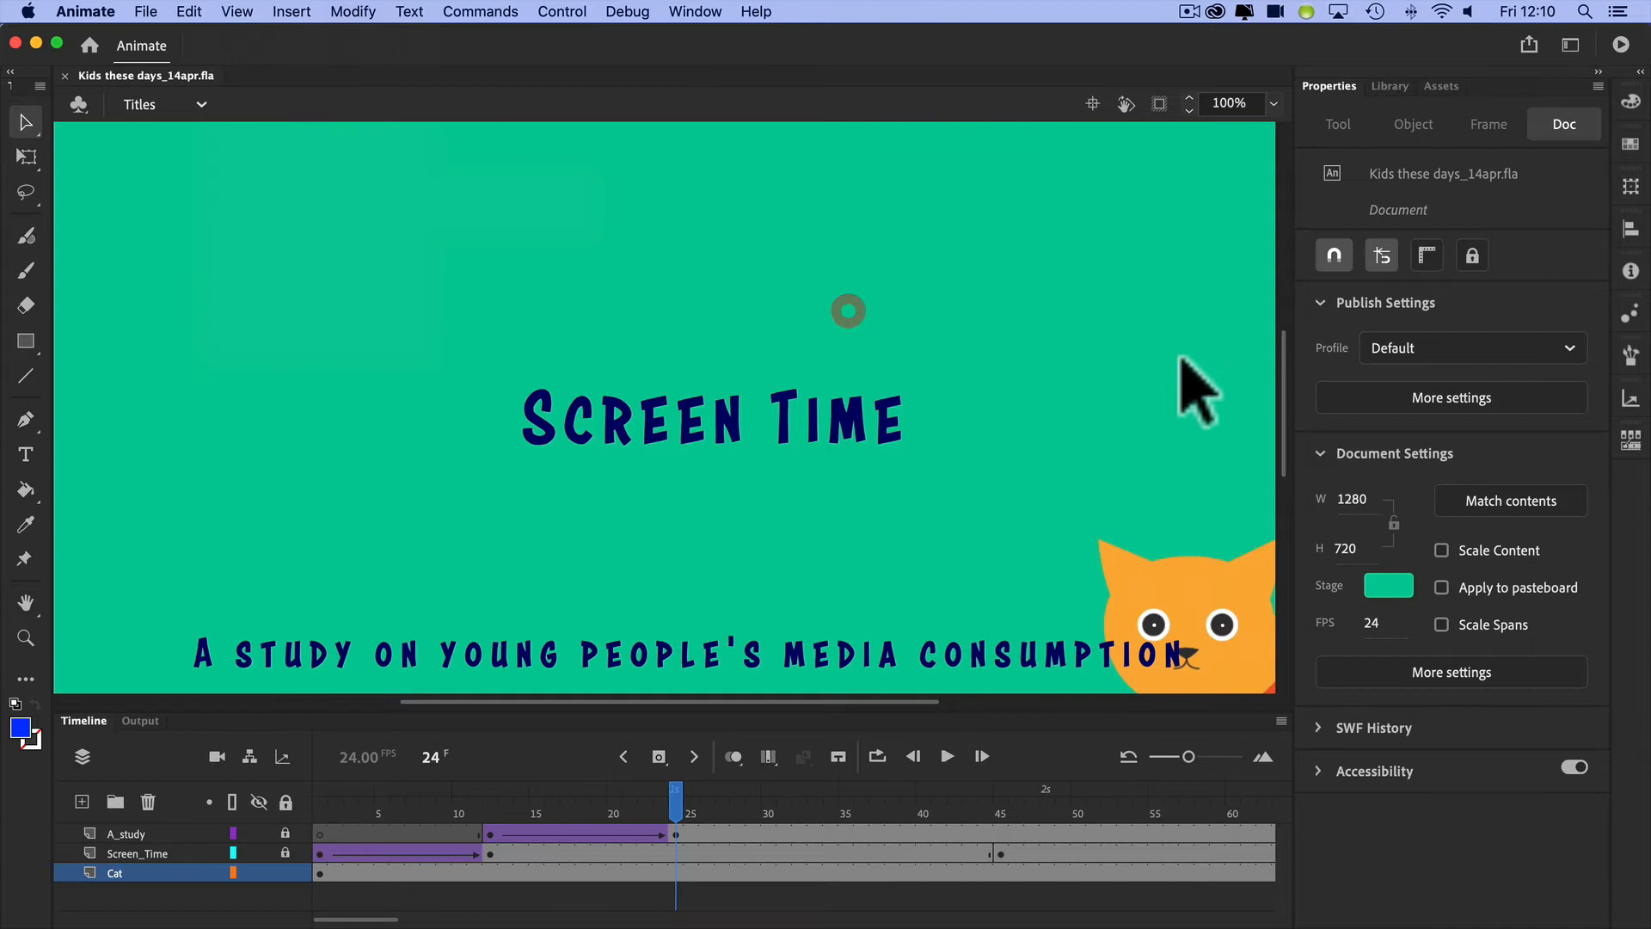
left_click(1230, 103)
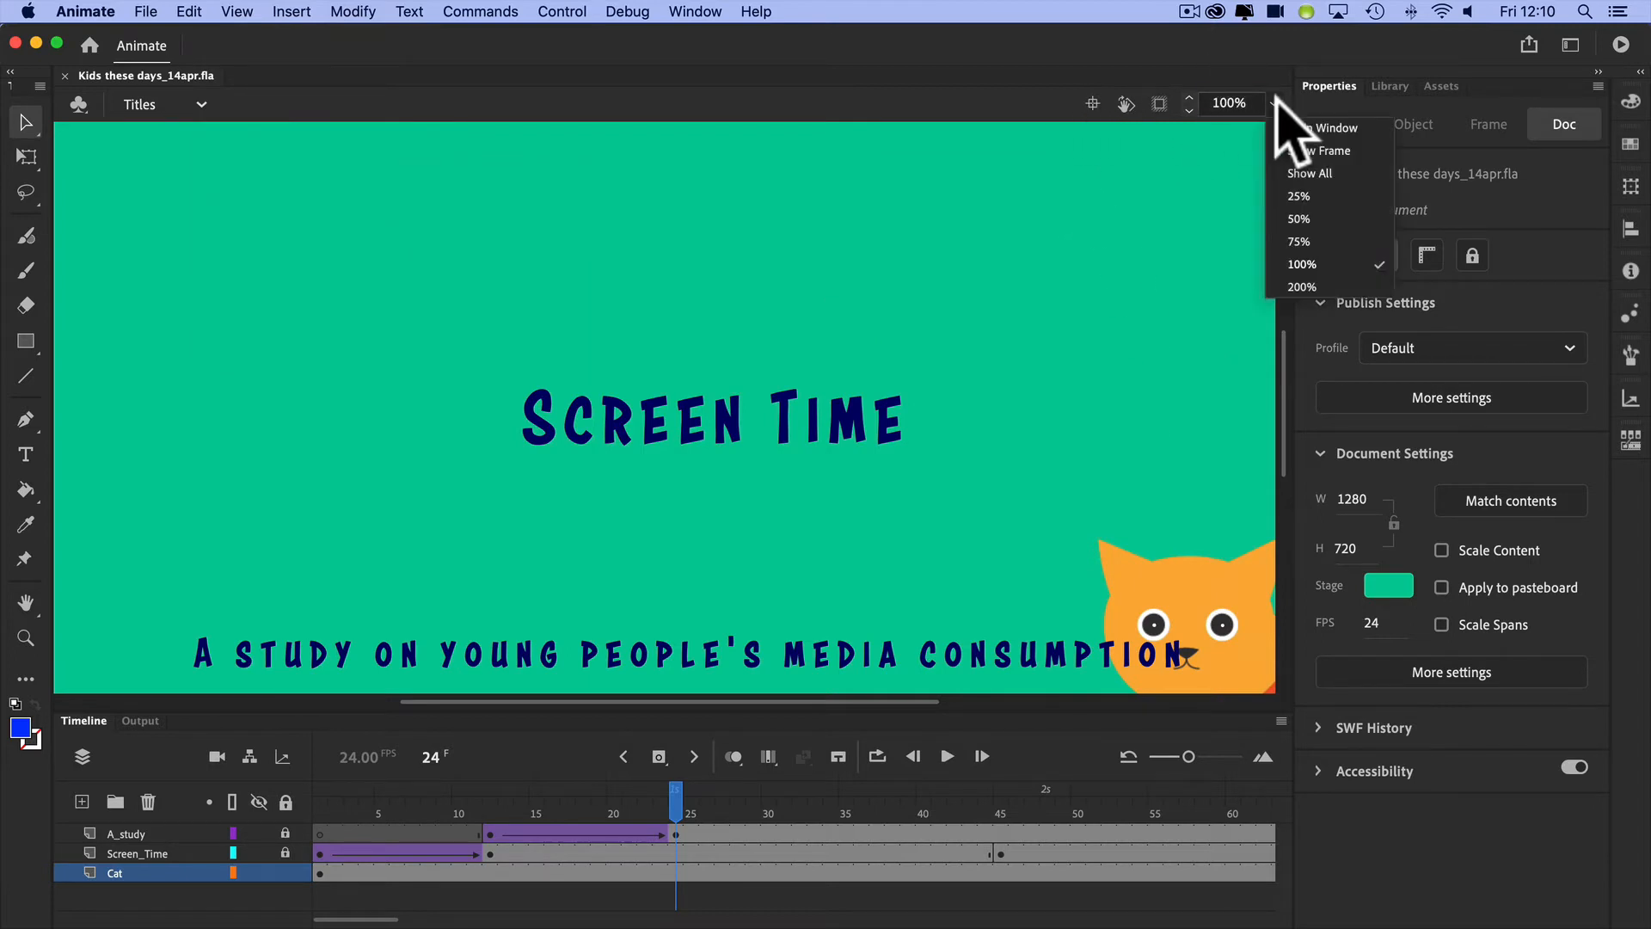
left_click(1299, 241)
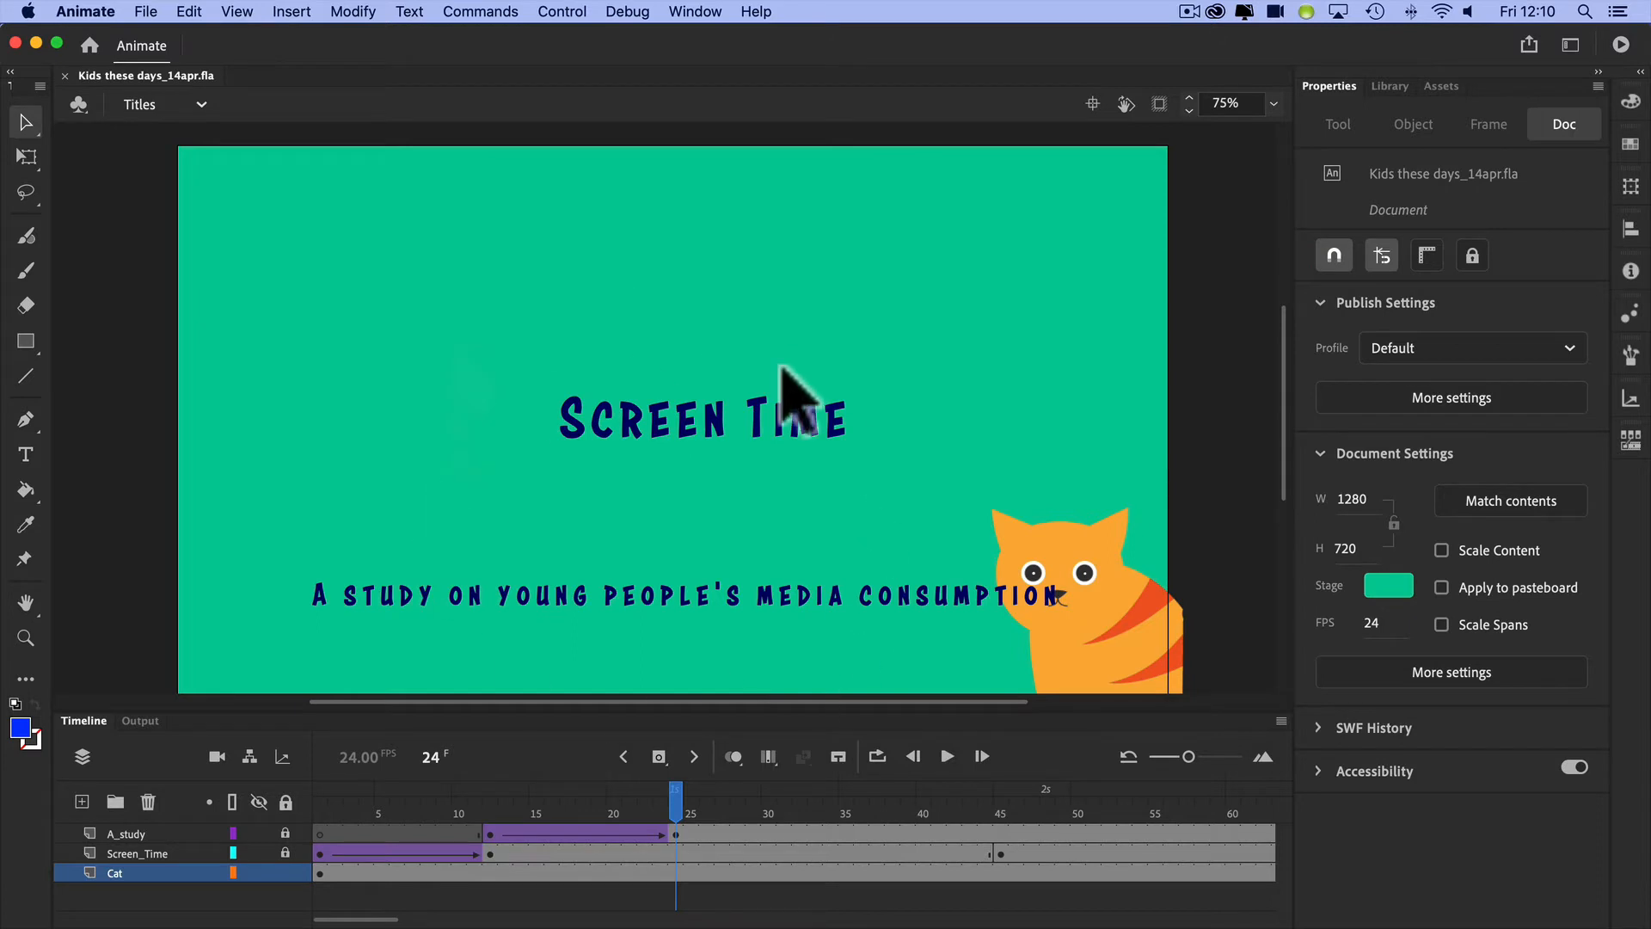
mouse_move(697, 337)
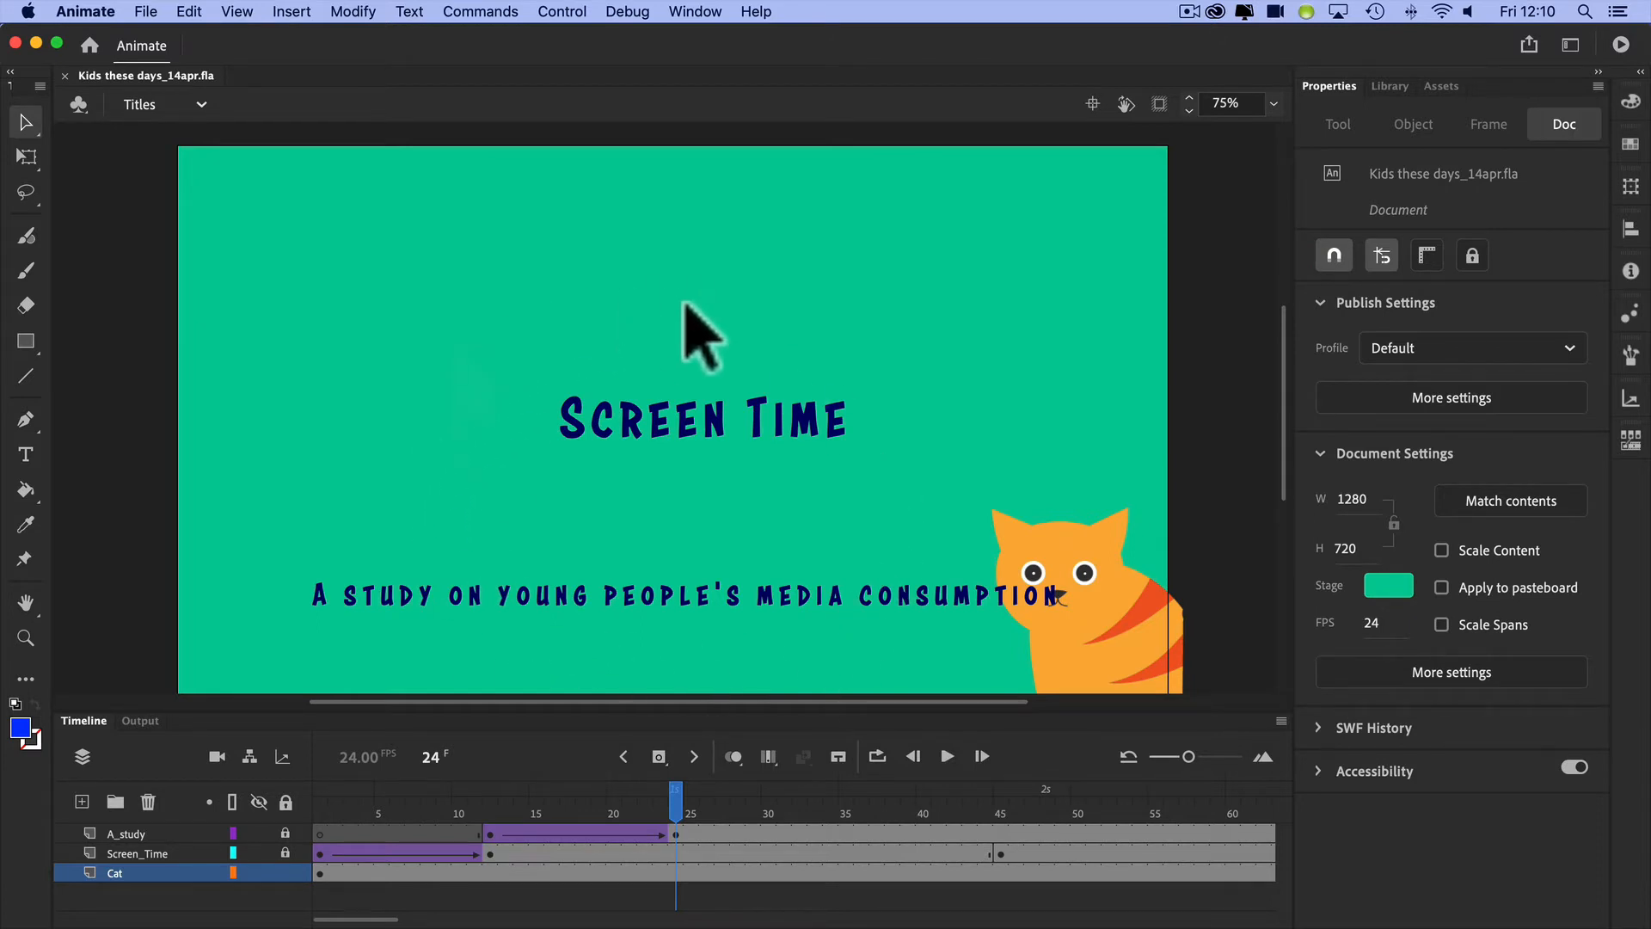
mouse_move(1185, 631)
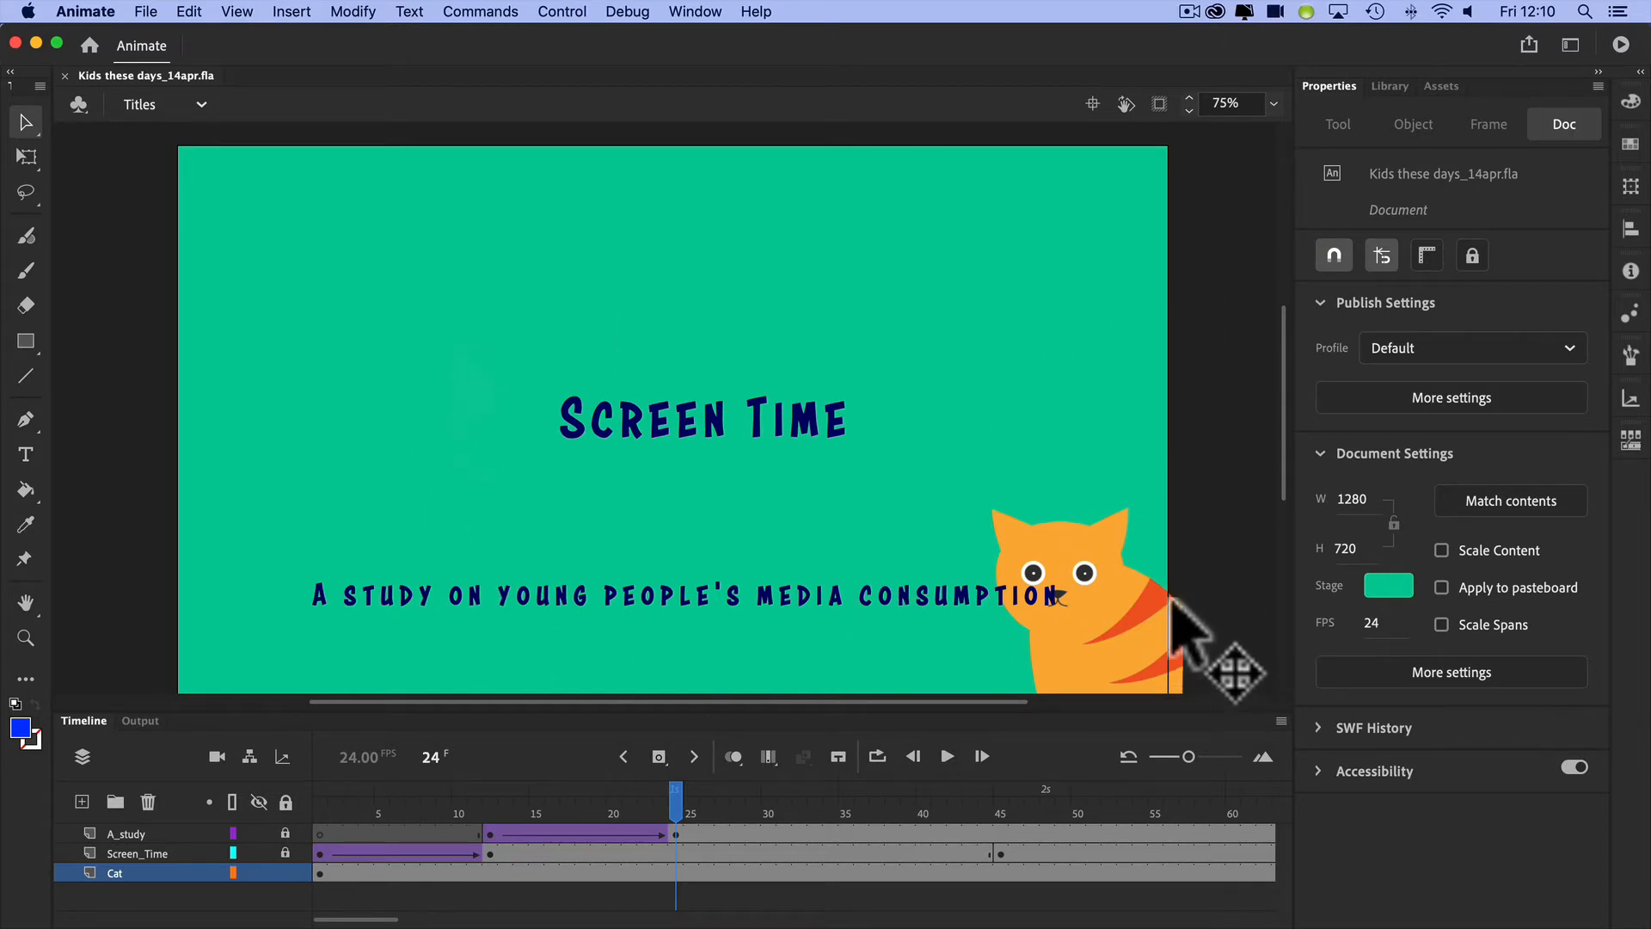
mouse_move(1137, 648)
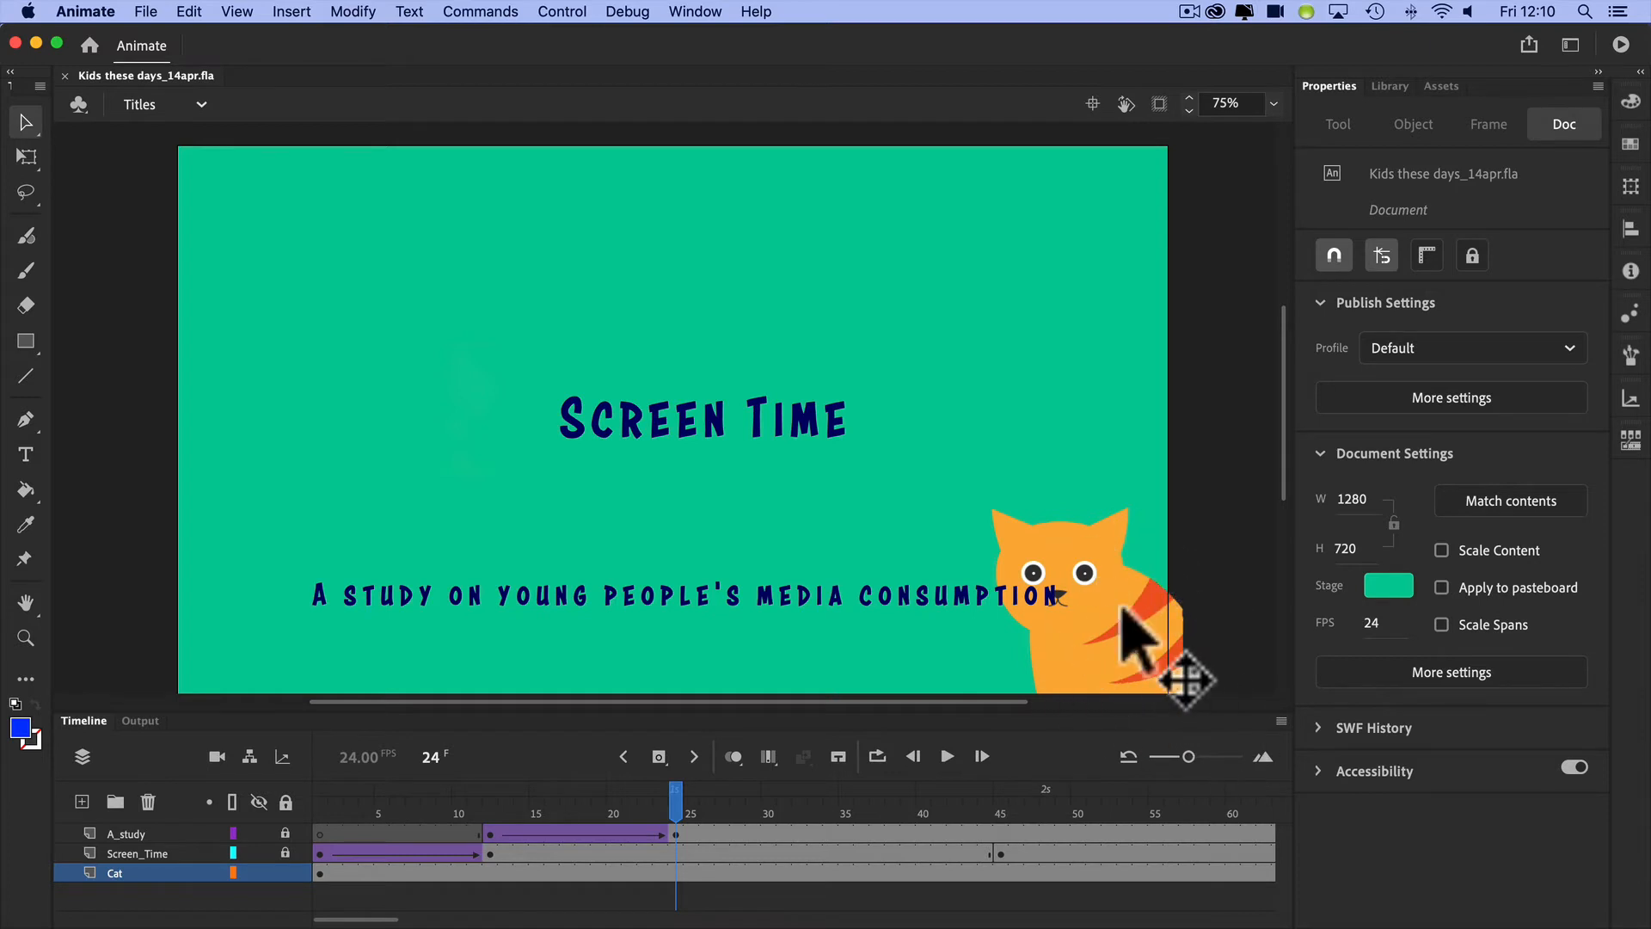
mouse_move(1211, 716)
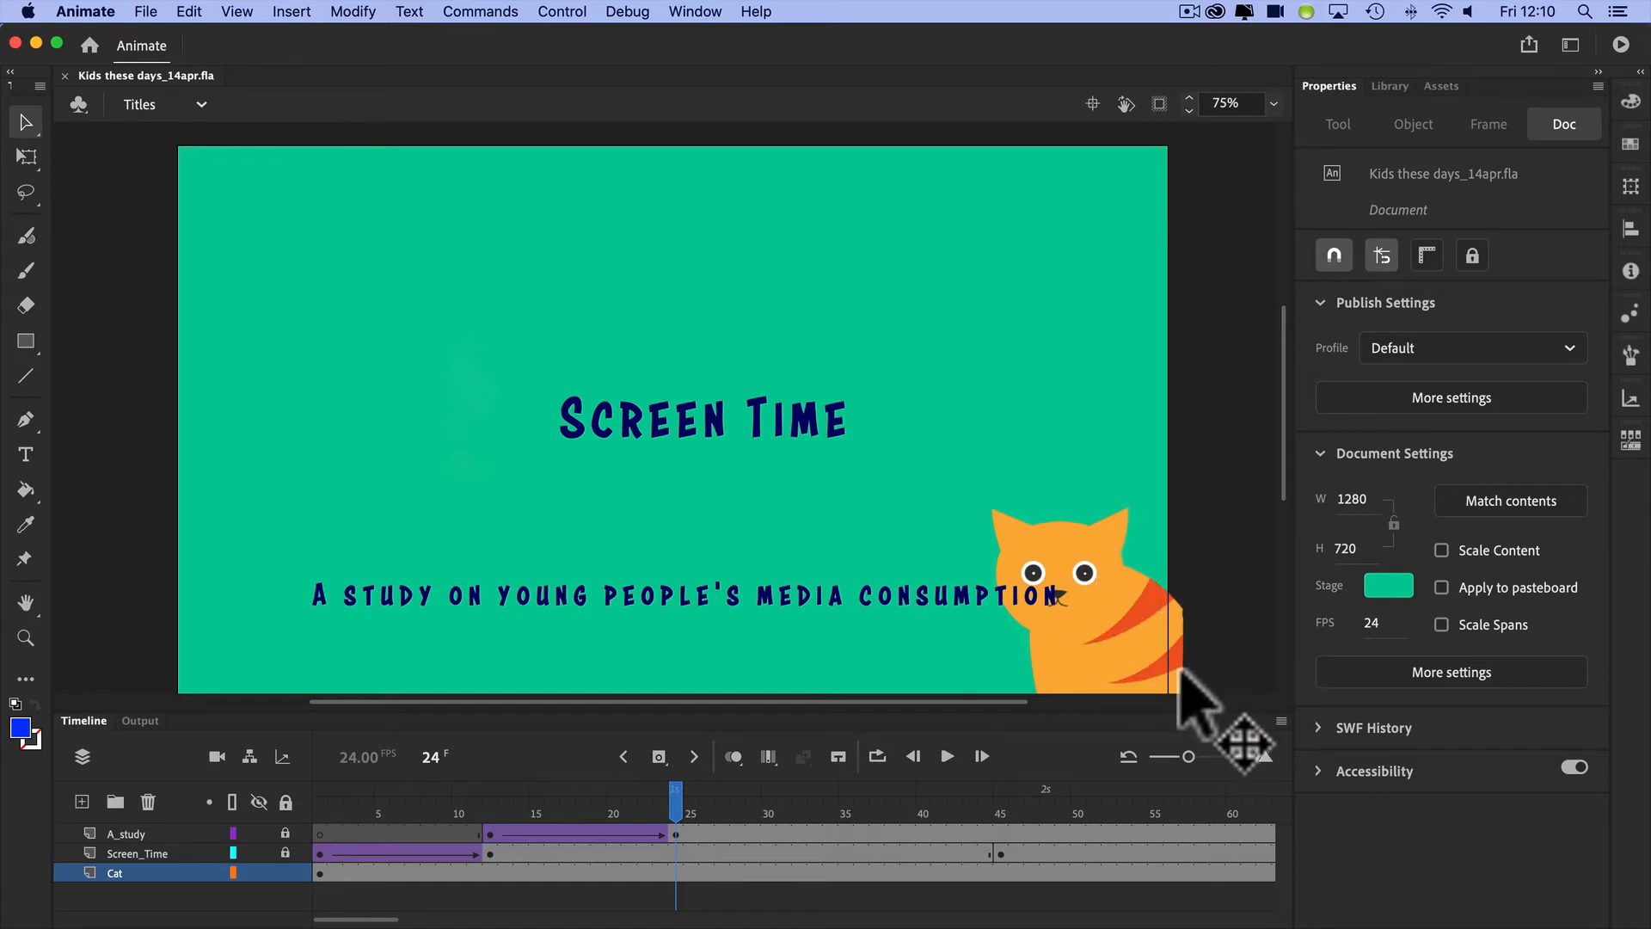
mouse_move(1180, 632)
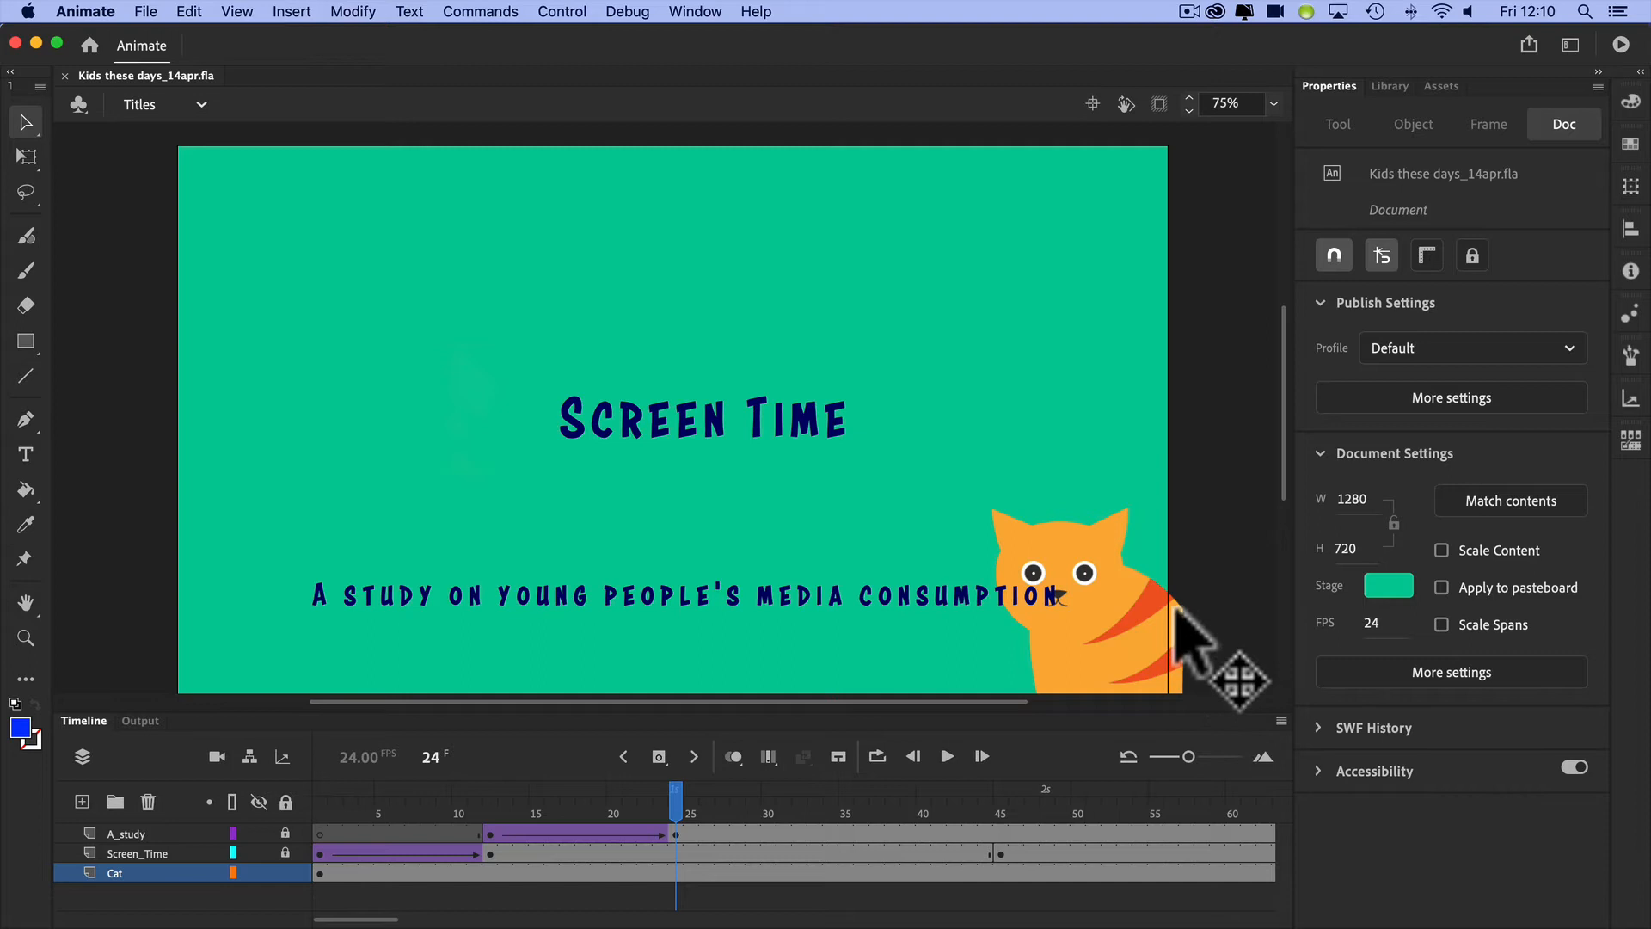
mouse_move(1259, 700)
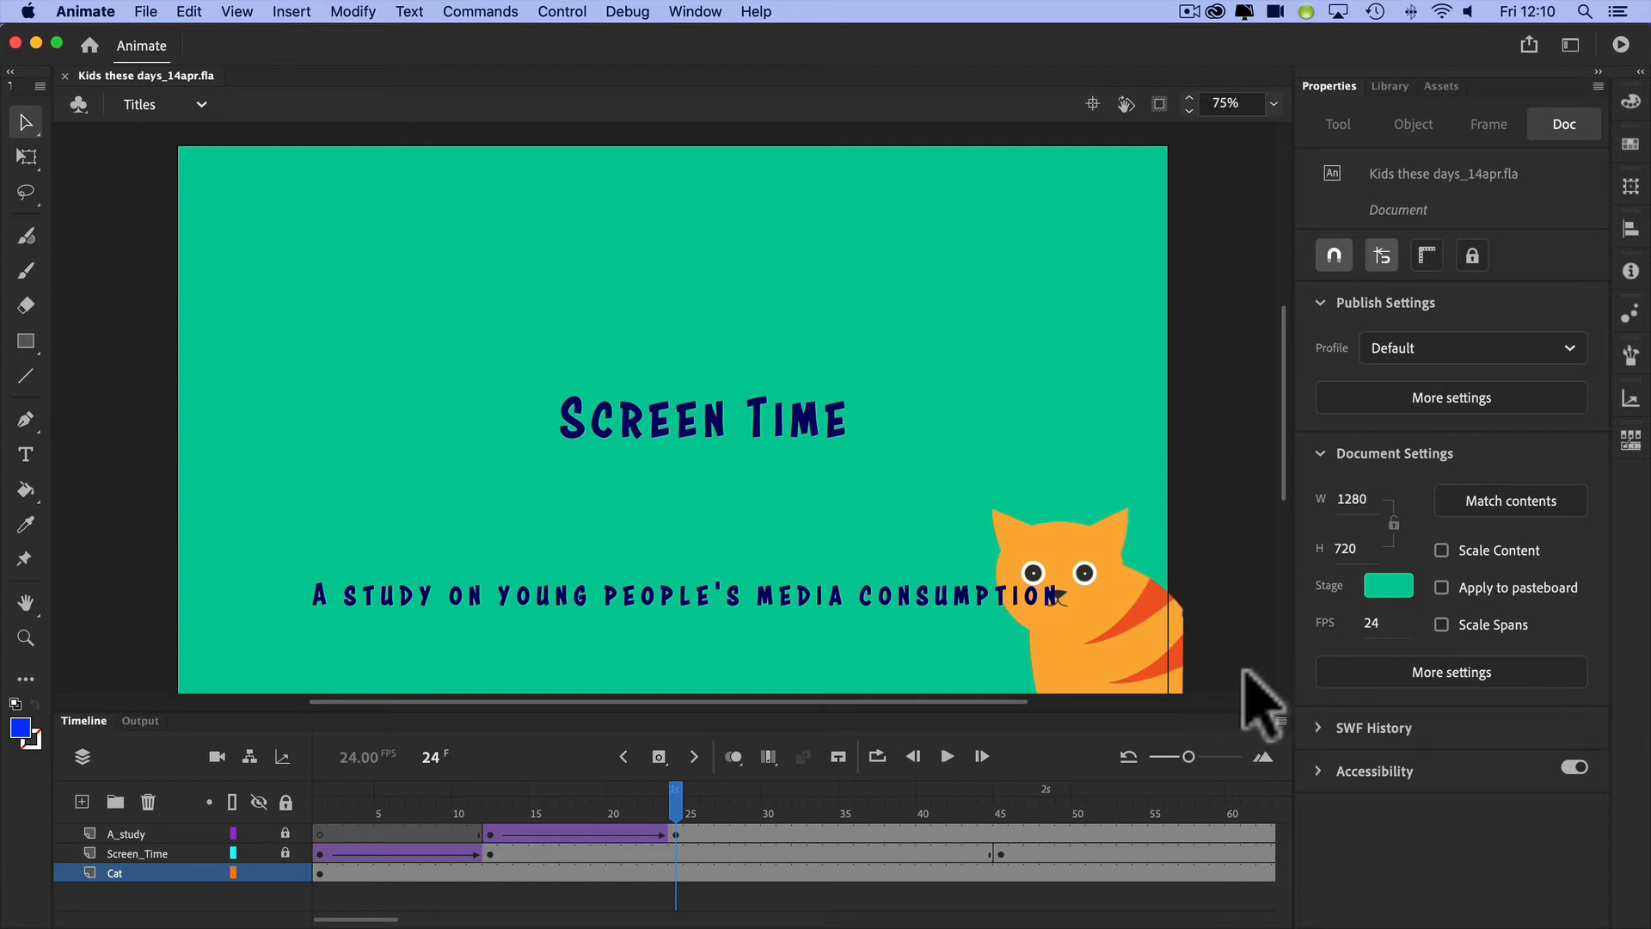
mouse_move(733, 458)
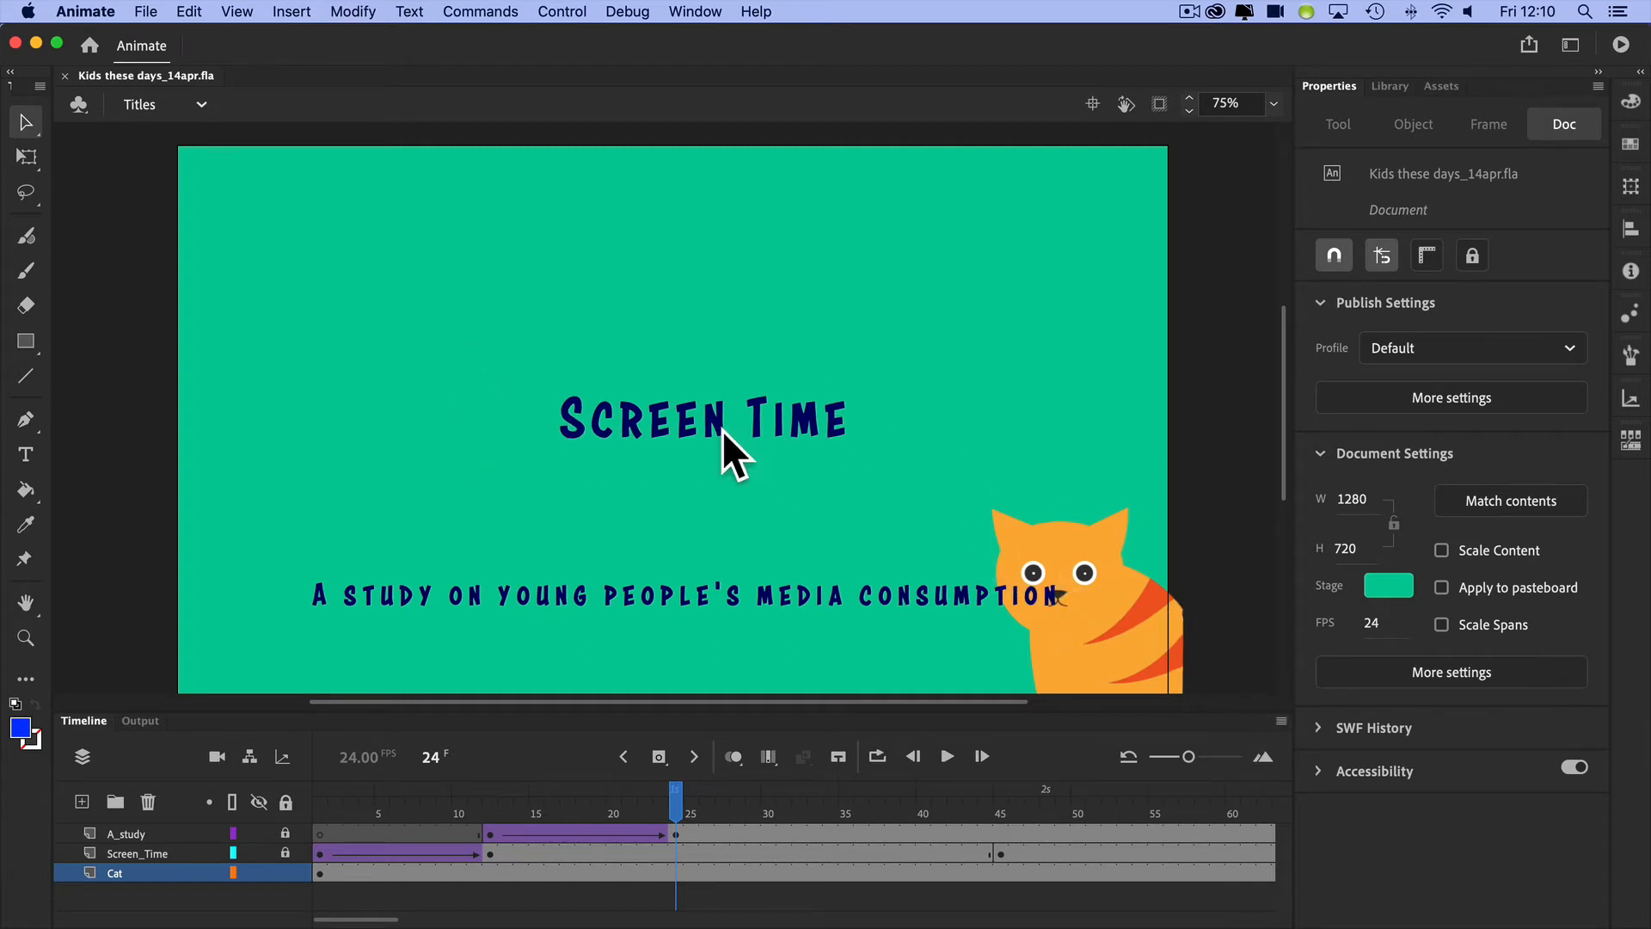
mouse_move(659, 744)
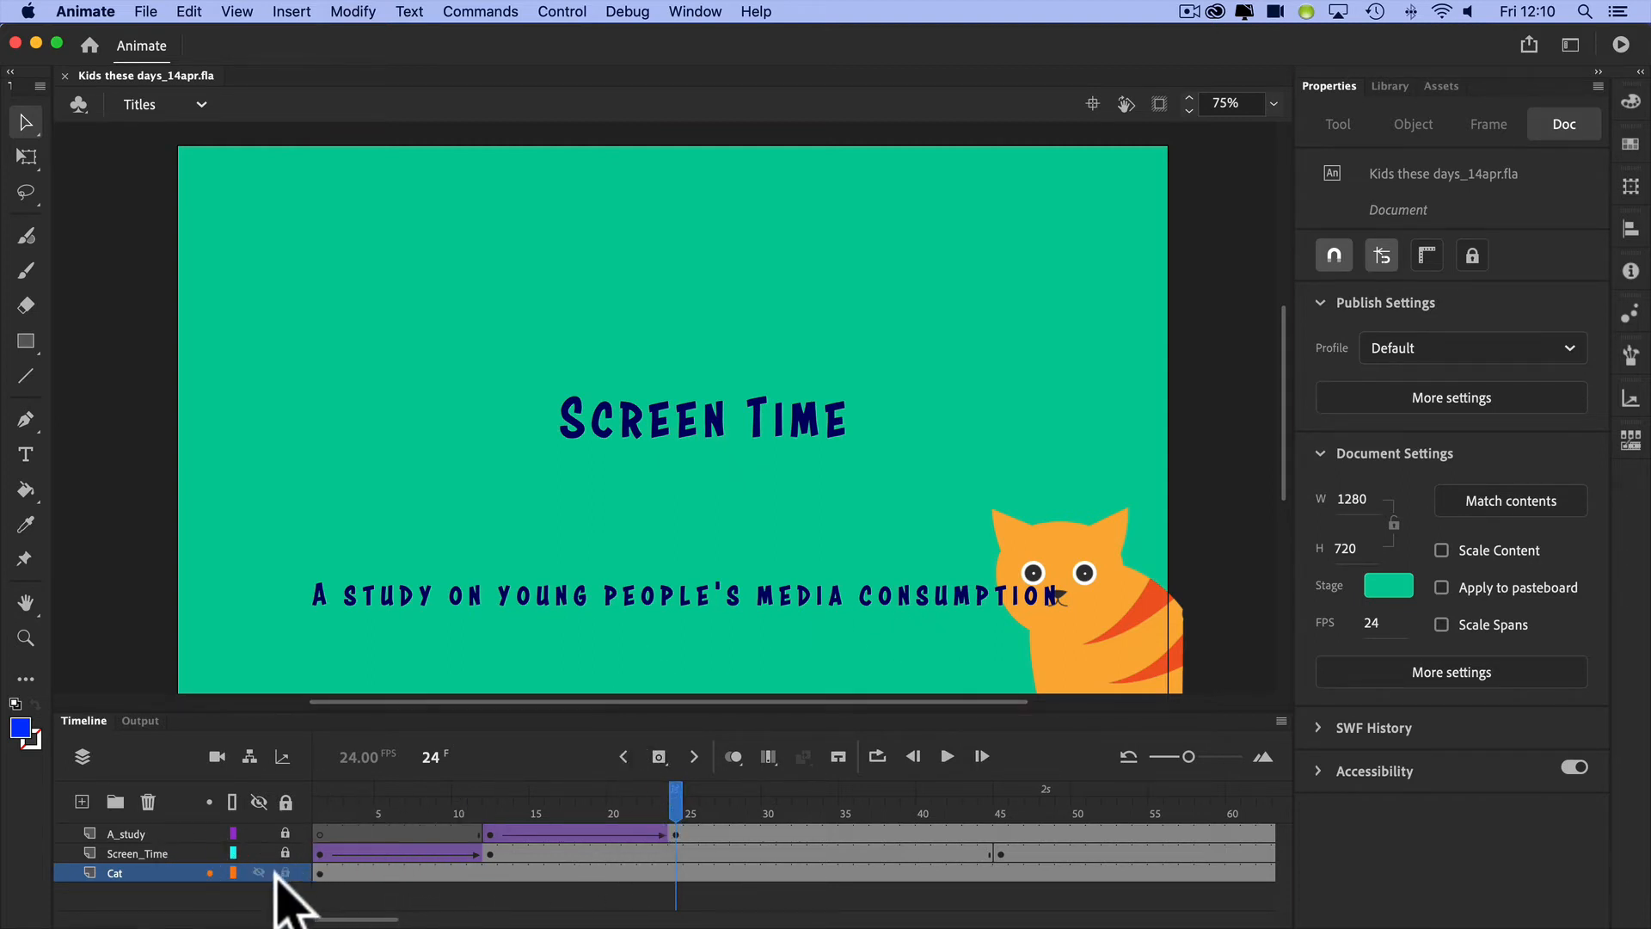
- Unlock the Cat layer, inspect the cat instance's Object properties and scrub from frame 1
left_click(260, 872)
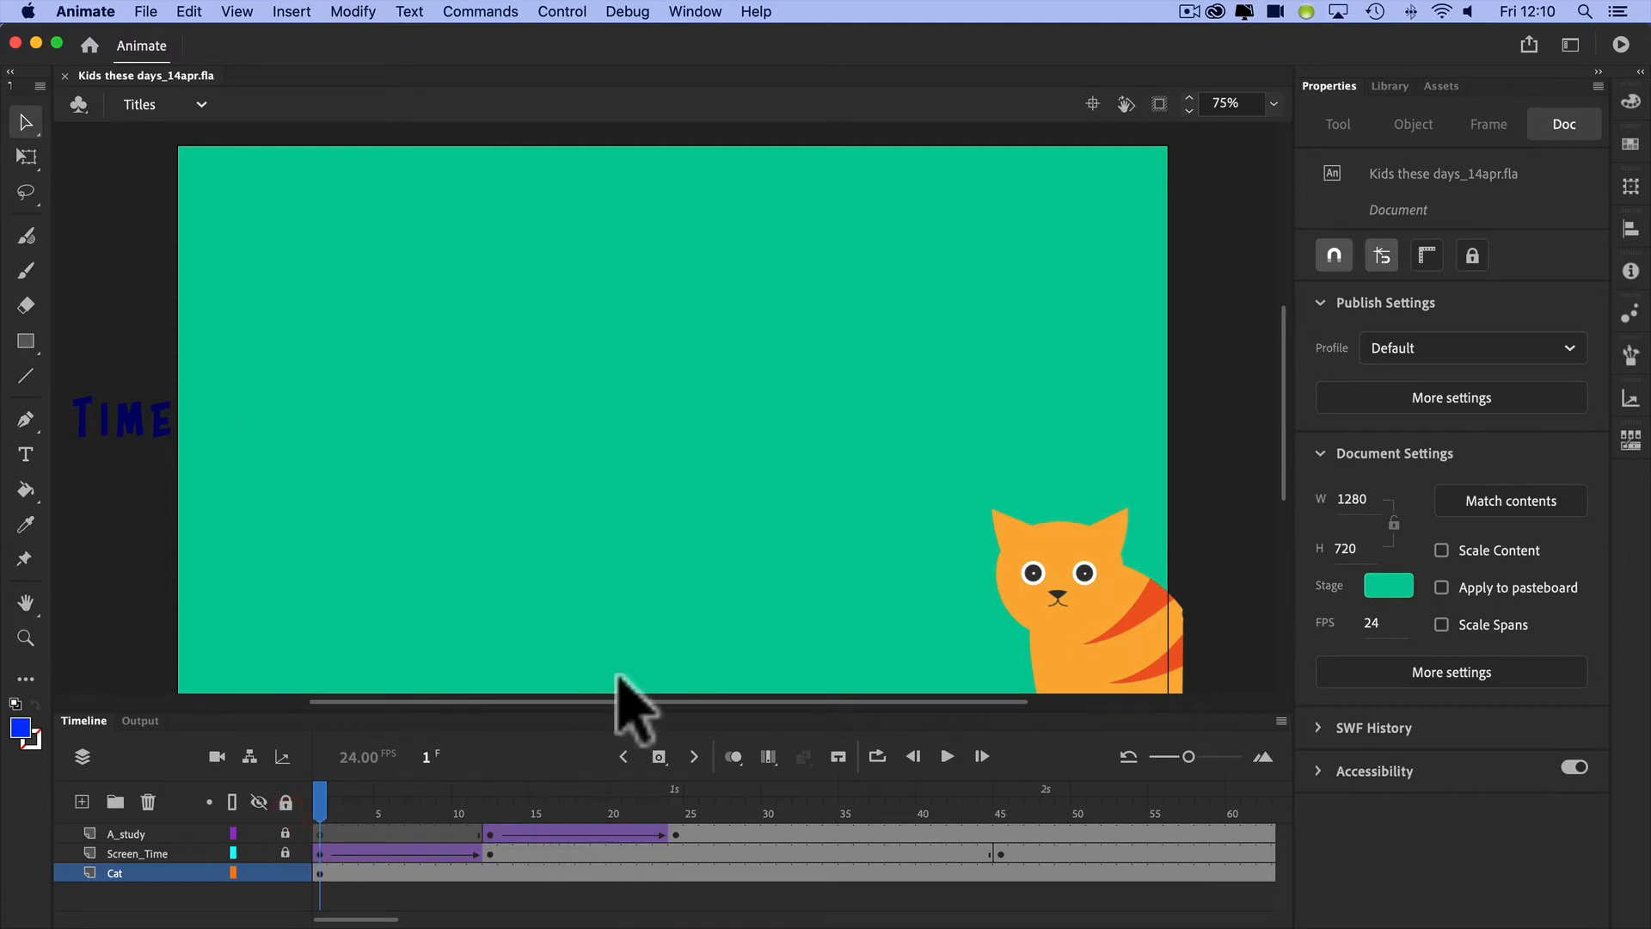
mouse_move(1410, 616)
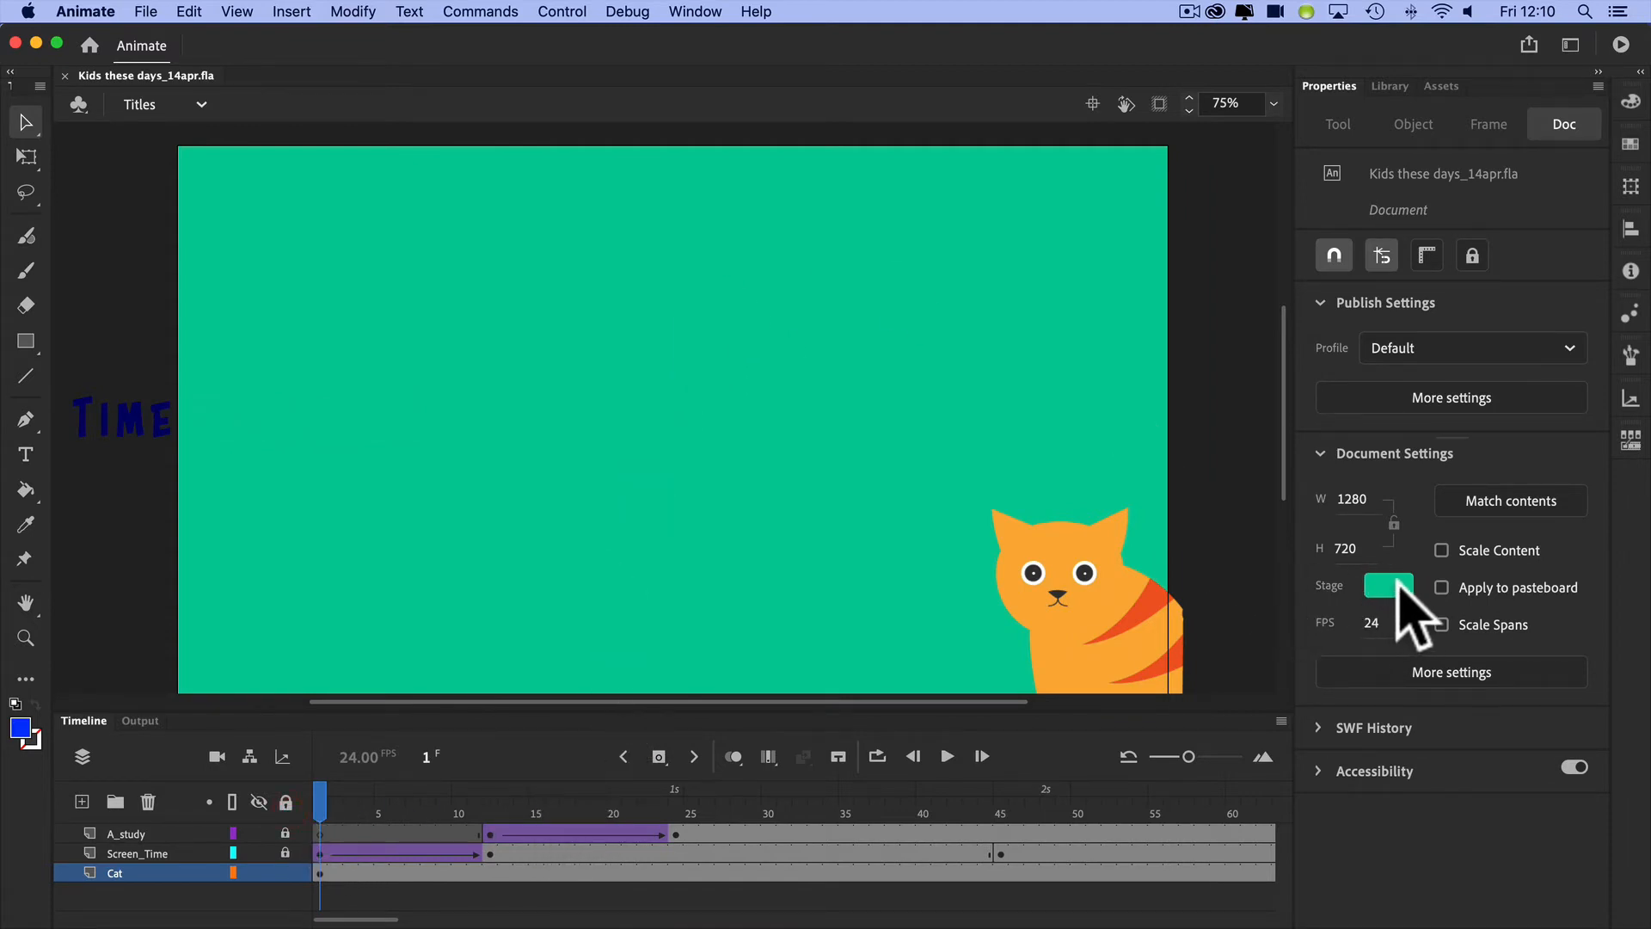
mouse_move(1096, 590)
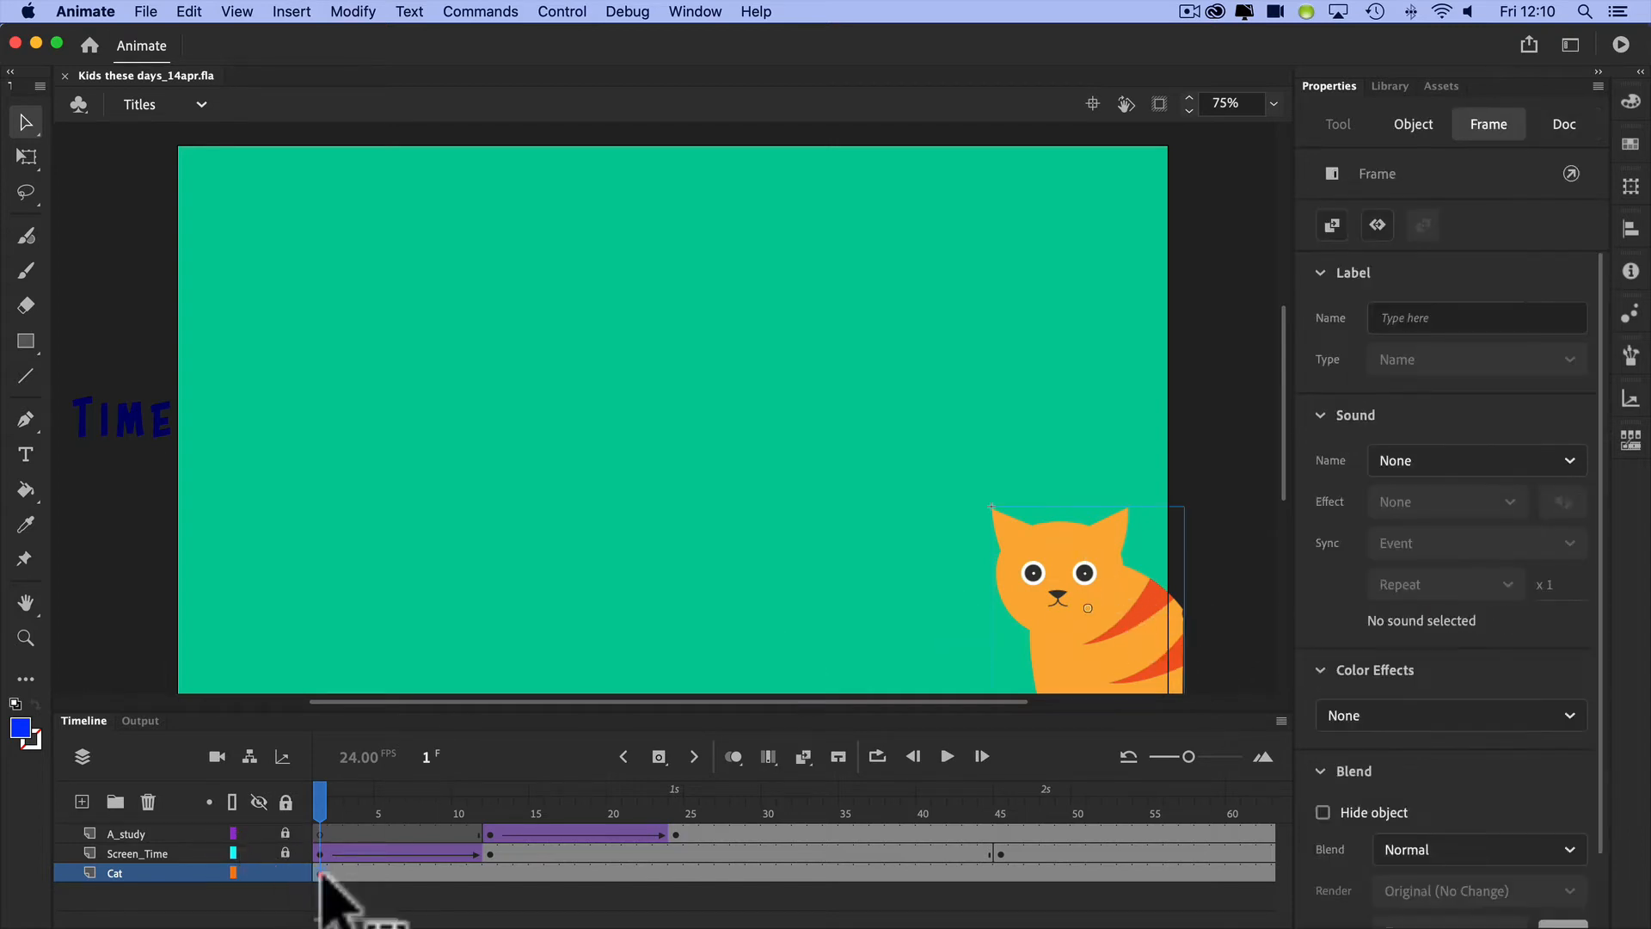
mouse_move(401, 874)
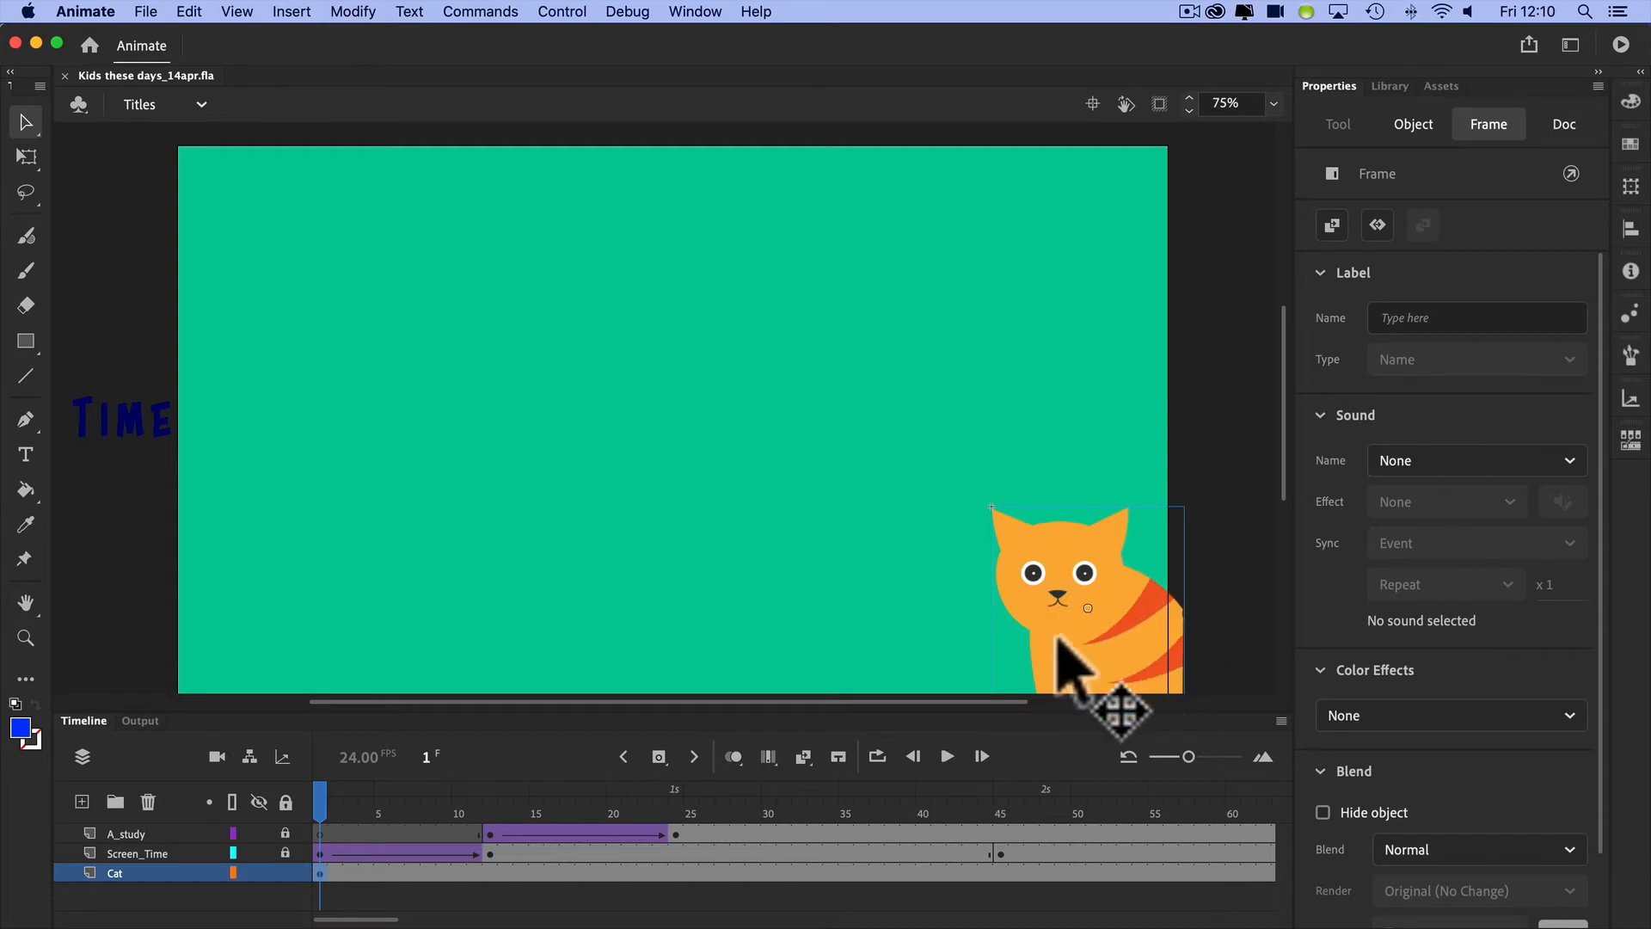
mouse_move(1095, 649)
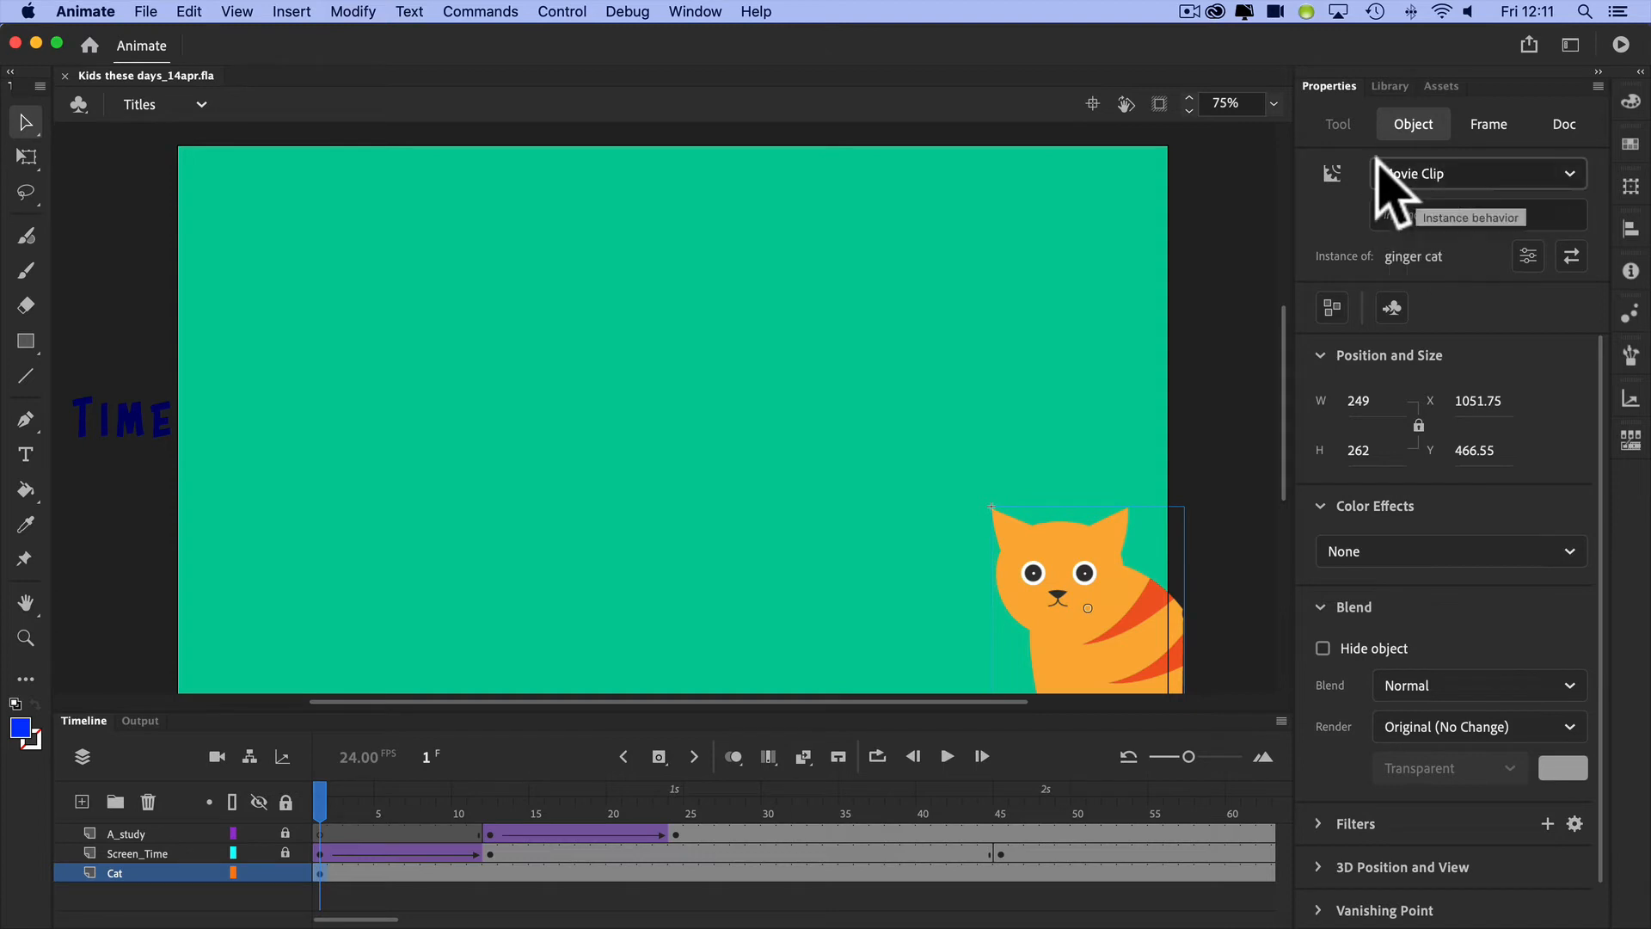
left_click(1568, 174)
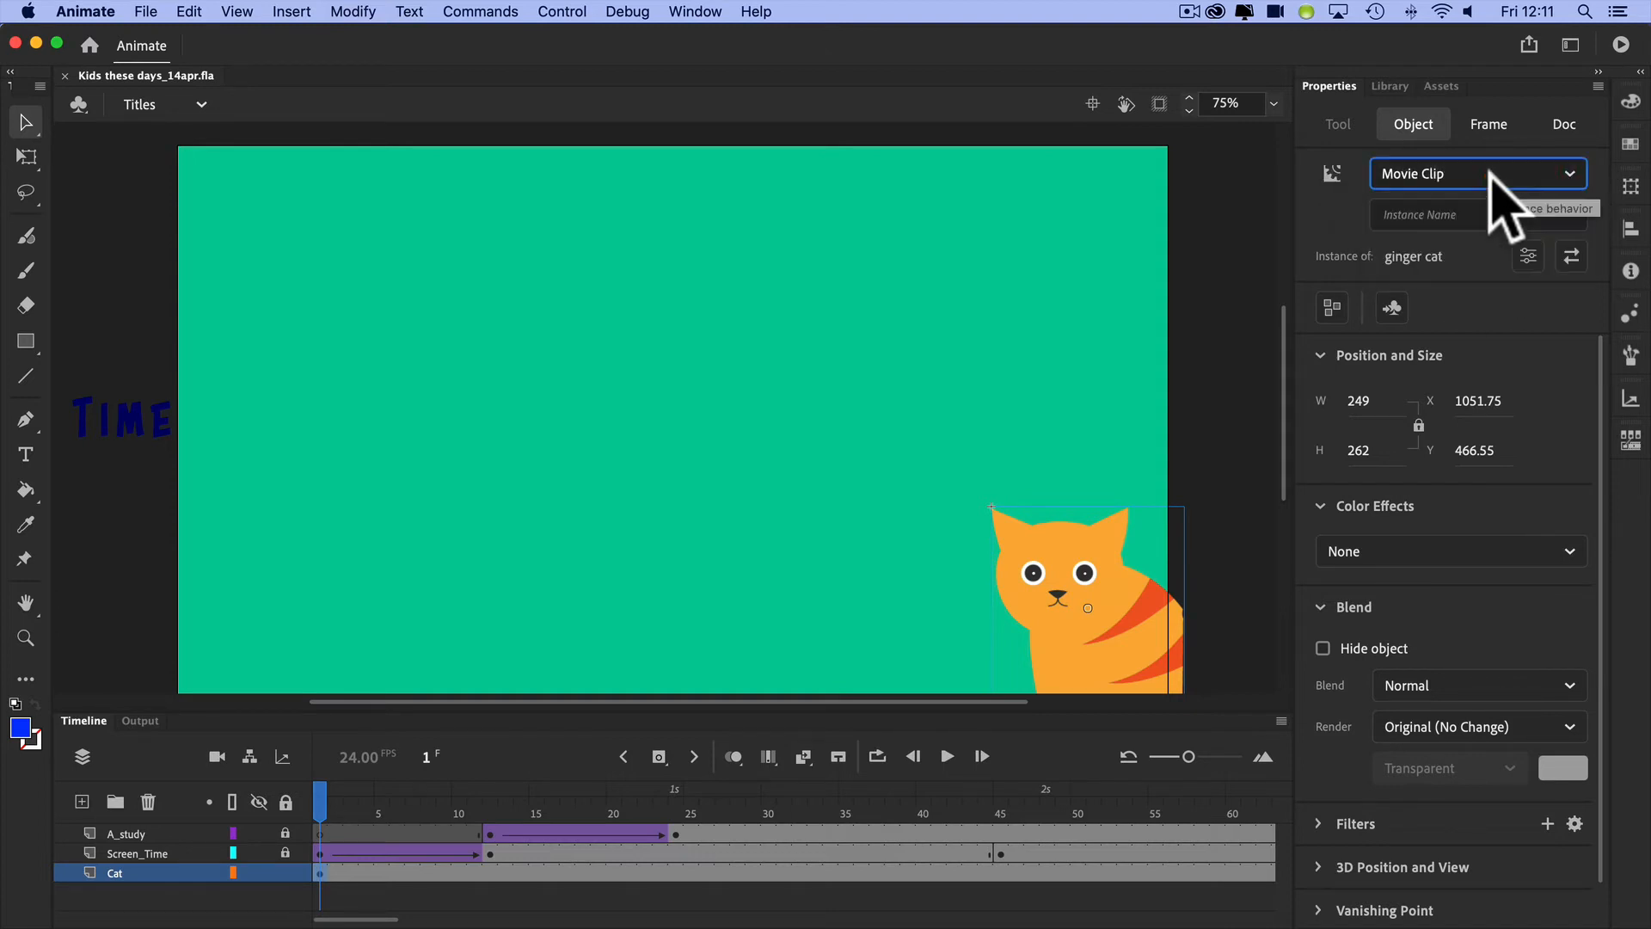
mouse_move(1053, 590)
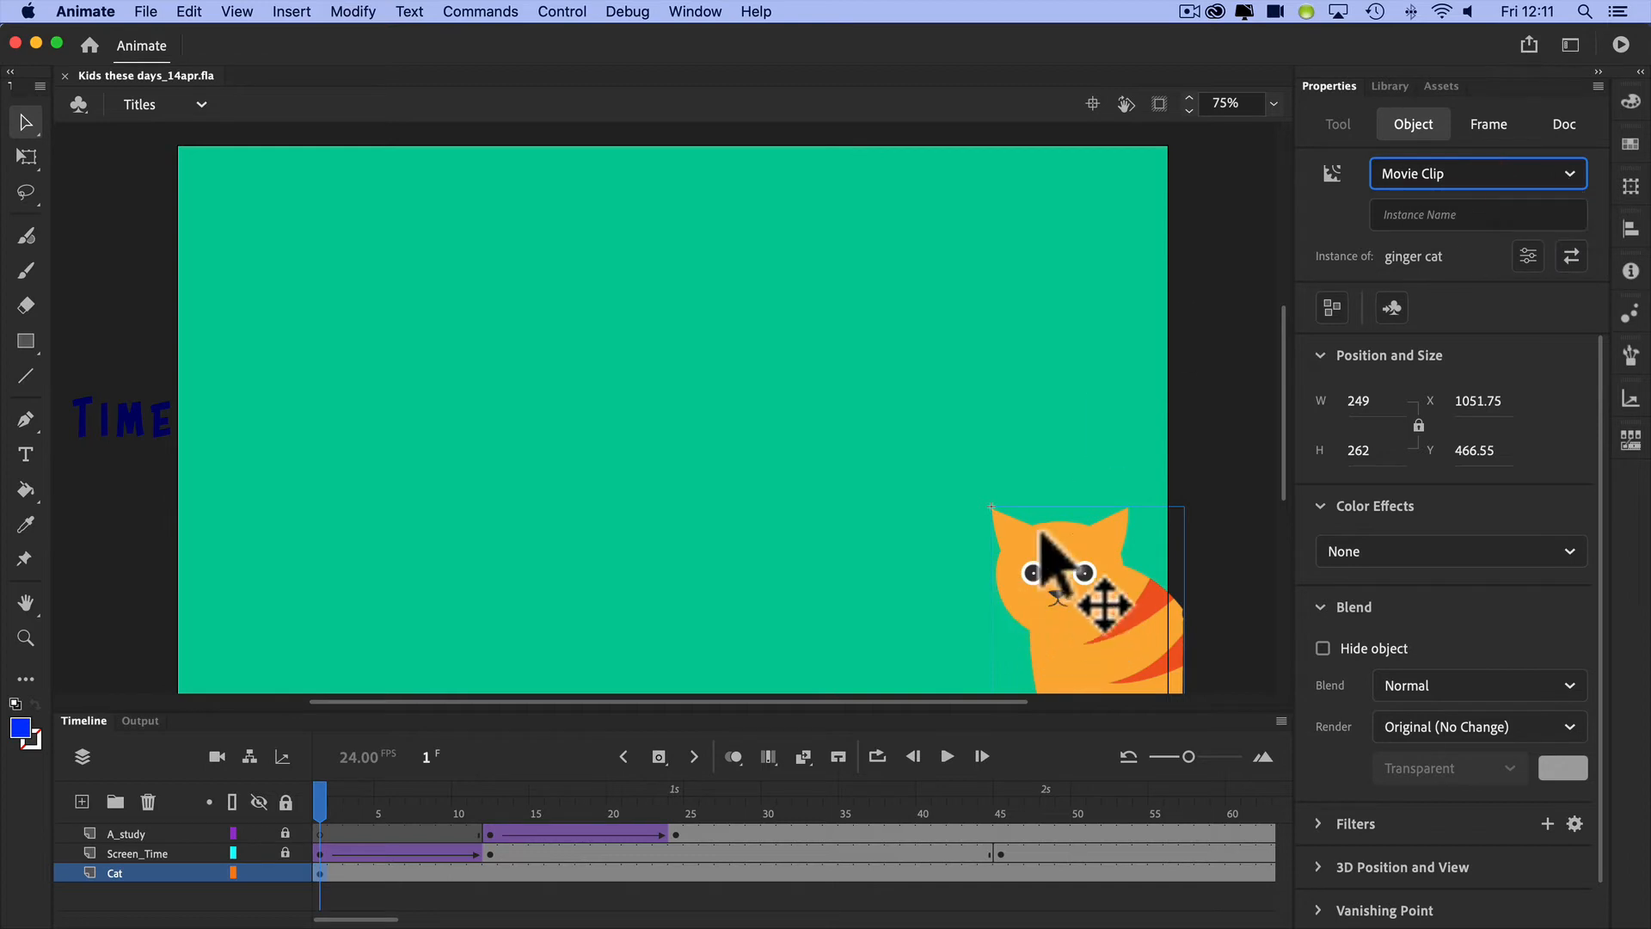
mouse_move(329, 822)
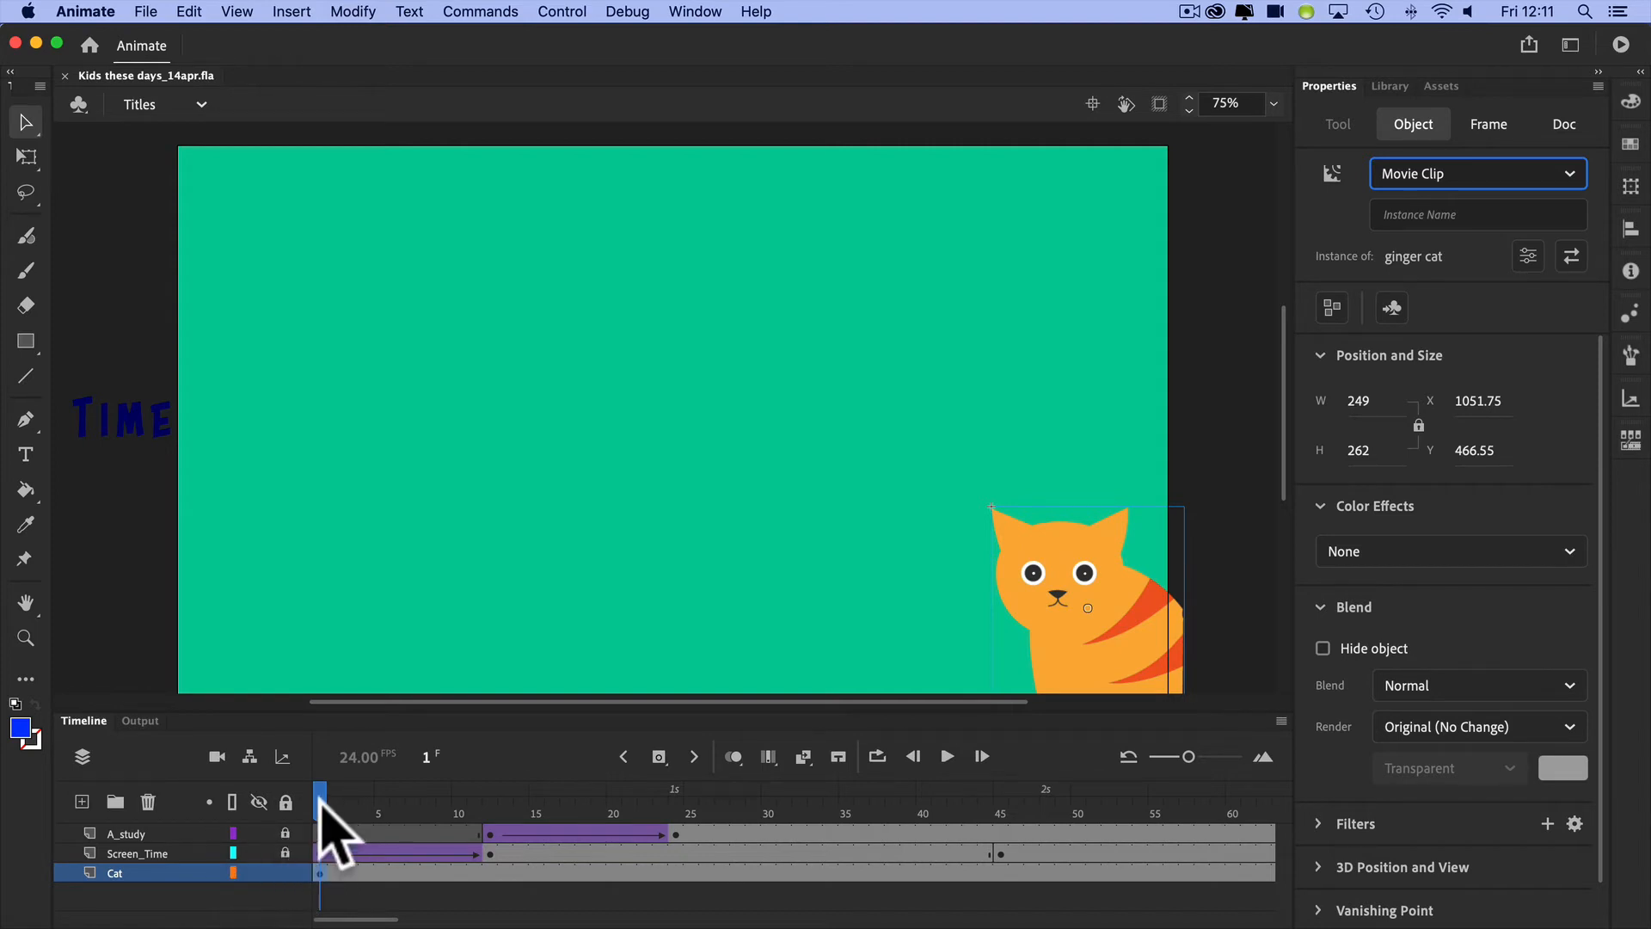
left_click(335, 789)
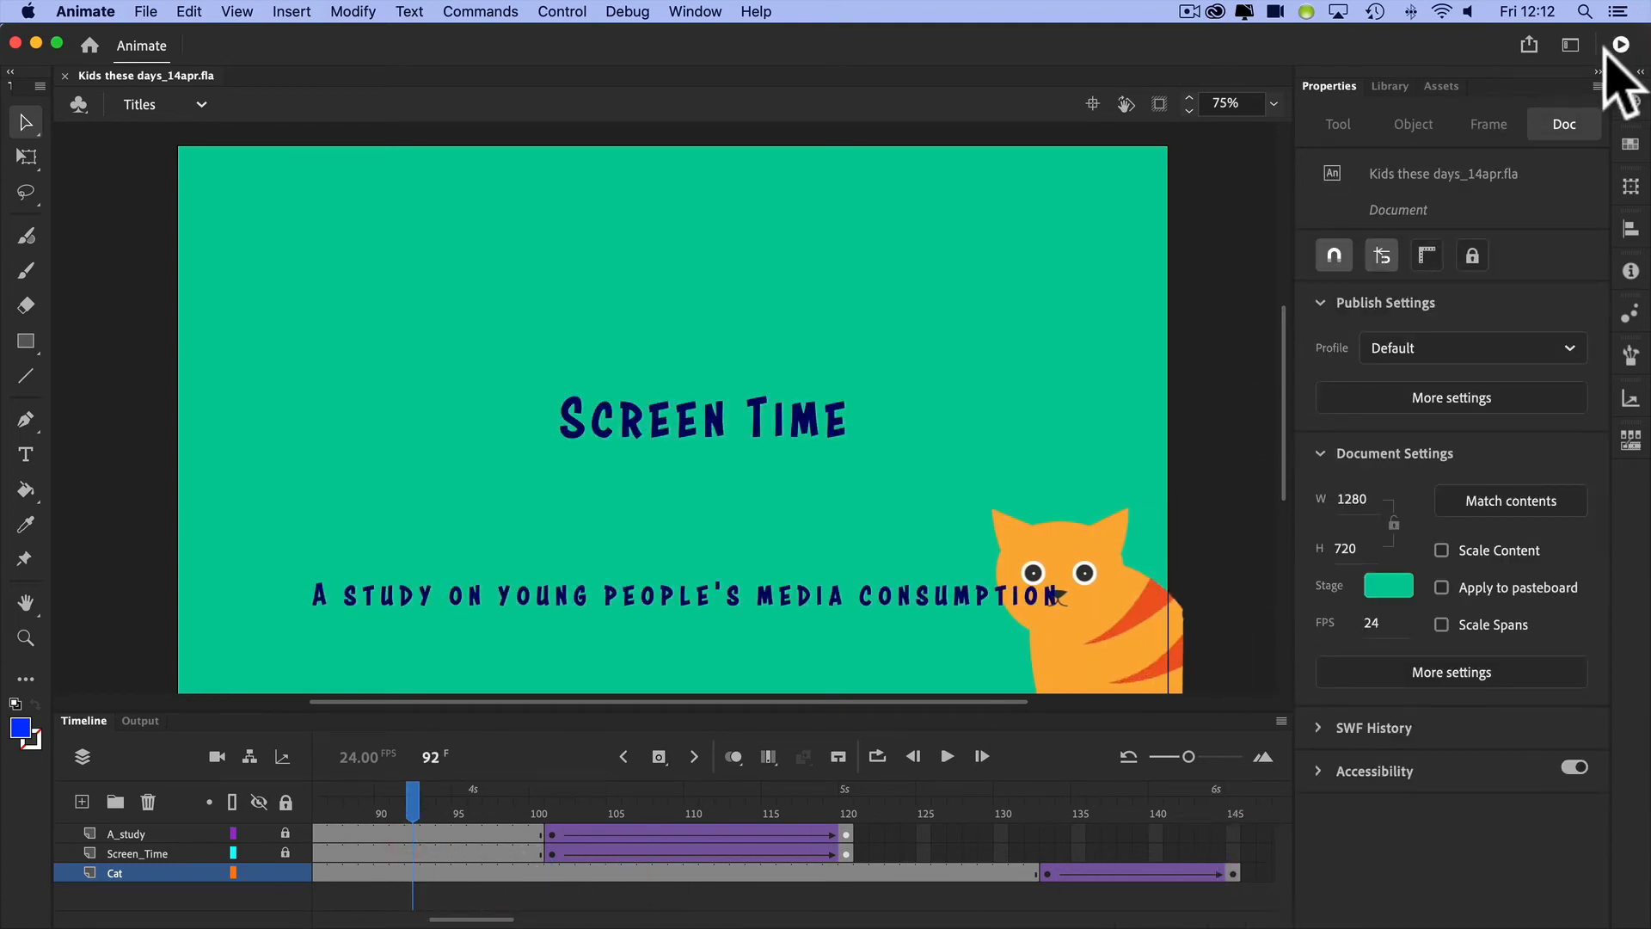
mouse_move(1622, 49)
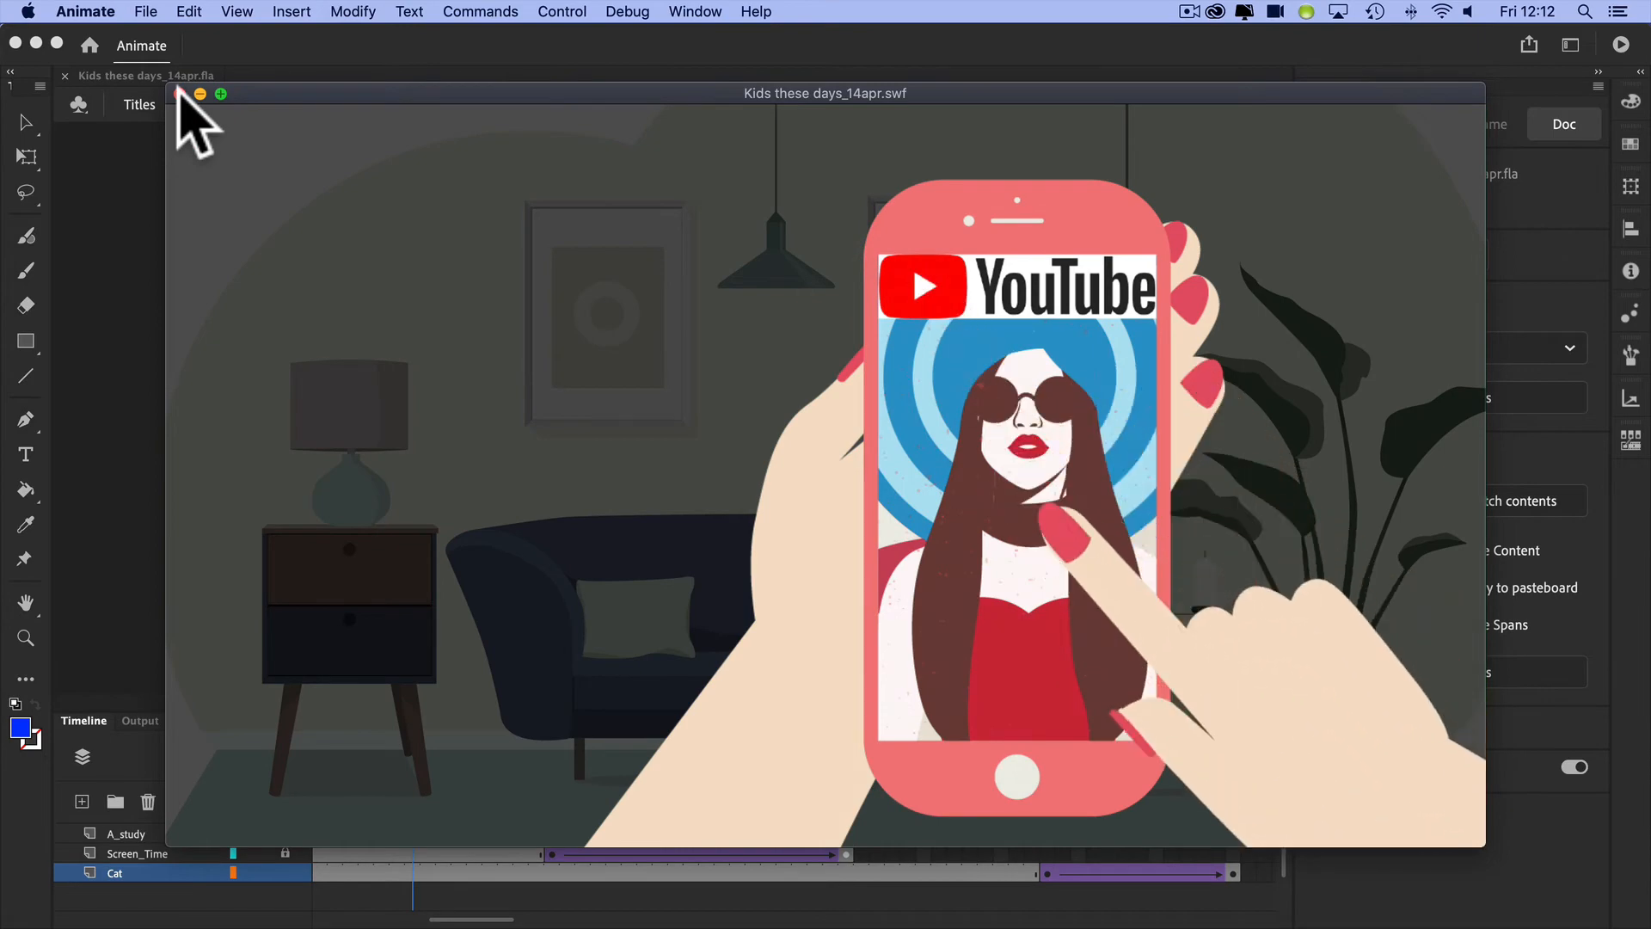
left_click(179, 93)
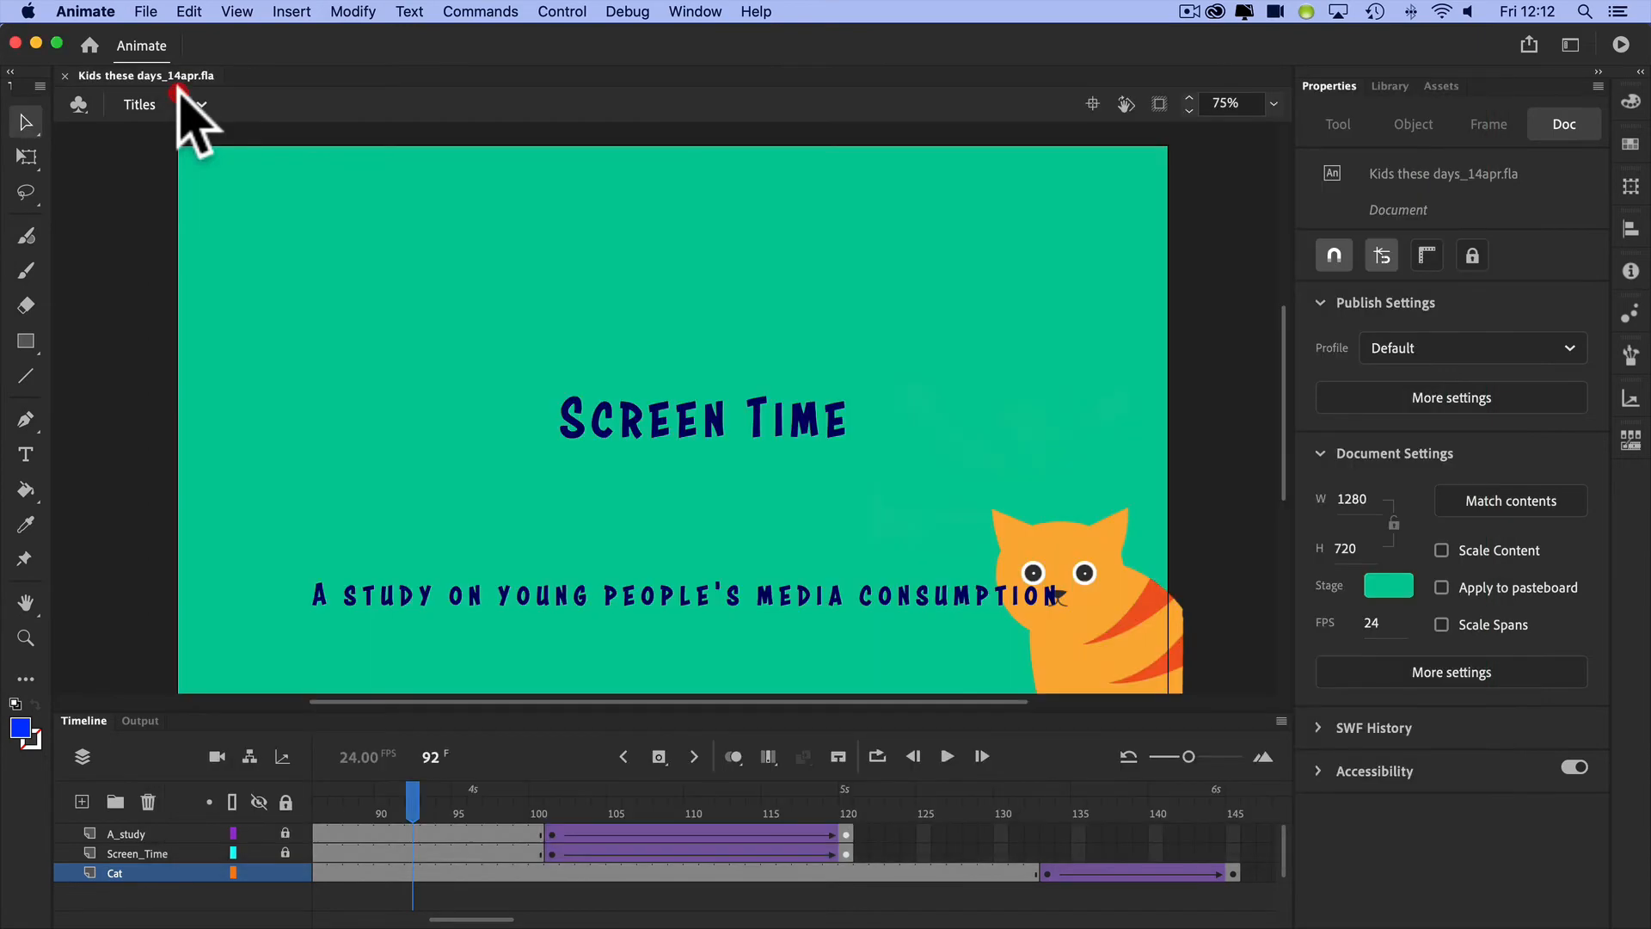
mouse_move(237, 120)
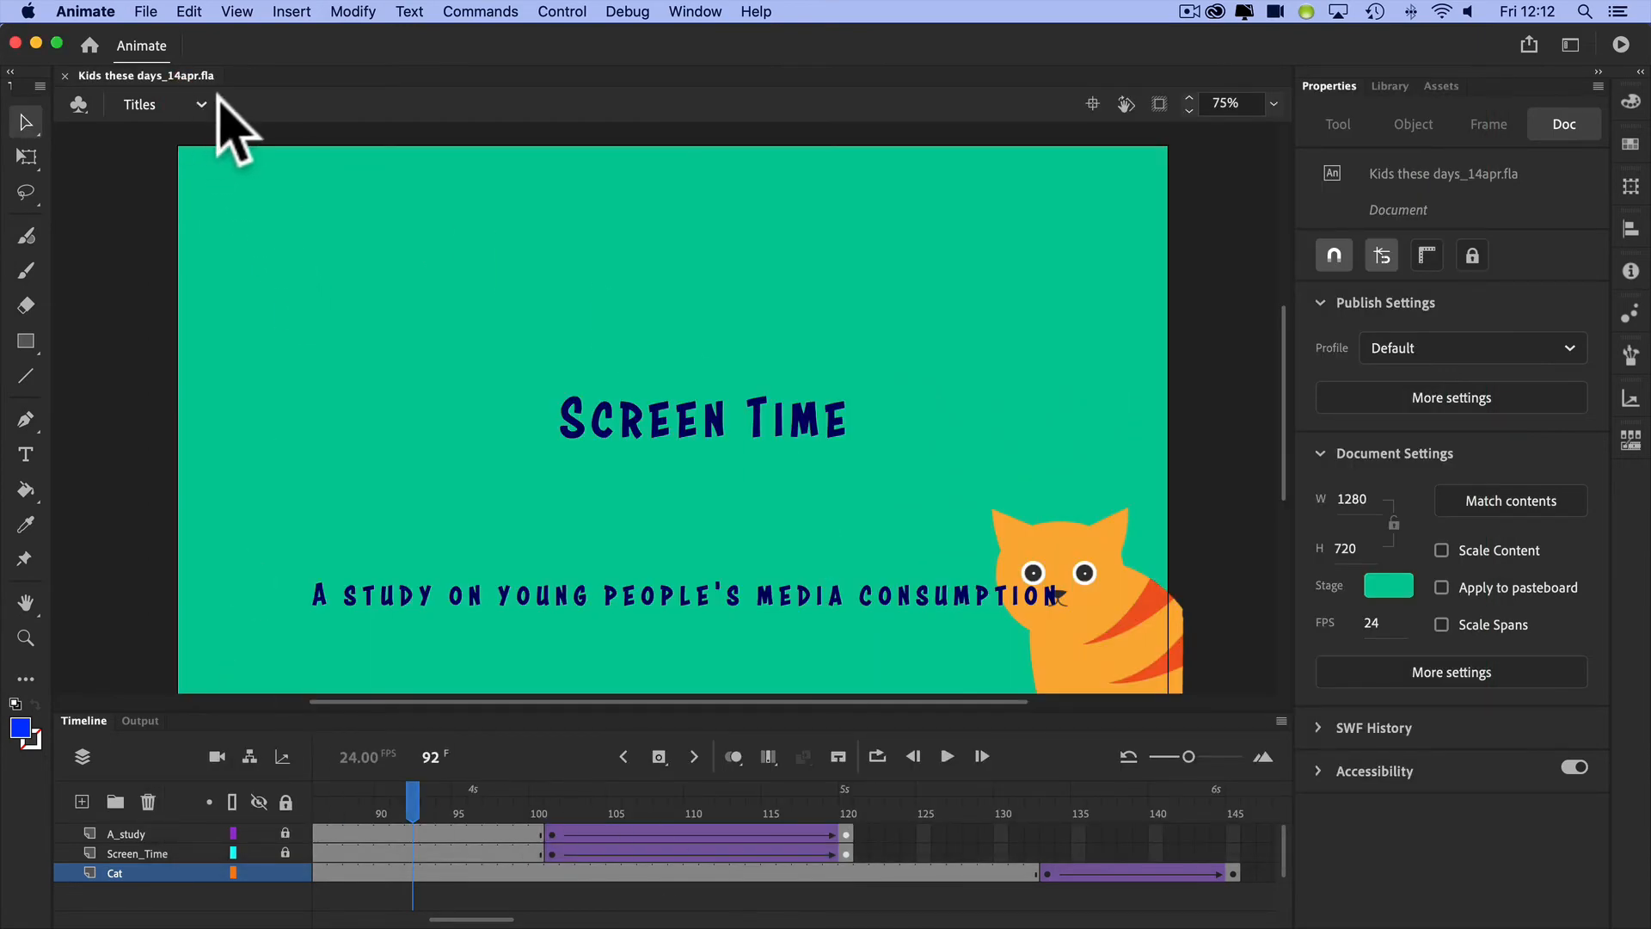
- Step through the 16-18 year and watch again scenes to reach the CTA scene
left_click(158, 103)
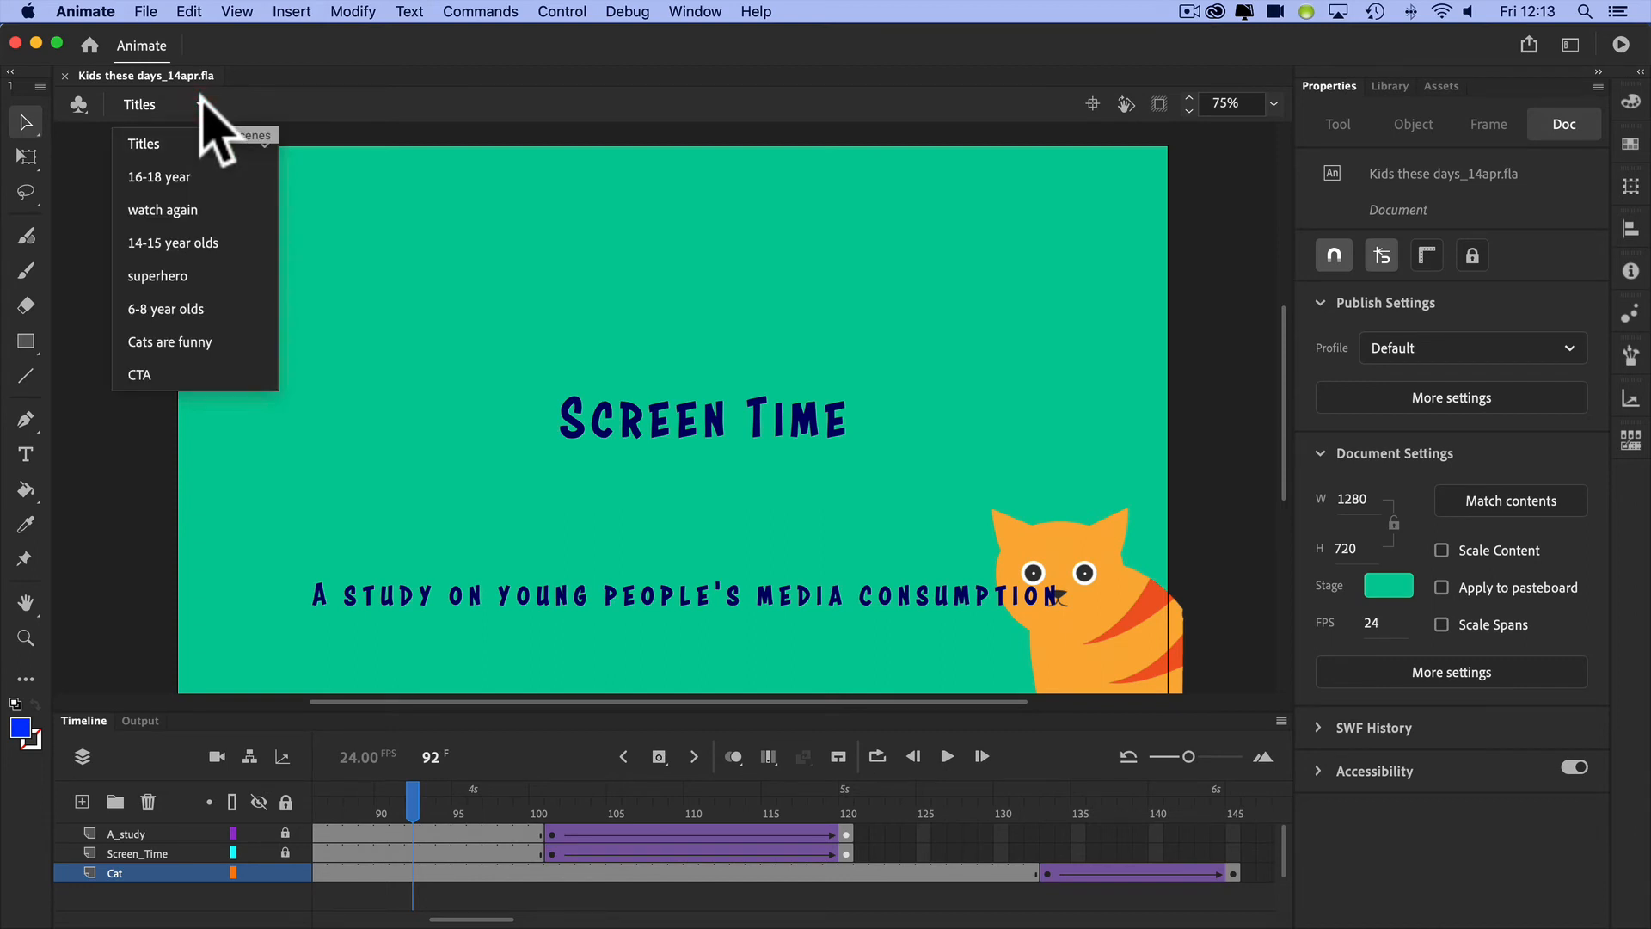
mouse_move(261, 194)
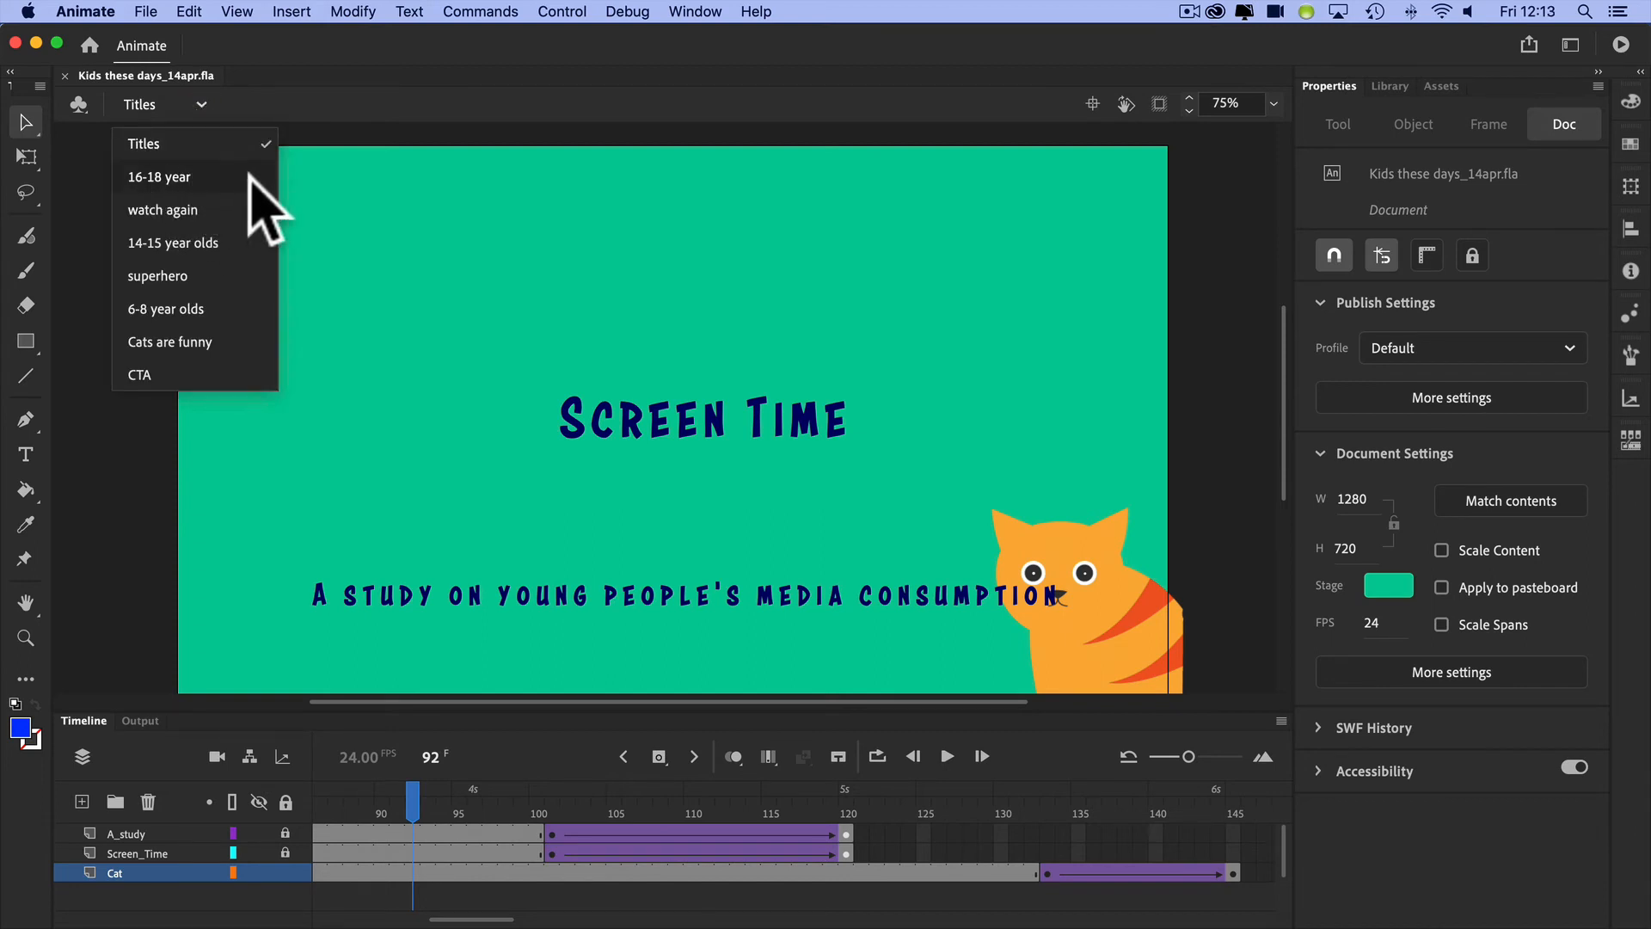
mouse_move(222, 184)
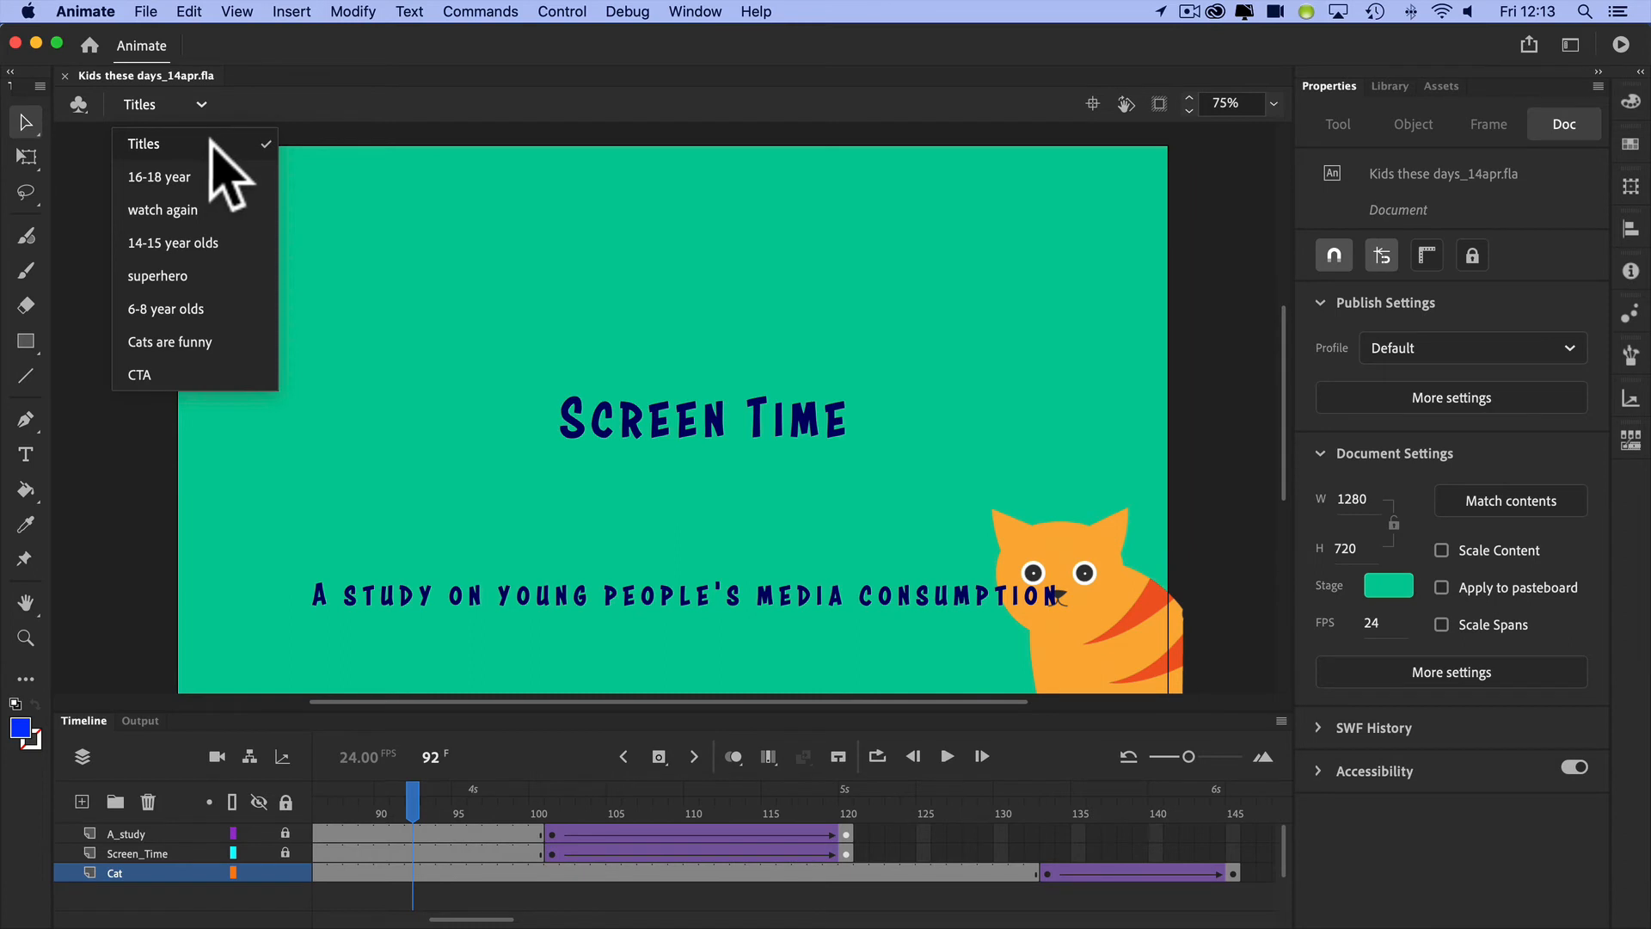
left_click(160, 175)
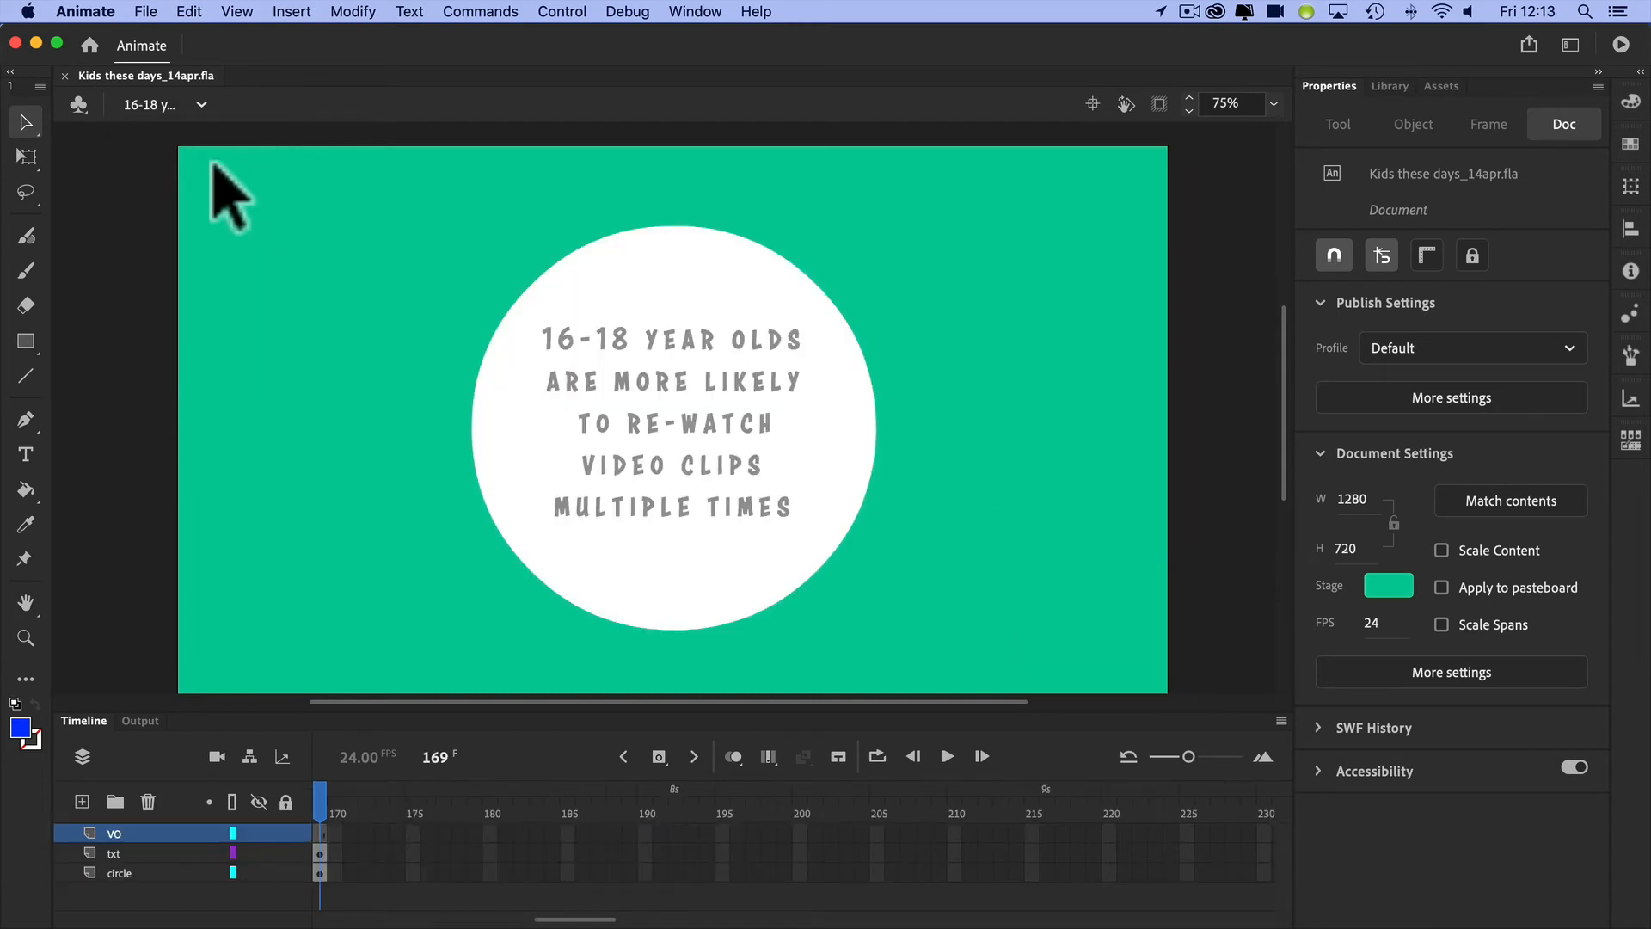
left_click(163, 105)
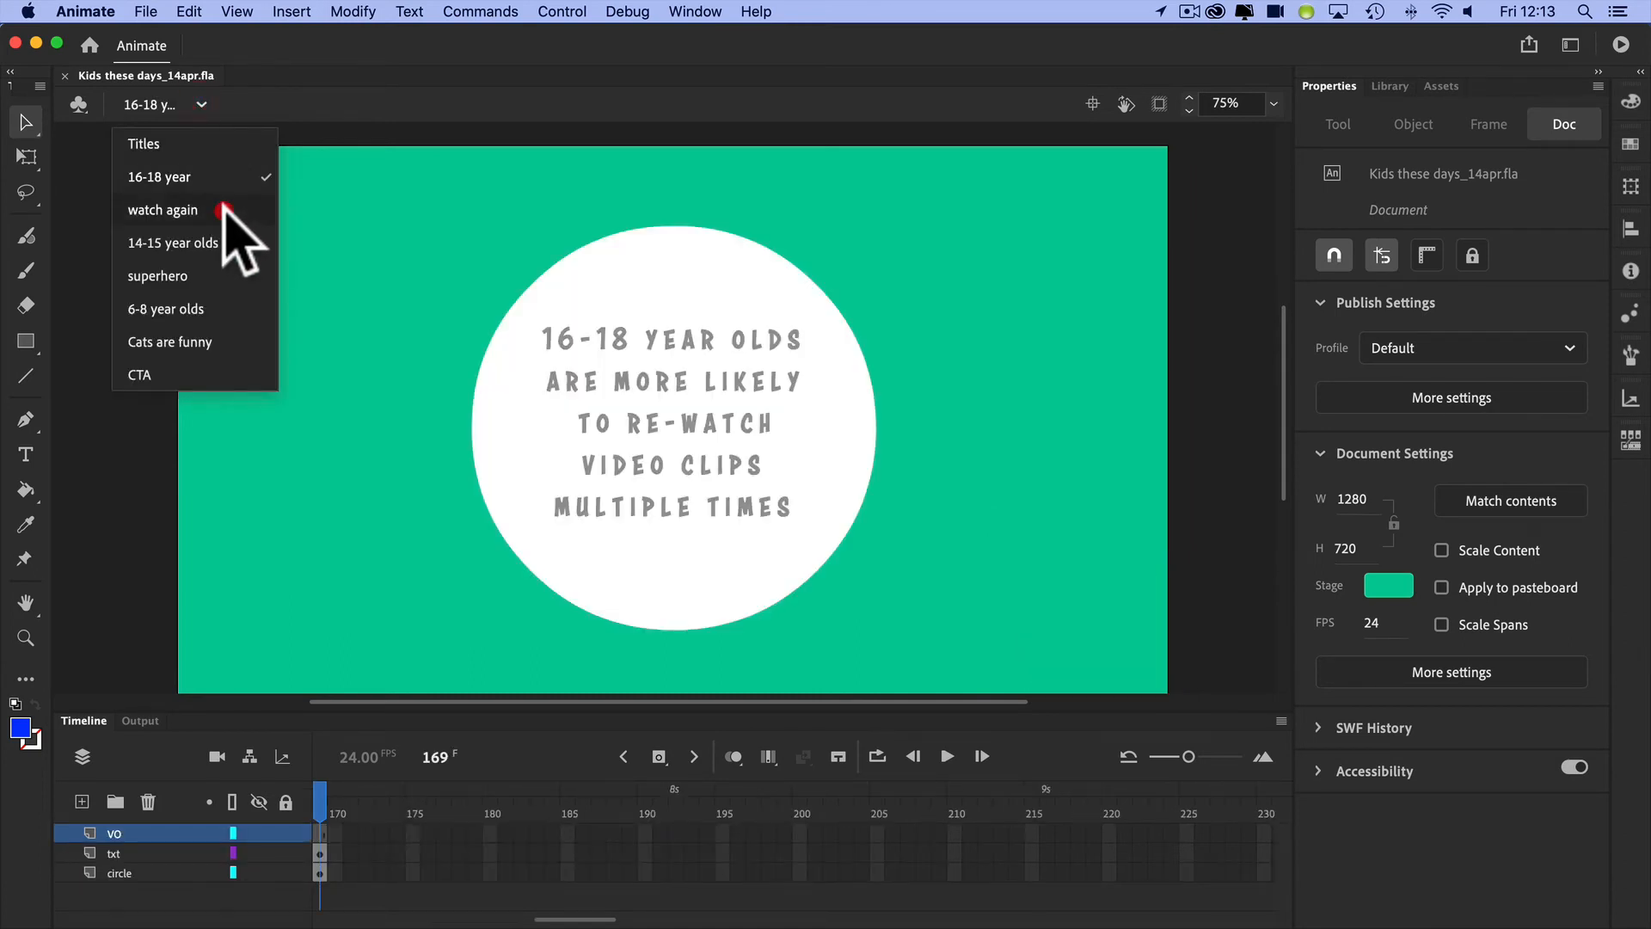
left_click(162, 210)
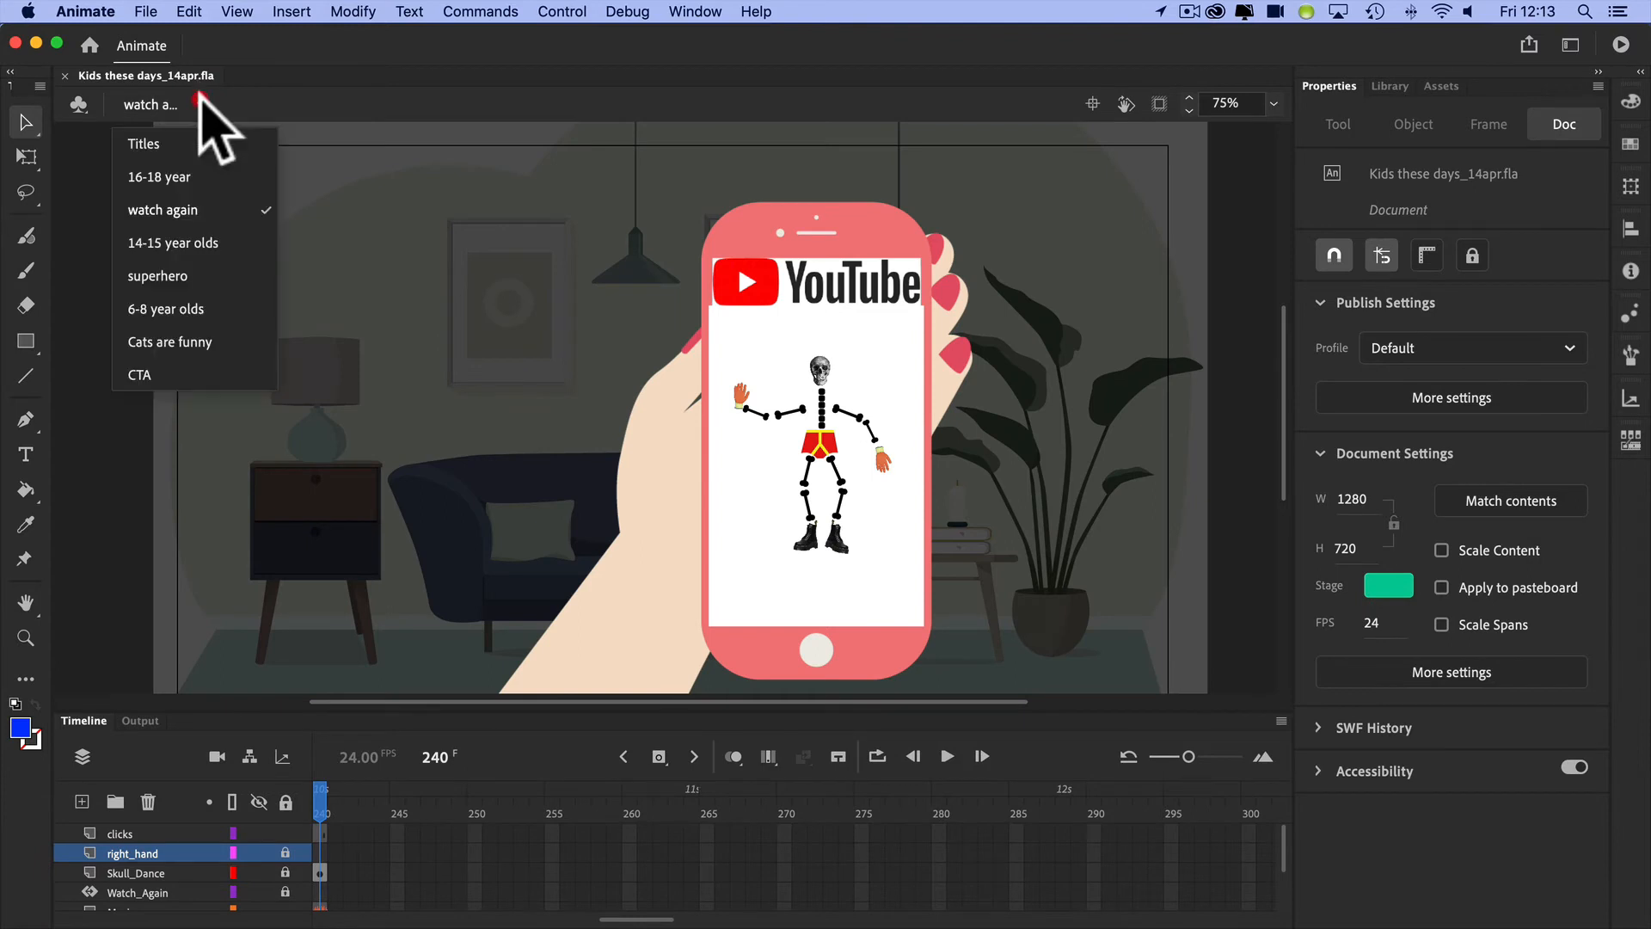
mouse_move(205, 217)
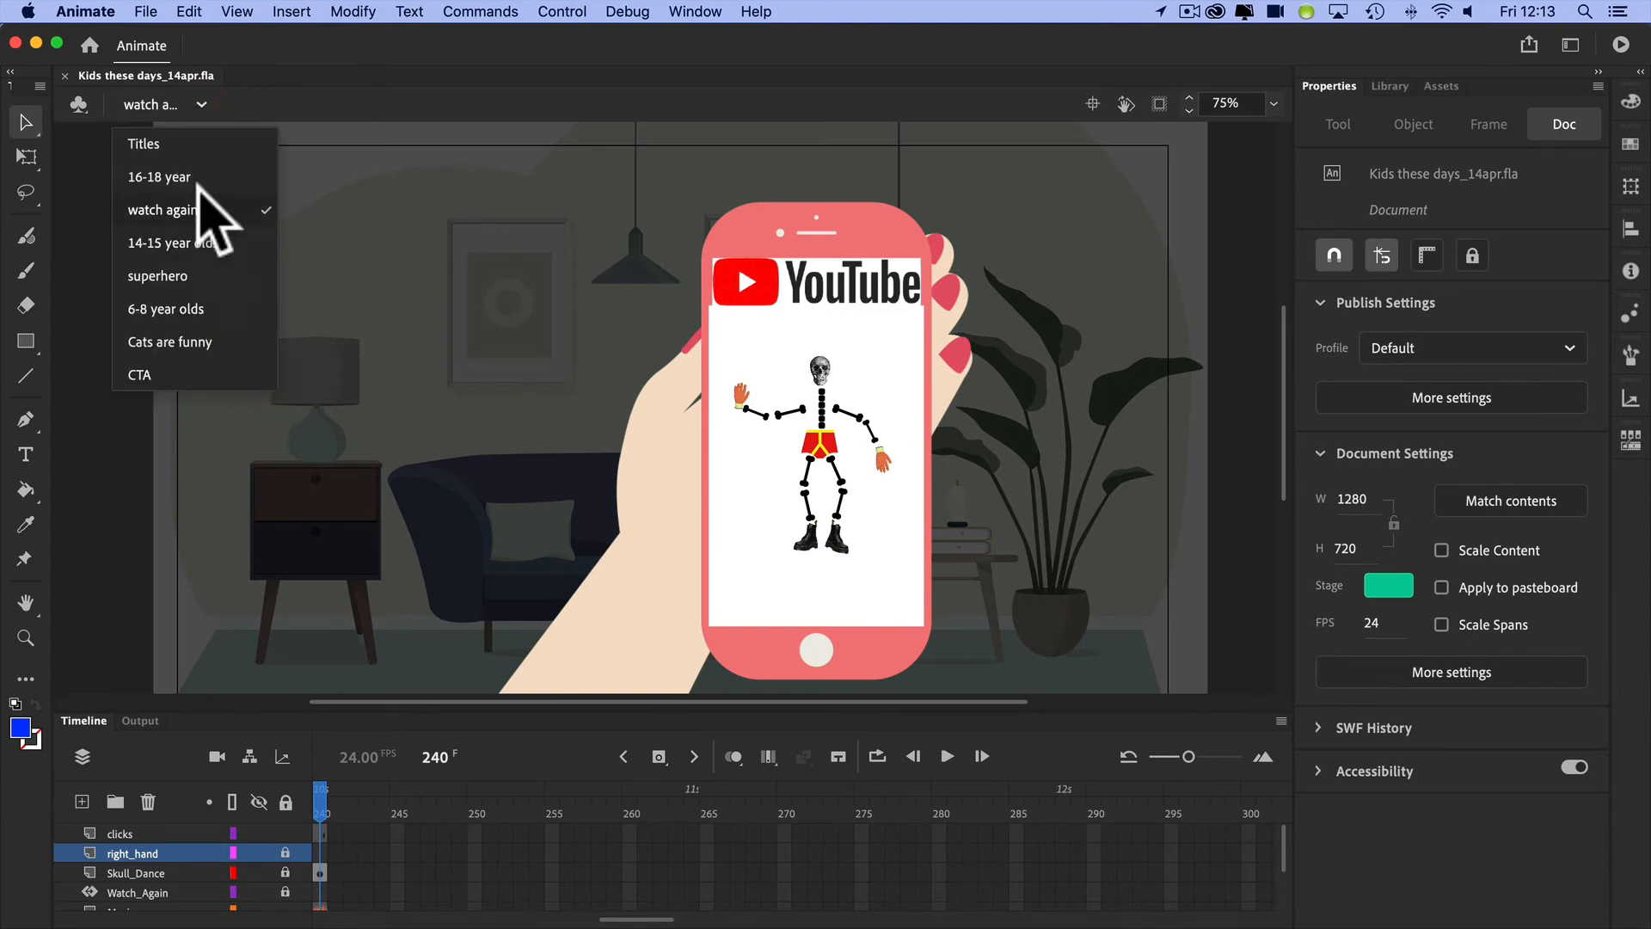
mouse_move(205, 411)
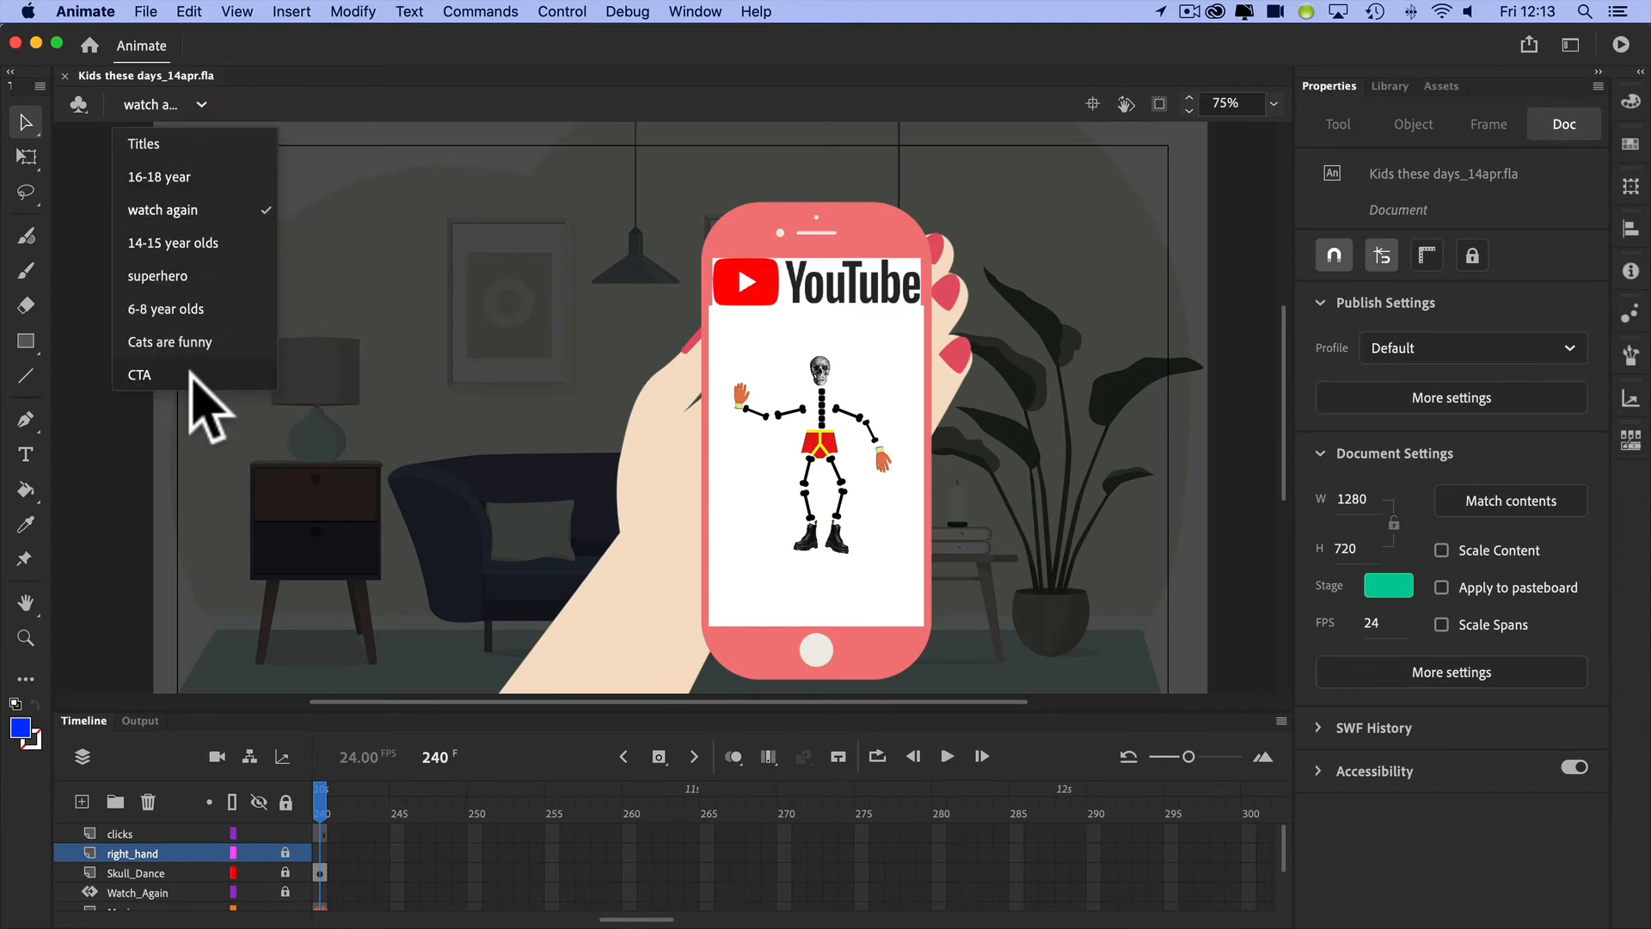
left_click(139, 373)
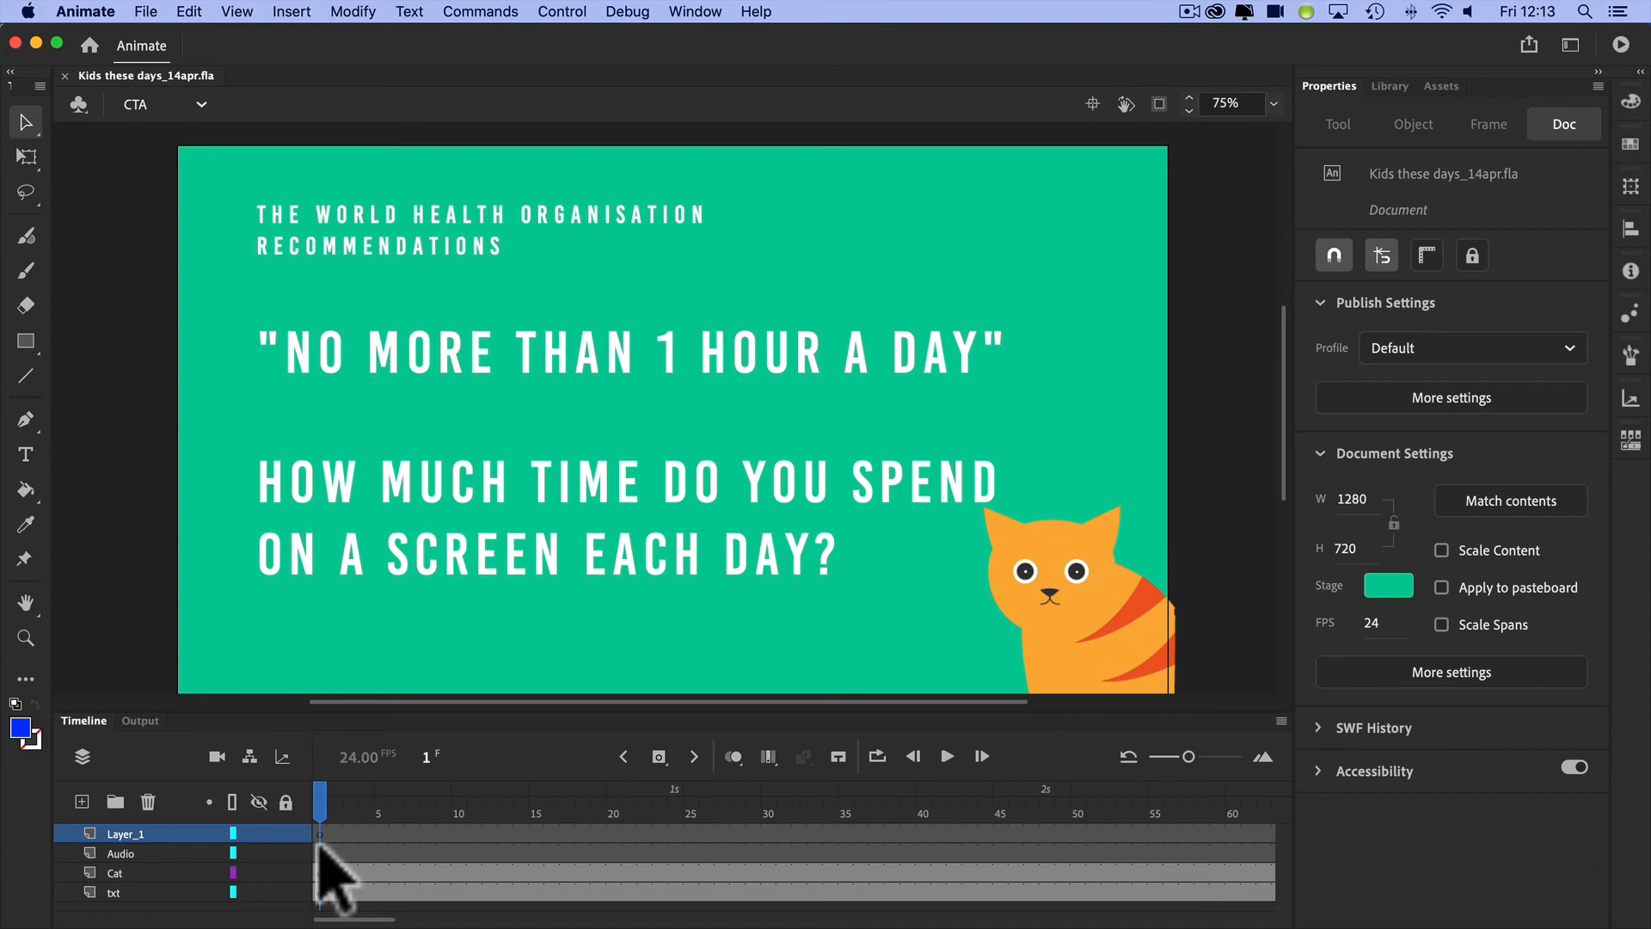
mouse_move(721, 631)
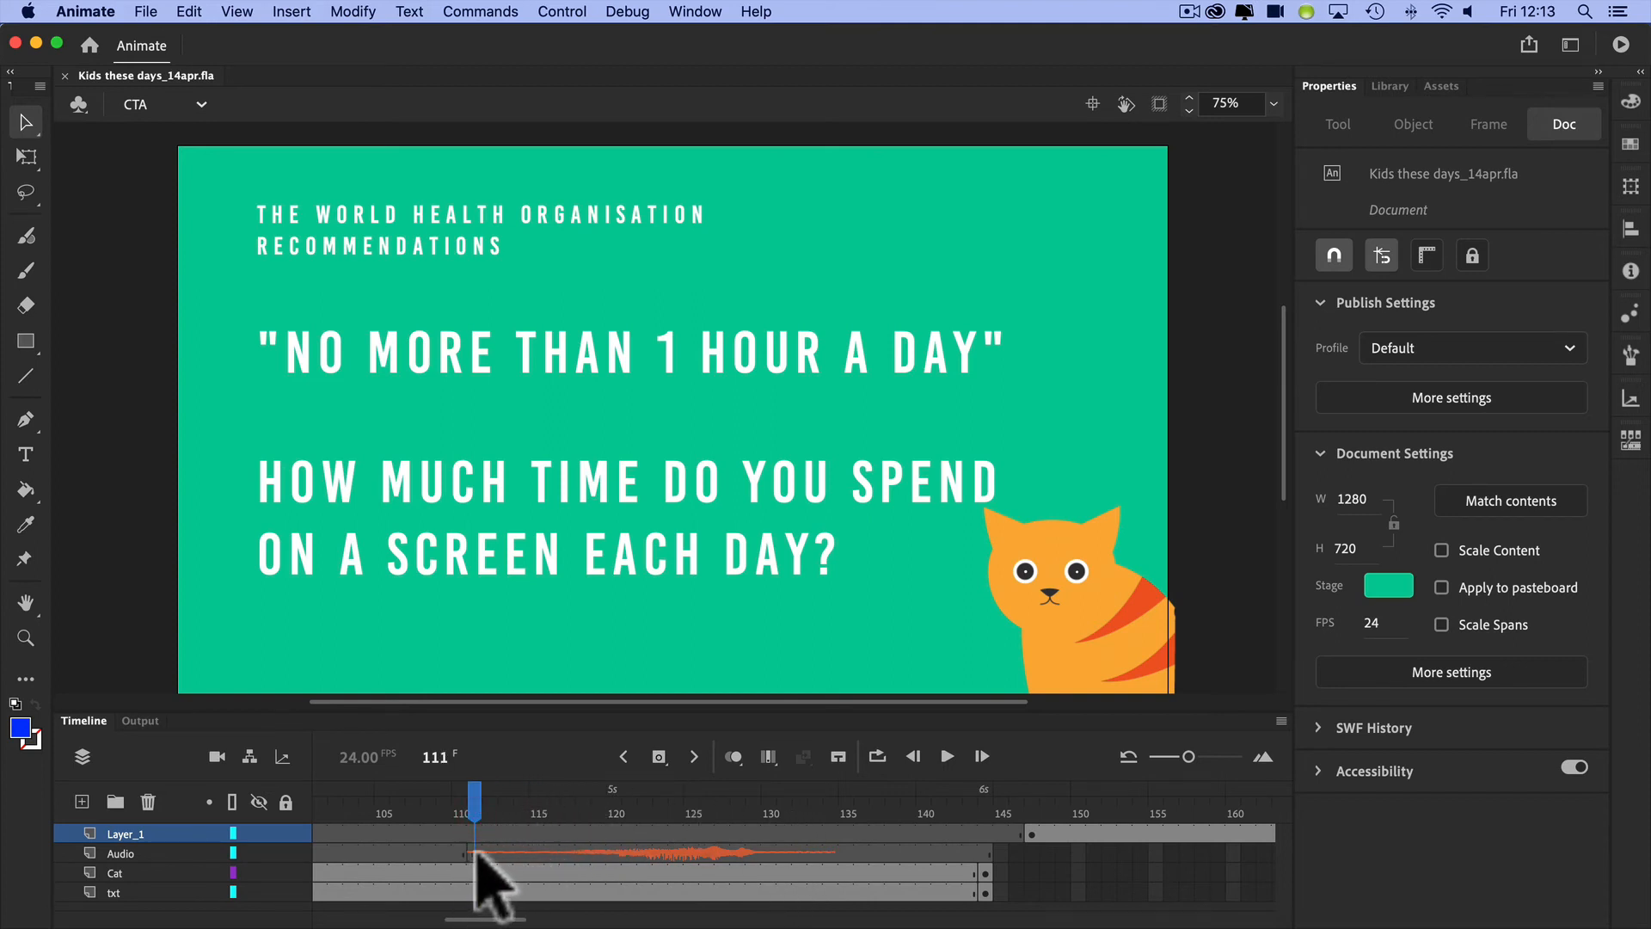
mouse_move(158, 900)
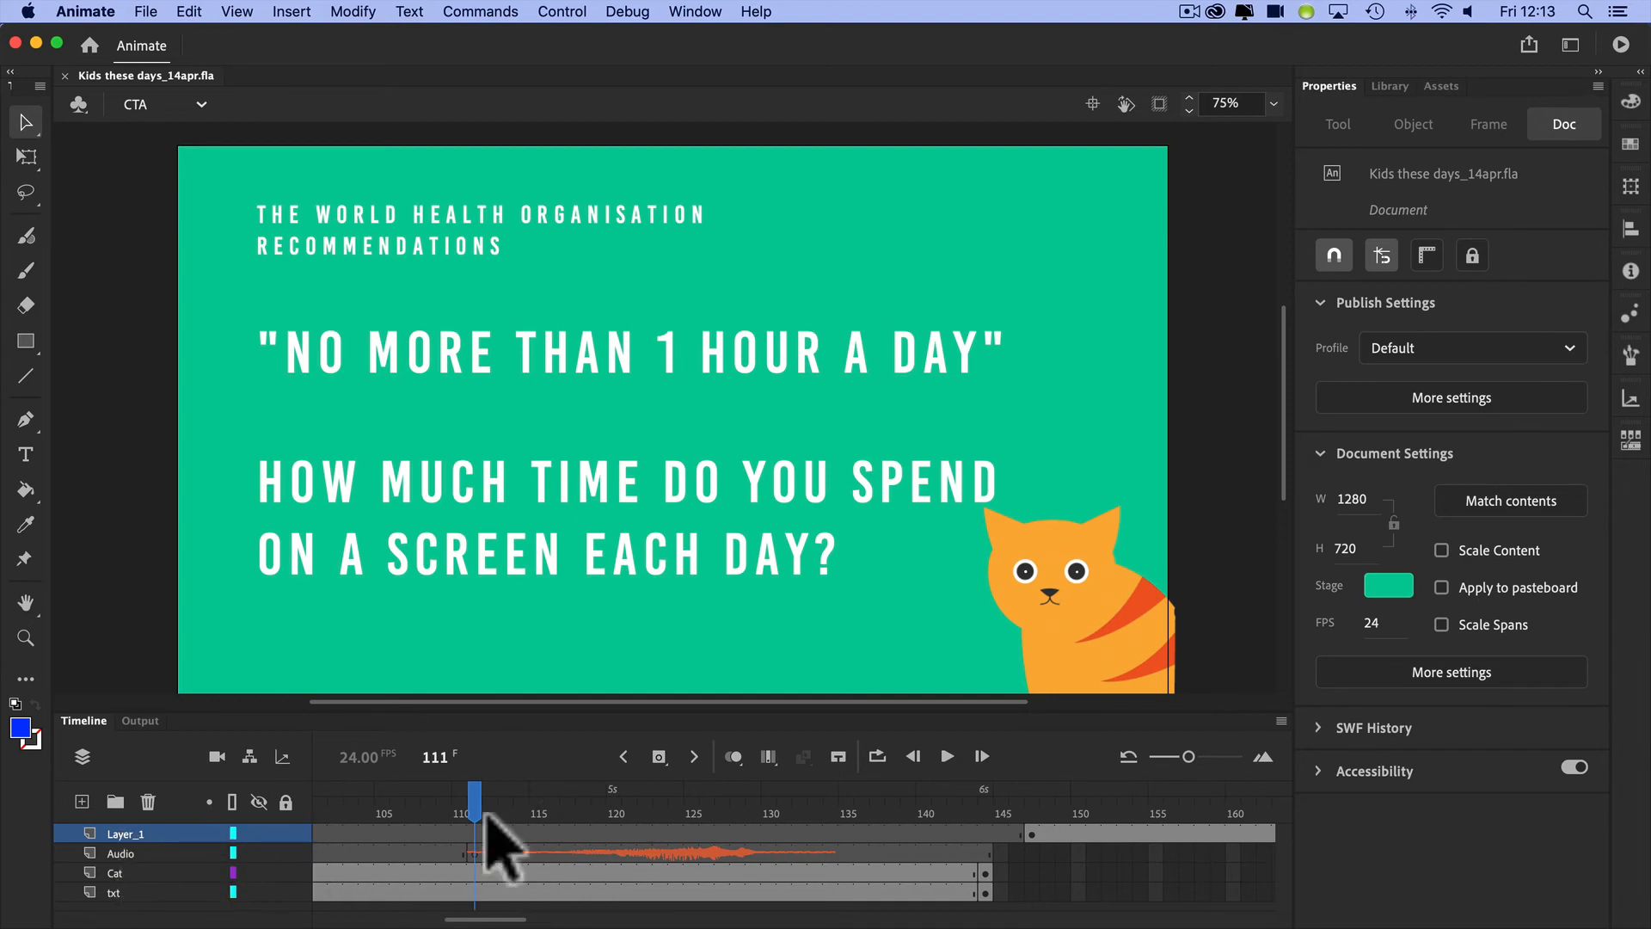
- Select the Audio layer's sound frame and view its miaow.wav sound in Properties
left_click(476, 854)
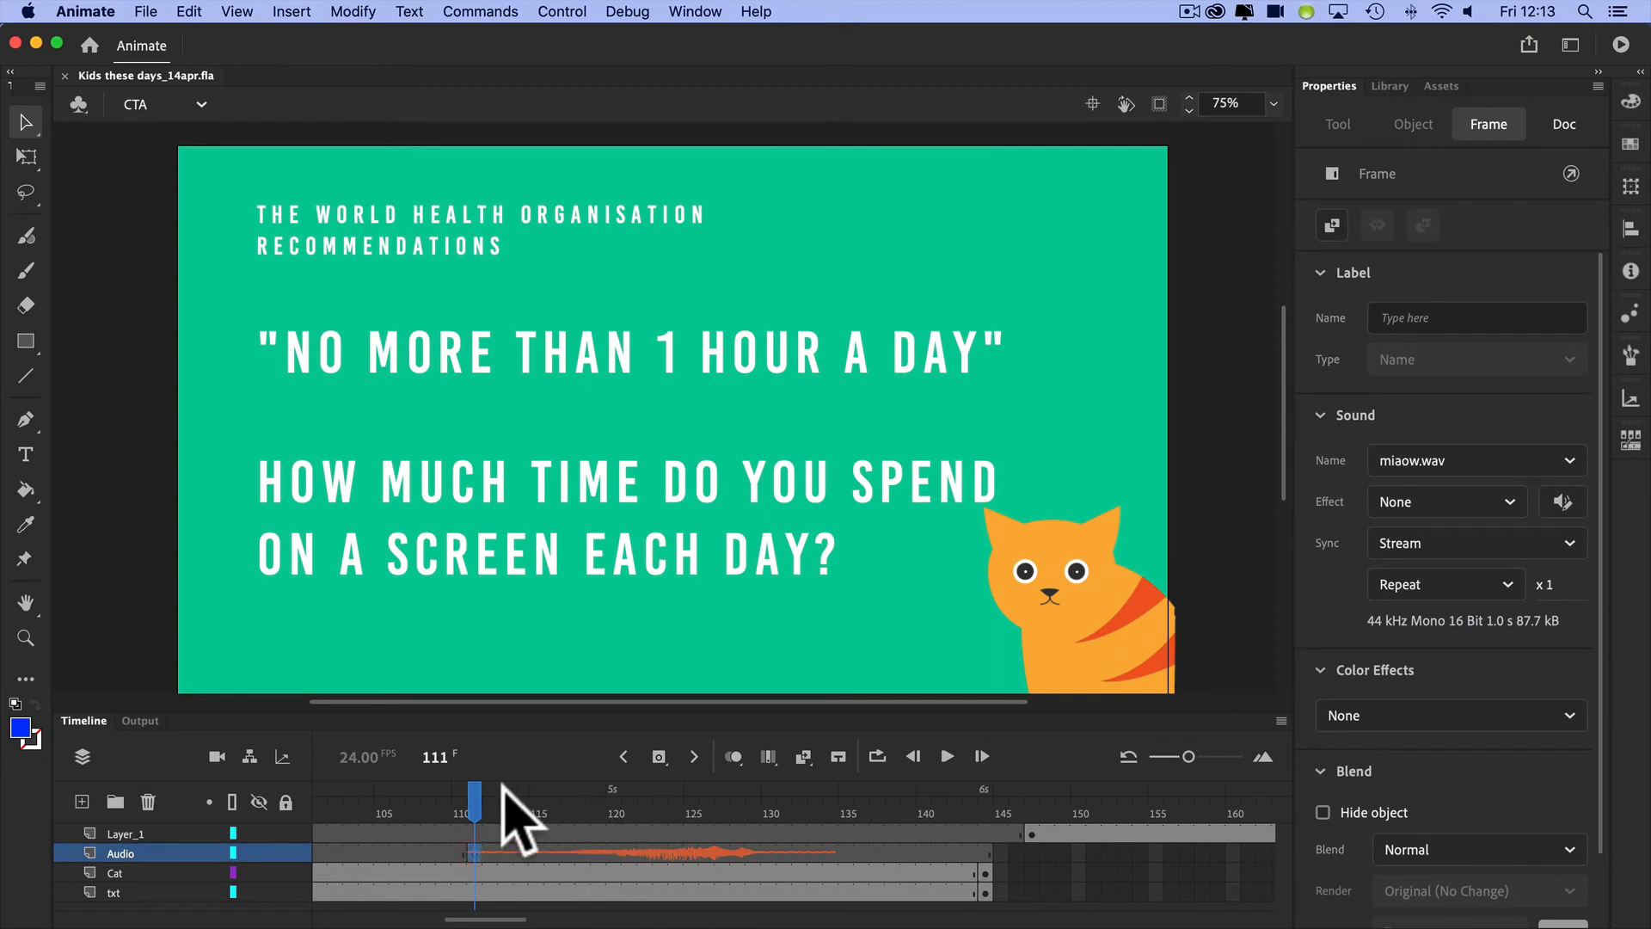
left_click(1563, 124)
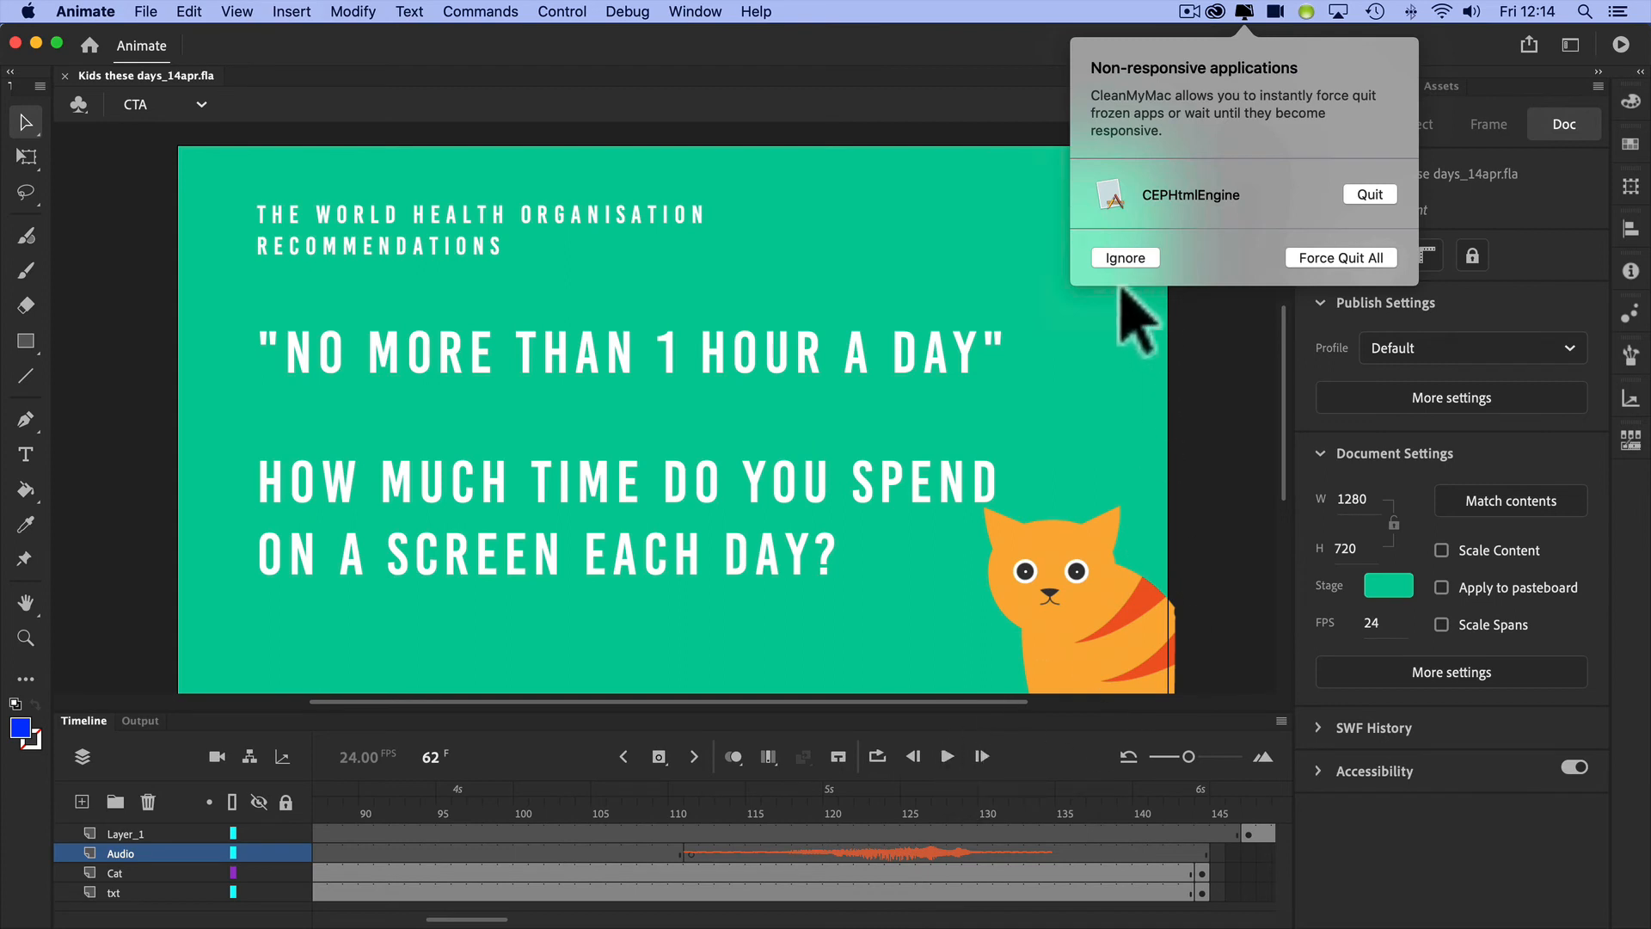
left_click(1125, 257)
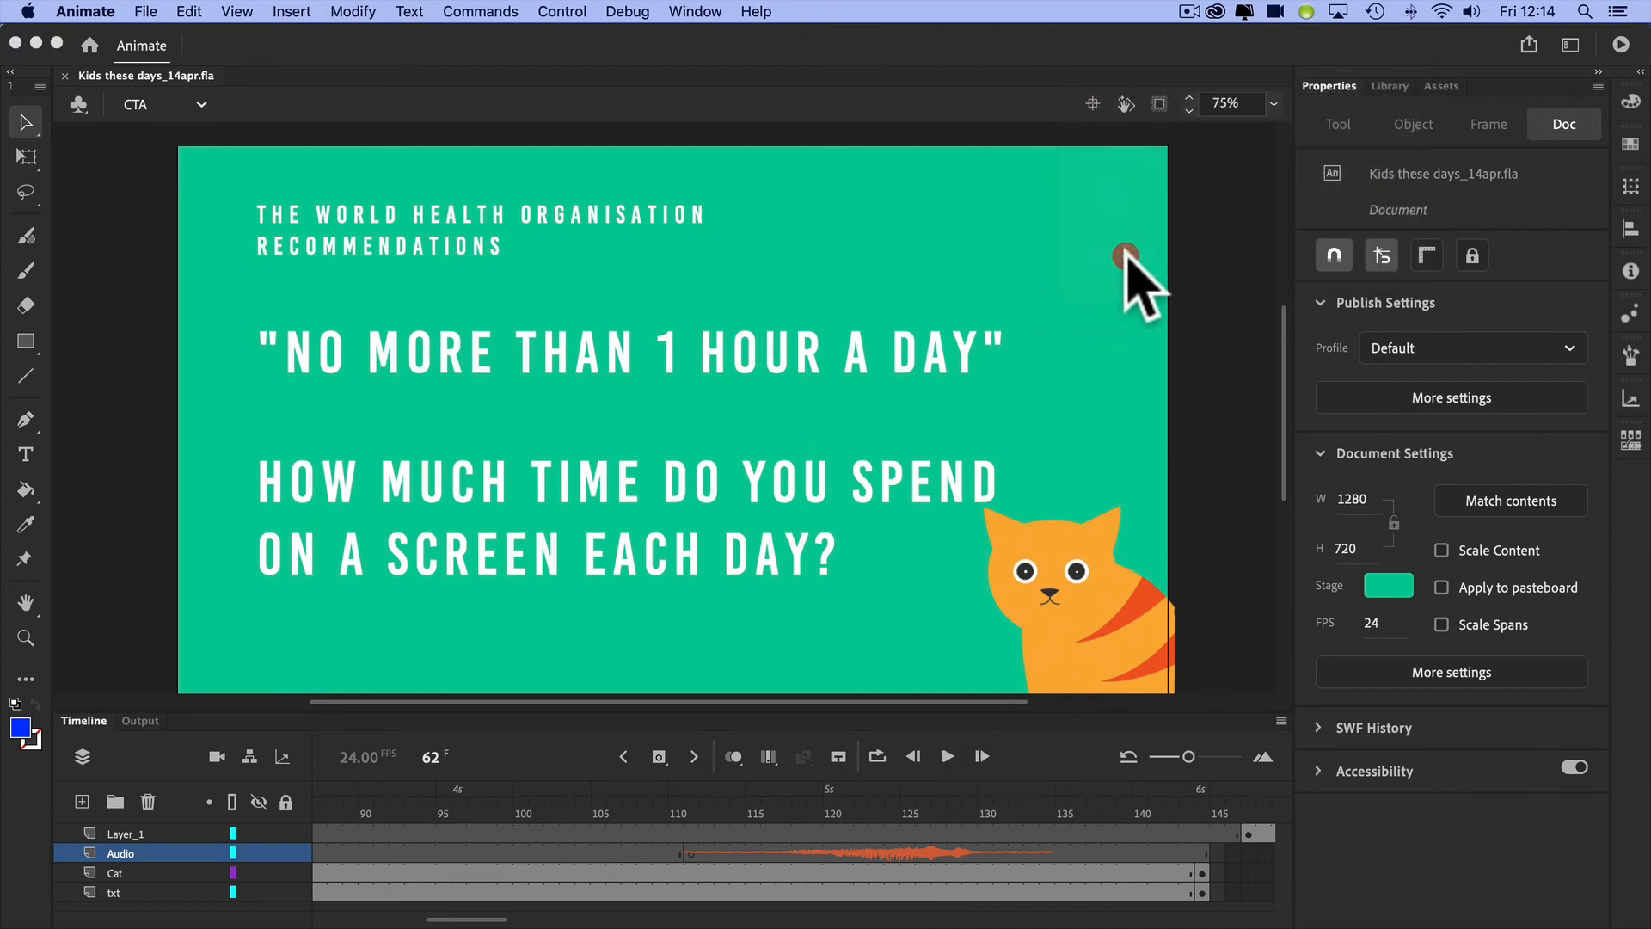
mouse_move(948, 785)
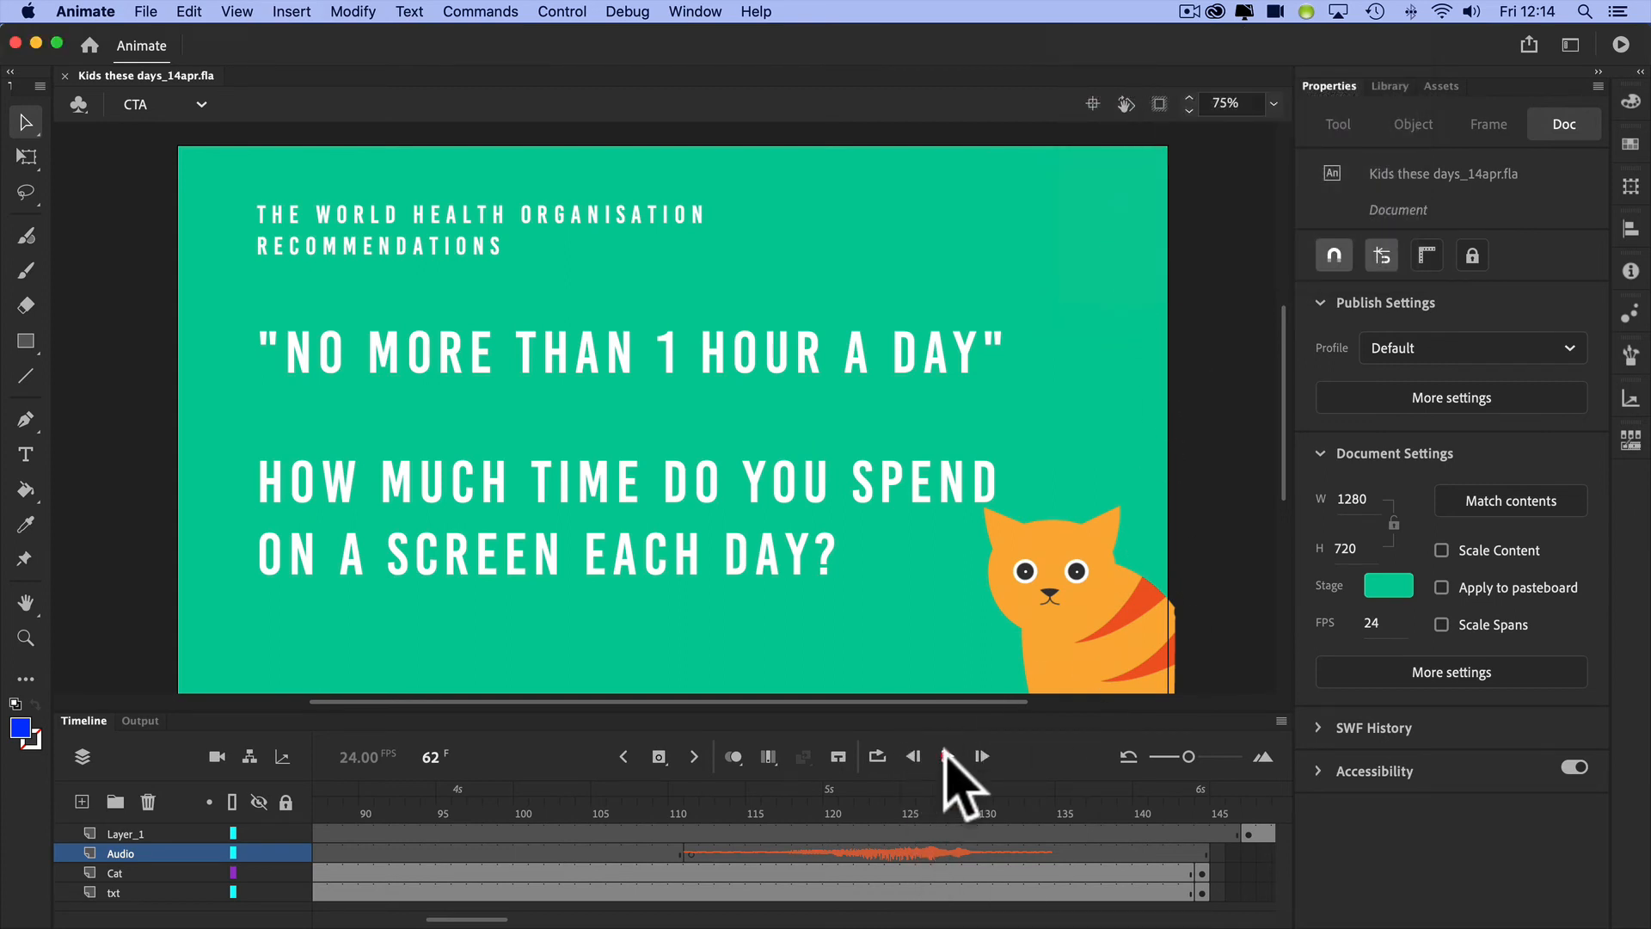
left_click(944, 757)
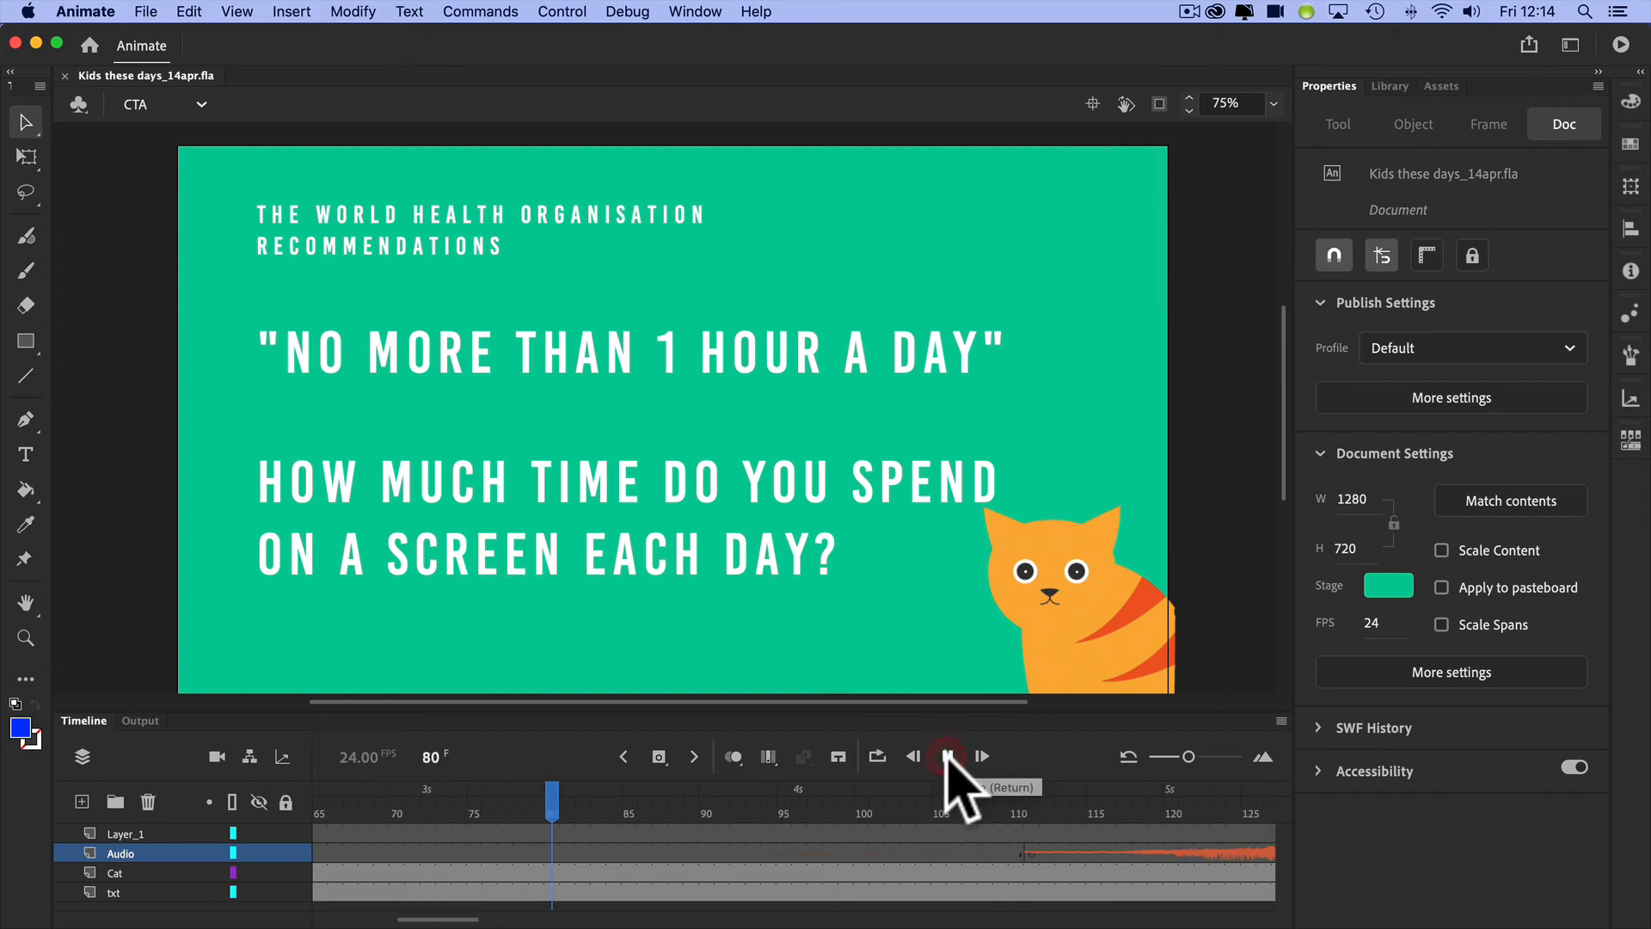
left_click(946, 757)
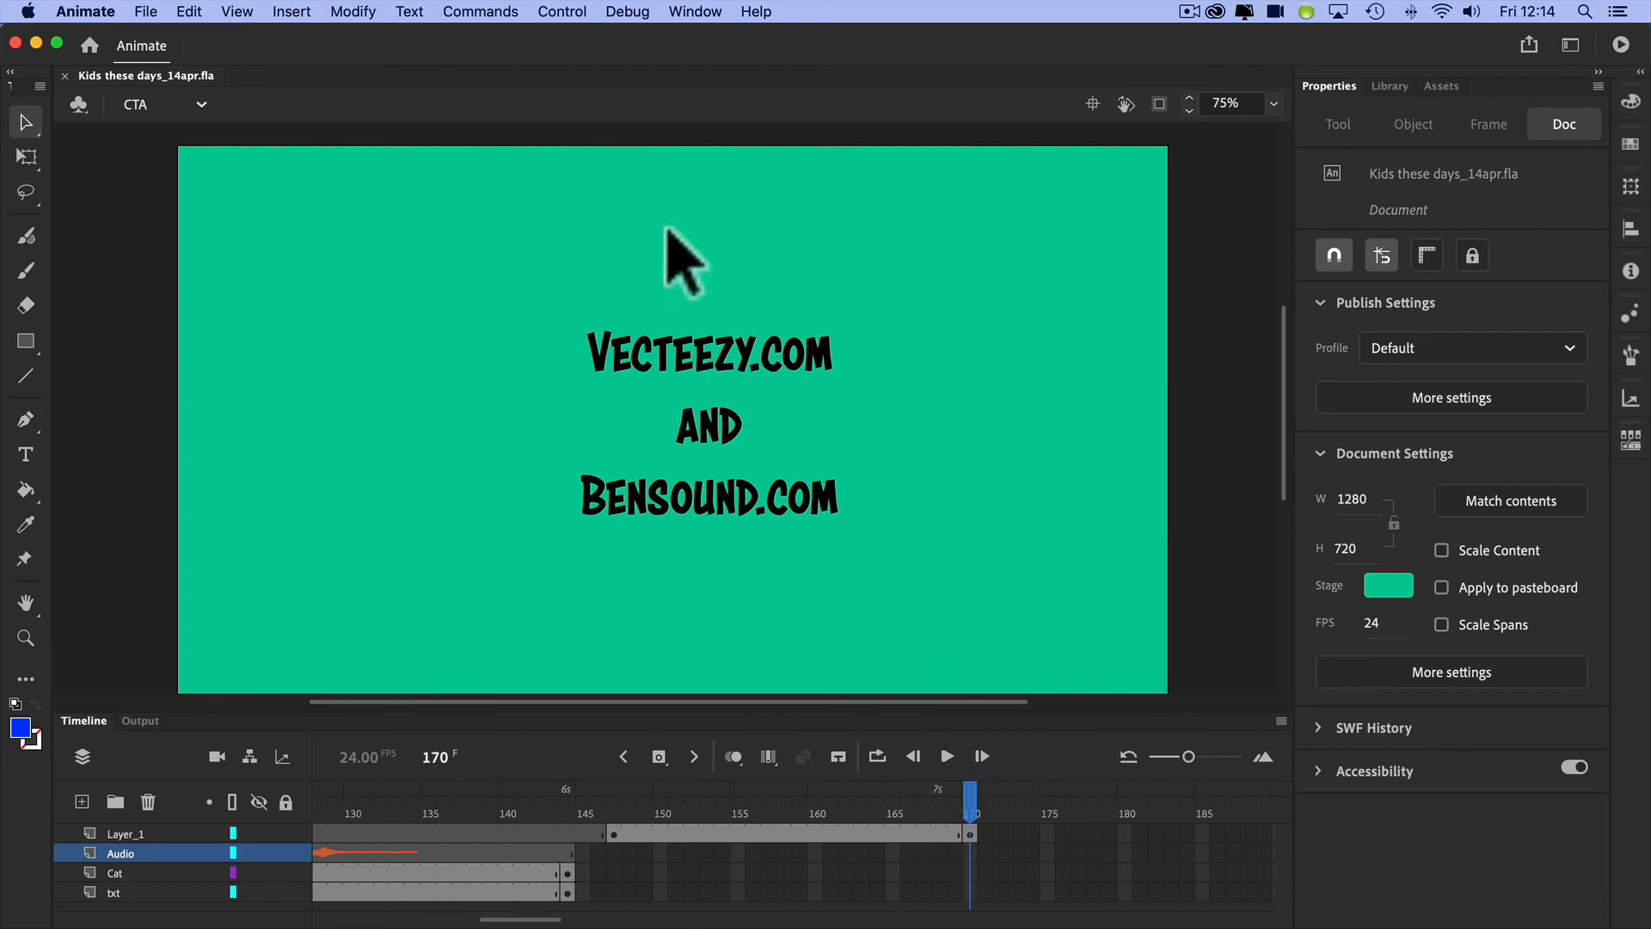
mouse_move(795, 447)
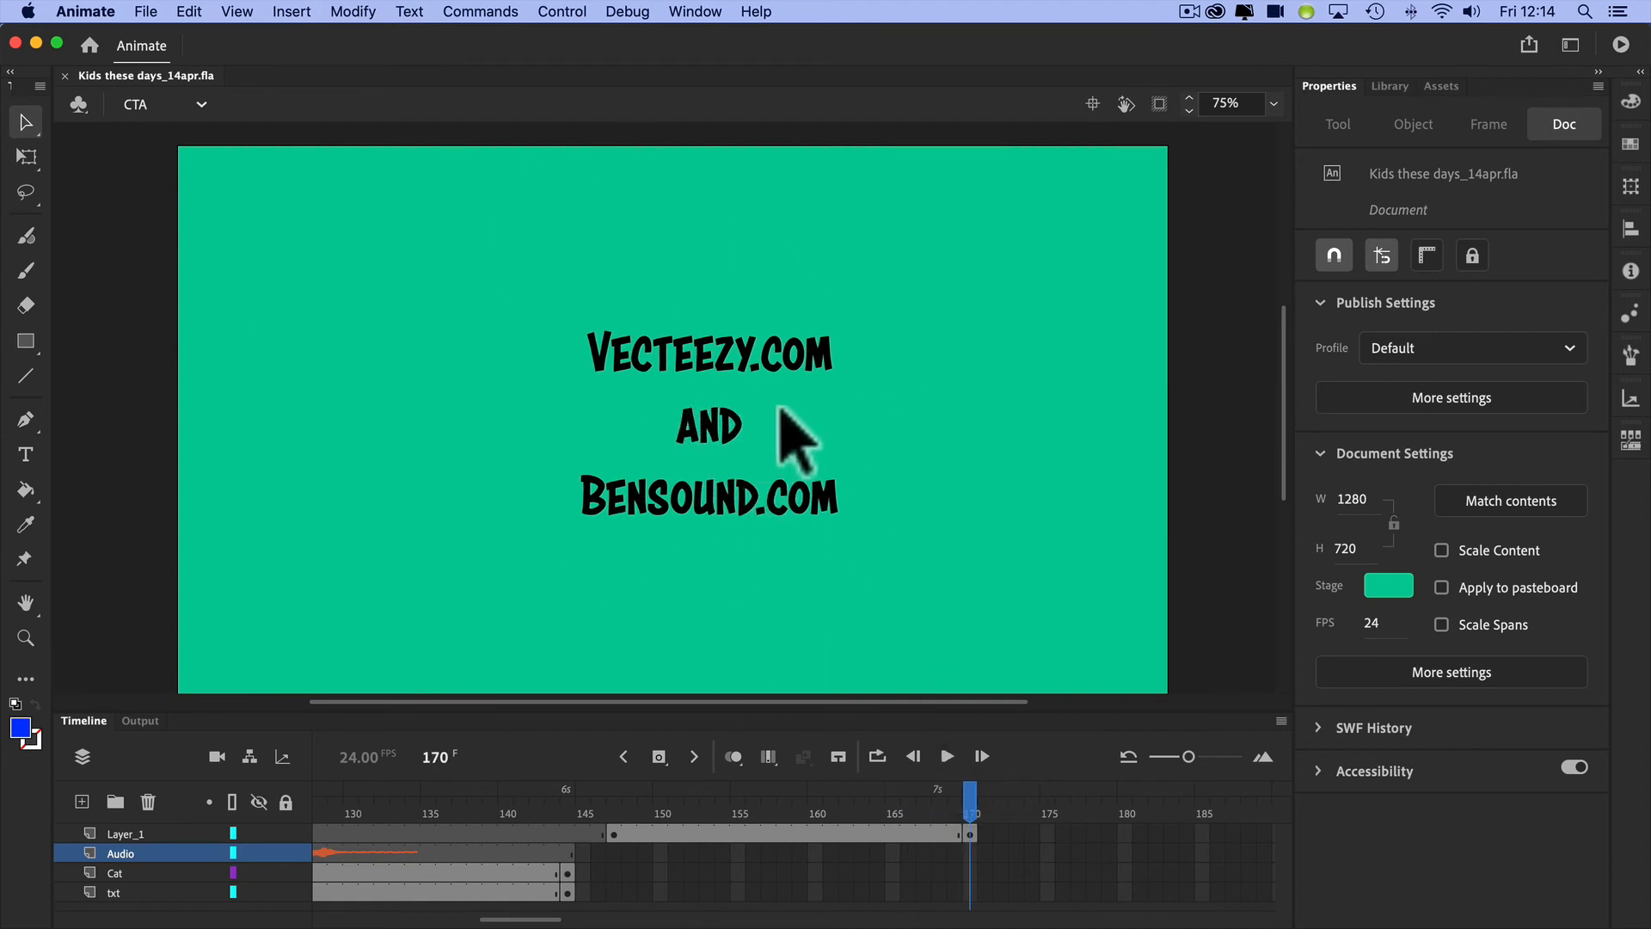
mouse_move(715, 458)
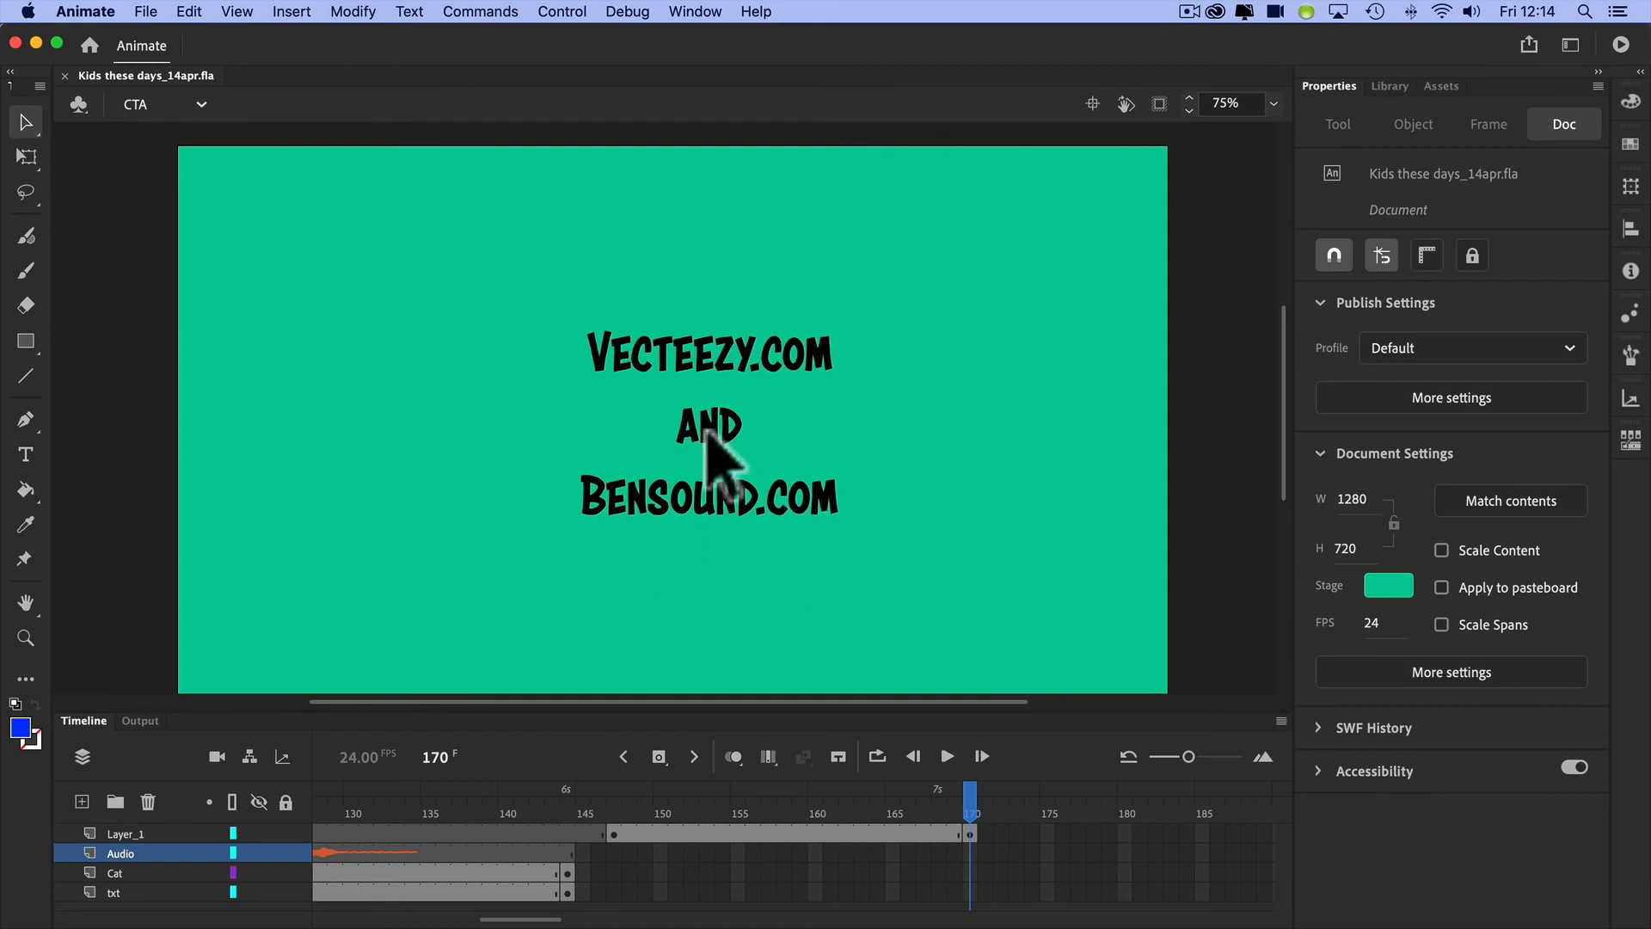
mouse_move(632, 307)
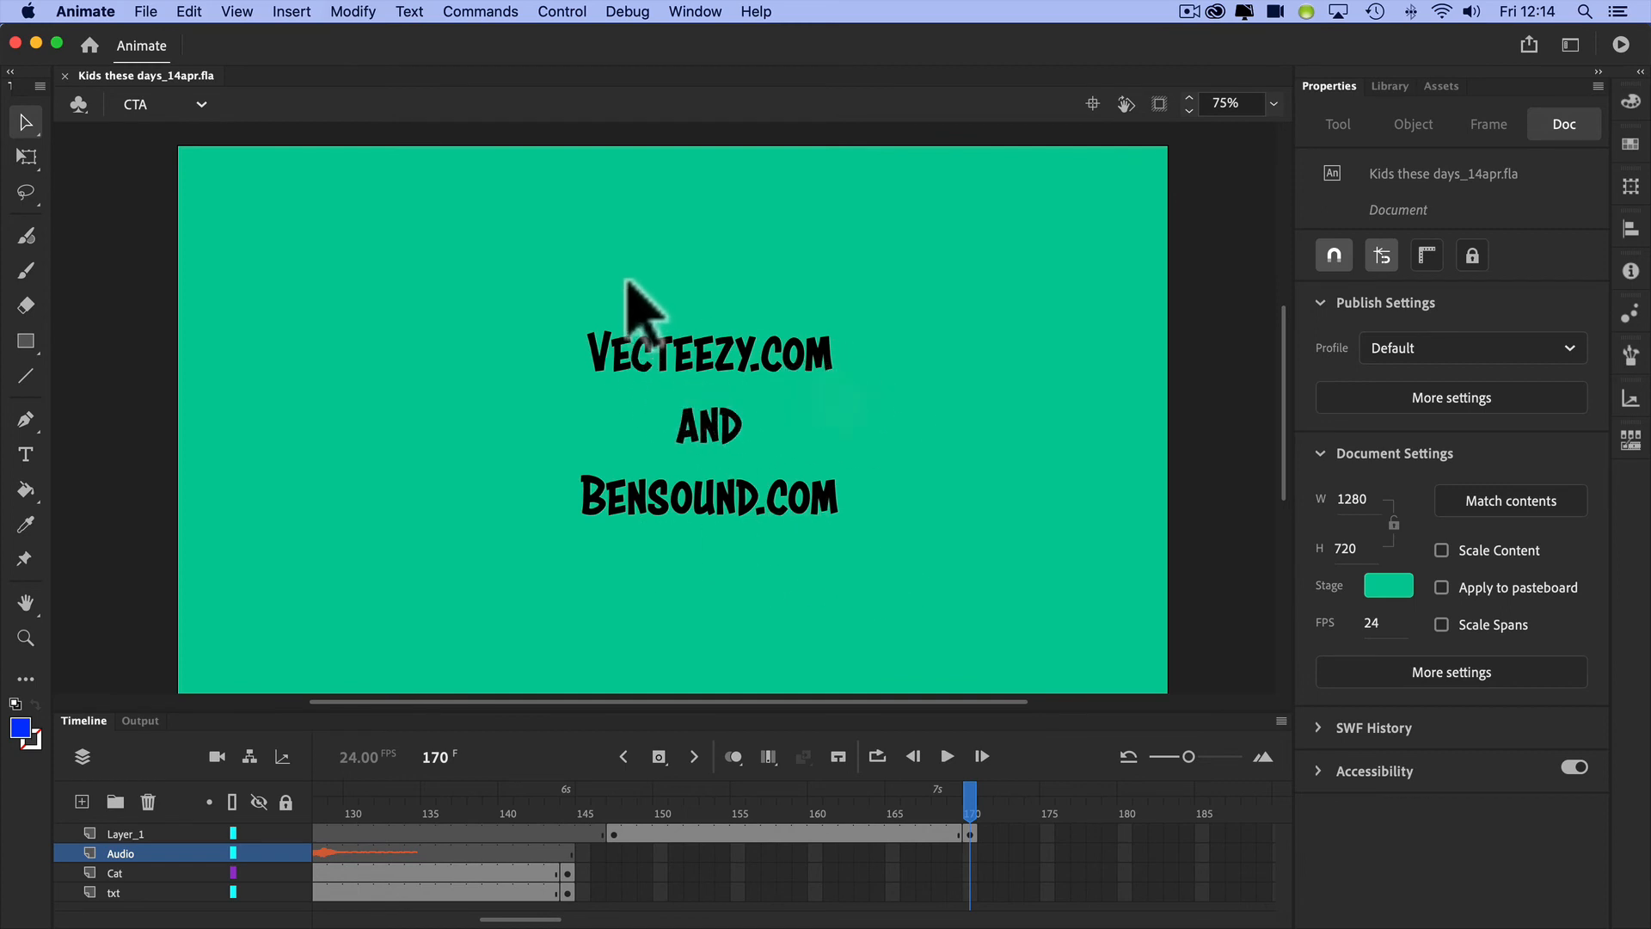
mouse_move(838, 358)
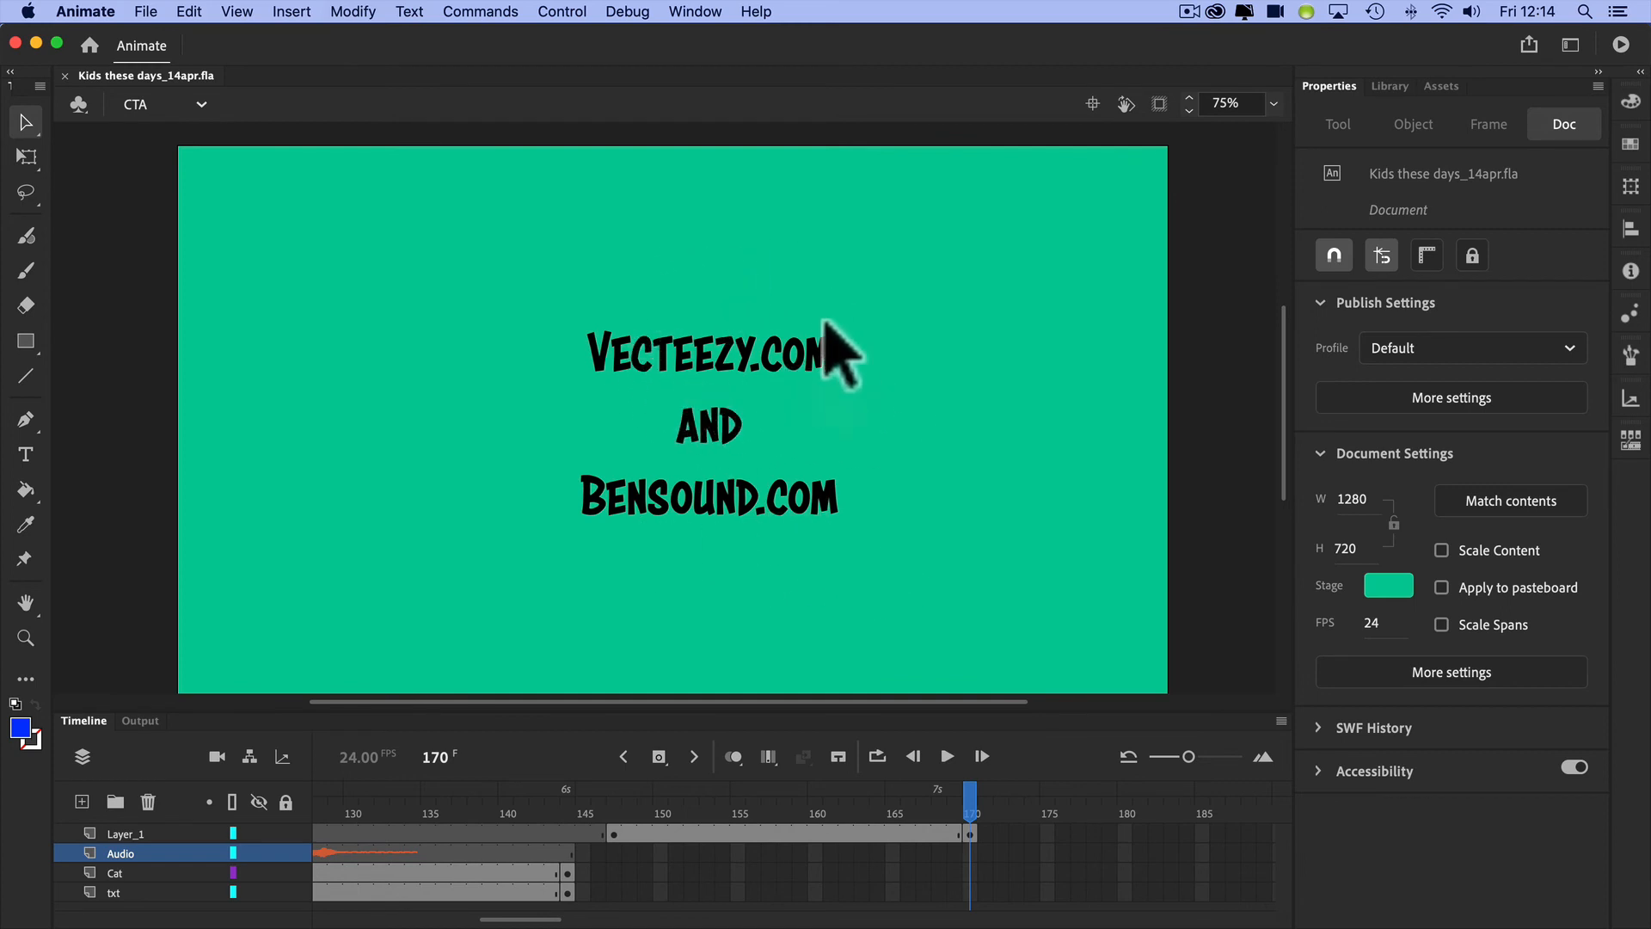
mouse_move(1132, 827)
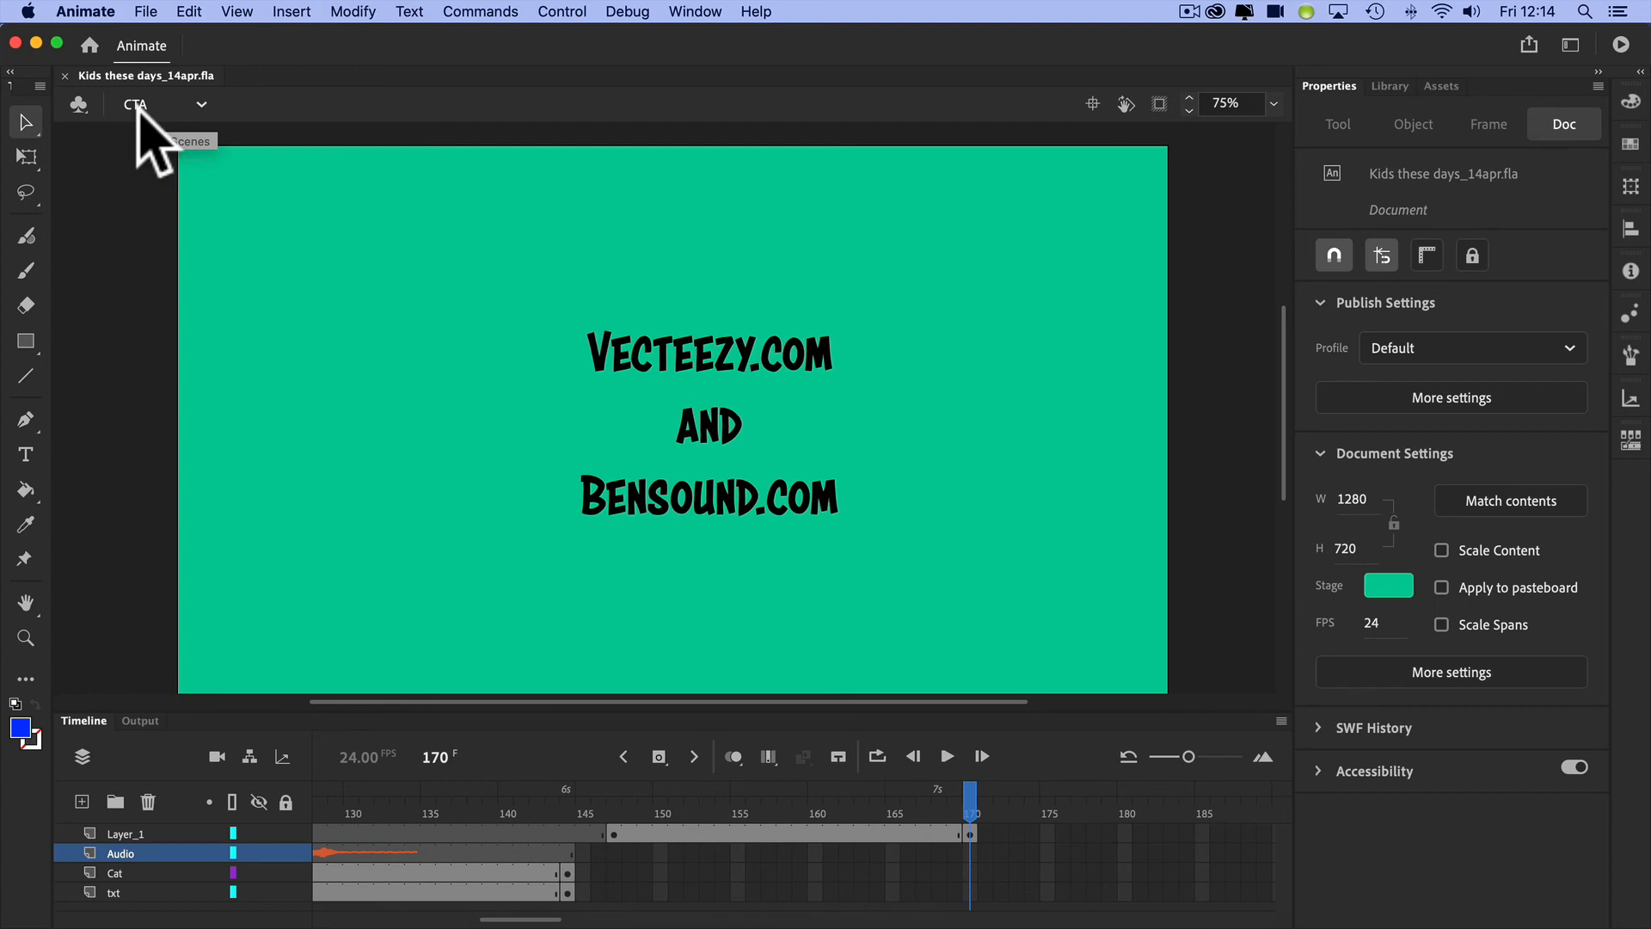
- Revisit the Titles scene, return to the CTA credits scene and pull down the Window menu
left_click(199, 104)
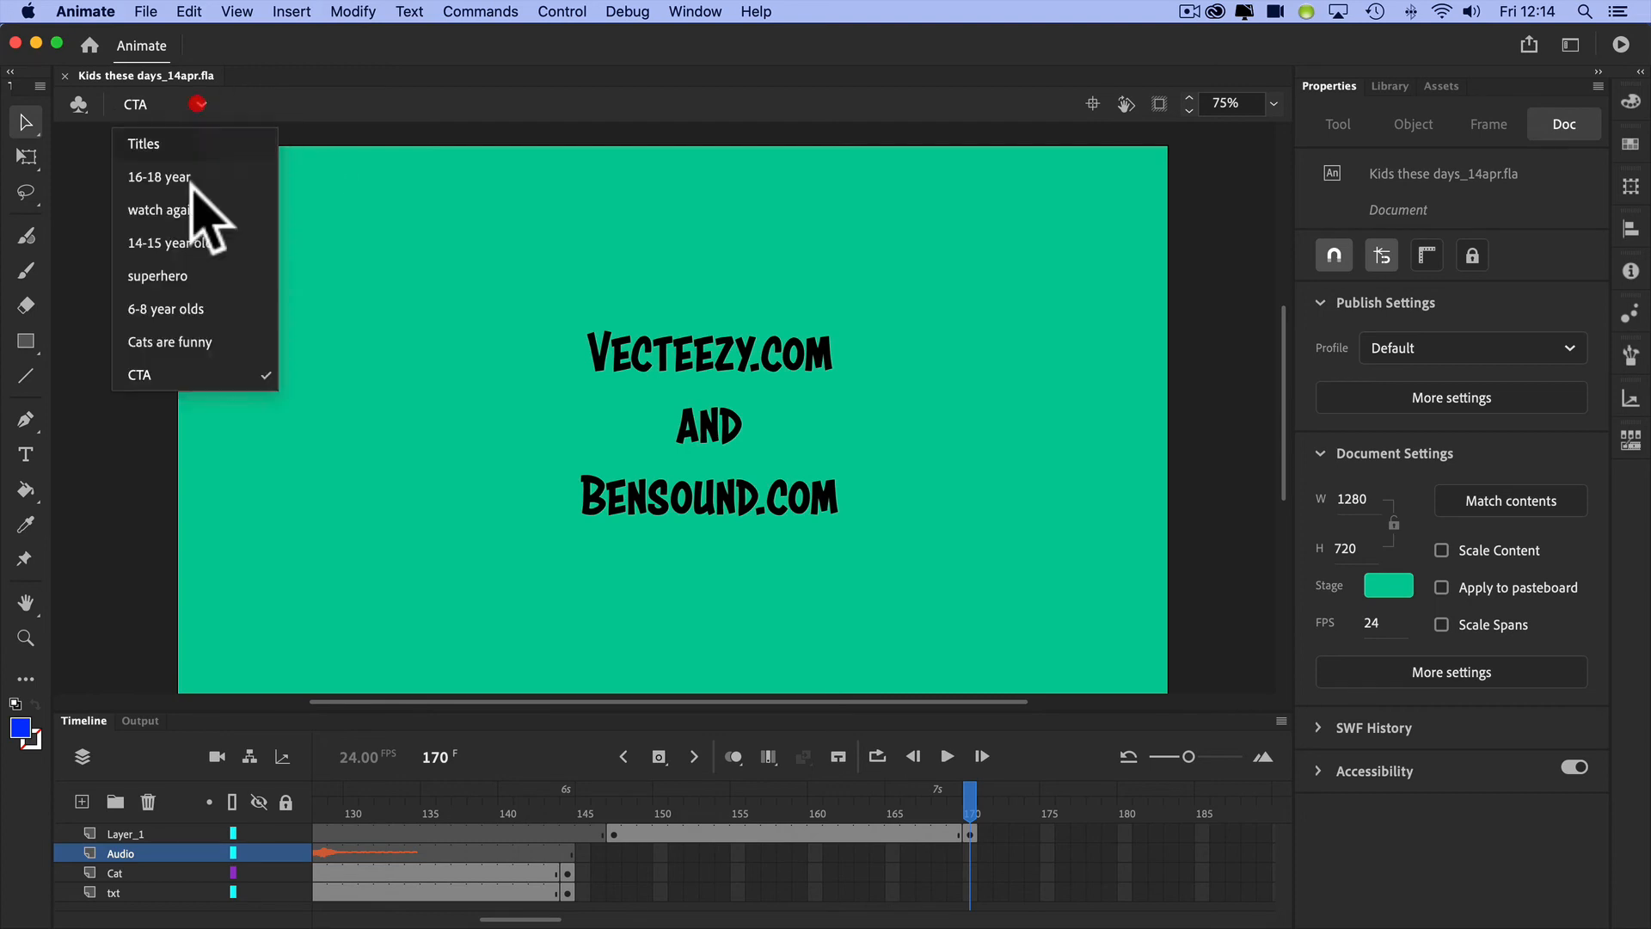
left_click(145, 143)
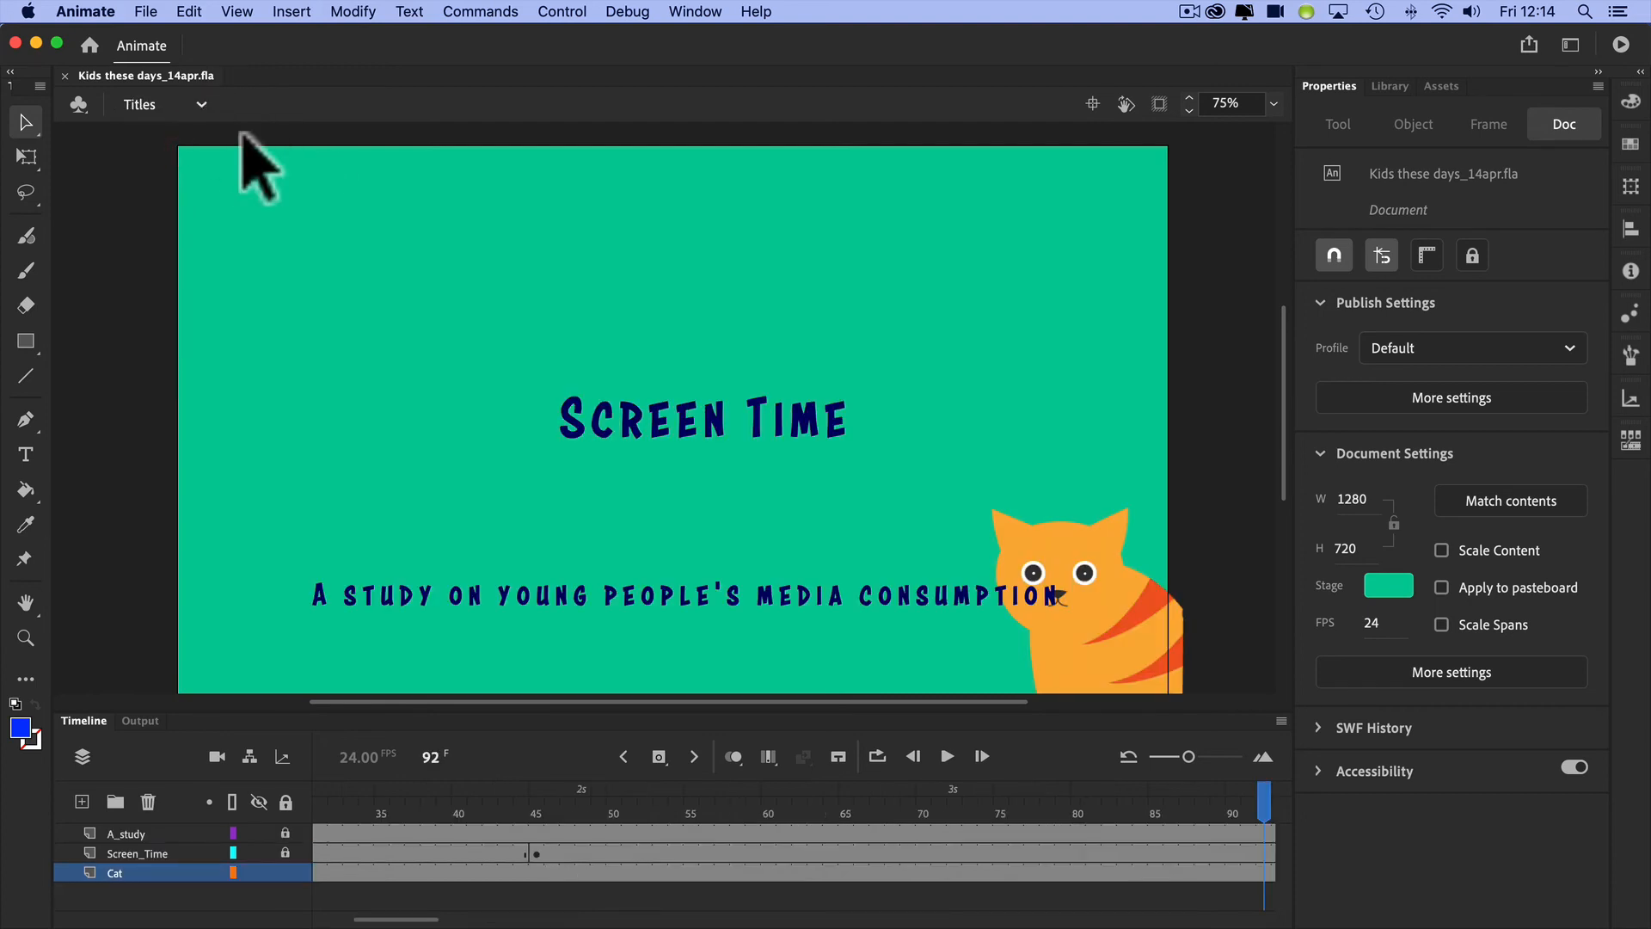
mouse_move(805, 648)
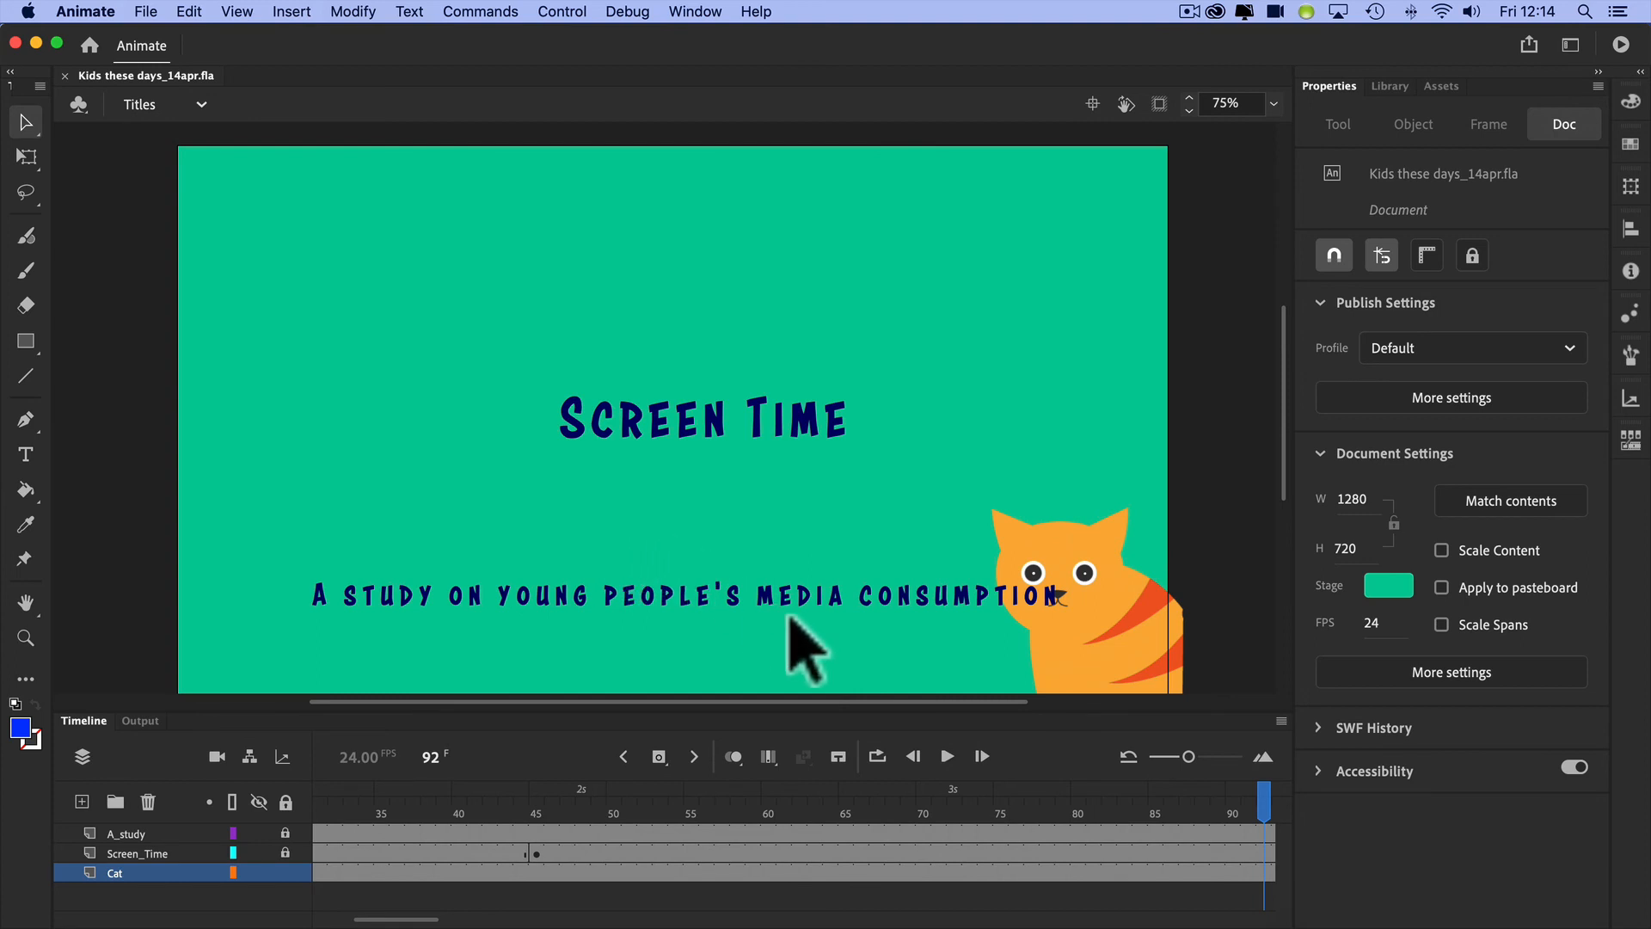
mouse_move(482, 437)
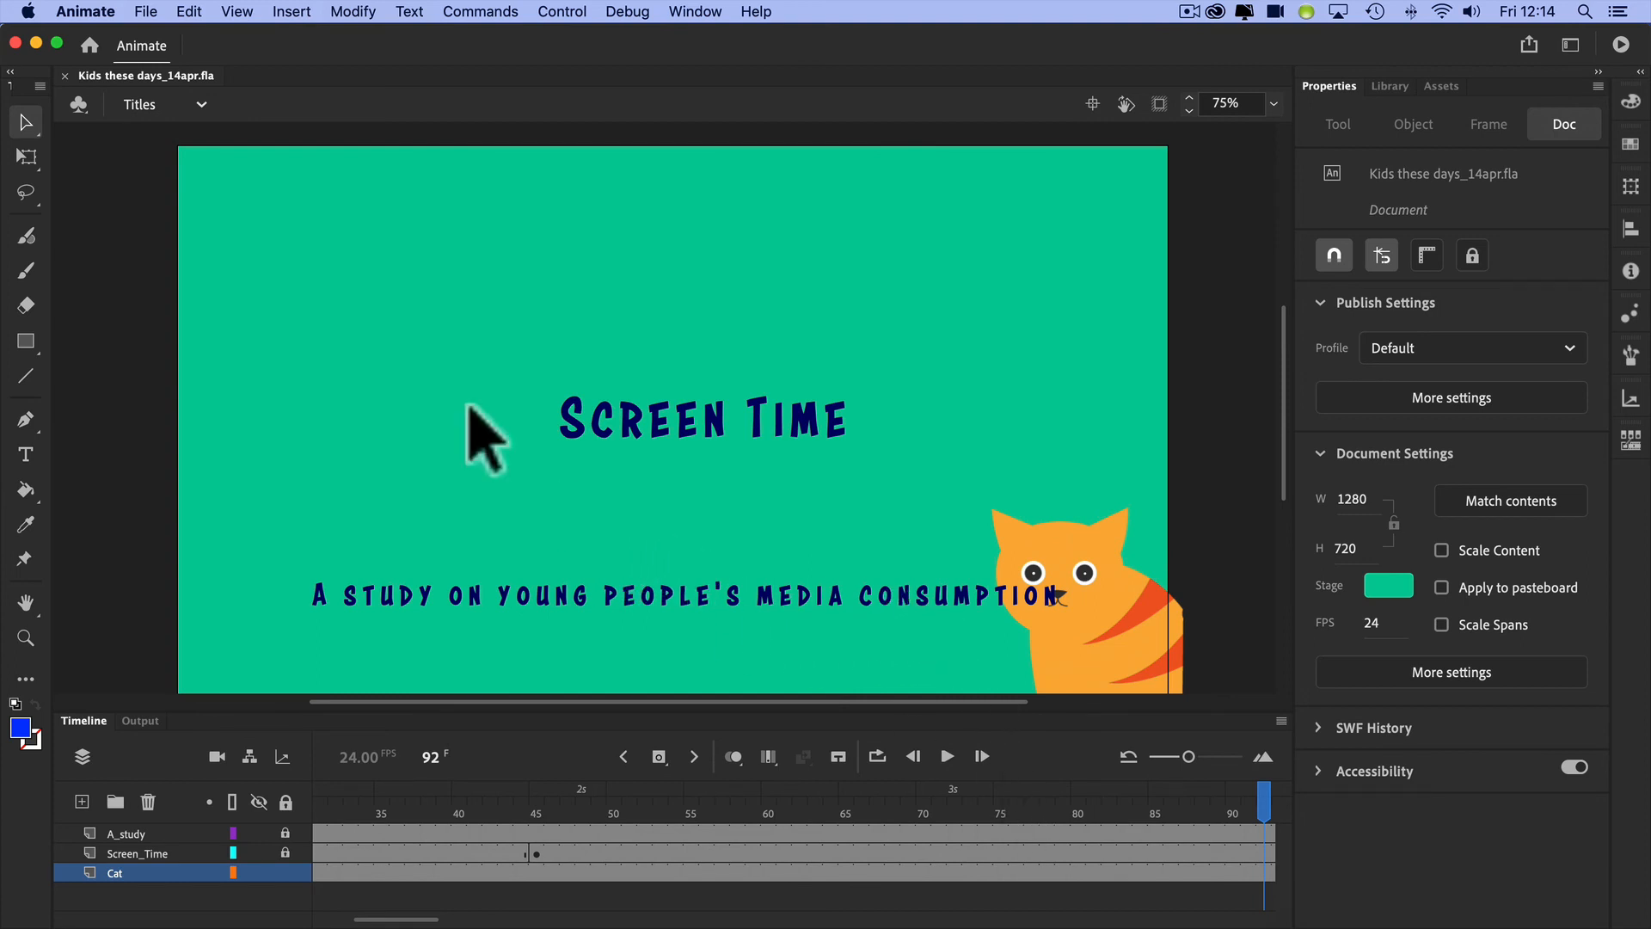
left_click(160, 103)
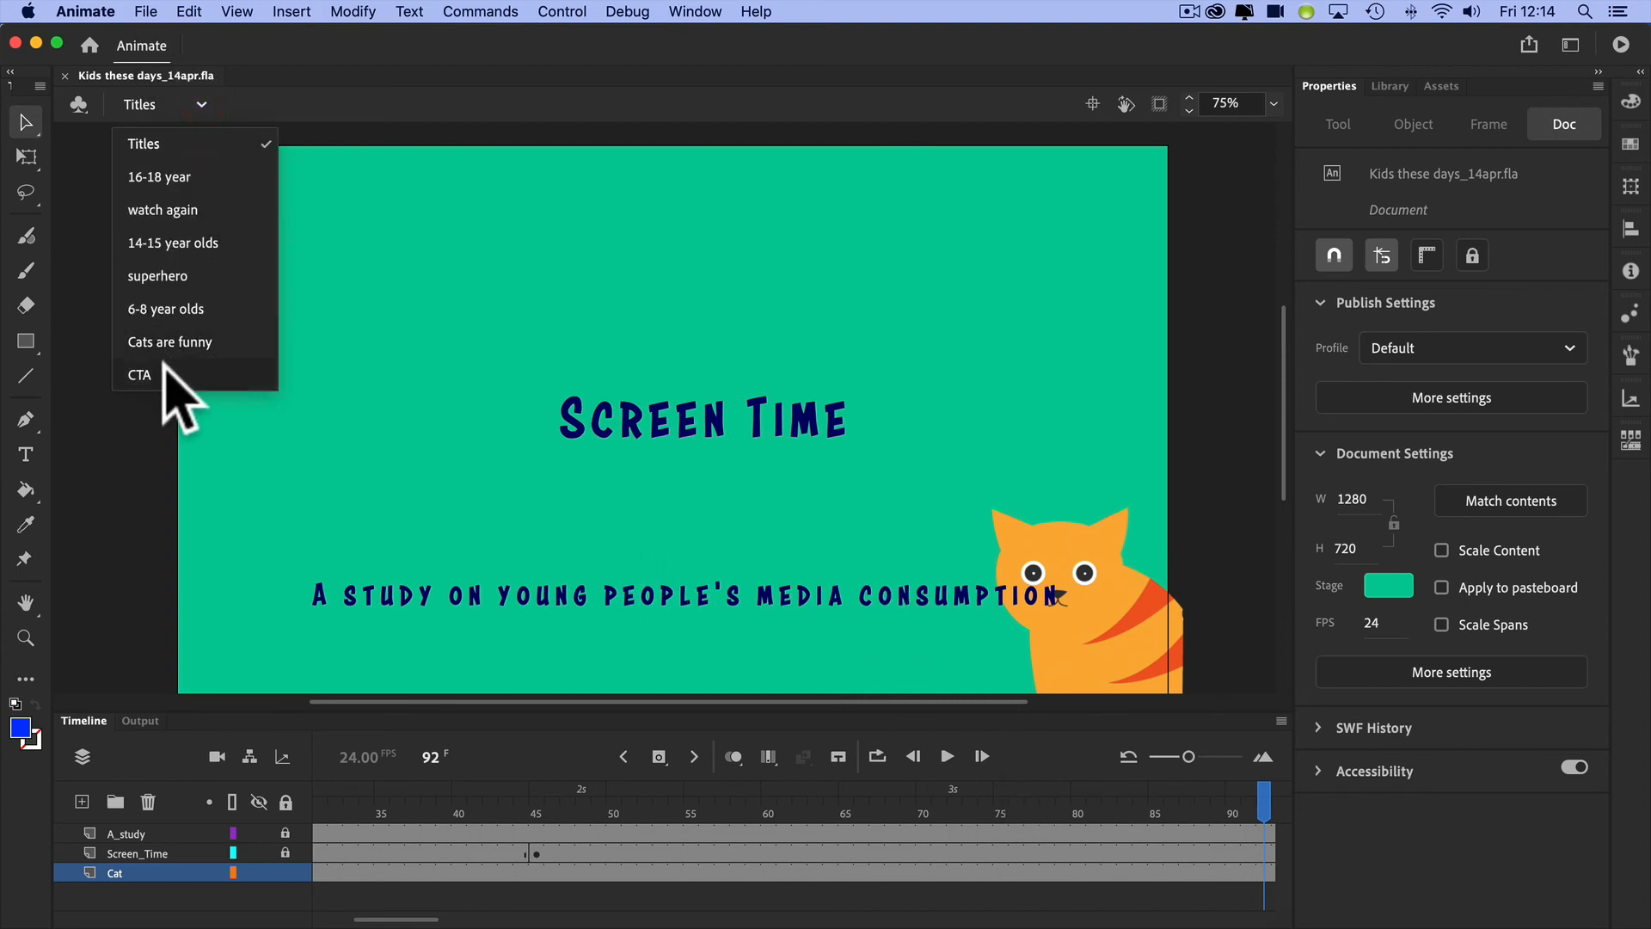
left_click(138, 375)
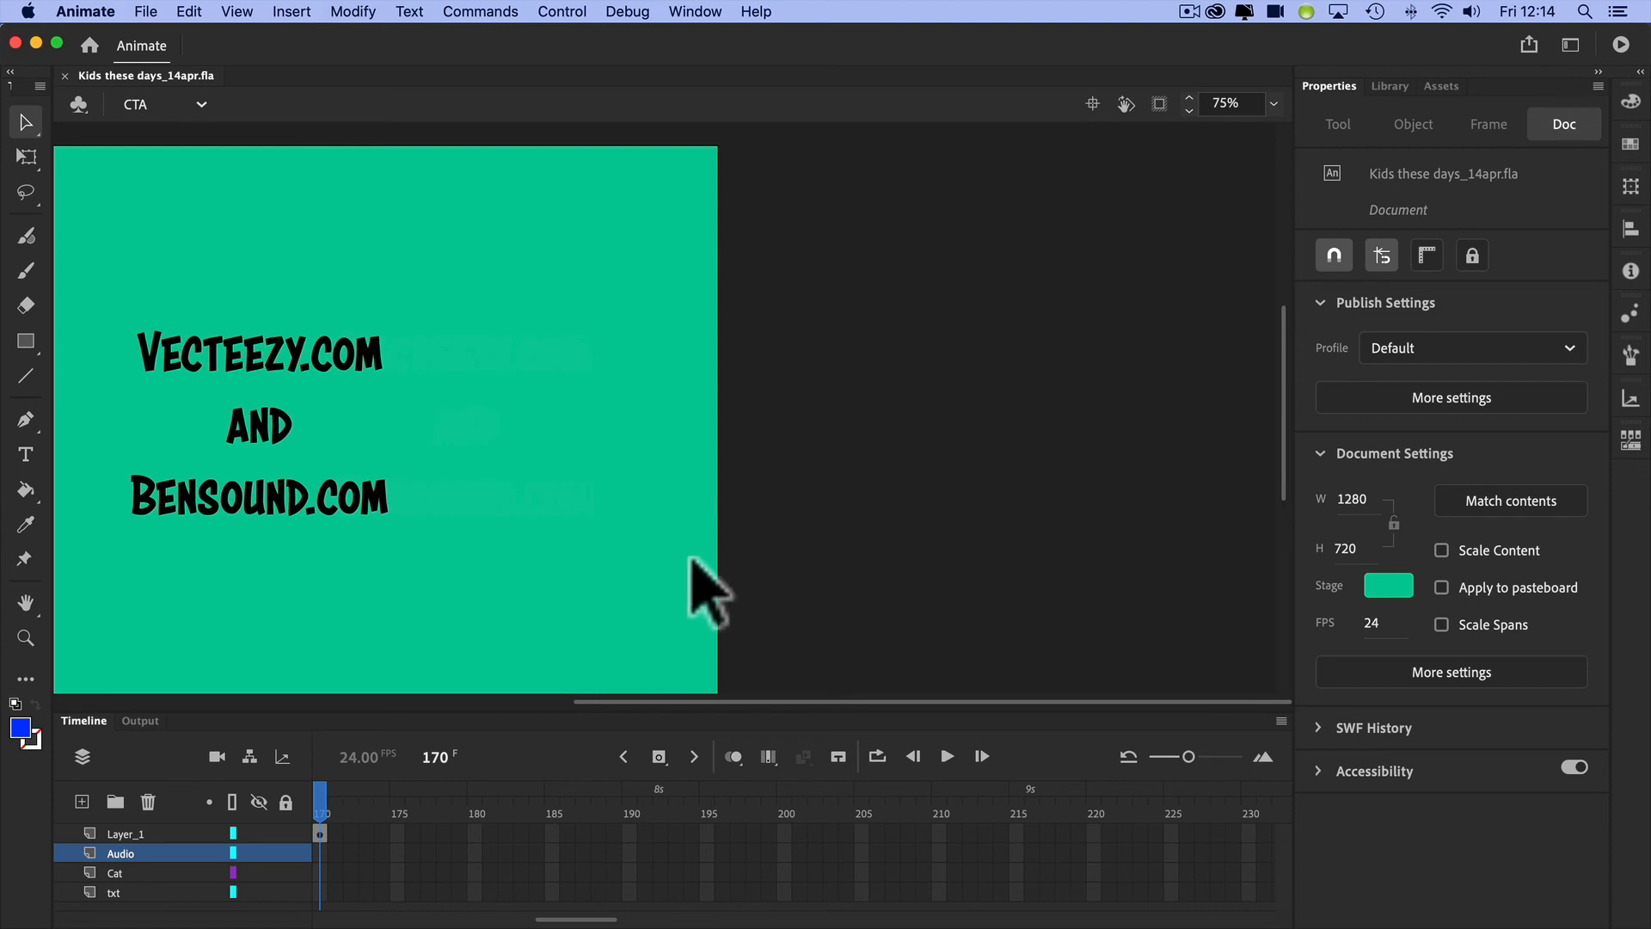
mouse_move(963, 332)
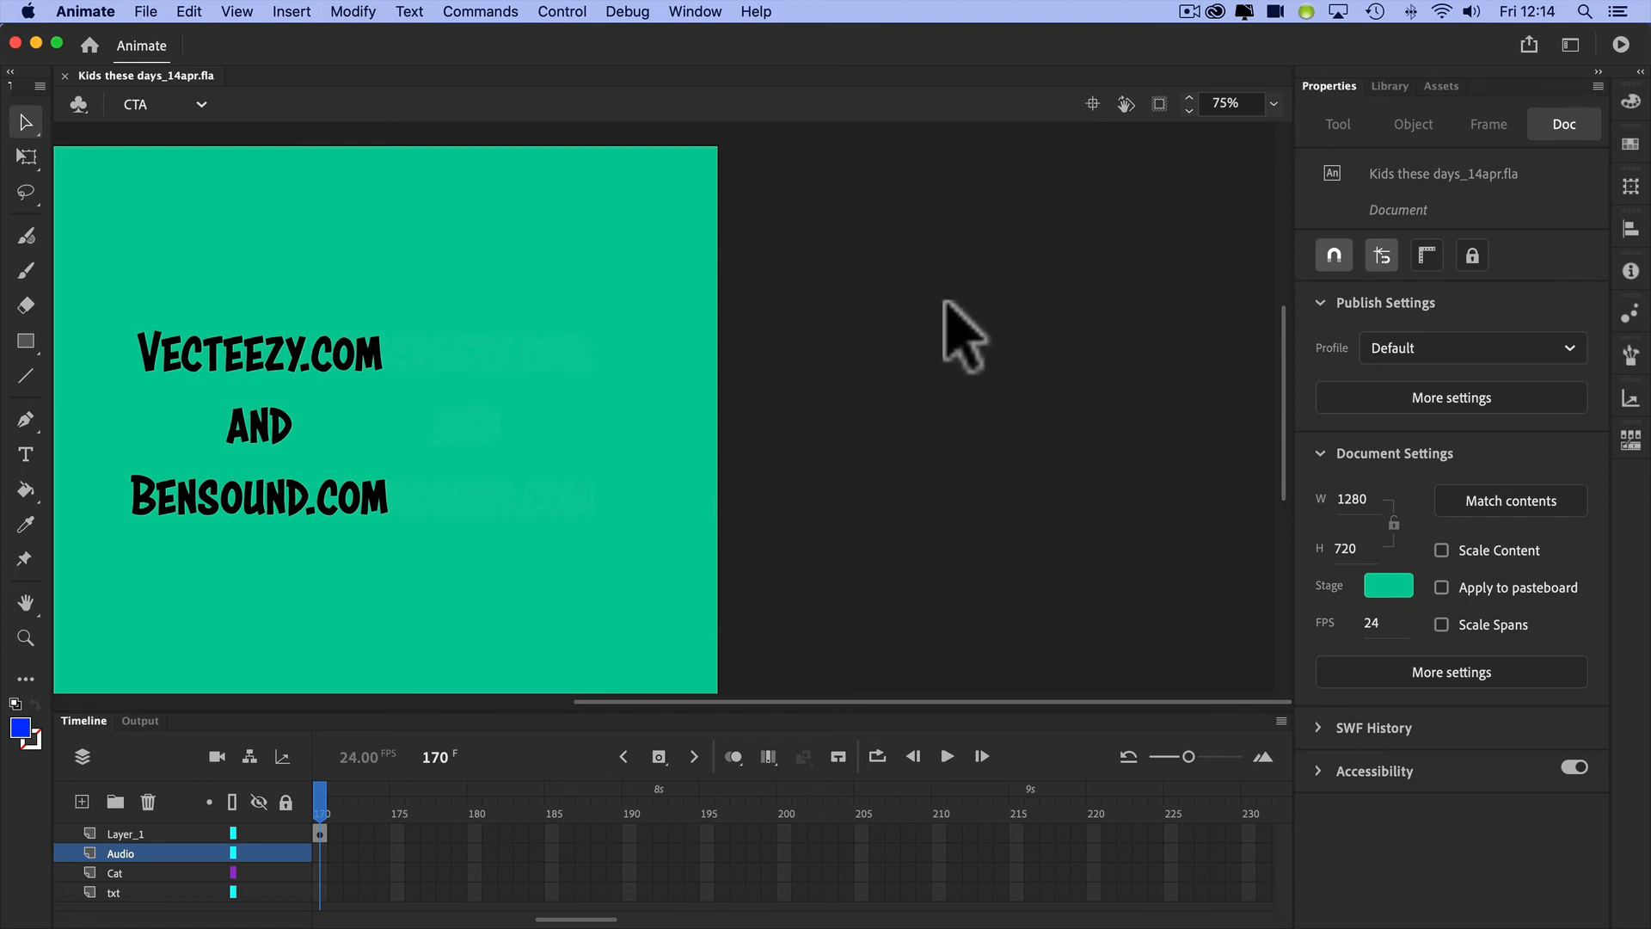
left_click(693, 12)
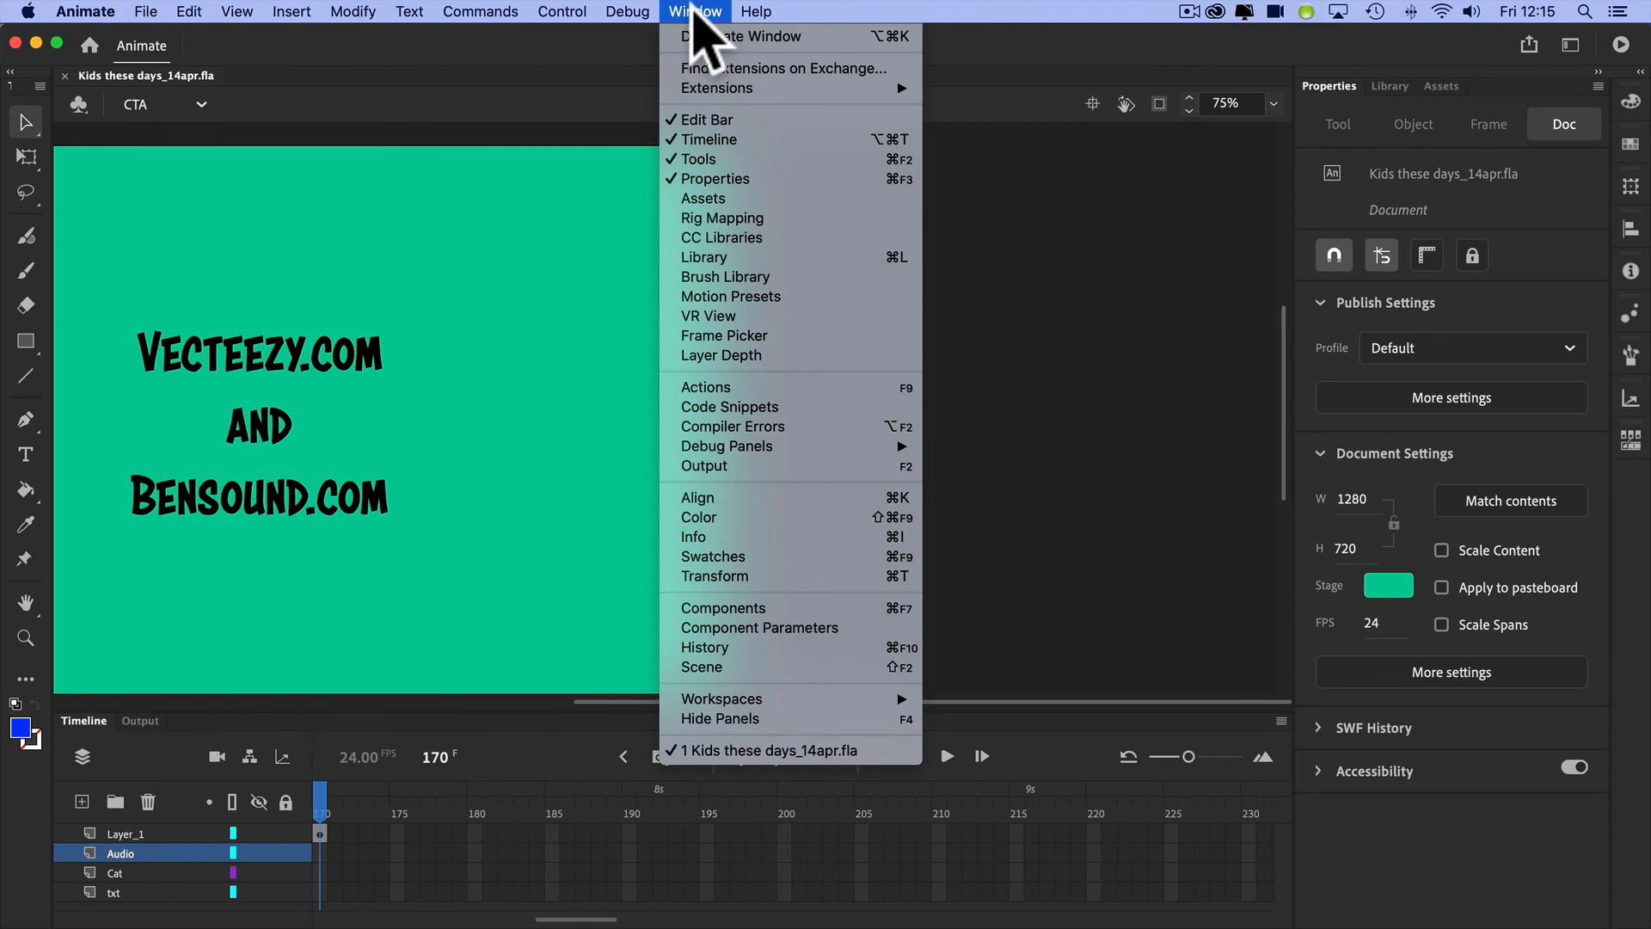
mouse_move(706, 646)
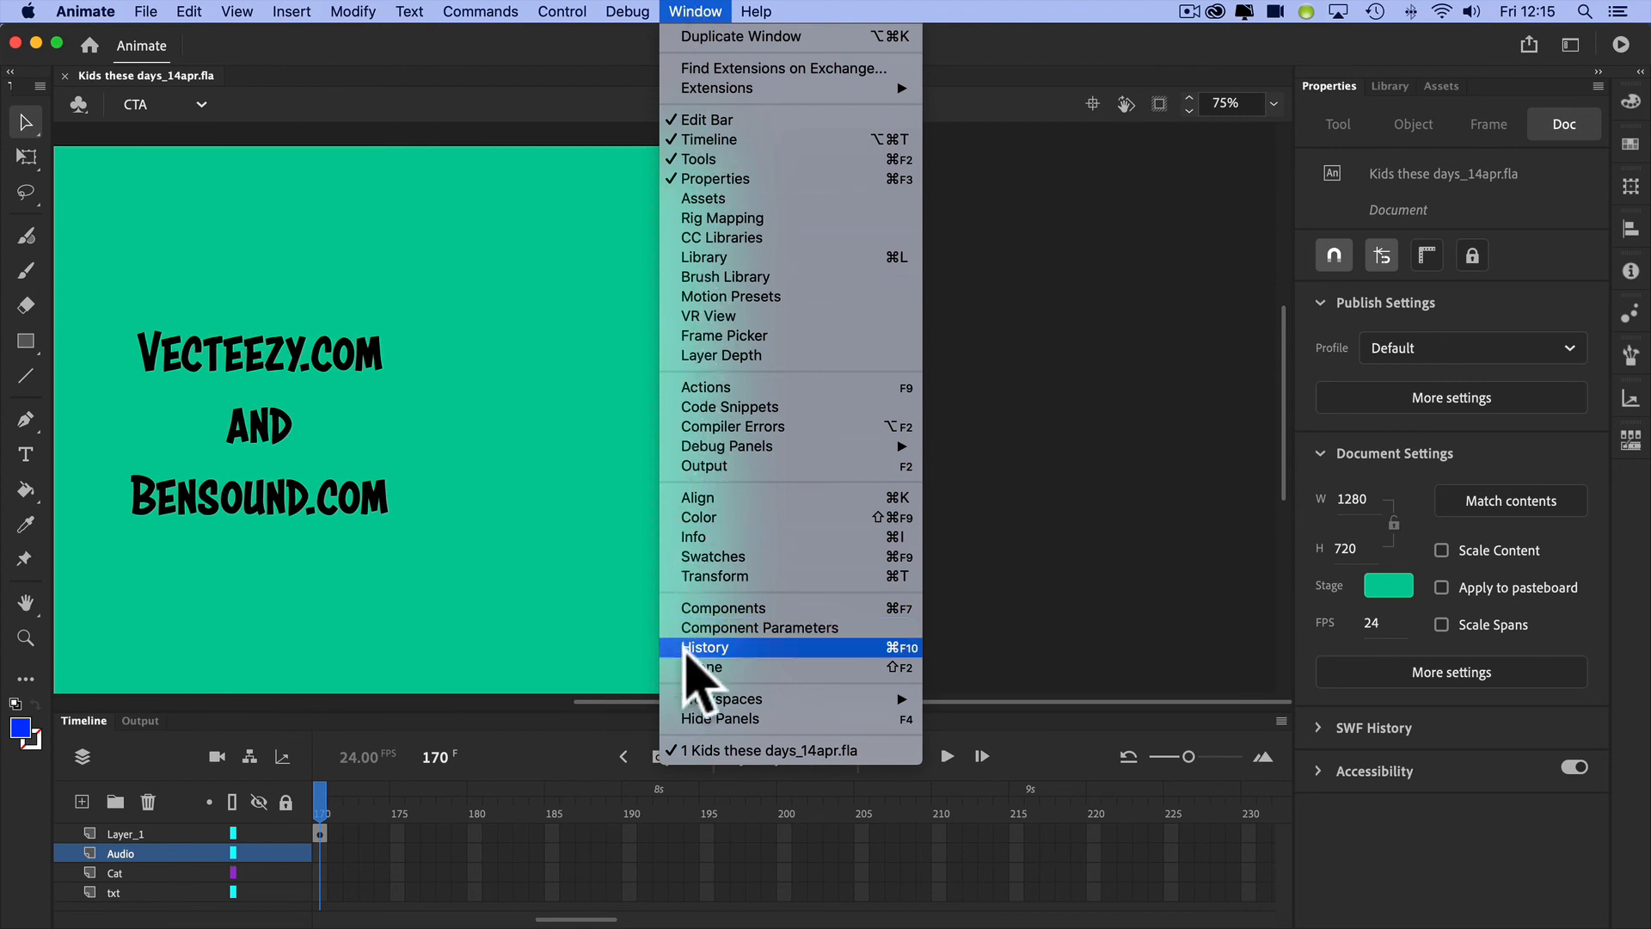
- Show the Scene panel listing all eight scenes from Titles to CTA
left_click(705, 668)
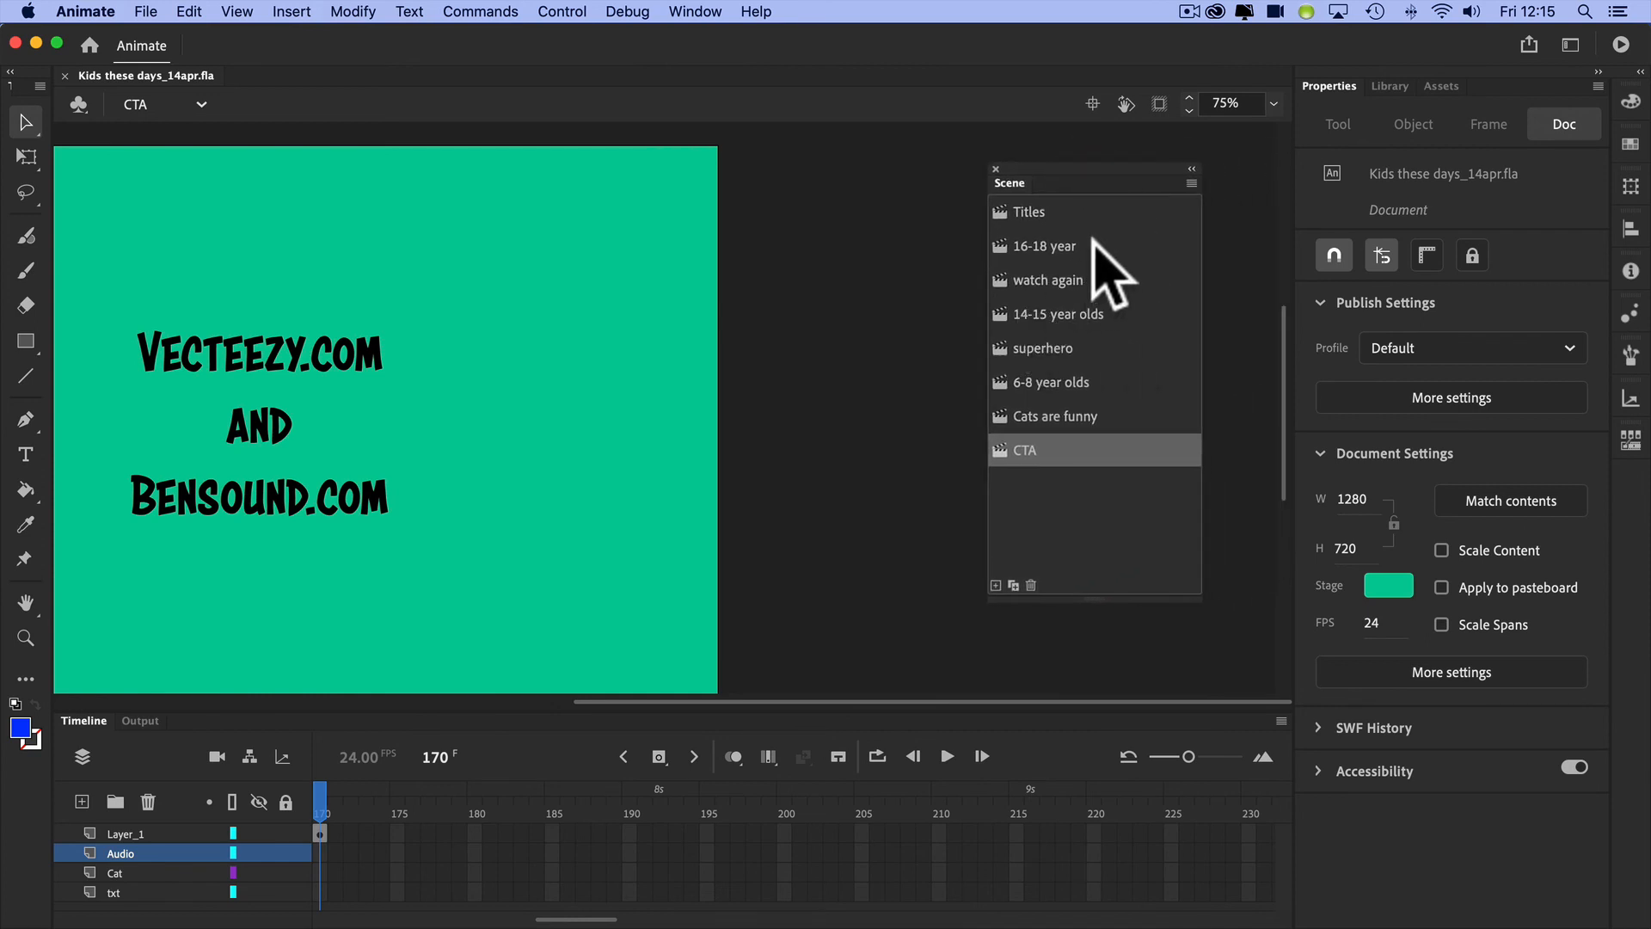
mouse_move(1042, 467)
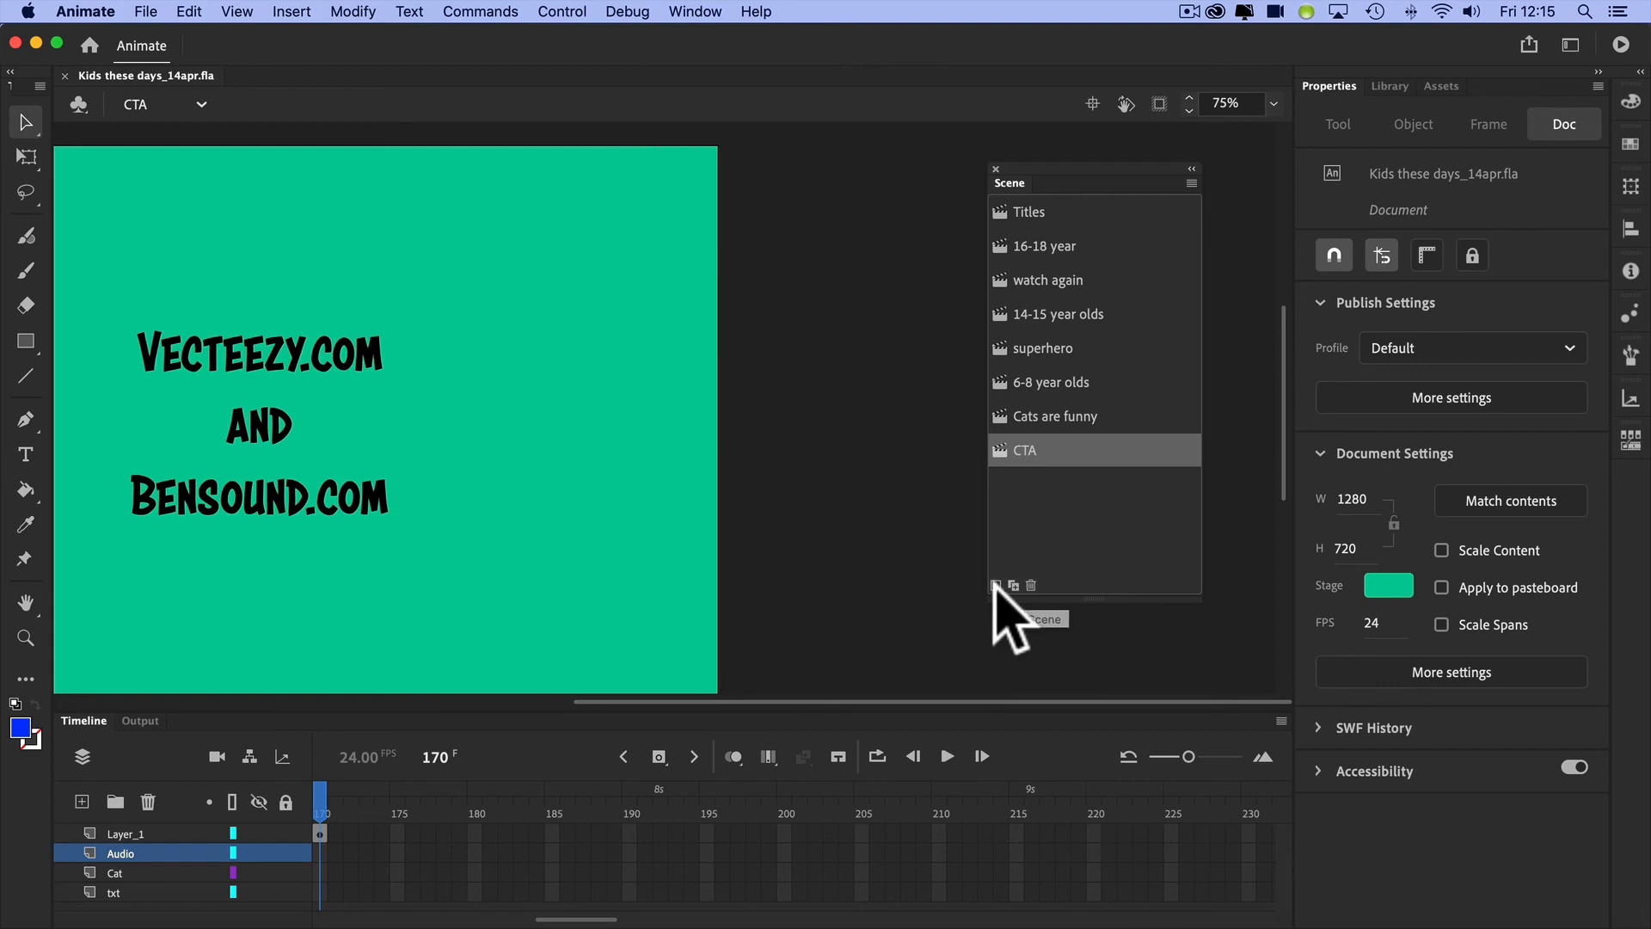
- Add a trial Scene 9, delete it with confirmation, and switch to the watch again scene
left_click(996, 585)
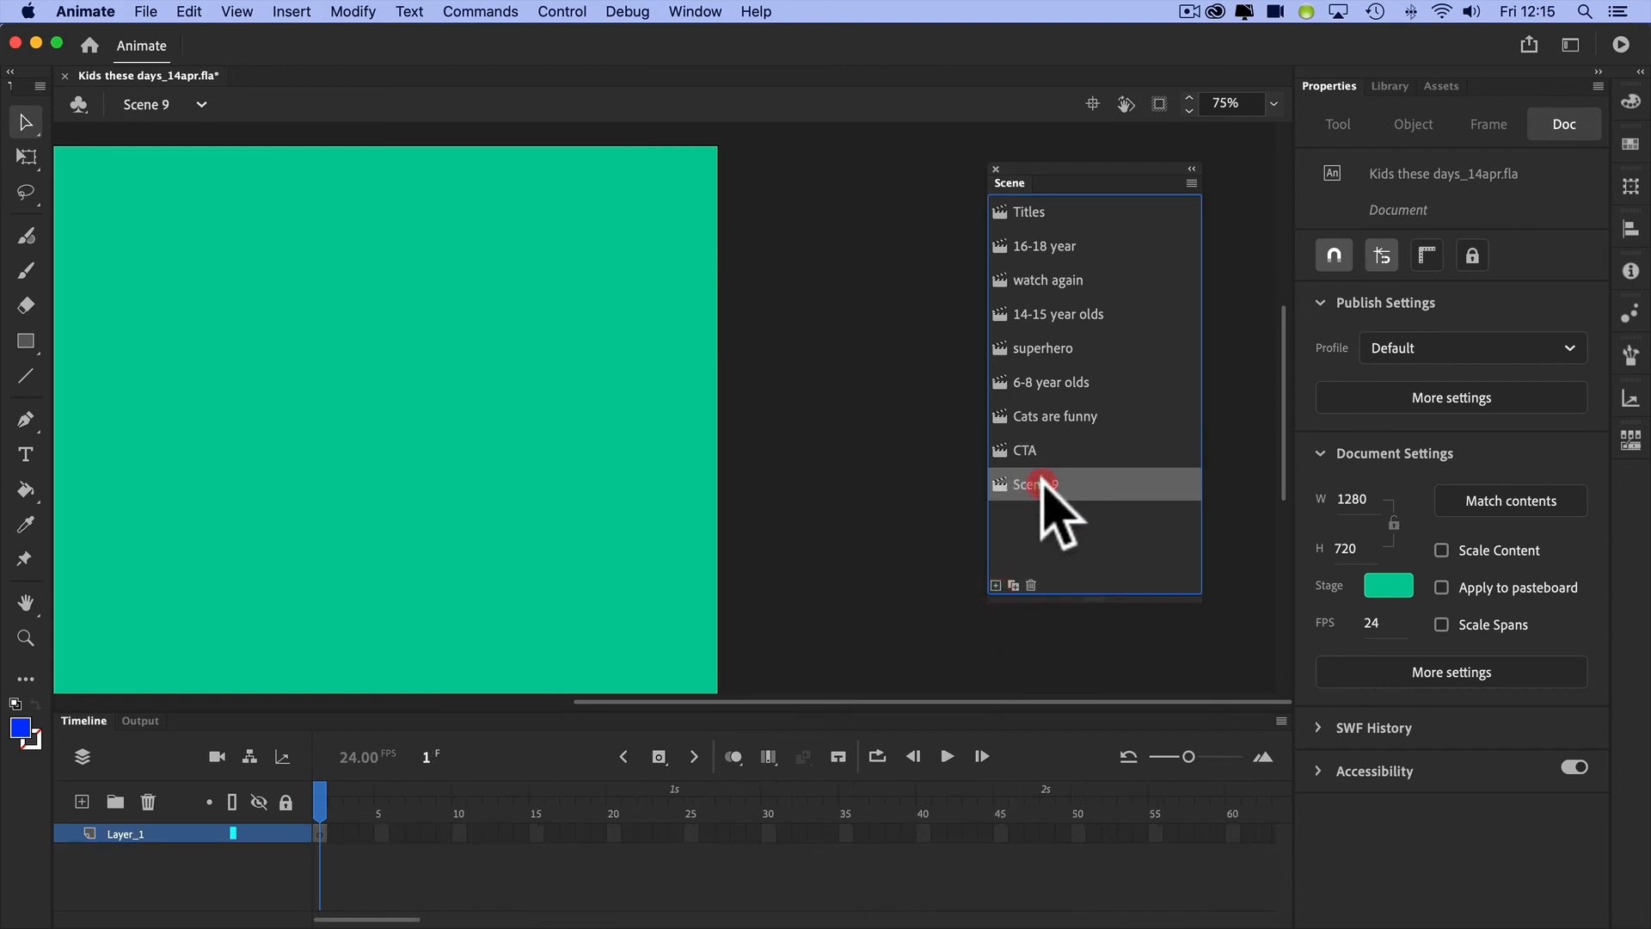
left_click(1030, 585)
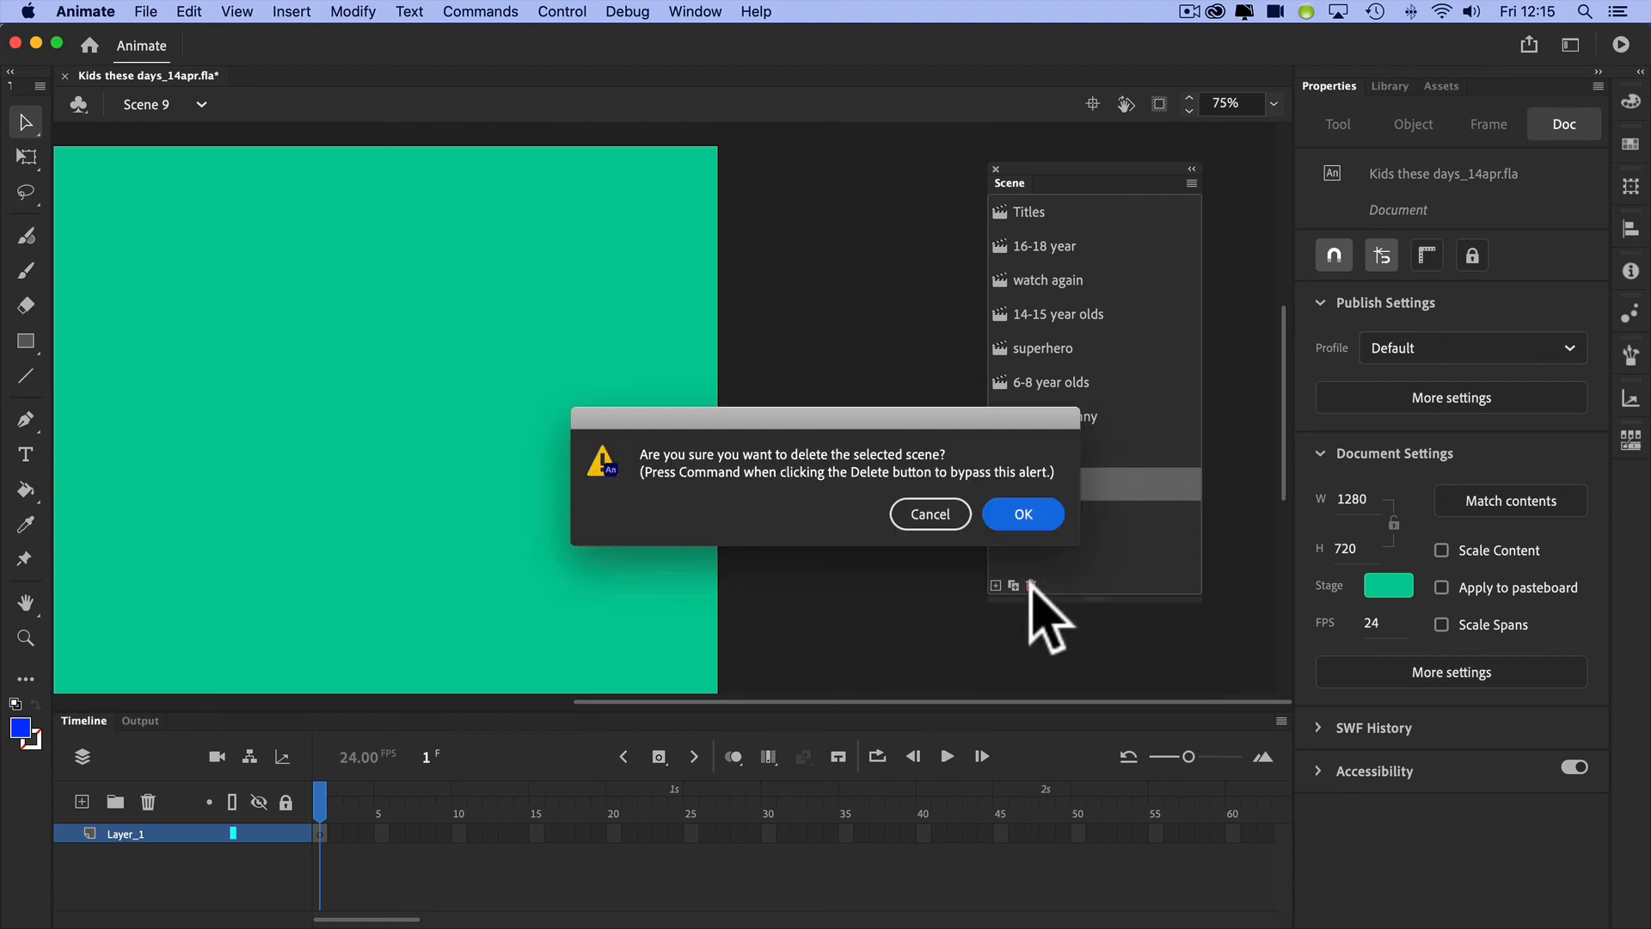
mouse_move(1021, 514)
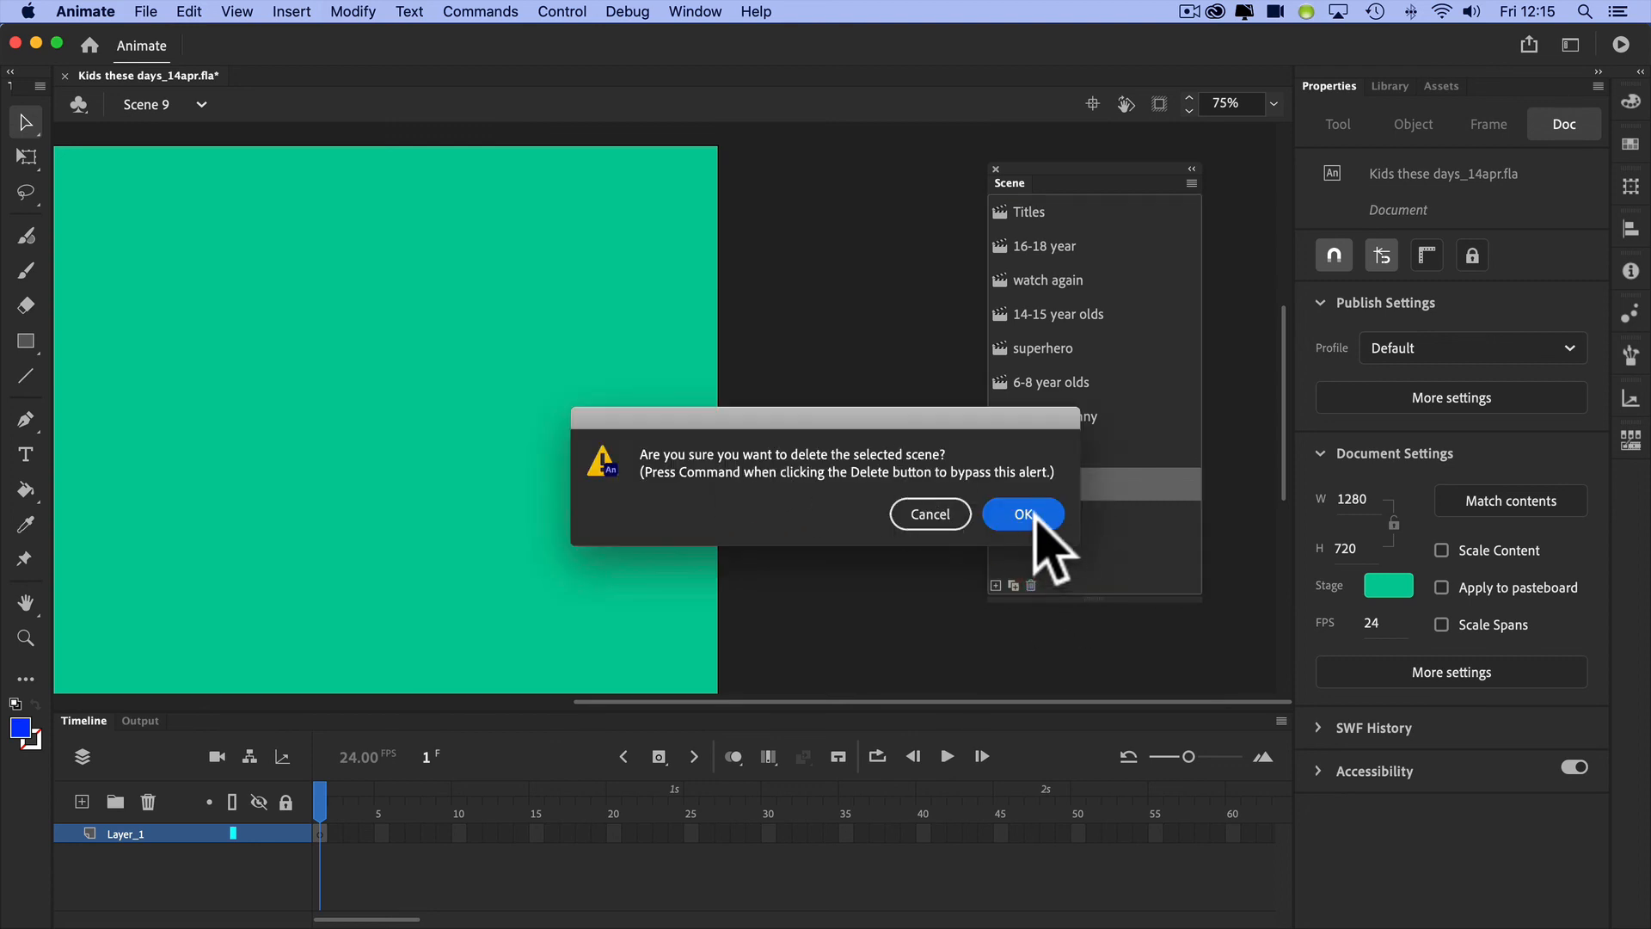
left_click(1022, 515)
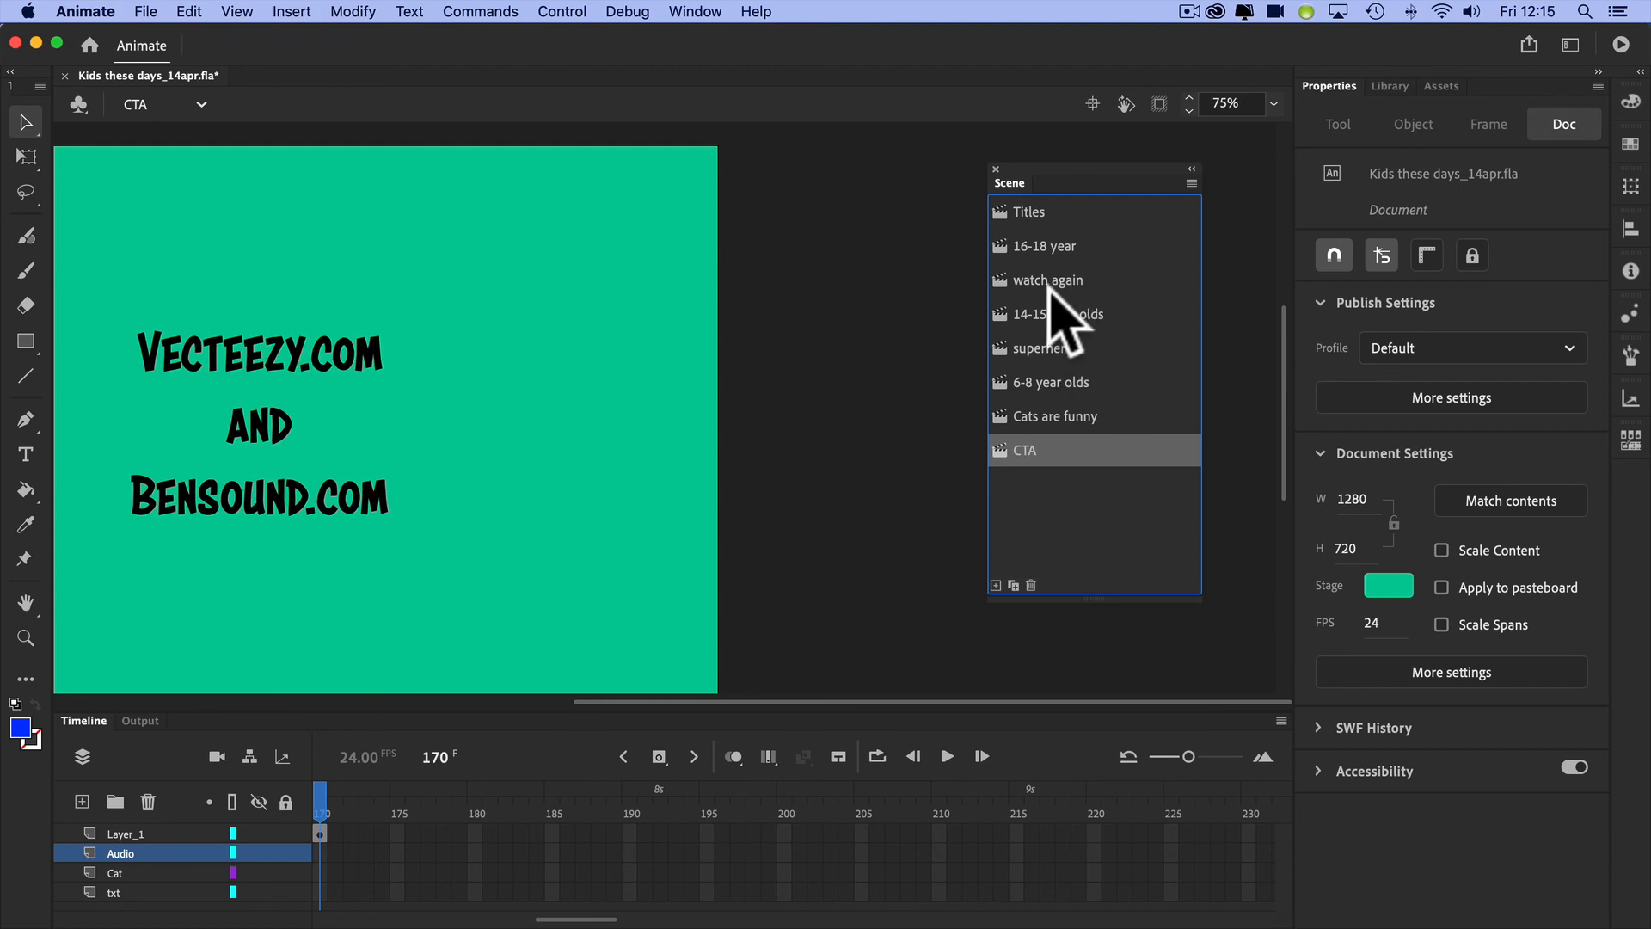
left_click(1048, 280)
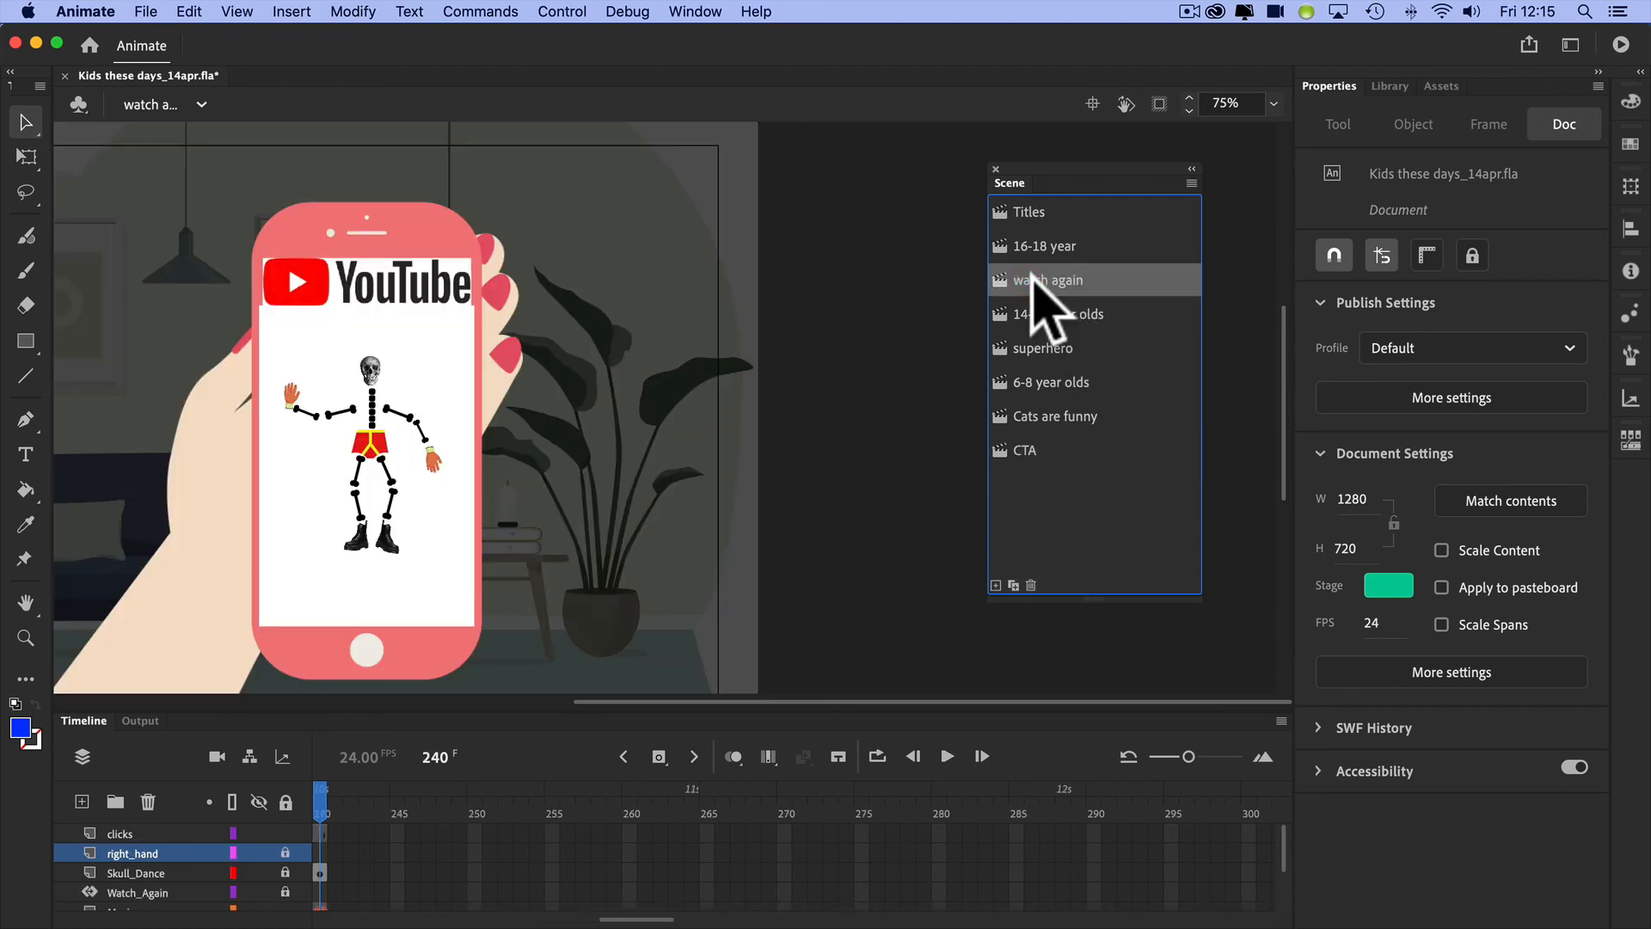
- Select Titles in the Scene panel to return to the title card
left_click(1031, 212)
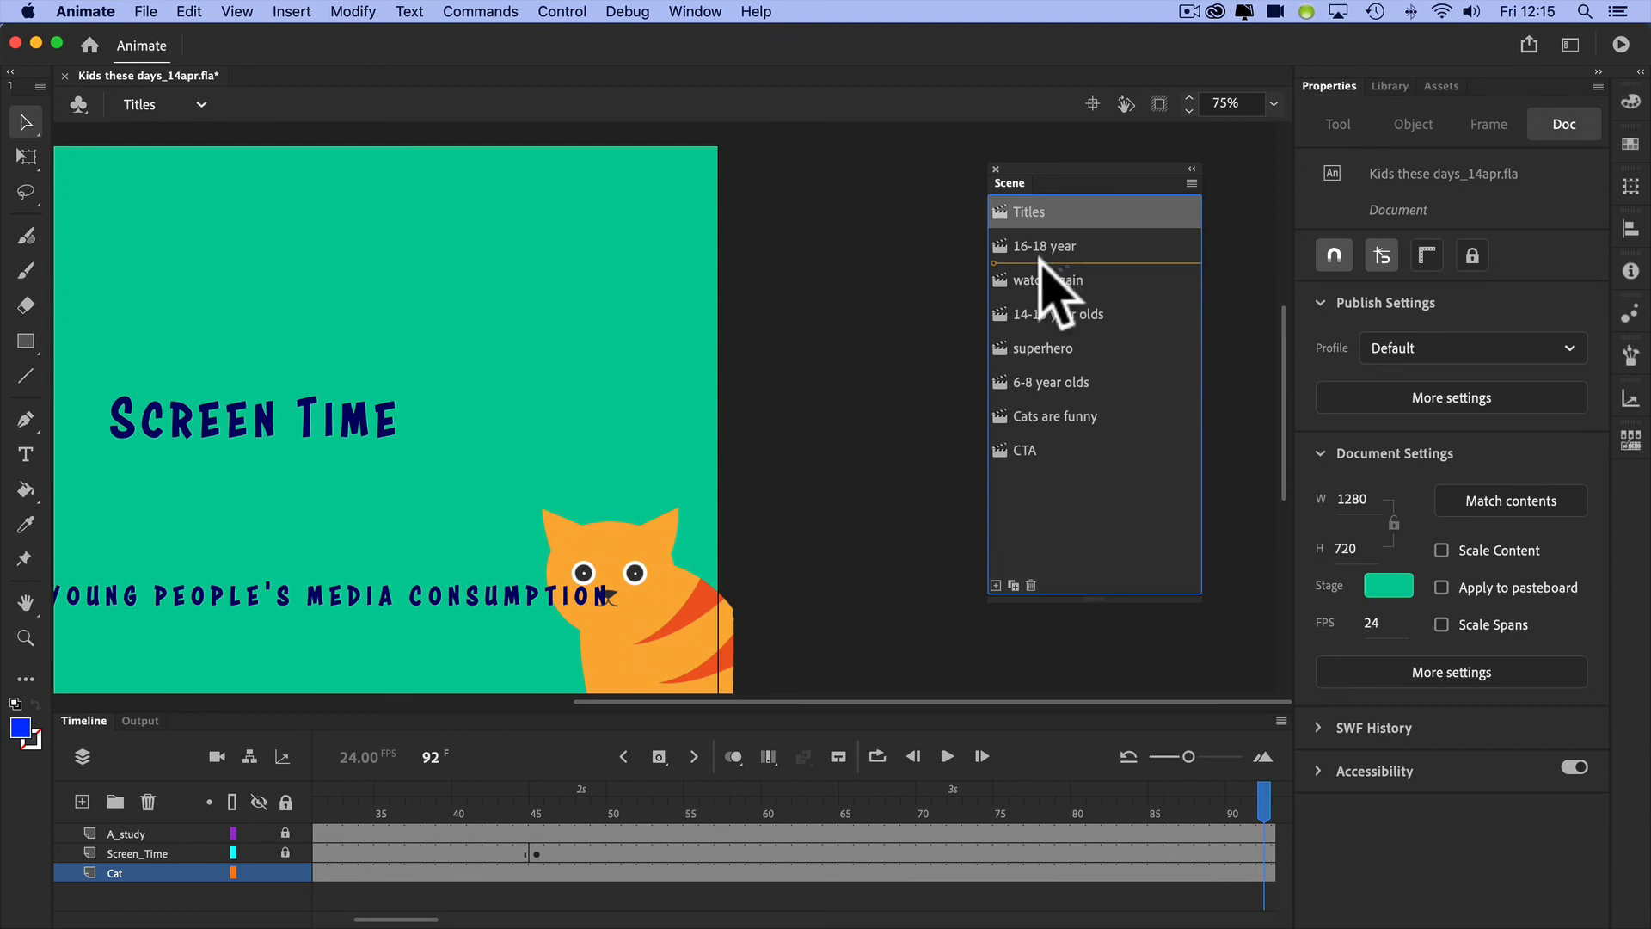
mouse_move(1053, 322)
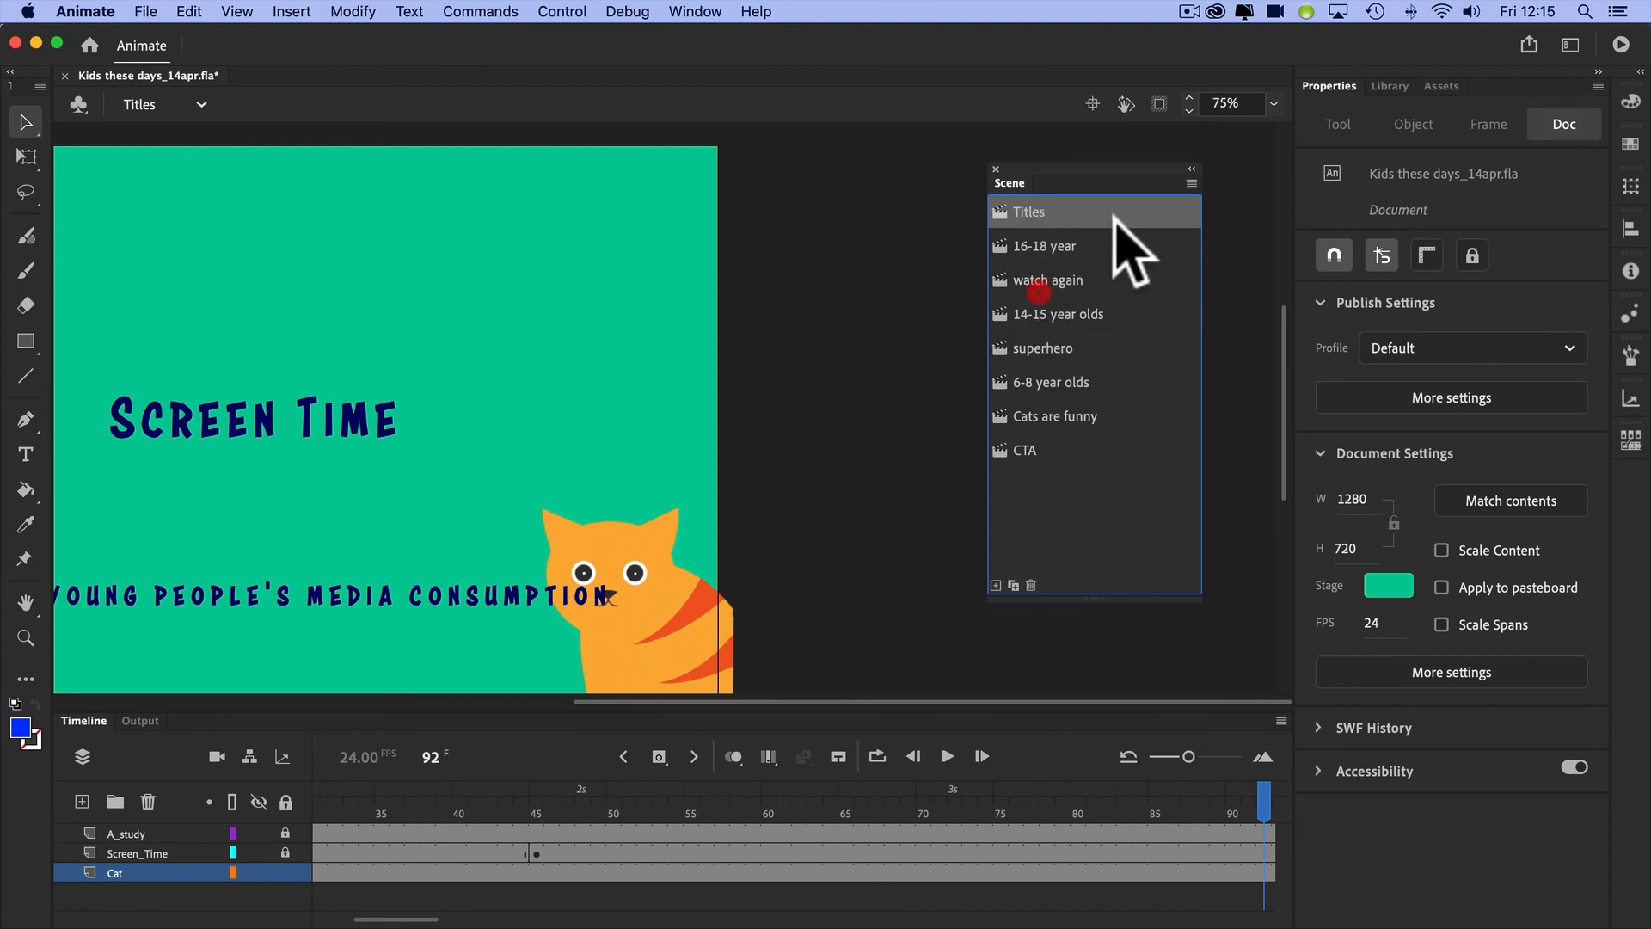
mouse_move(1030, 616)
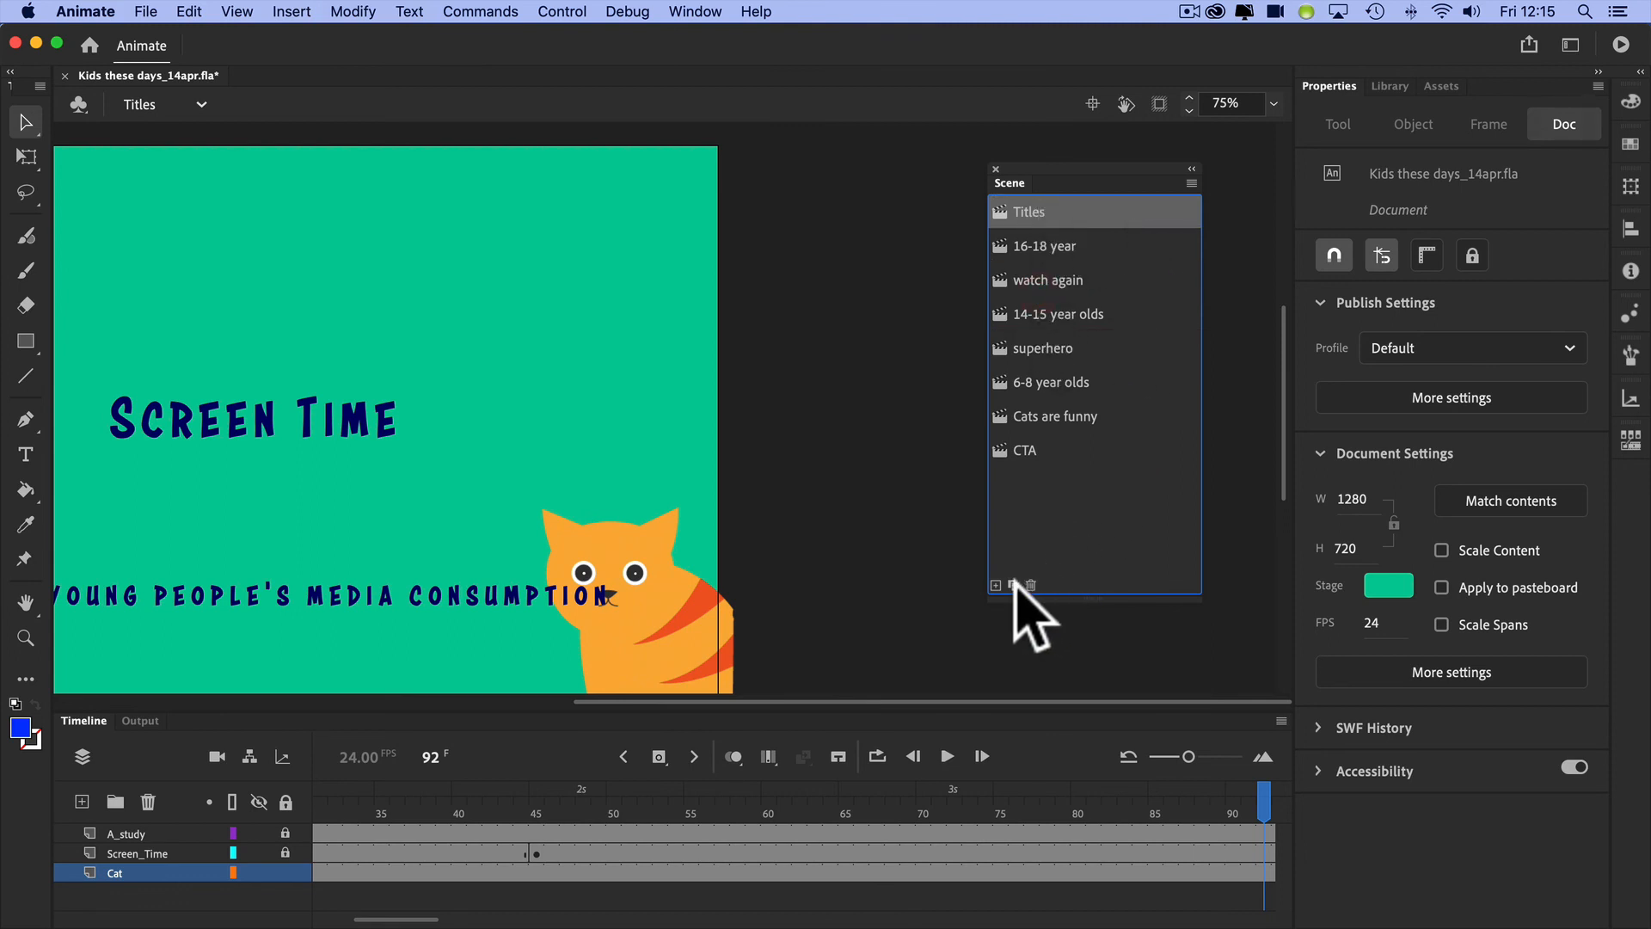
mouse_move(996, 585)
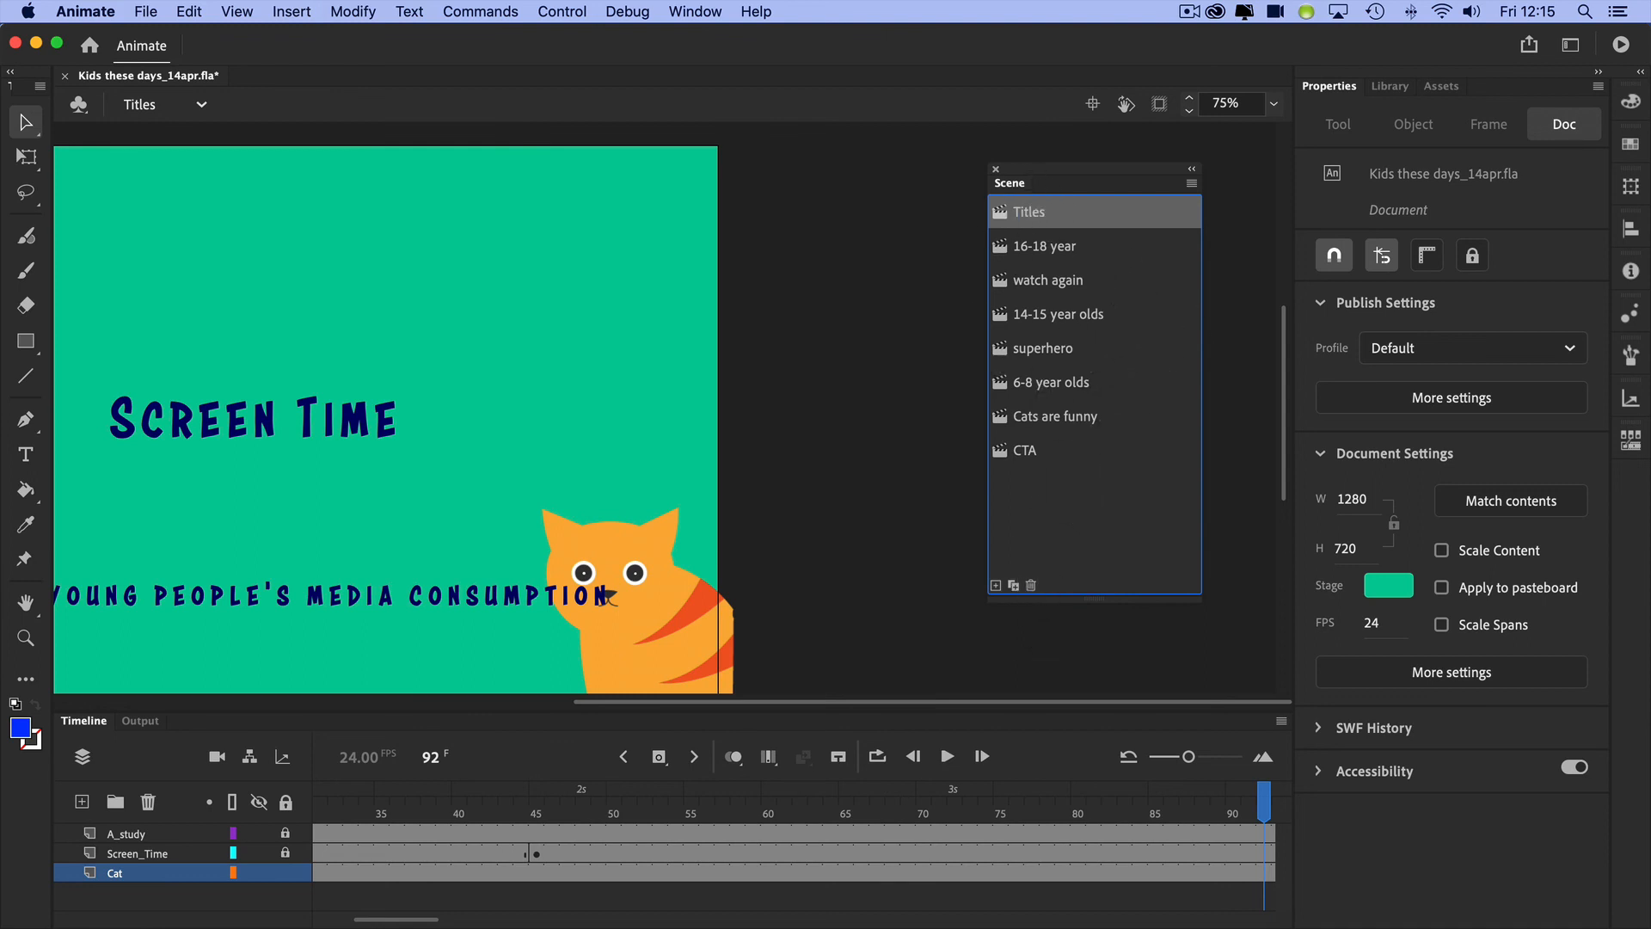
- Dock the Scene panel beside the Properties panel as a collapsible tab, left collapsed
left_click_drag(1010, 183, 963, 162)
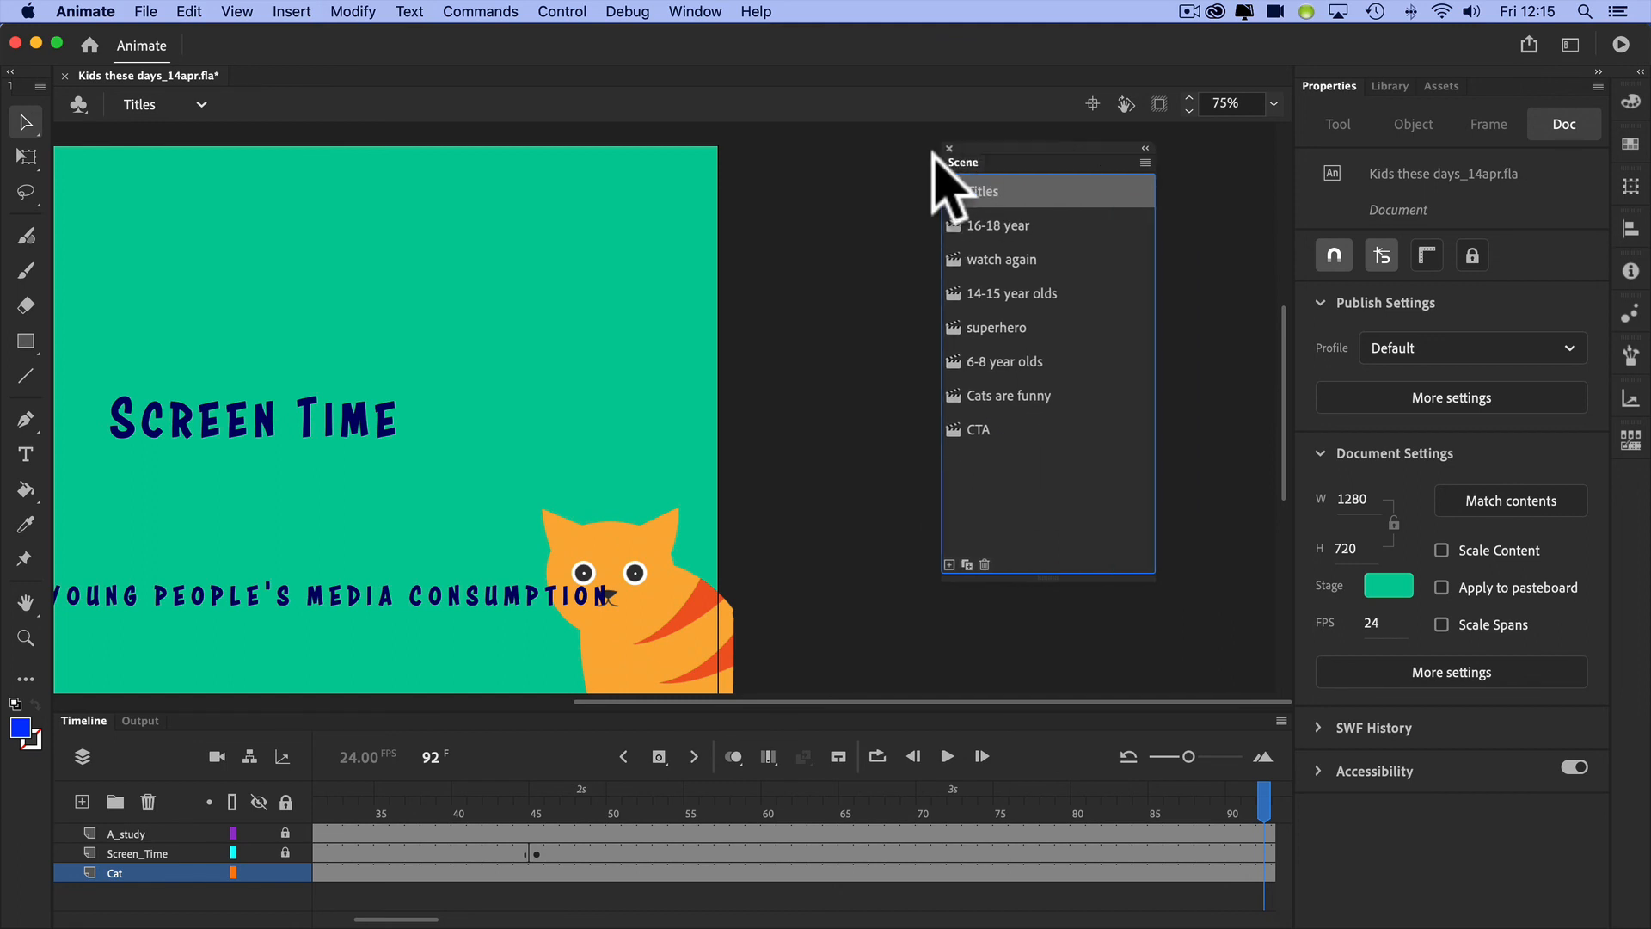
left_click_drag(963, 162, 1101, 146)
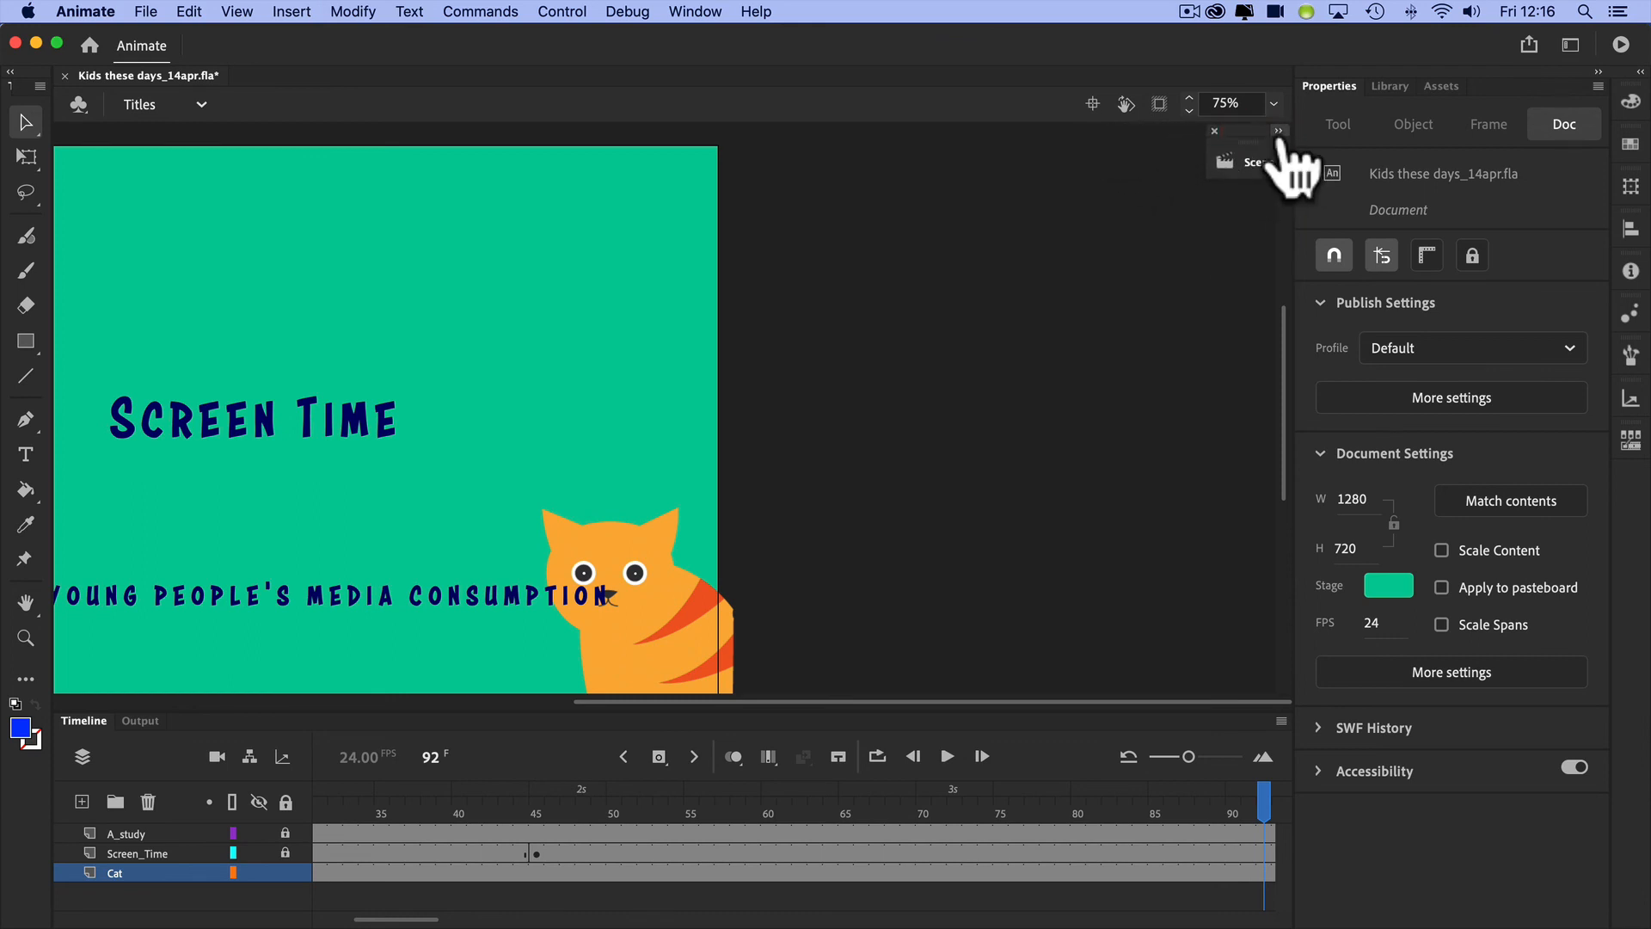
left_click(1278, 130)
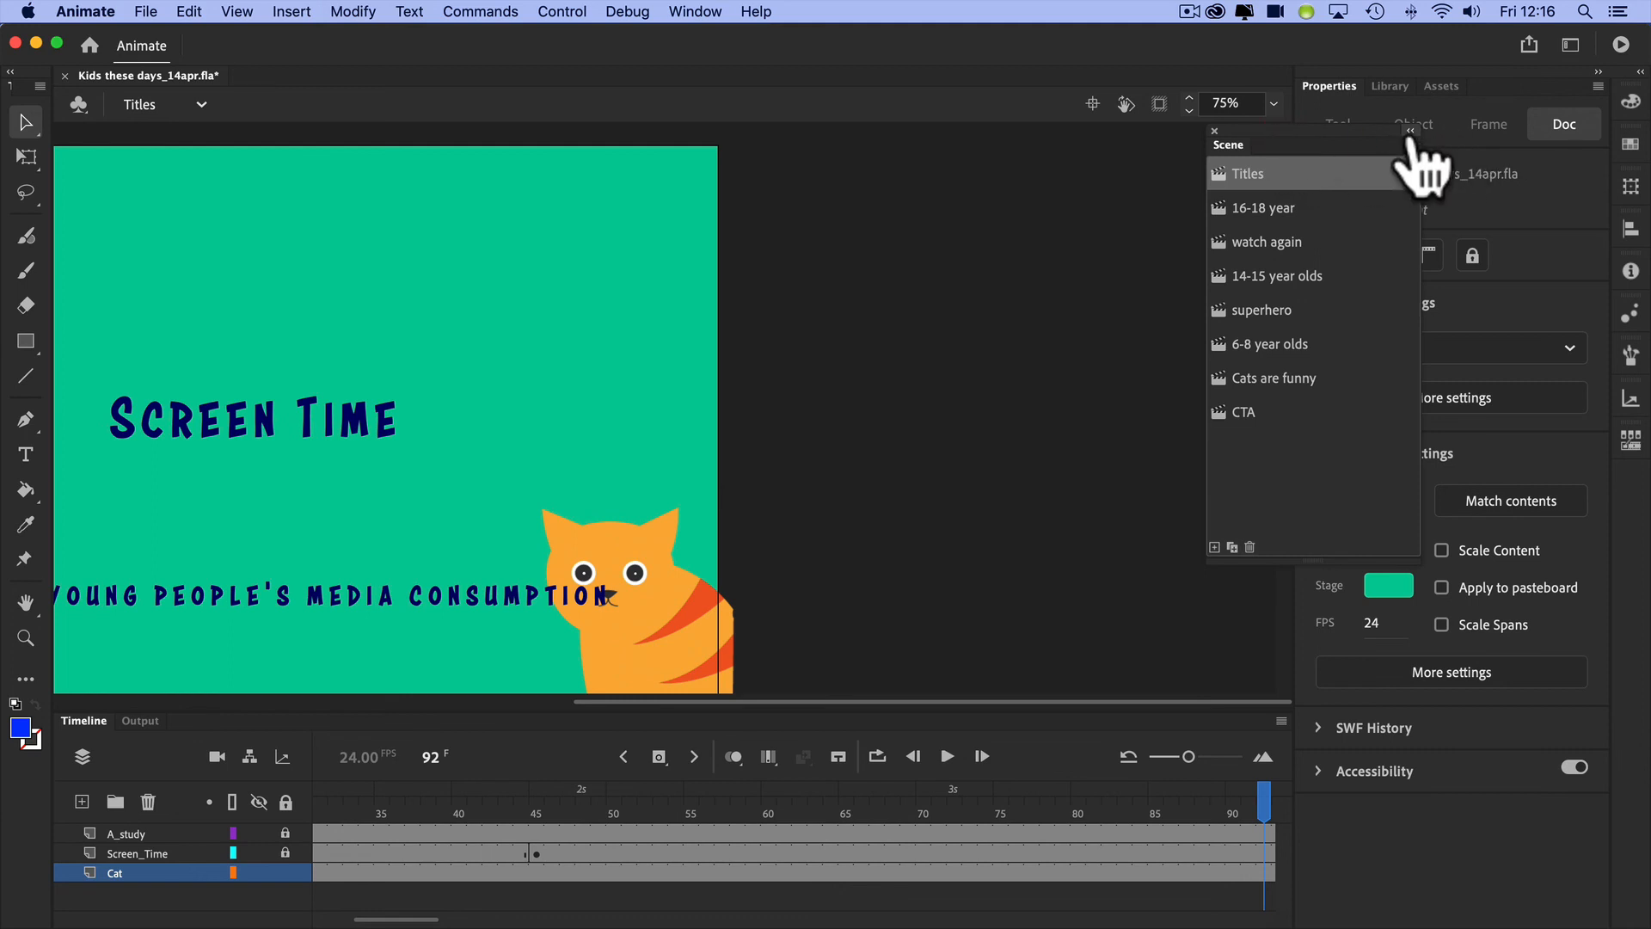
left_click(1214, 131)
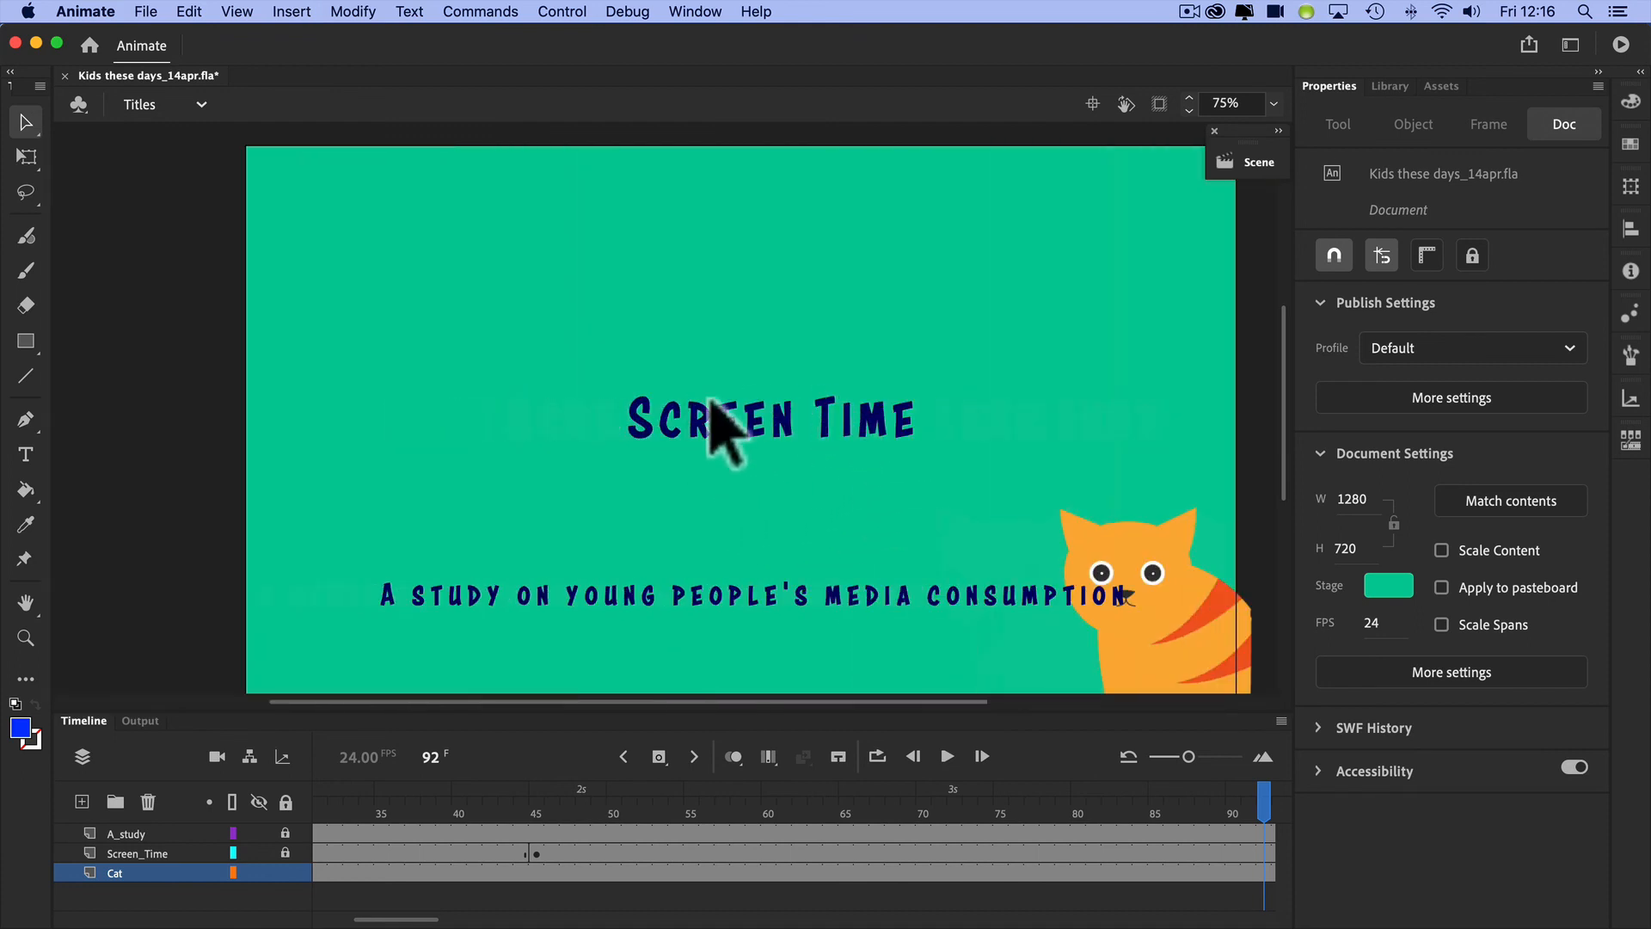
mouse_move(1454, 210)
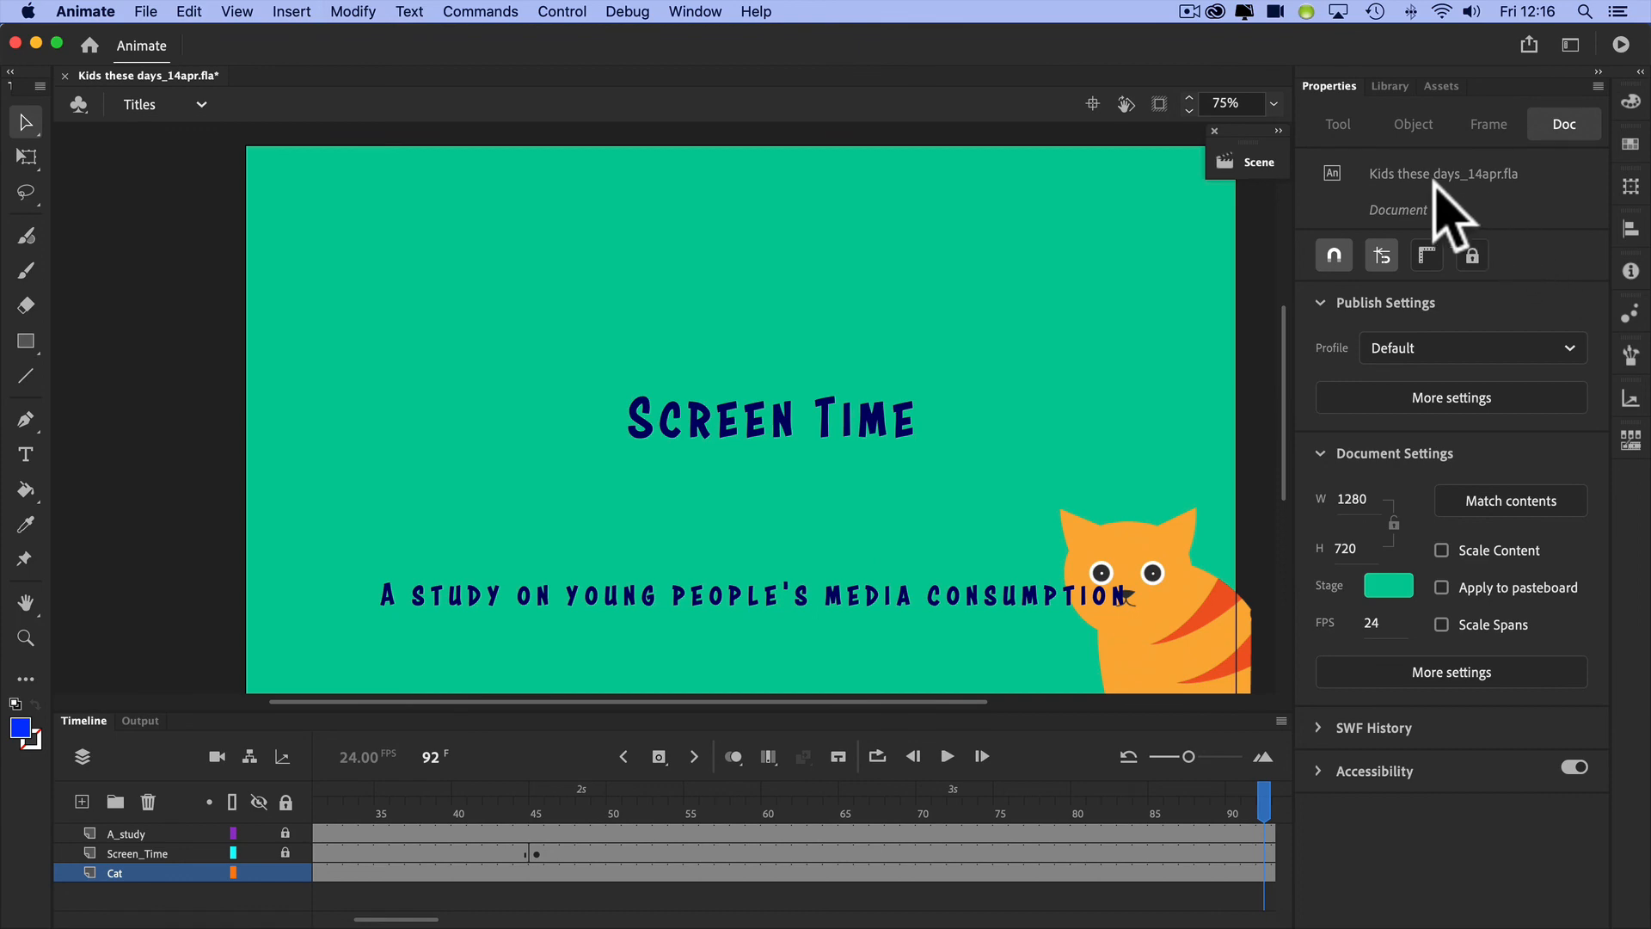
- Select the ginger cat movie clip on the Titles stage to show its properties
left_click(1153, 600)
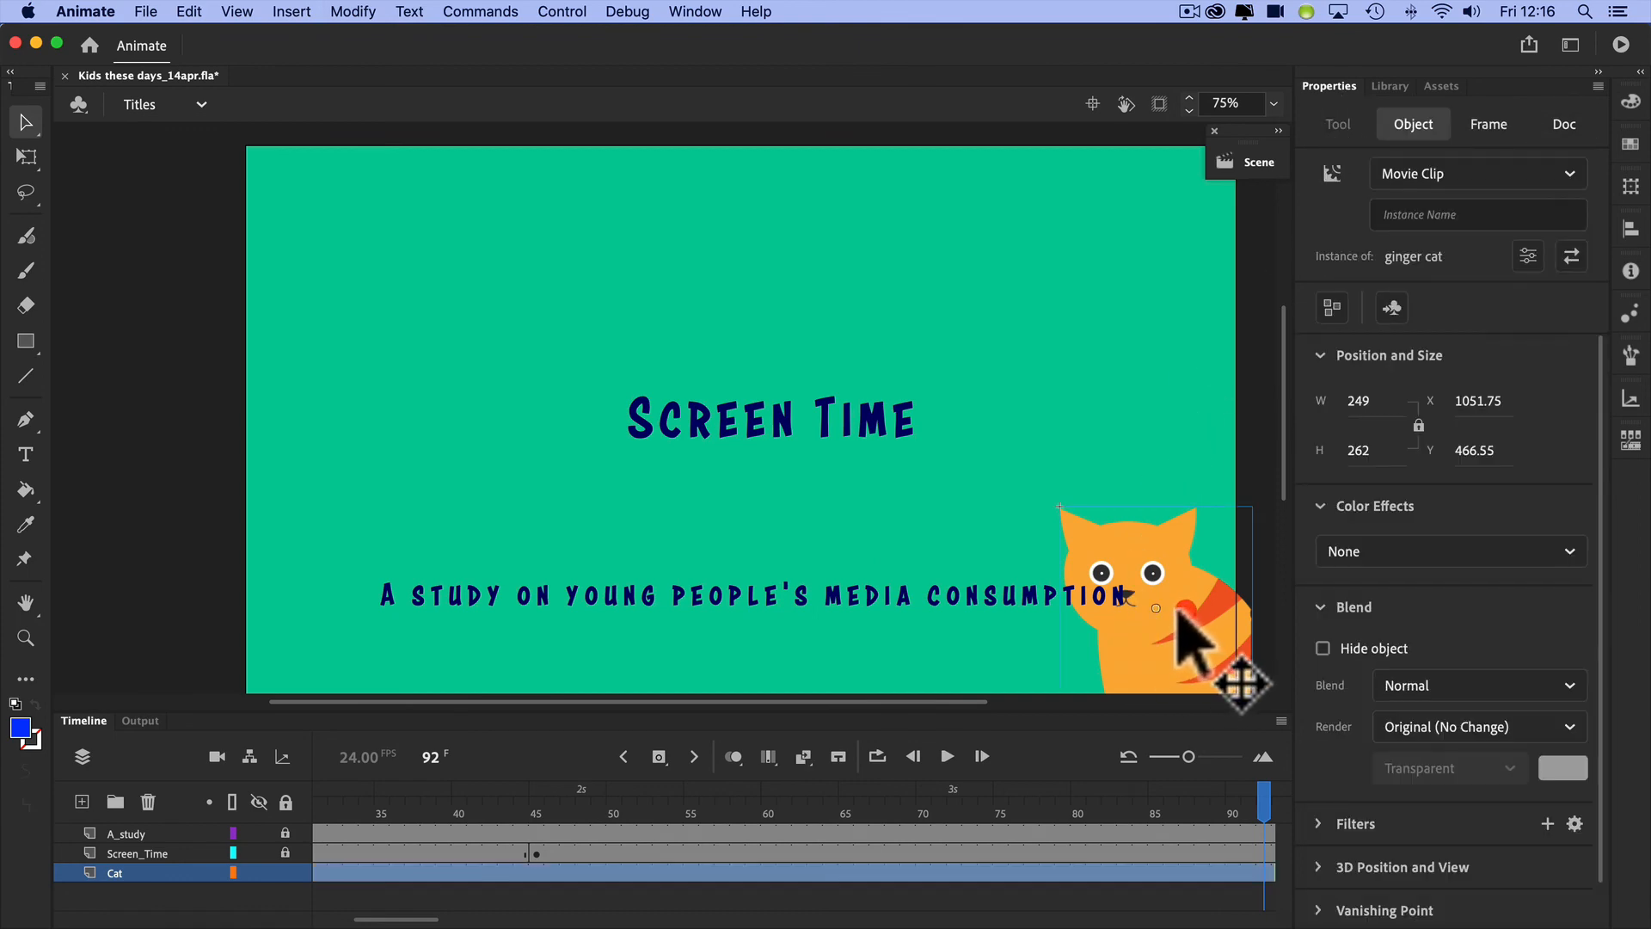
mouse_move(1349, 200)
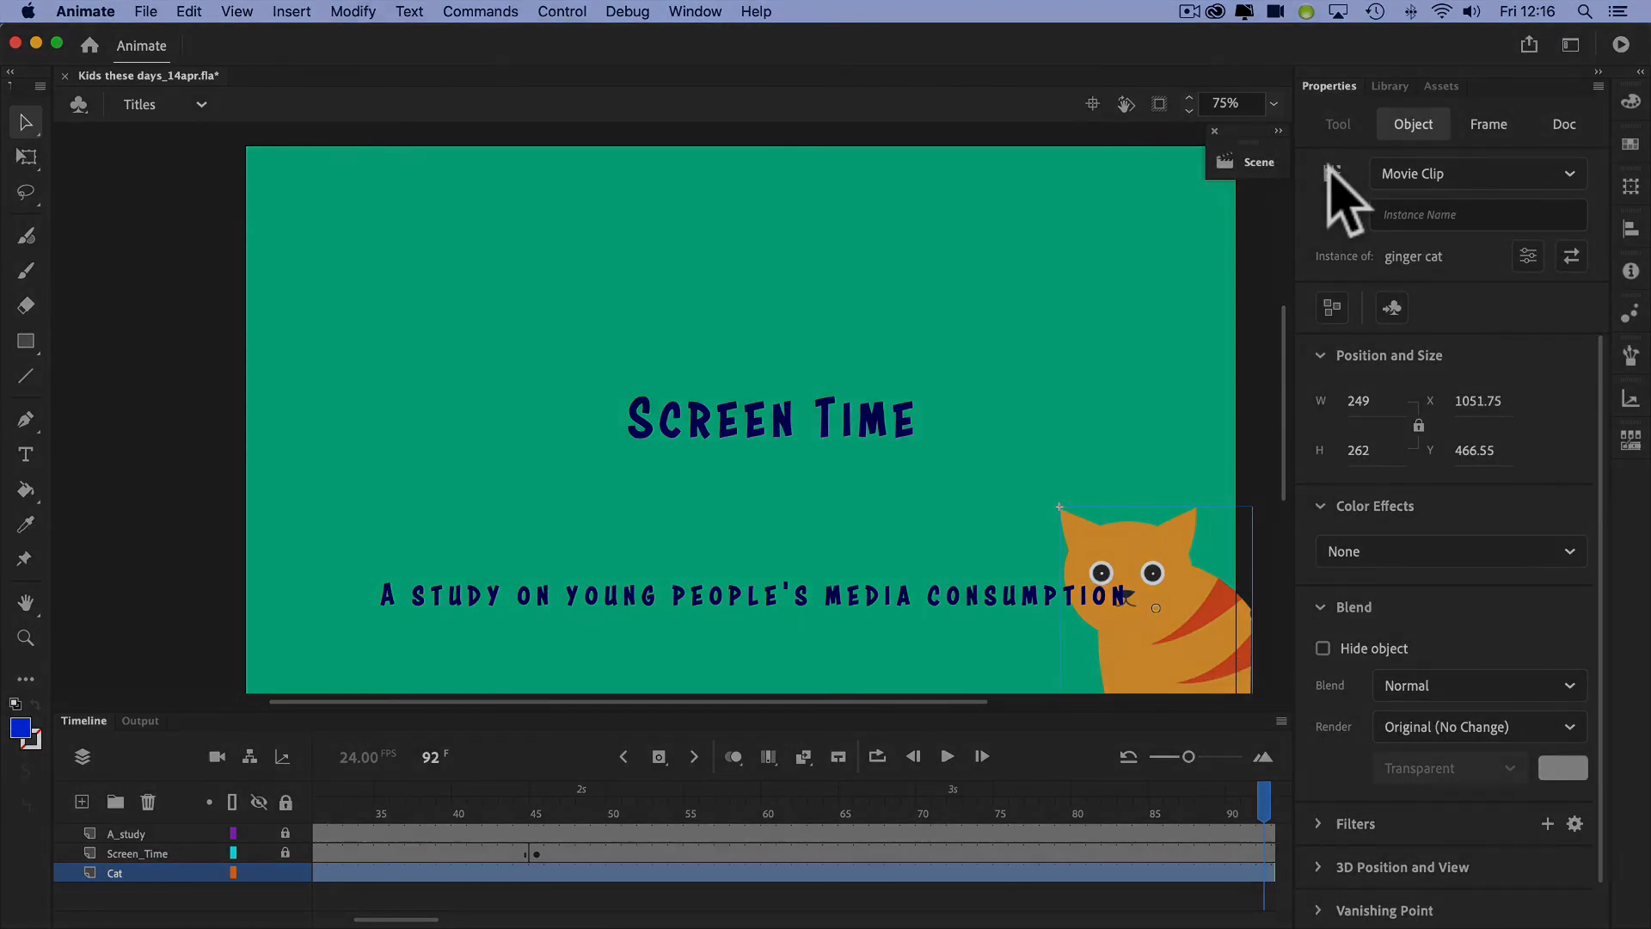